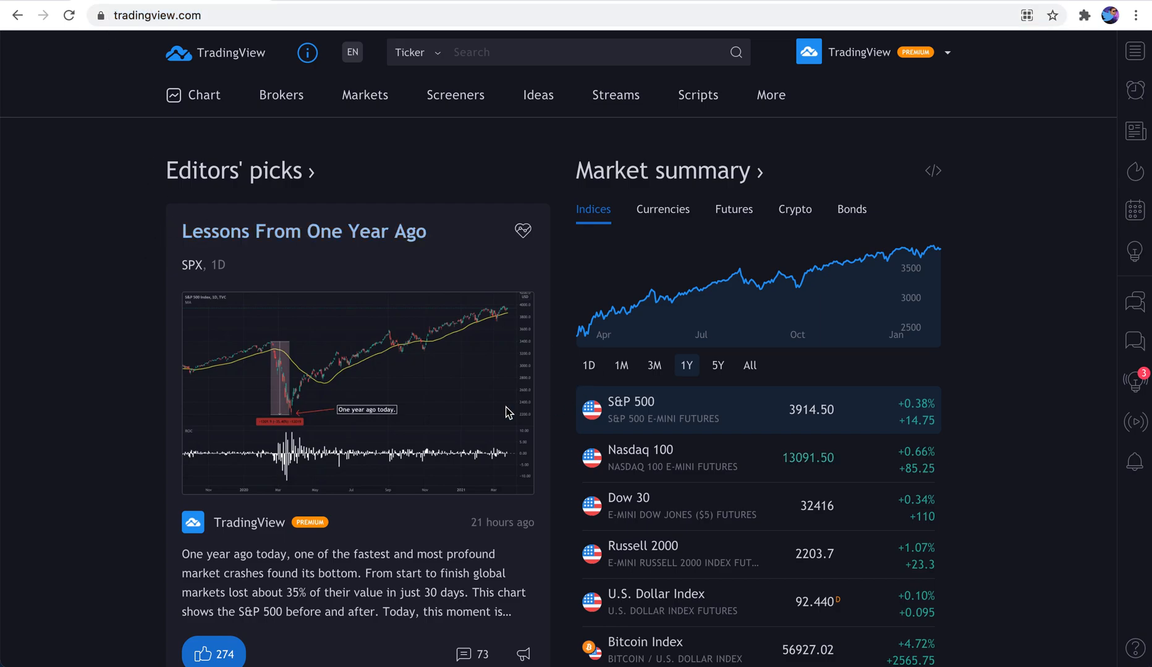
mouse_move(369, 206)
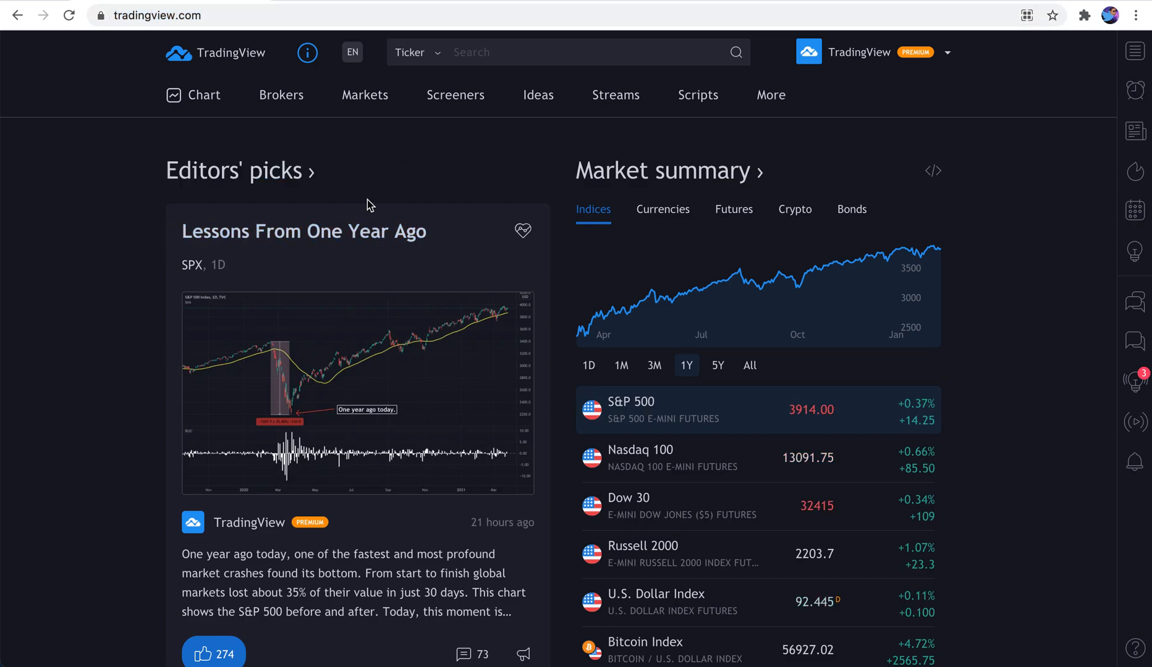
mouse_move(730, 176)
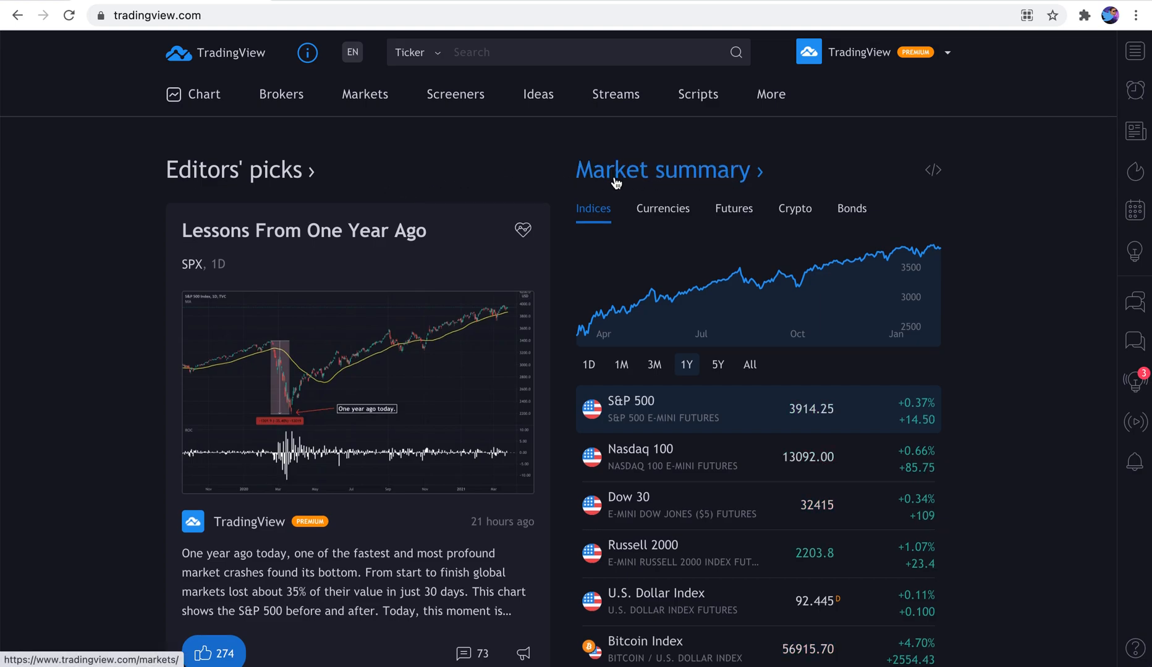
Browse the market summary's Futures and Crypto overviews, then return to Indices
scroll(down, 3)
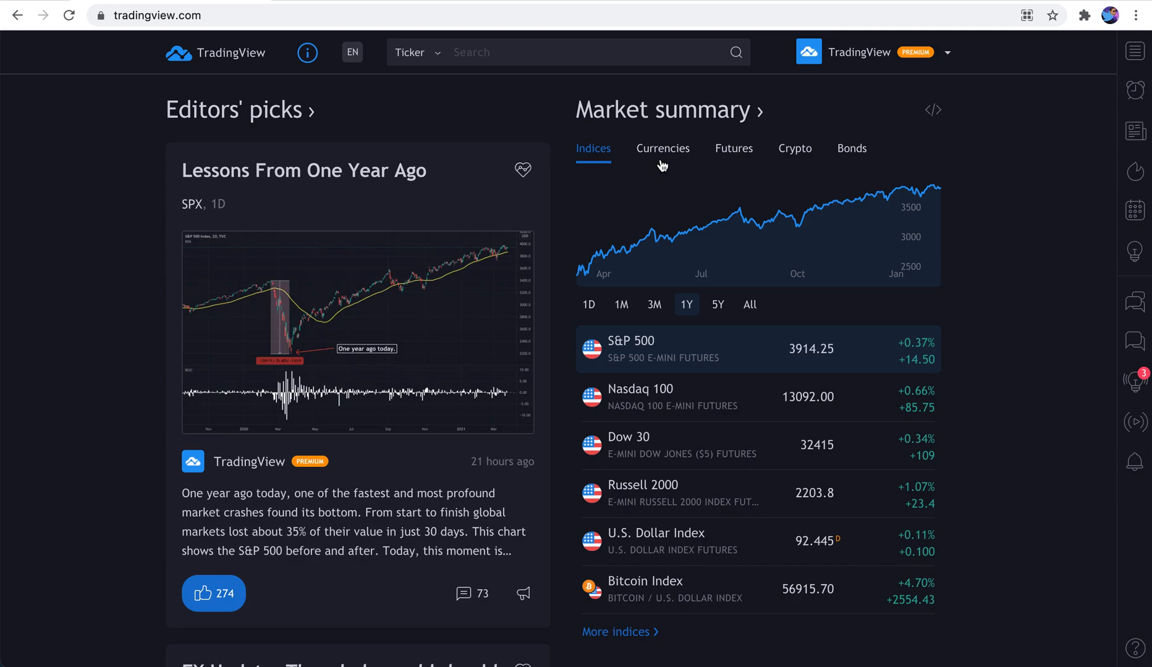
click(733, 148)
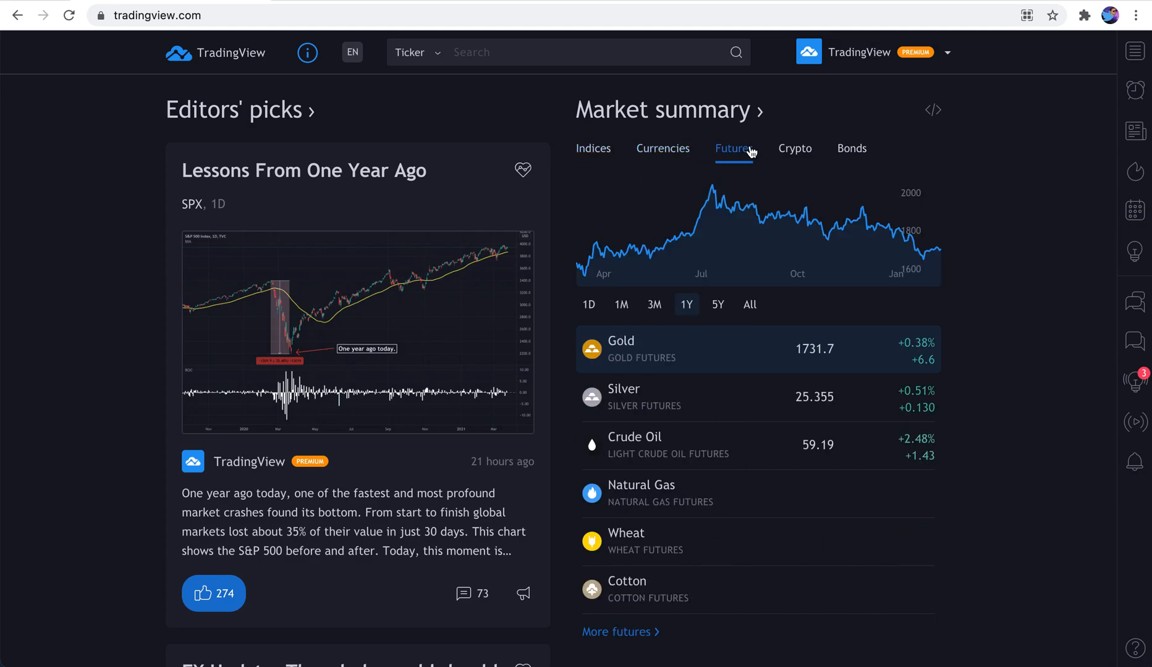
click(794, 149)
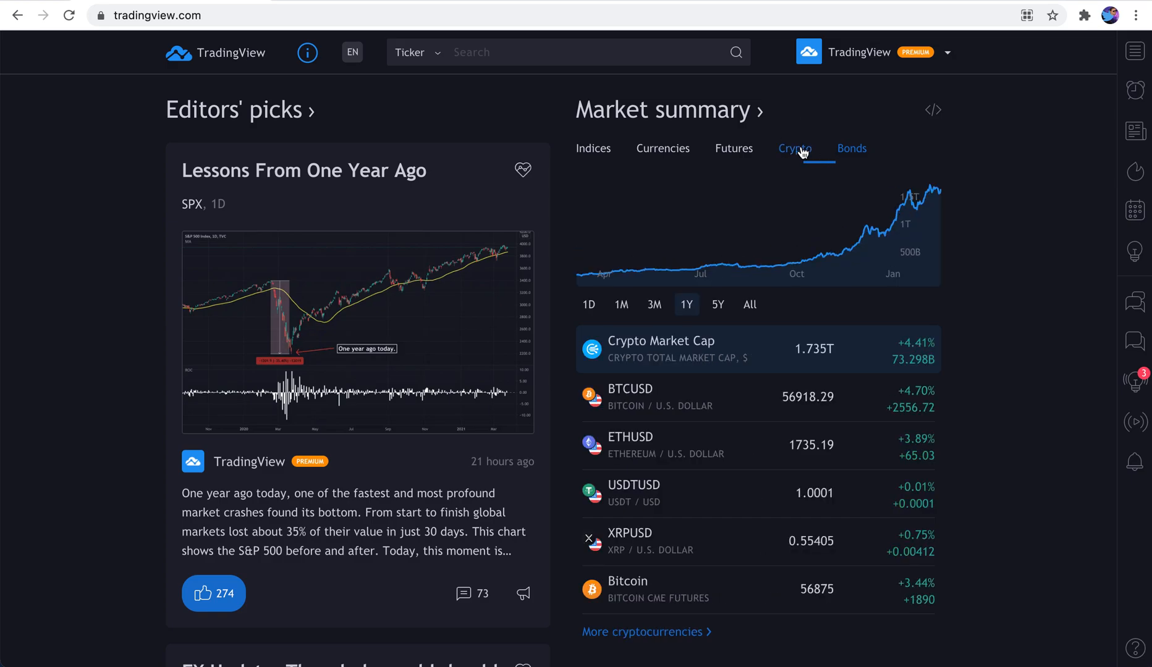
click(732, 148)
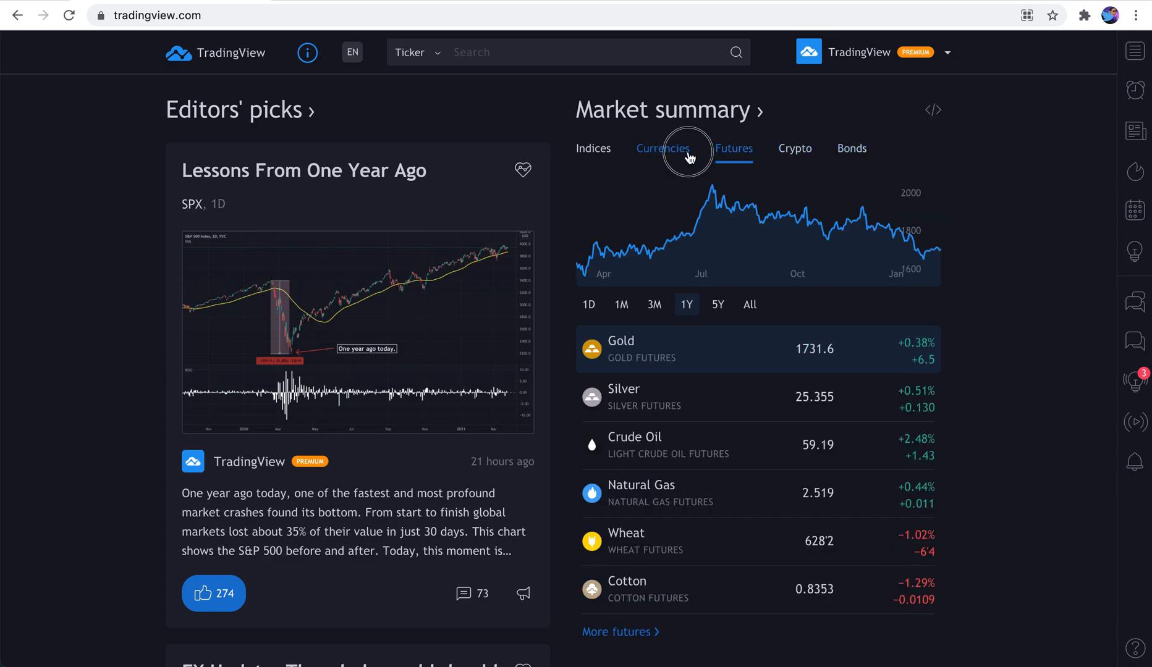
click(593, 148)
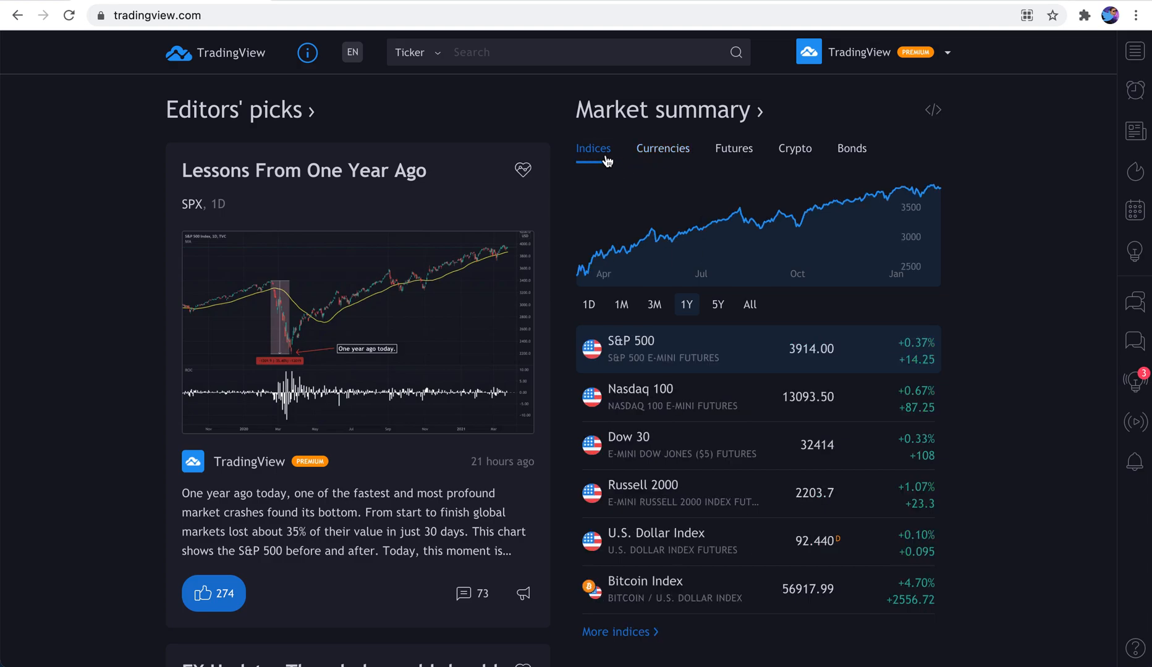
mouse_move(607, 168)
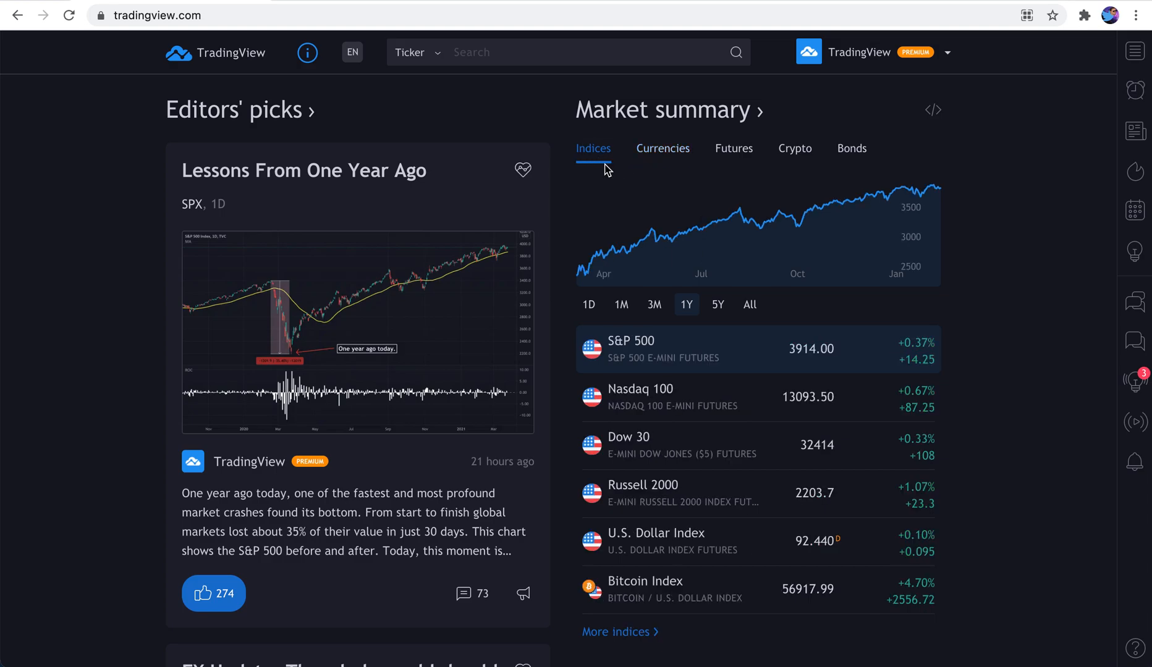
mouse_move(660, 376)
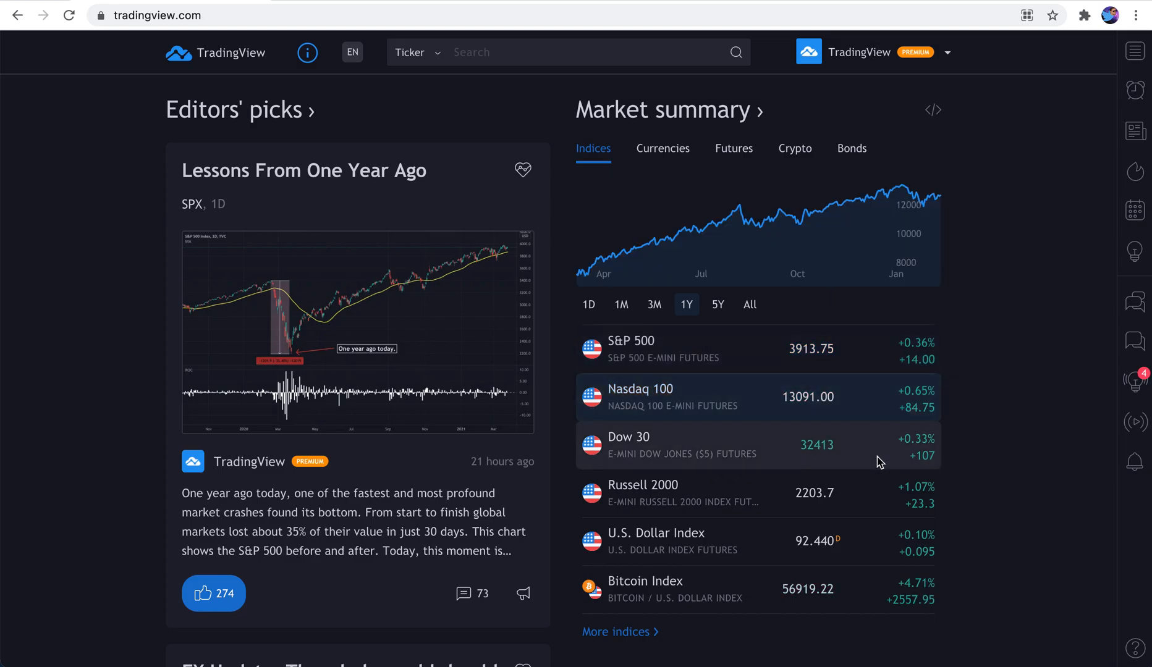
mouse_move(865, 534)
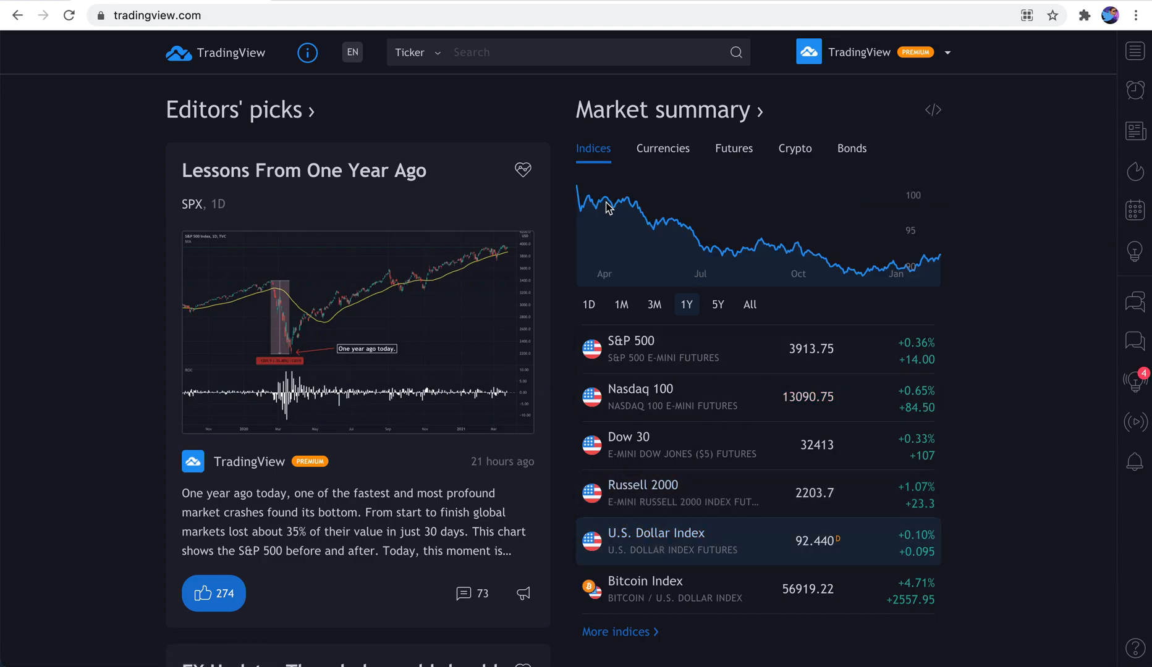
mouse_move(676, 294)
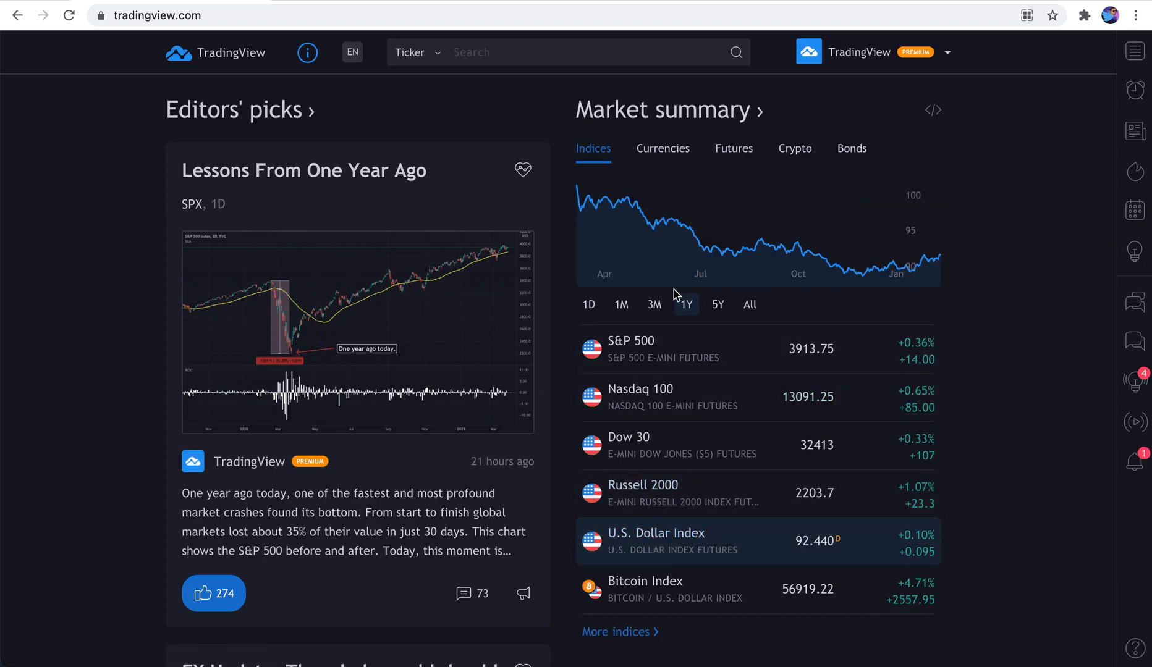
View index history over 1M and 1D, revisit Futures and Crypto, then show the Bonds overview
click(620, 304)
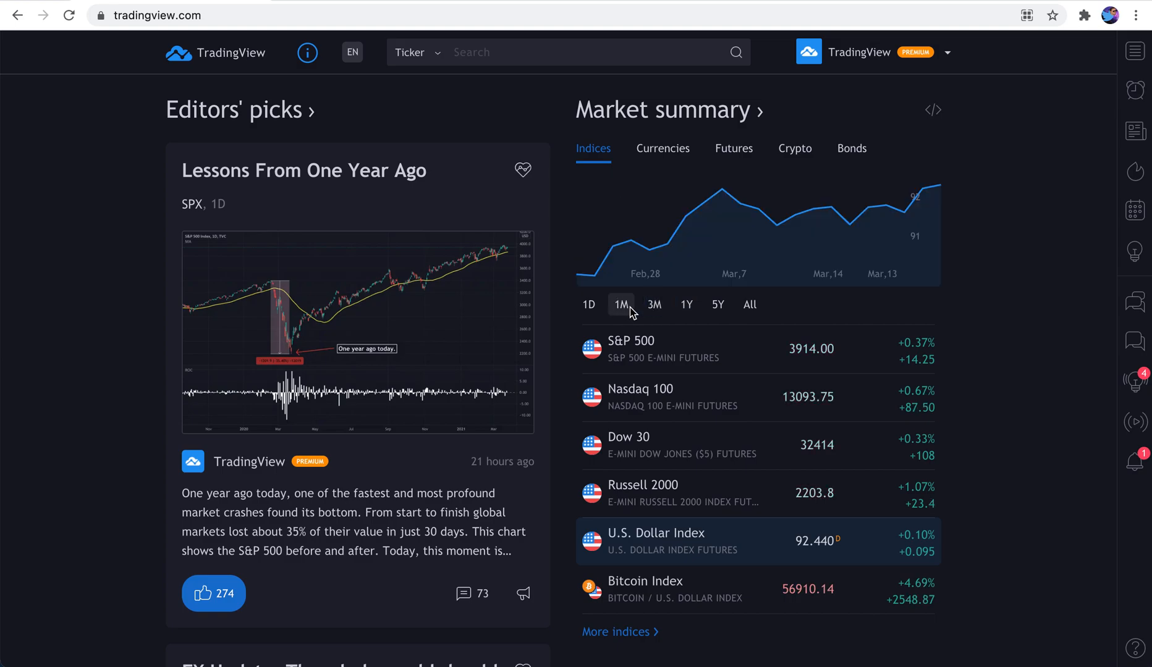
mouse_move(609, 311)
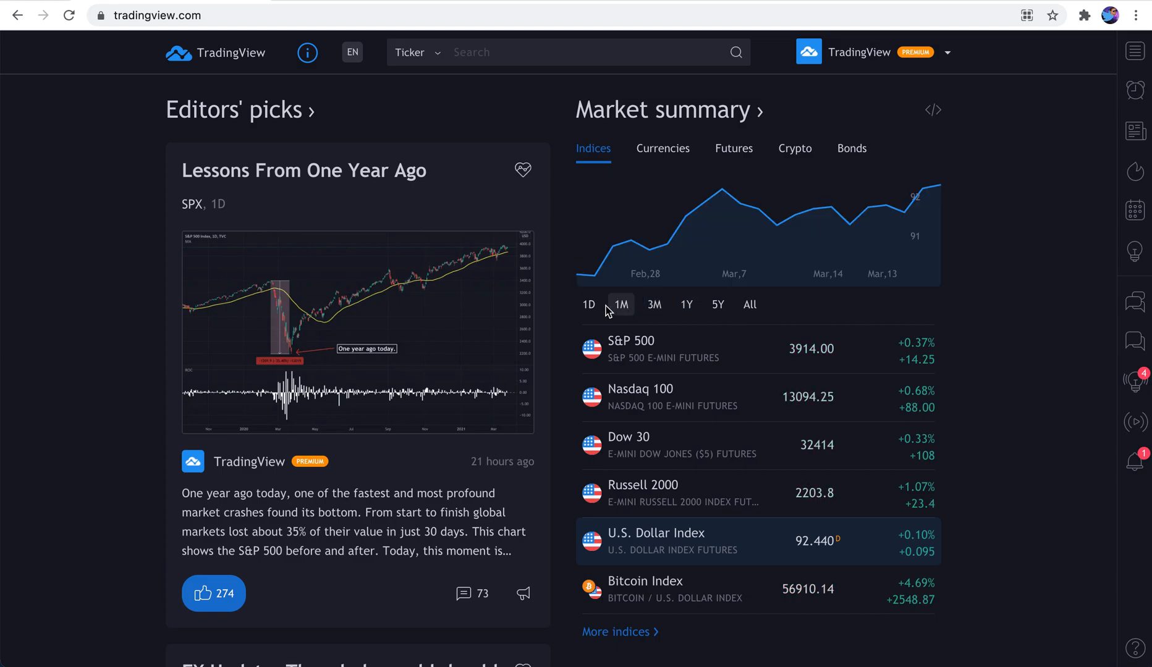
click(588, 304)
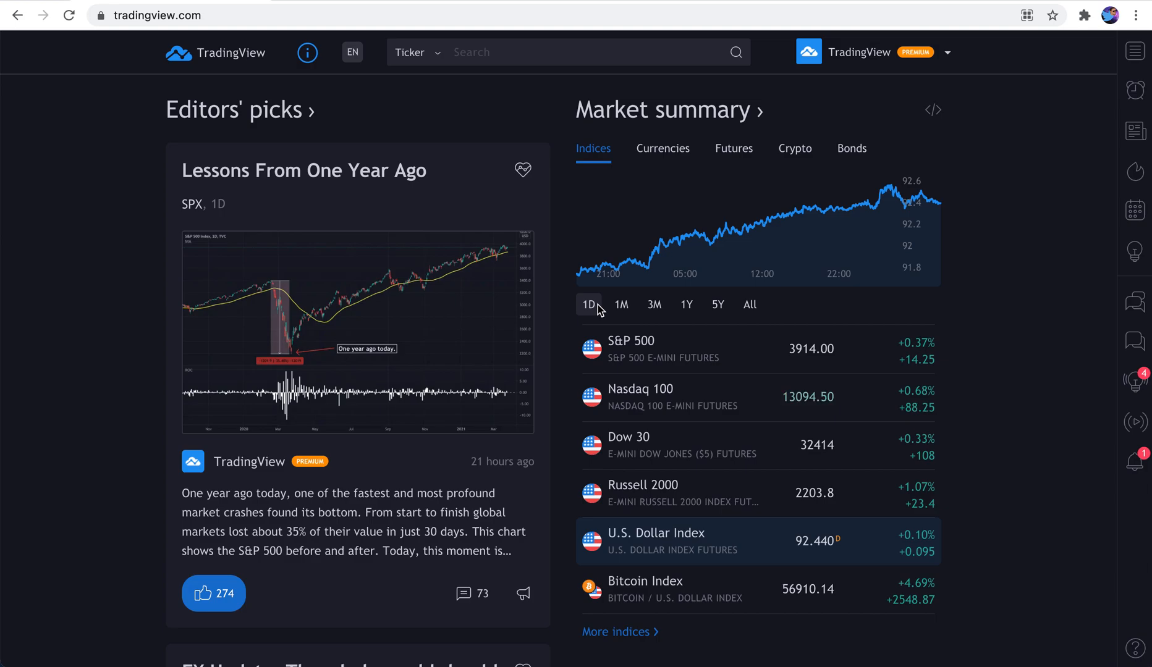
click(732, 149)
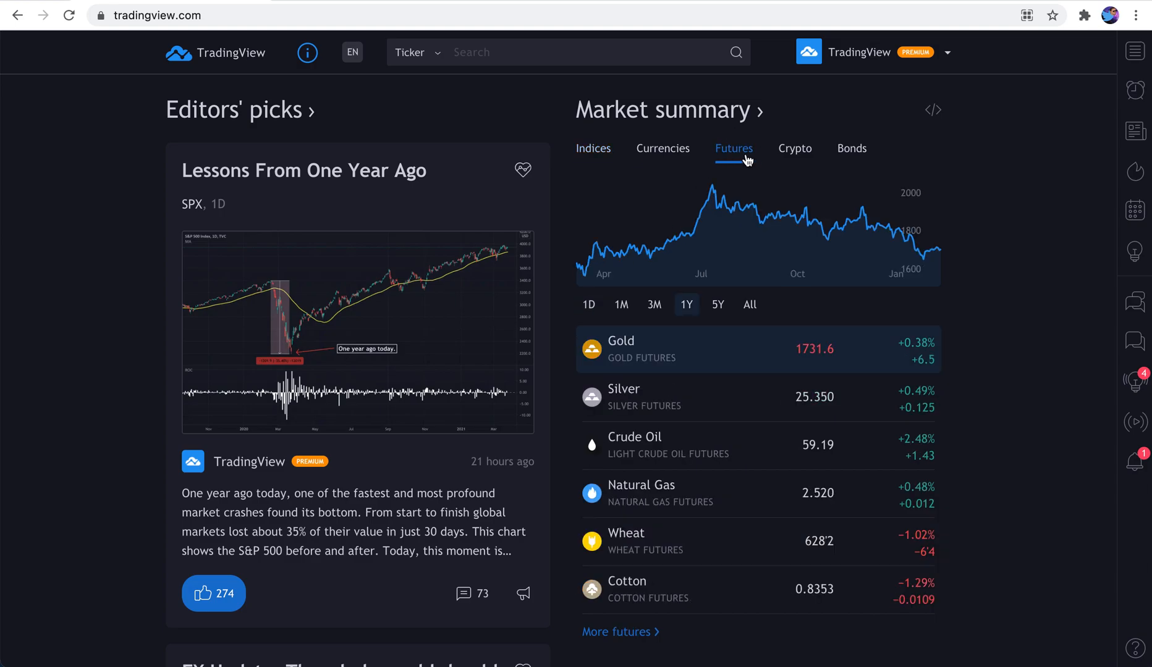
click(795, 149)
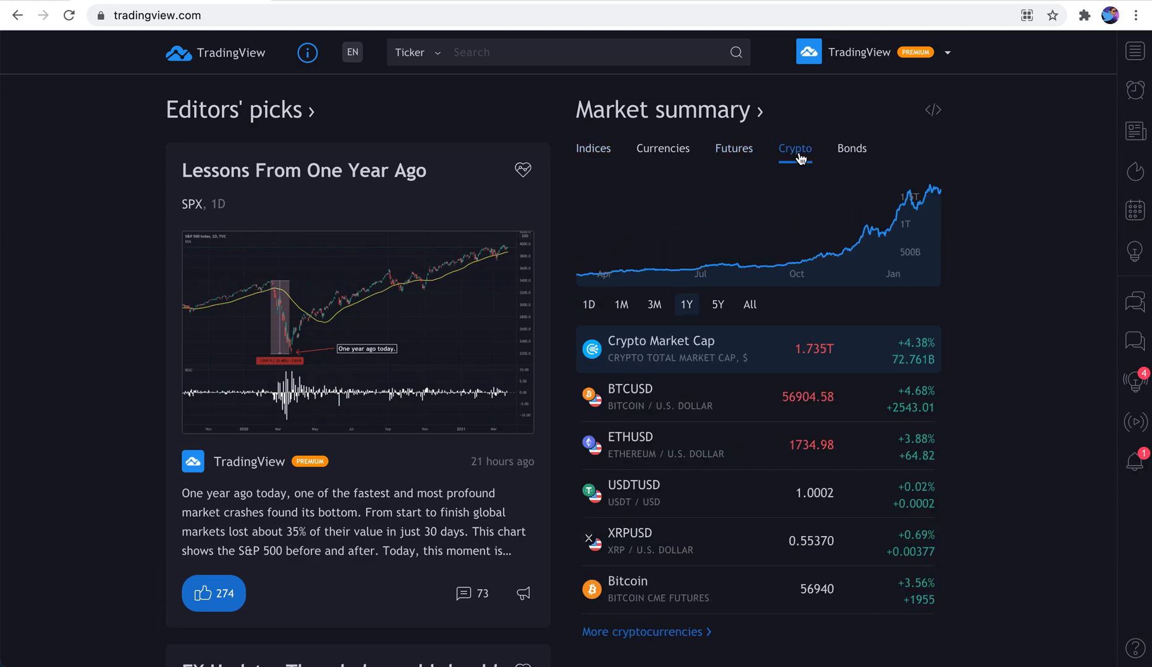
mouse_move(654, 362)
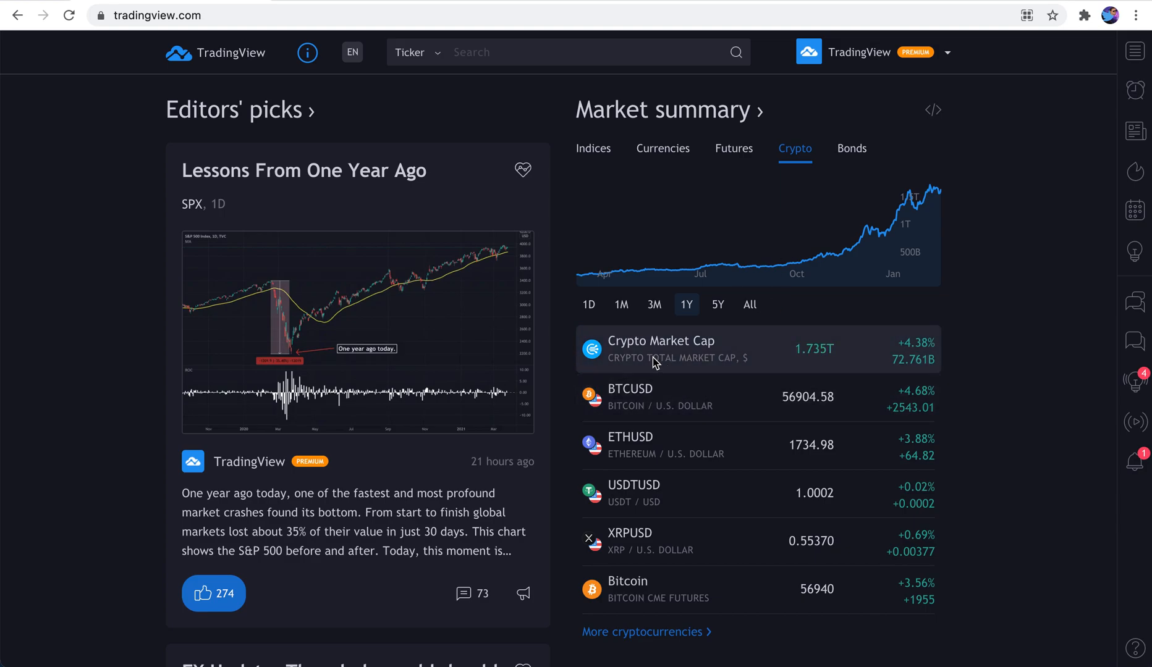
mouse_move(676, 404)
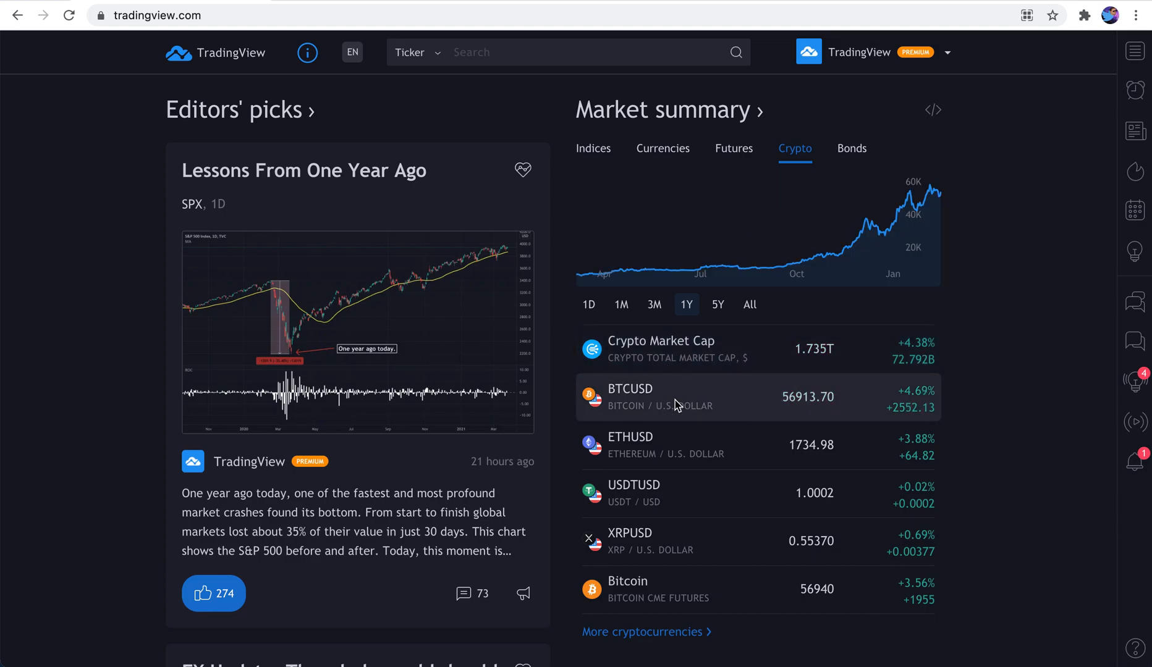
mouse_move(675, 446)
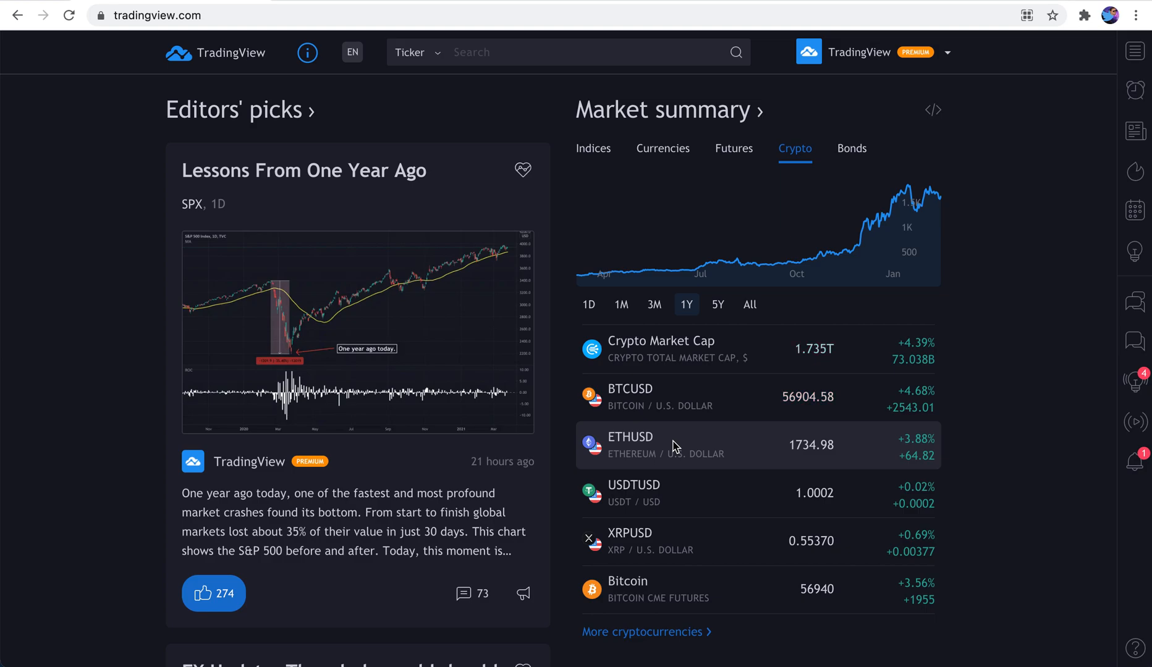
mouse_move(823, 184)
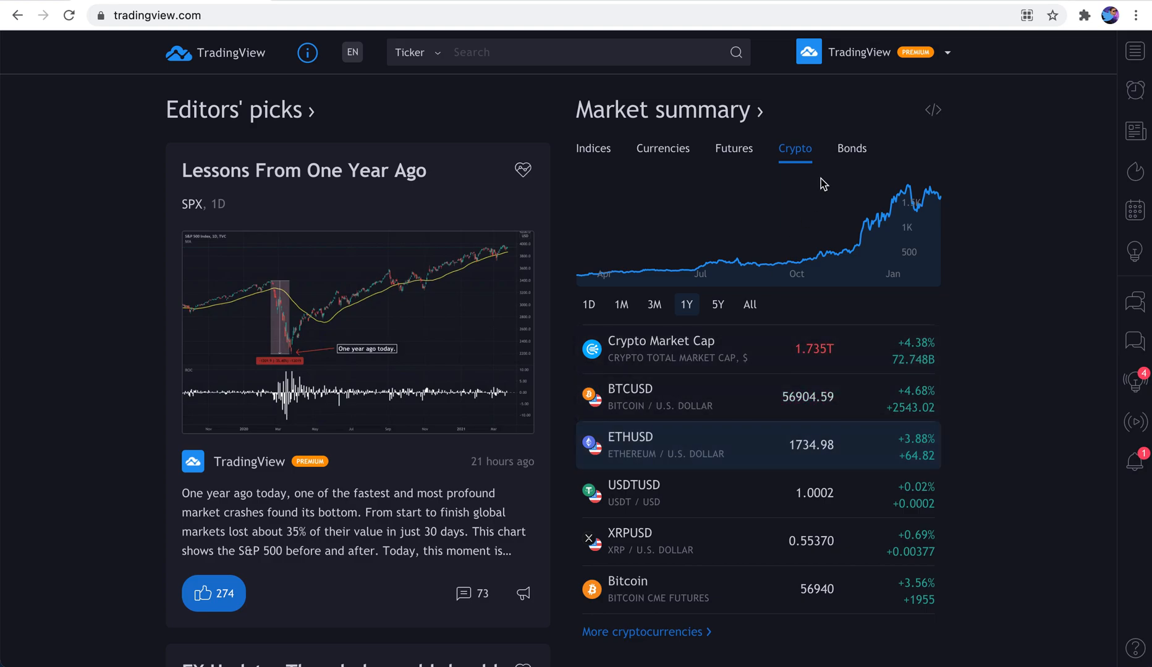
click(851, 148)
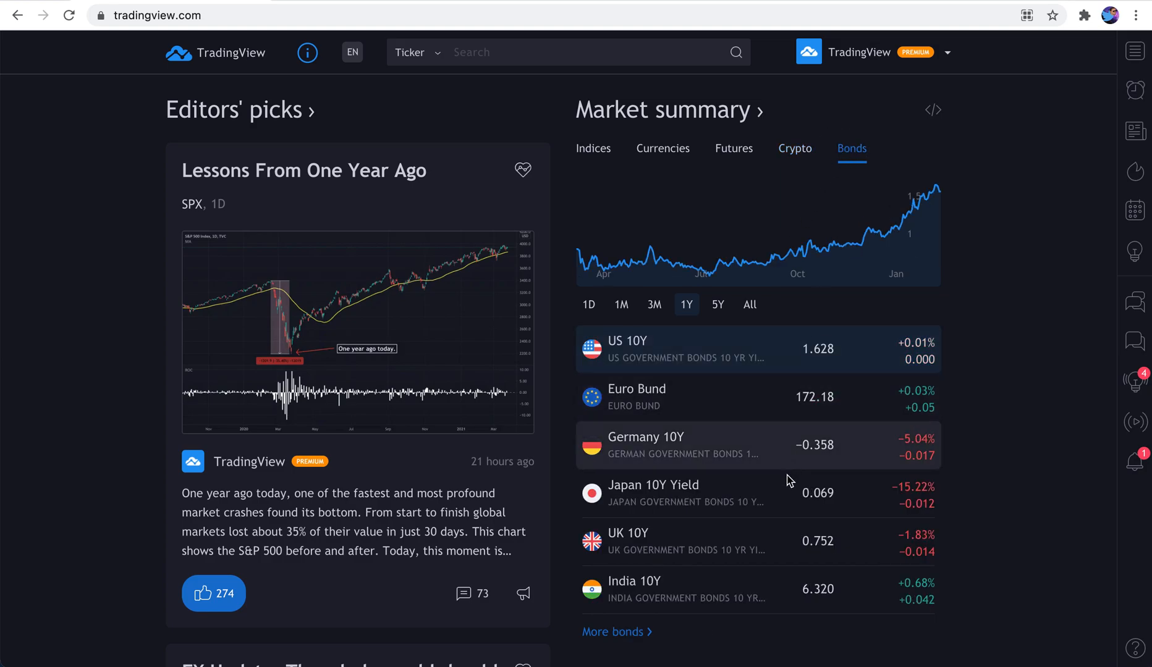
mouse_move(850, 163)
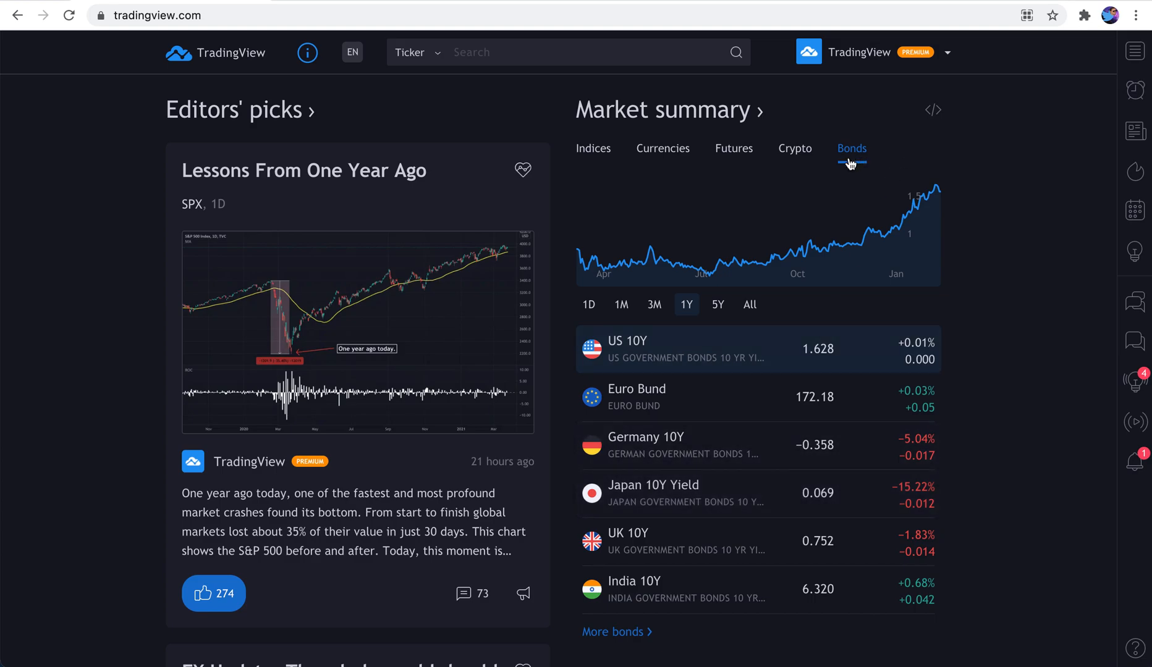
scroll(down, 3)
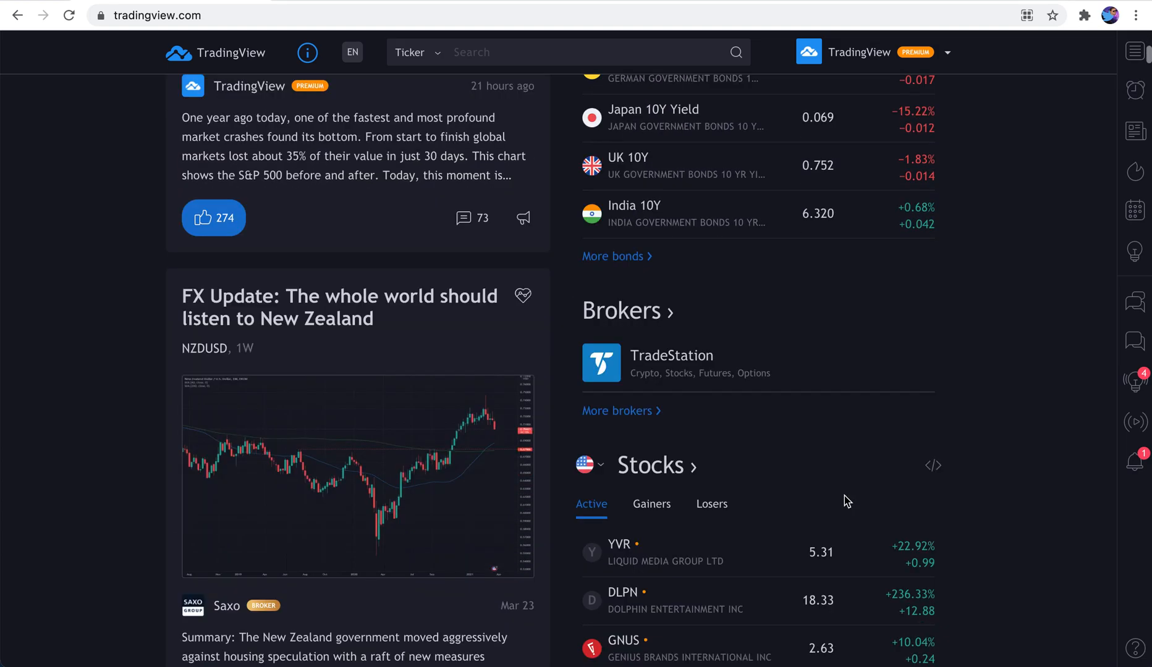
scroll(down, 3)
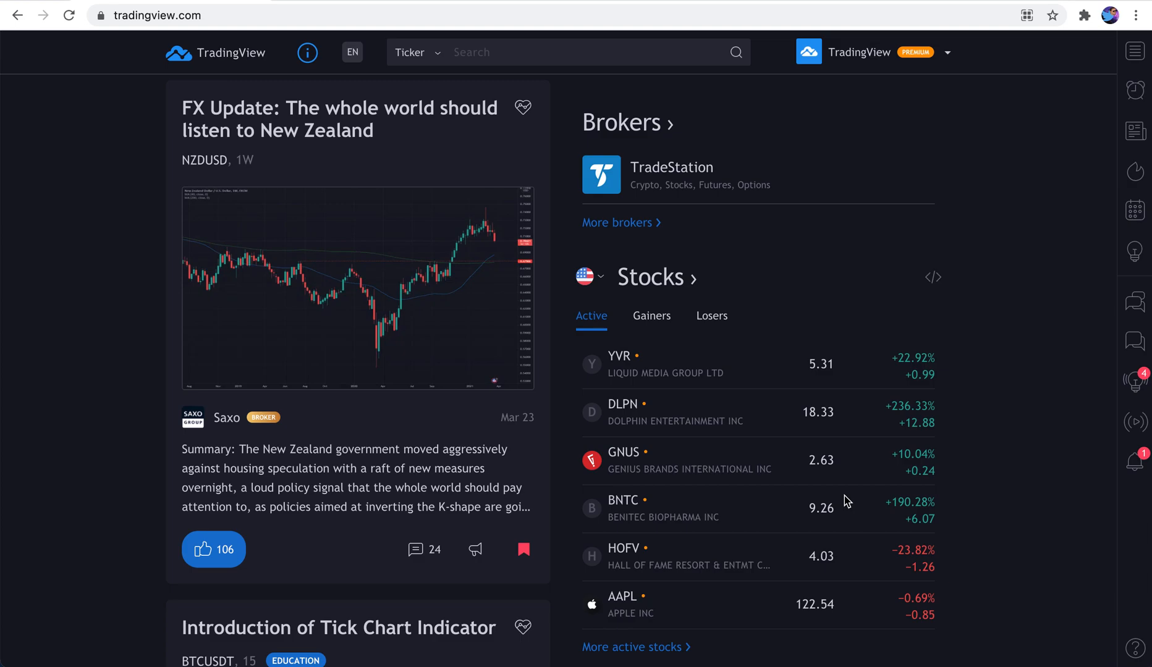
scroll(down, 3)
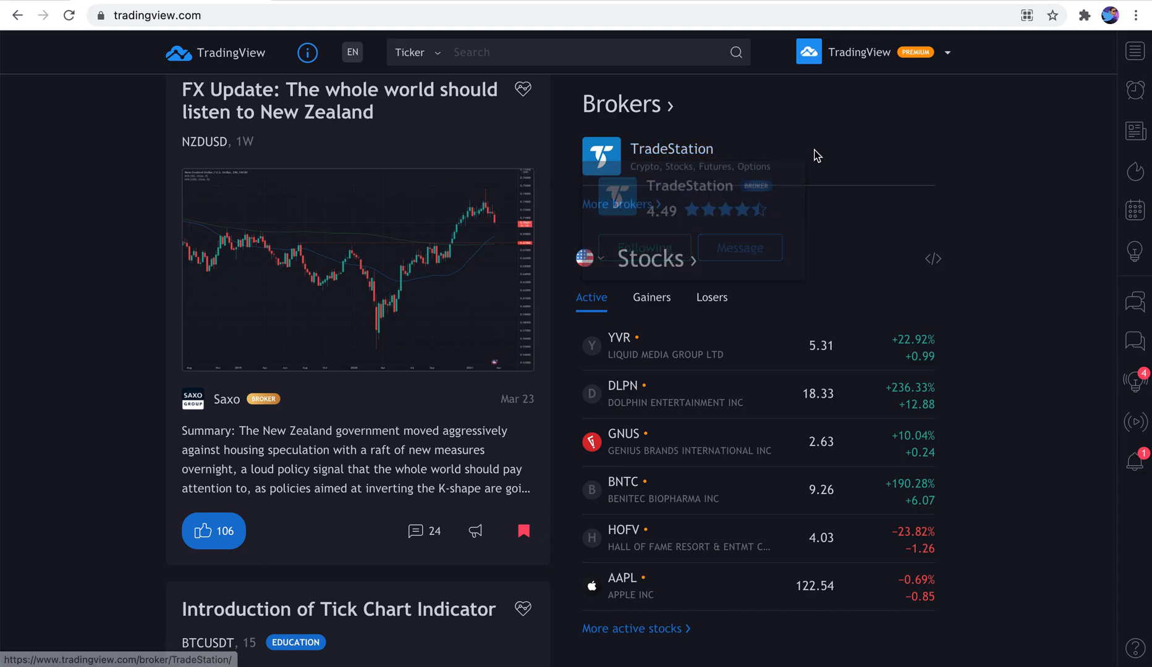
mouse_move(818, 157)
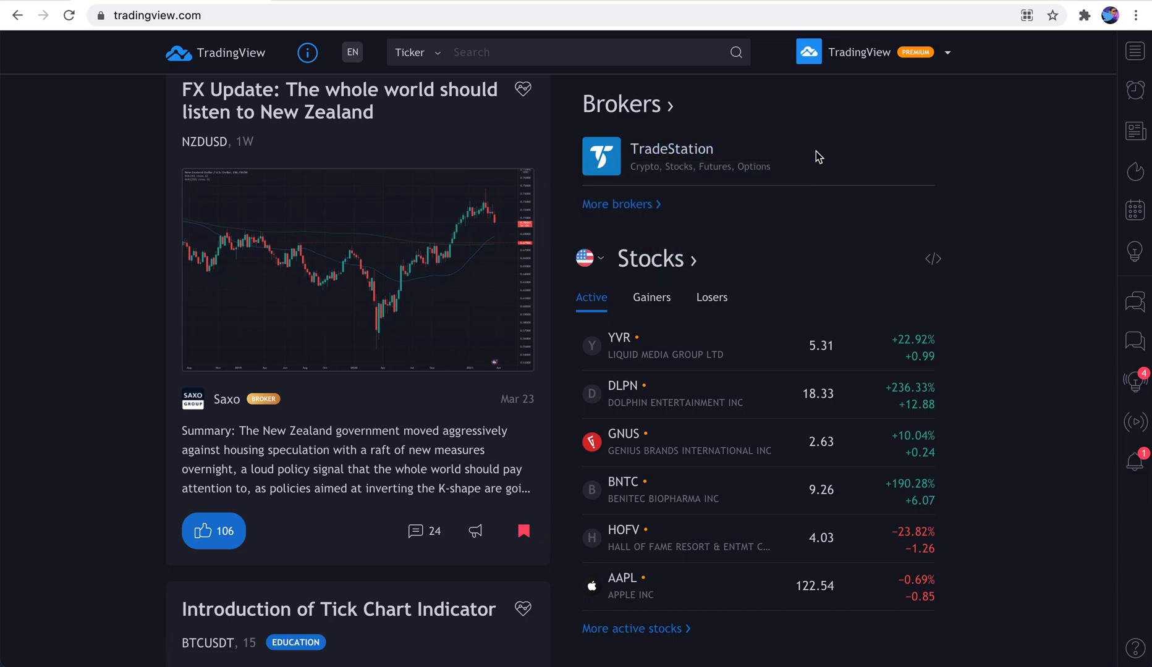
scroll(down, 3)
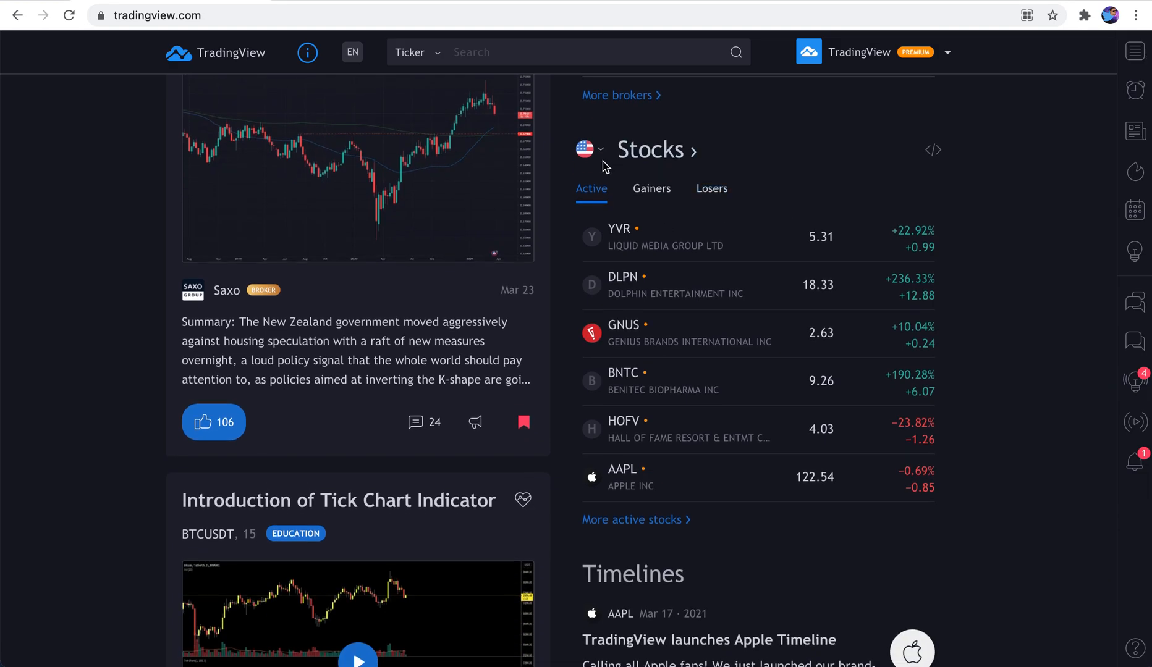
click(652, 188)
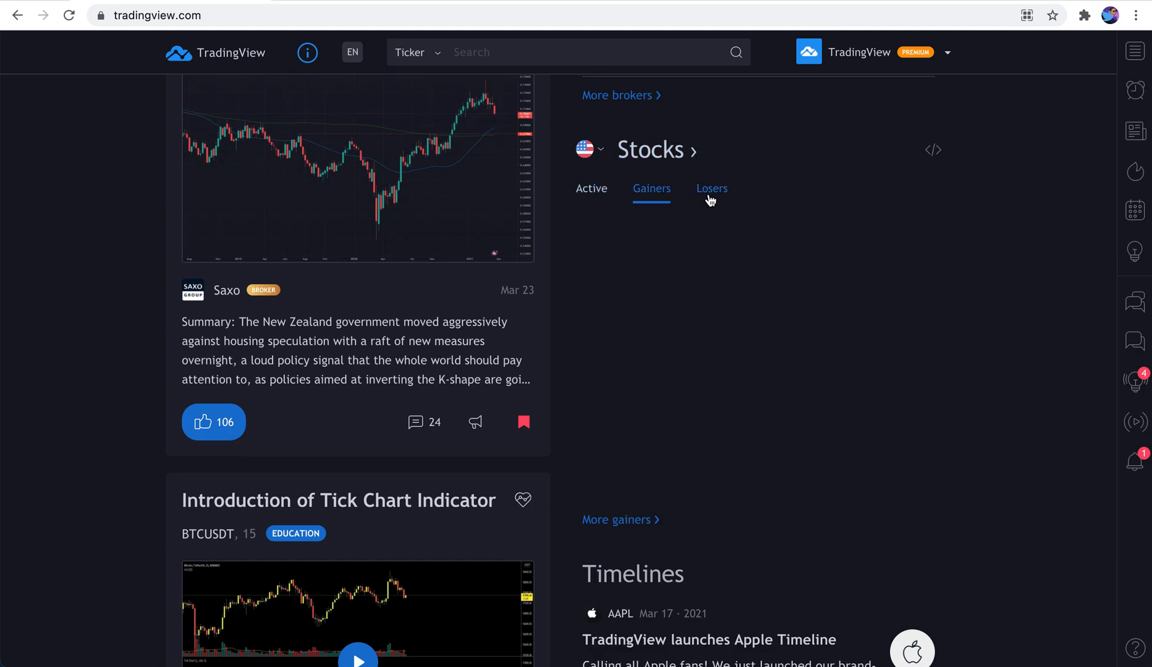
click(710, 188)
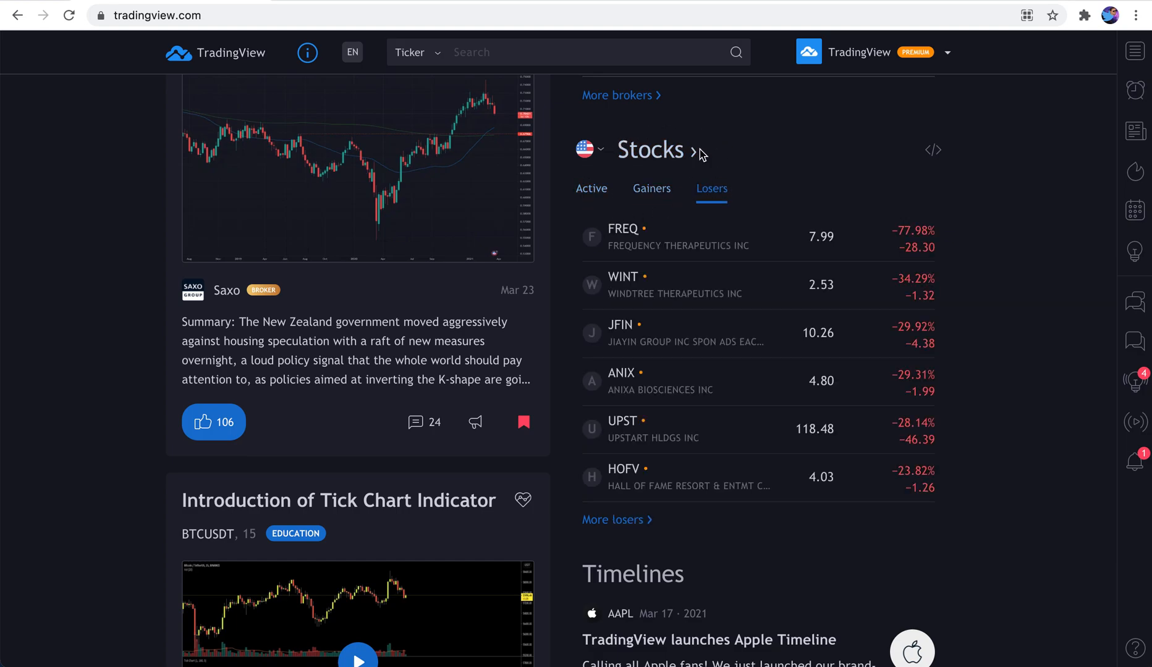
click(587, 150)
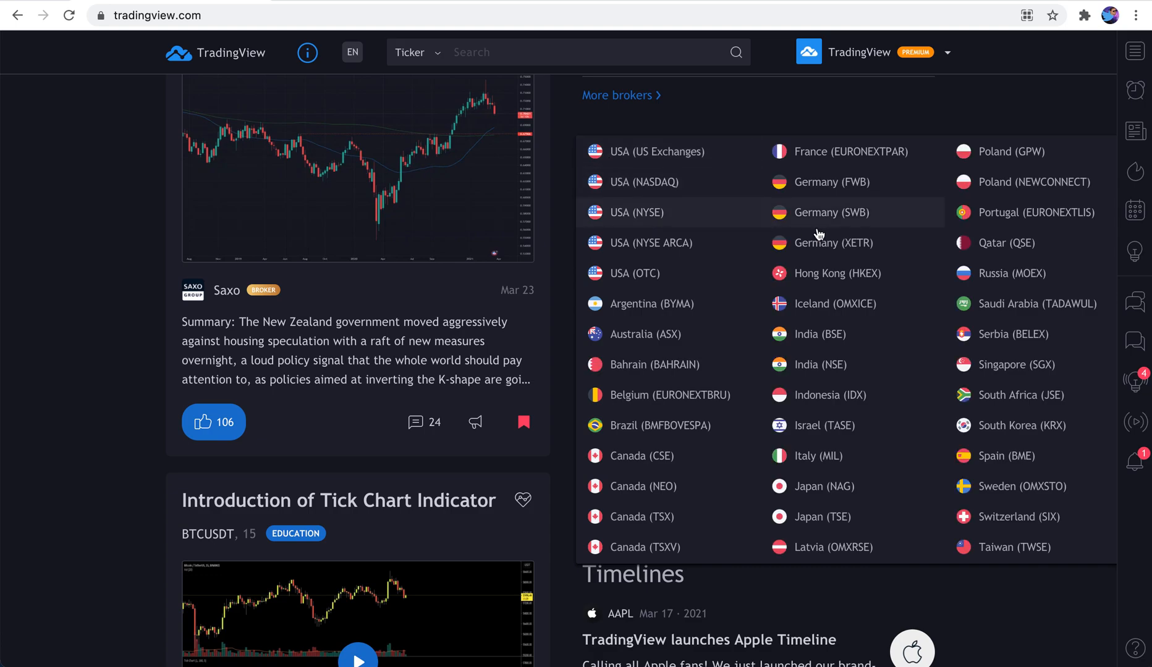
mouse_move(814, 132)
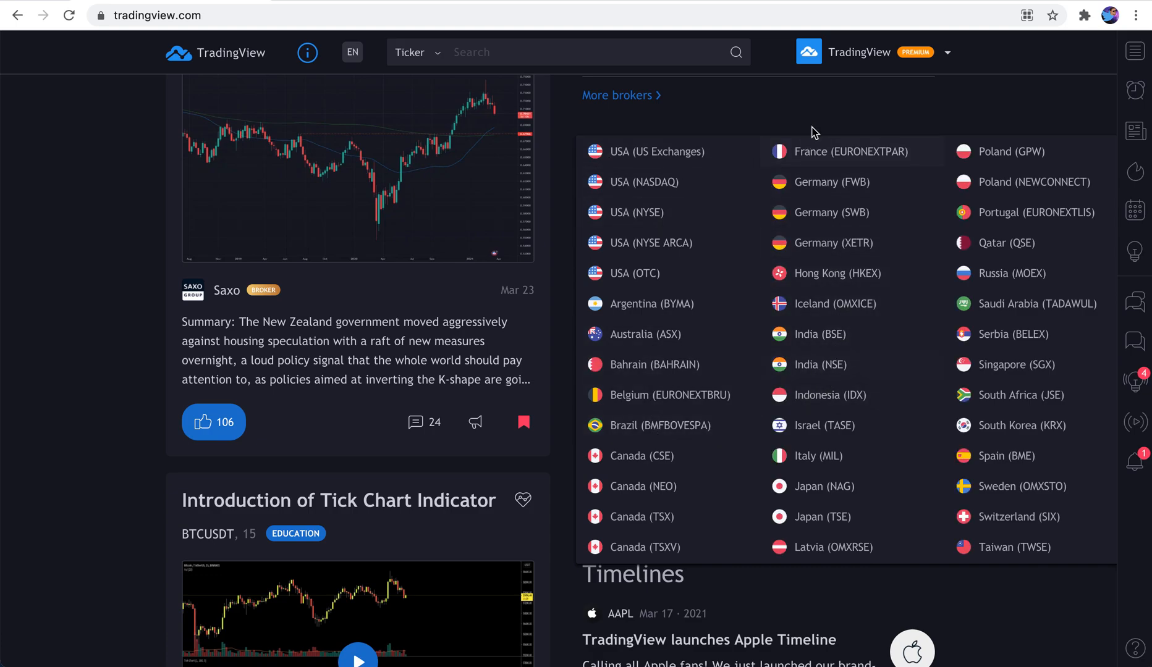
scroll(down, 3)
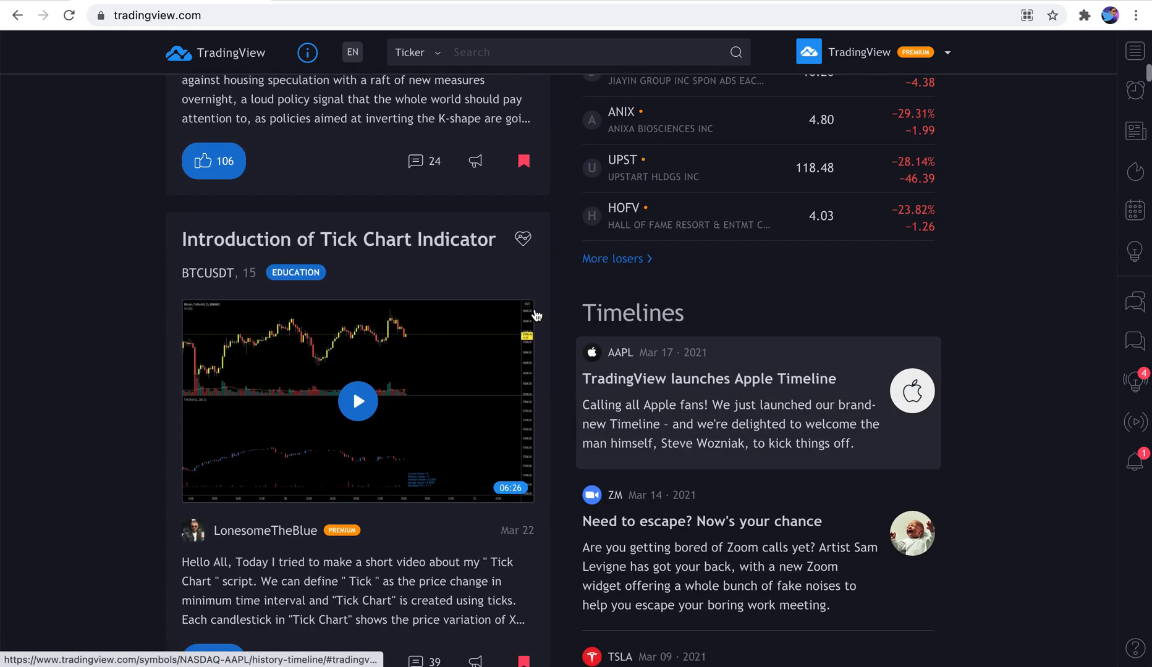
scroll(up, 3)
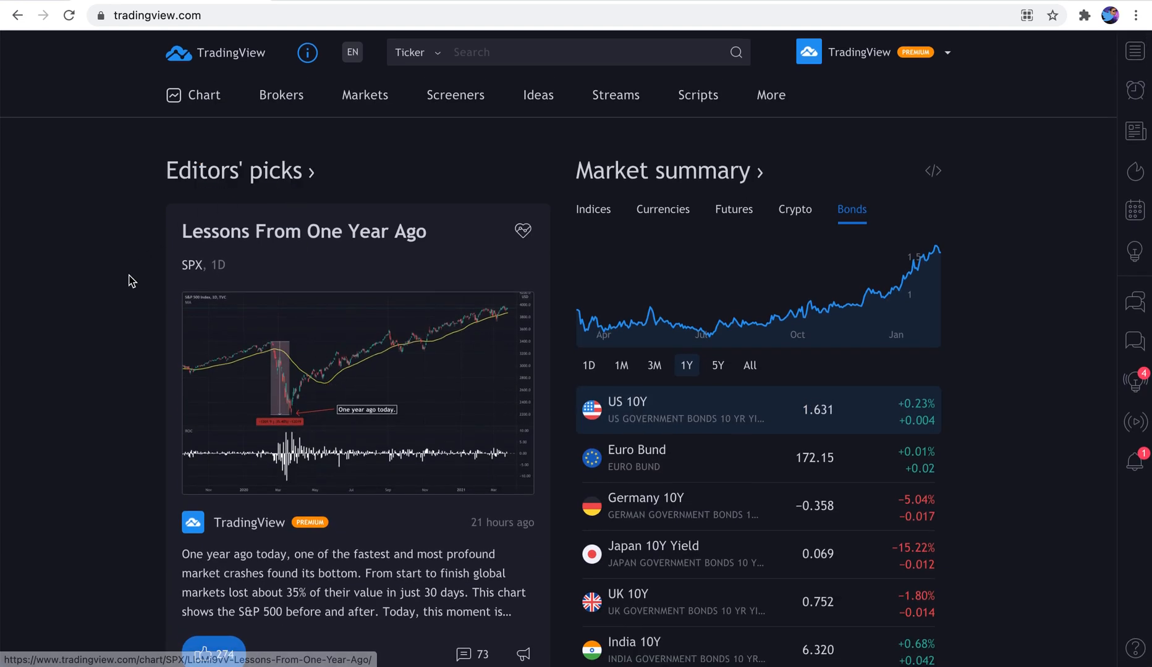
scroll(down, 3)
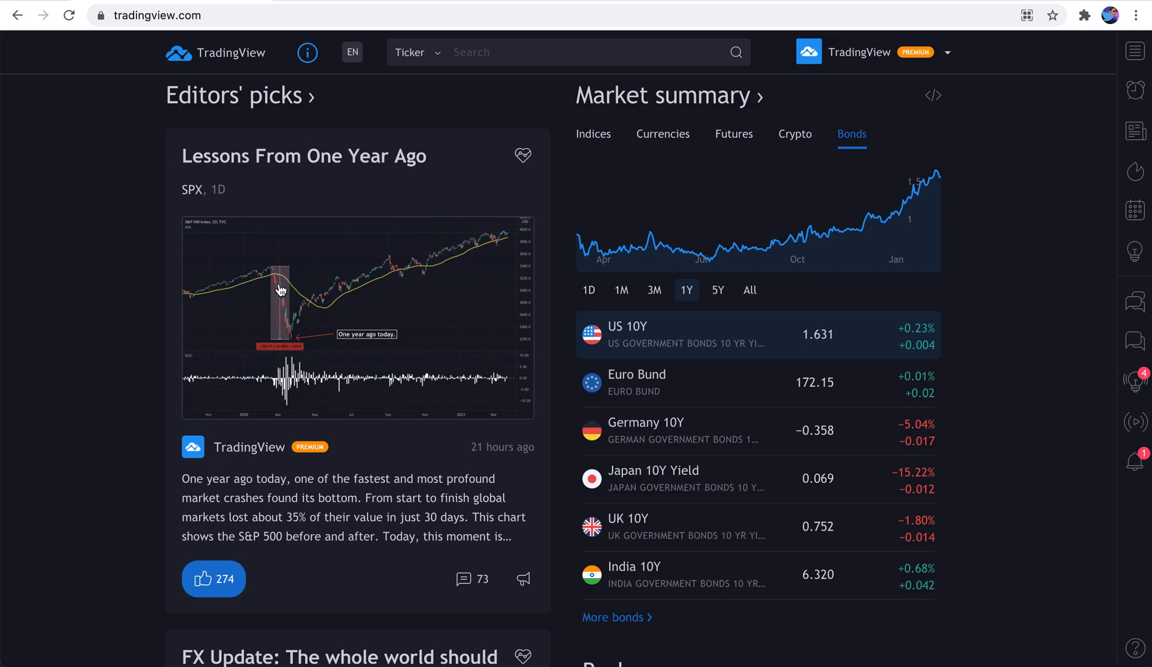
scroll(down, 3)
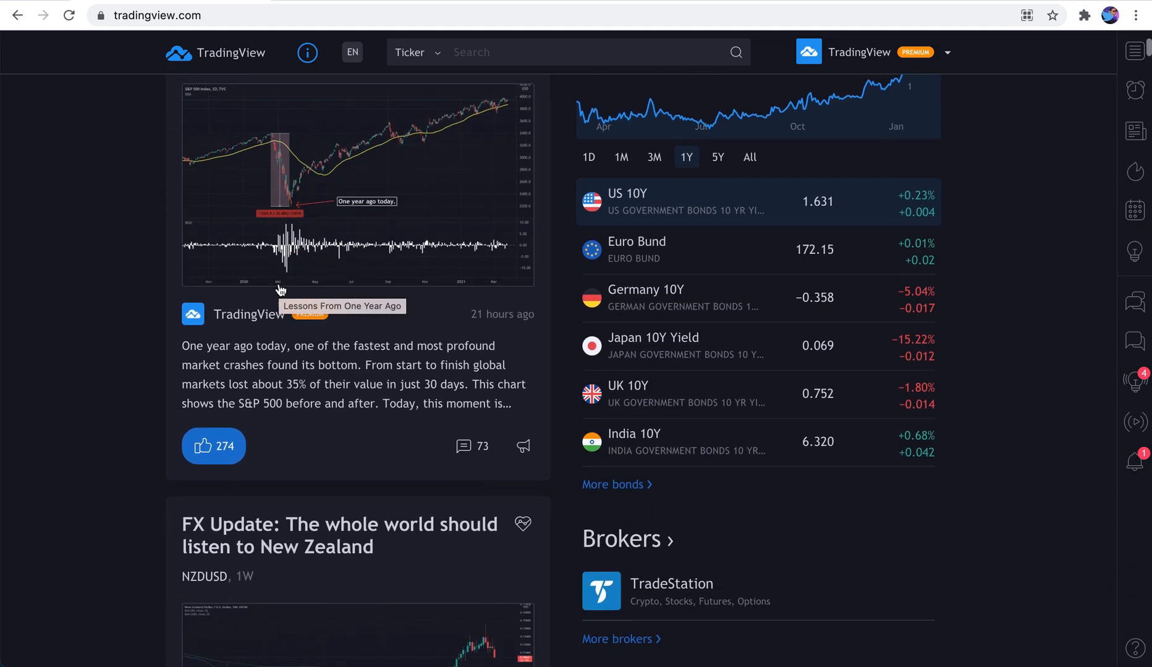
scroll(down, 3)
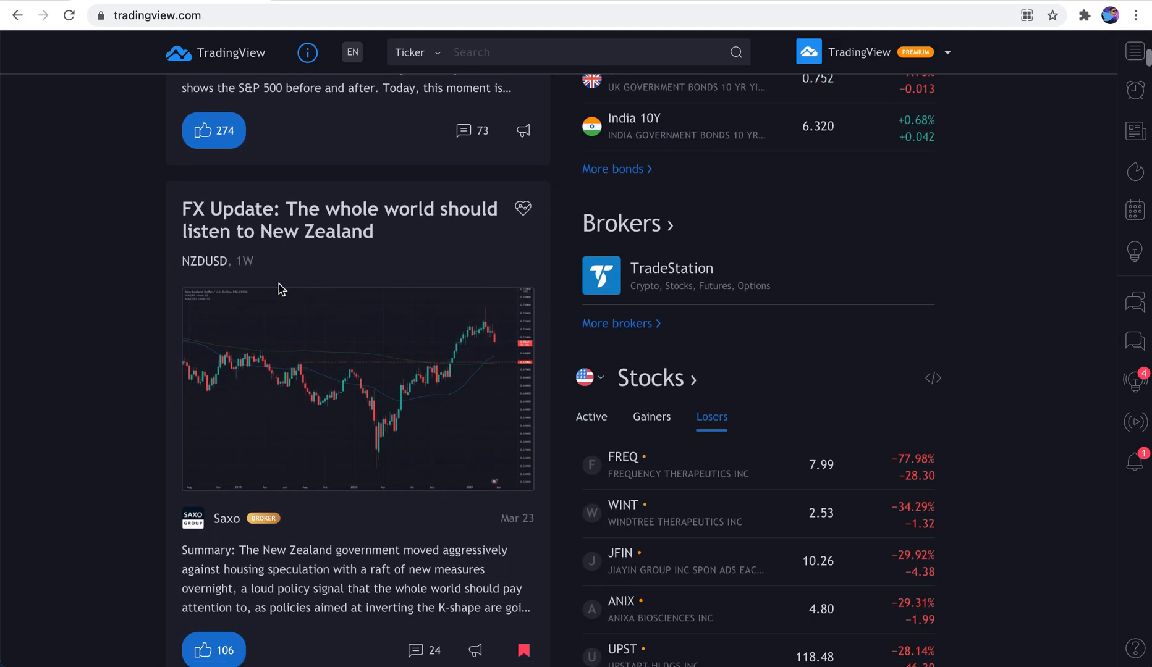
scroll(down, 3)
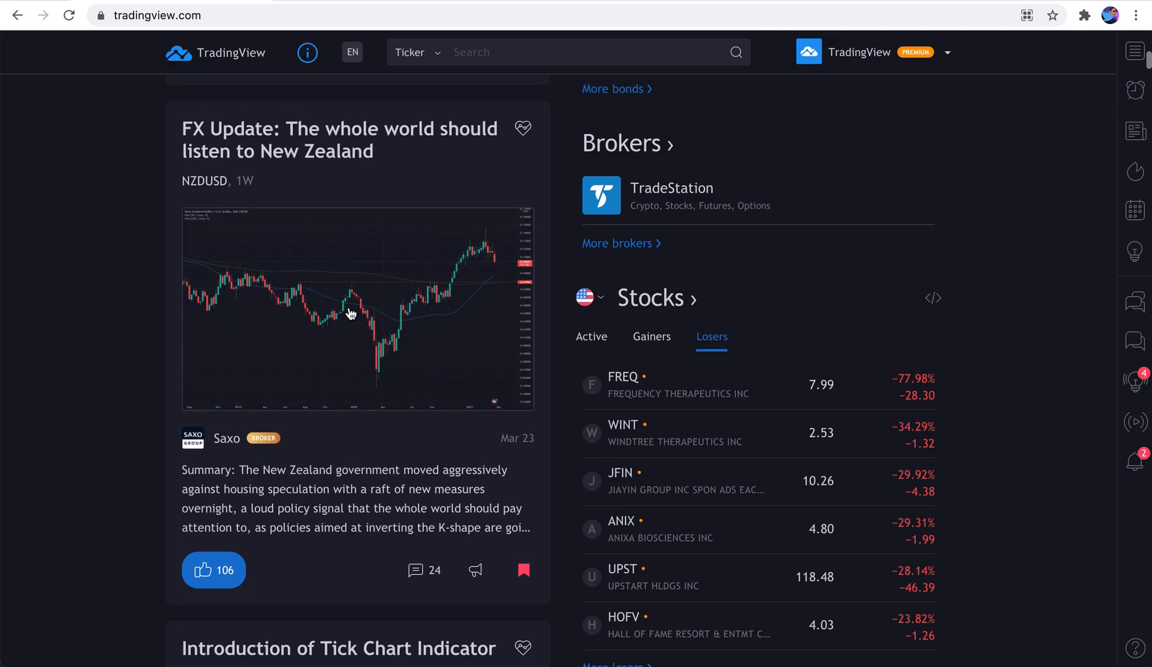
click(357, 309)
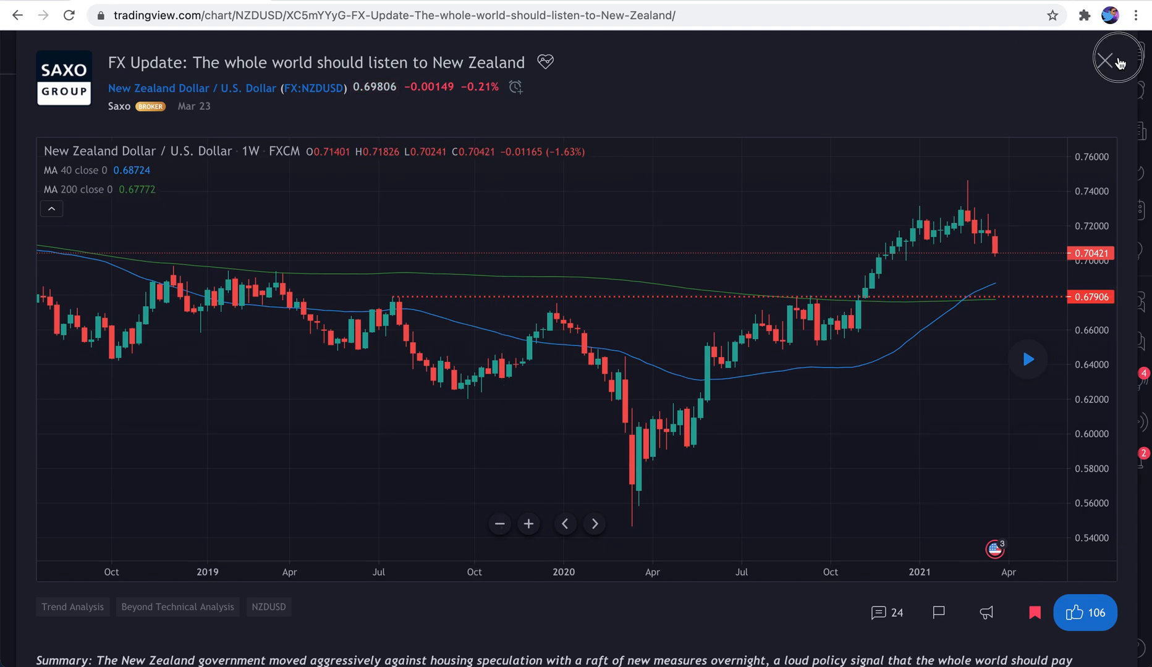
click(1107, 59)
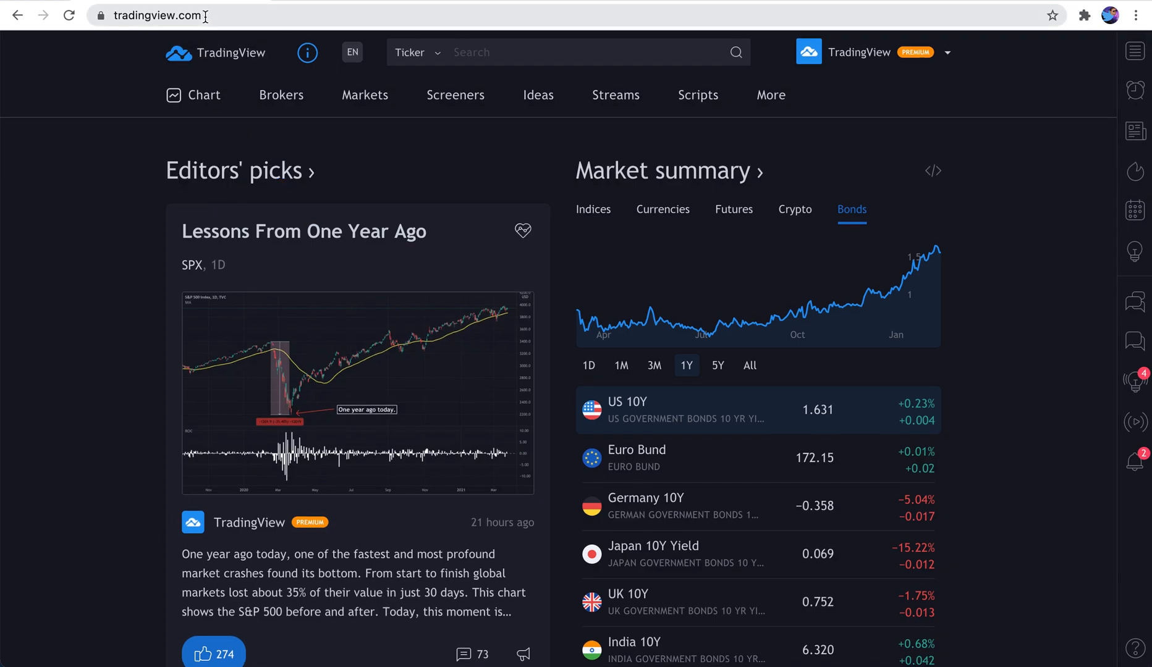
scroll(down, 3)
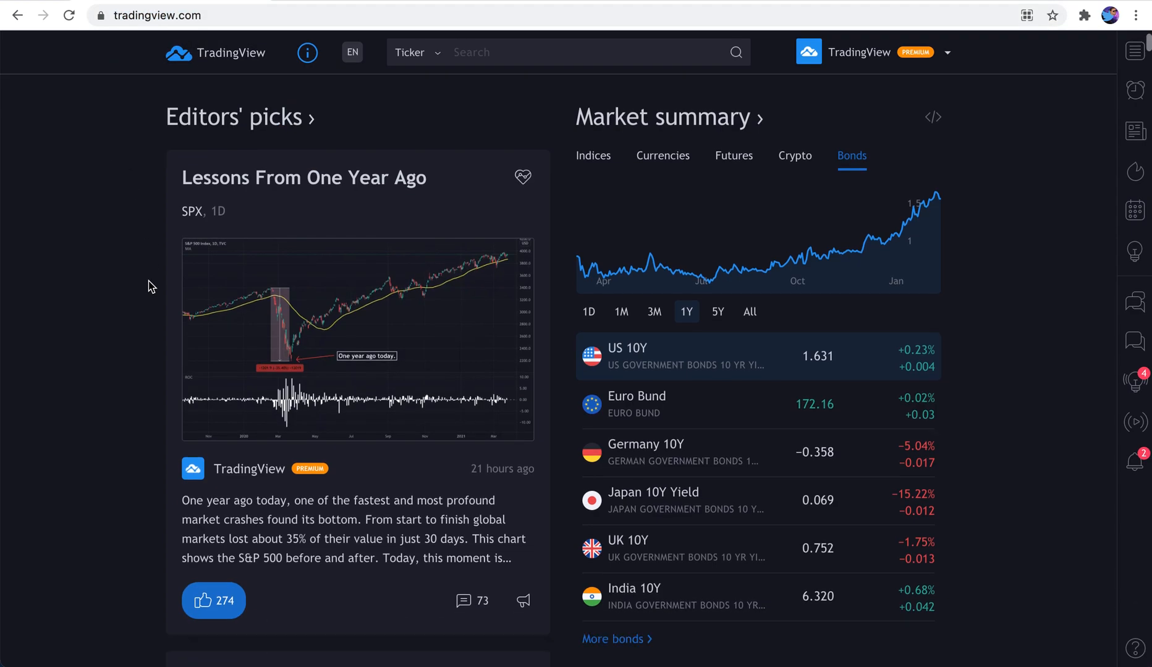
scroll(down, 3)
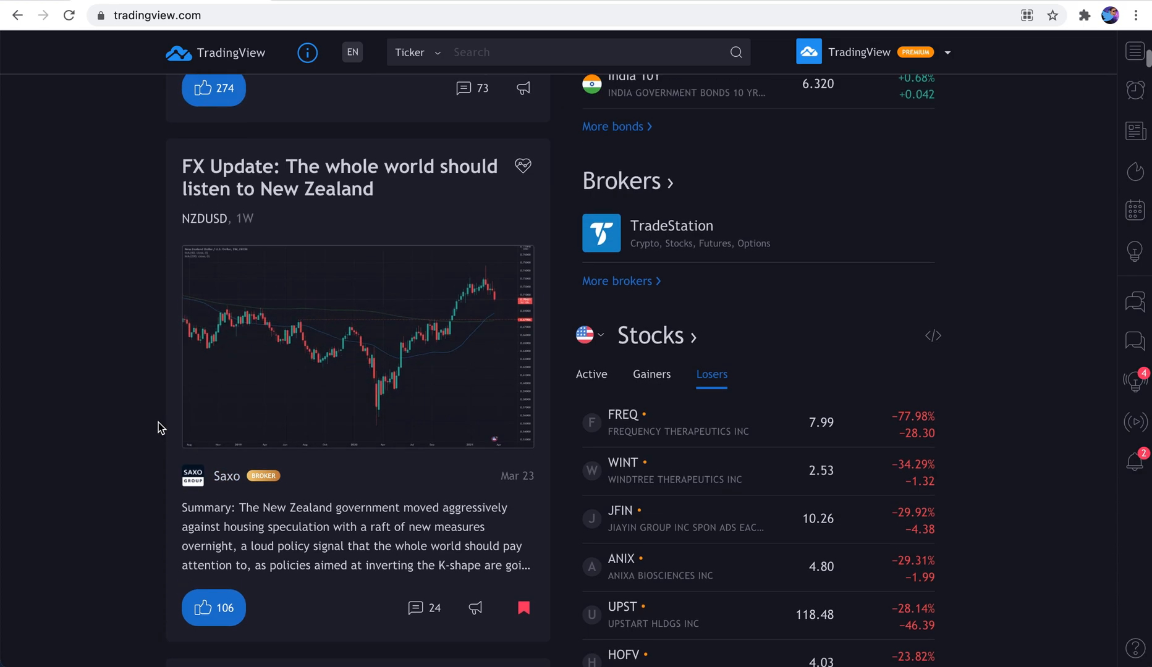
Read the New Zealand FX Update idea from its chart through the article and disclaimer to the comments
click(357, 346)
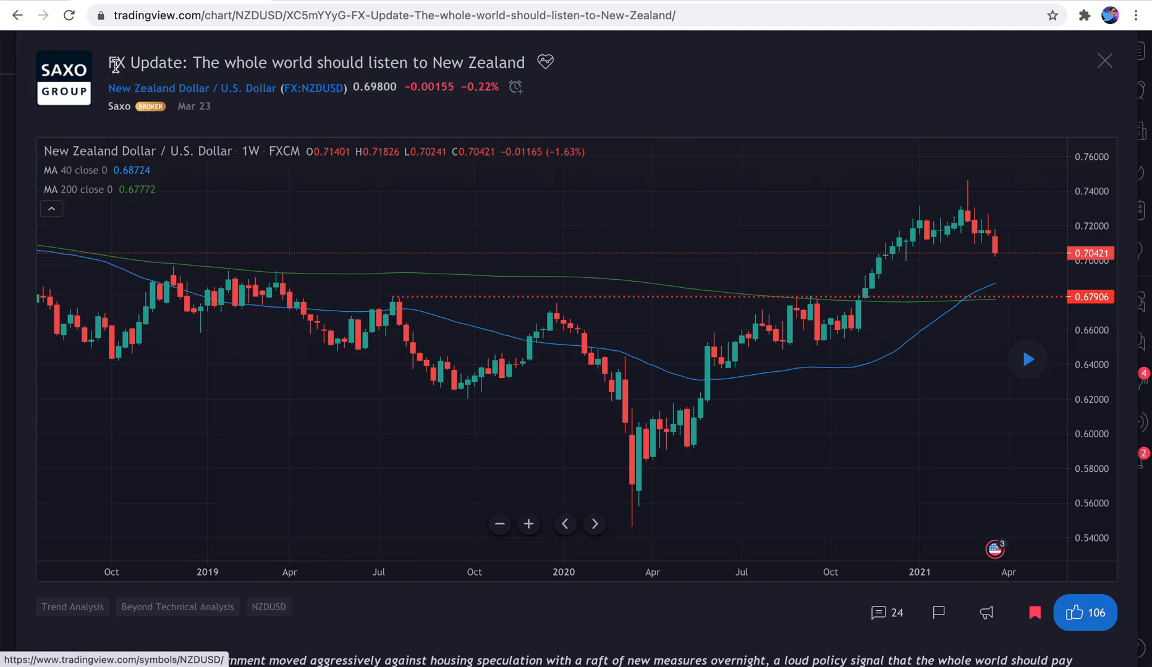
mouse_move(317, 246)
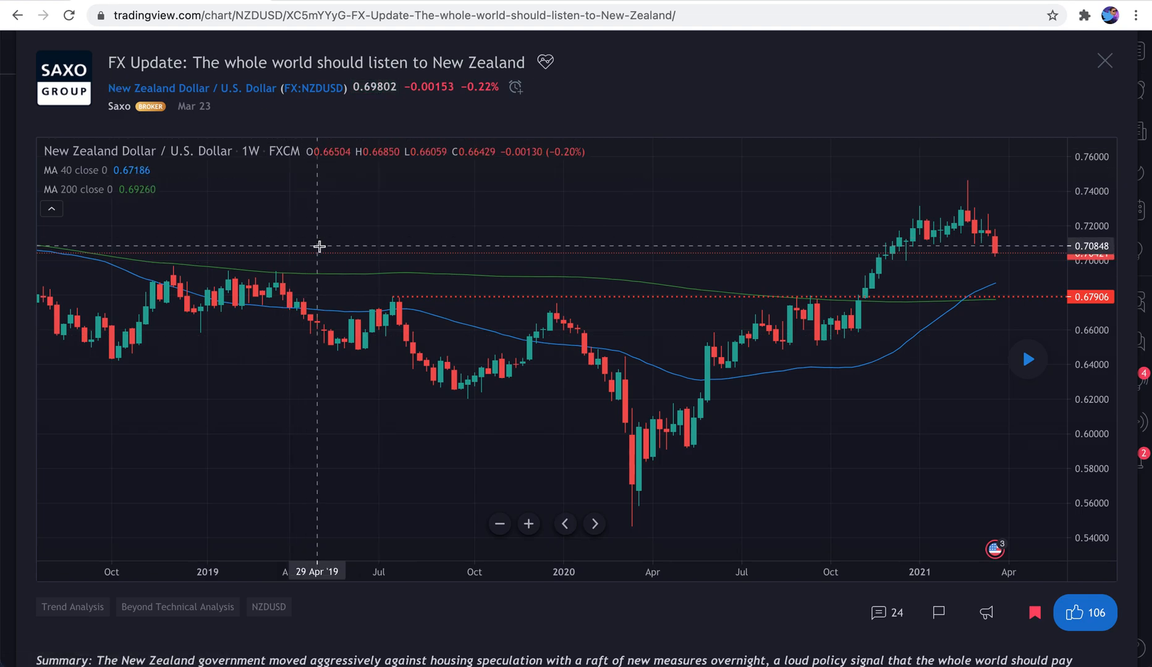
scroll(down, 3)
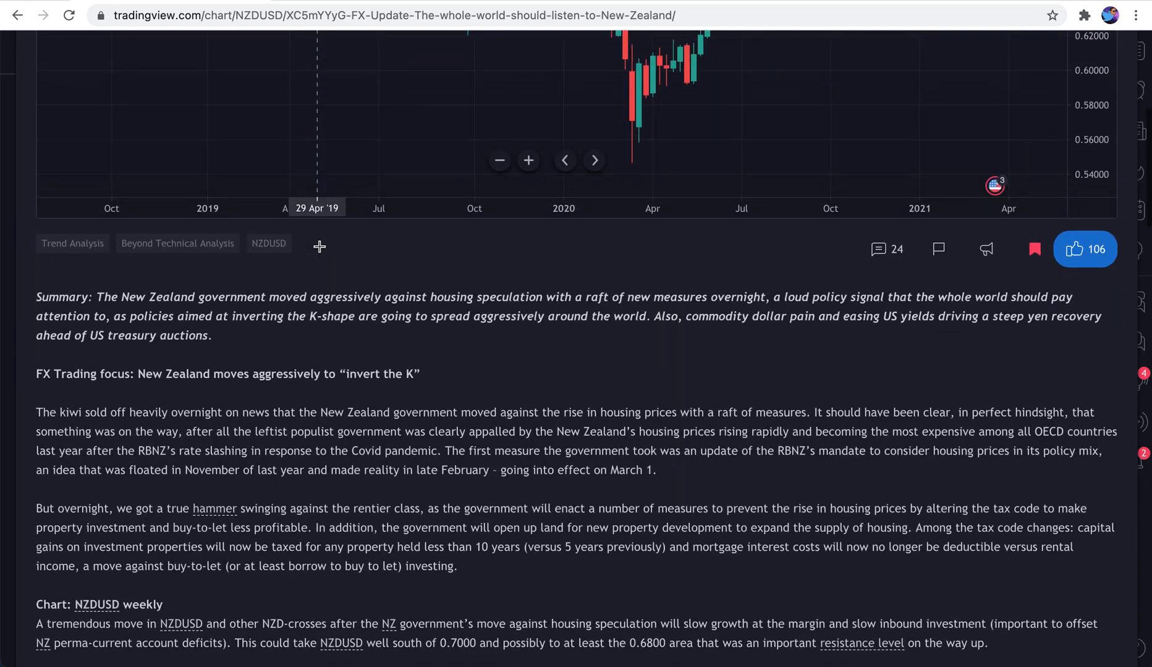
scroll(down, 3)
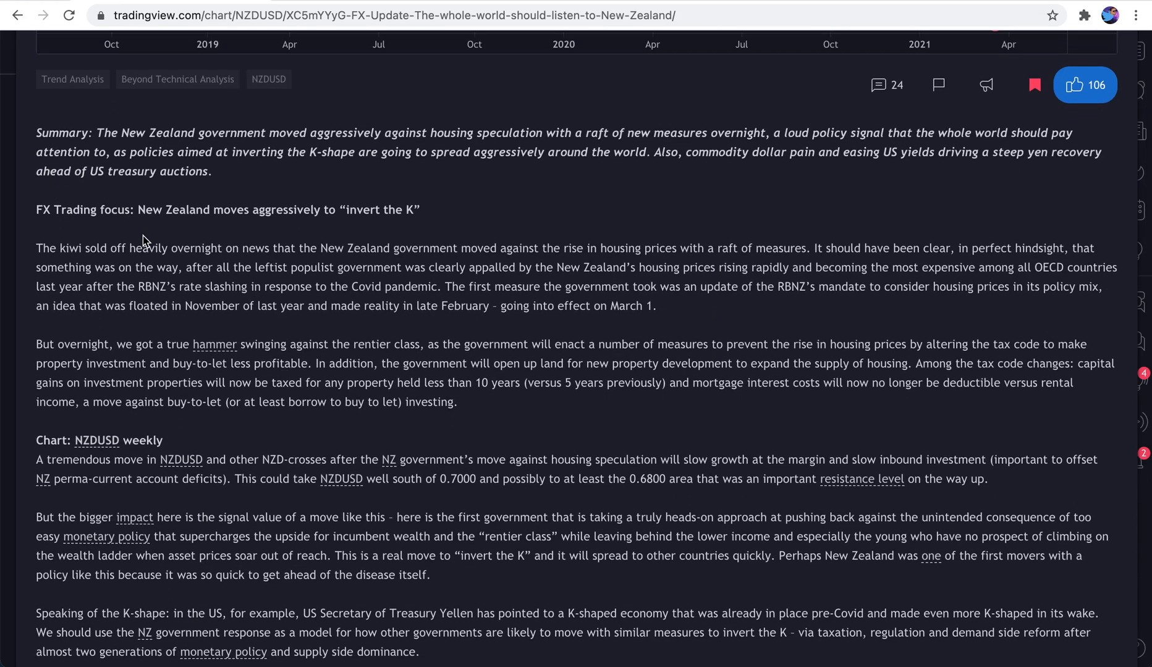
scroll(down, 3)
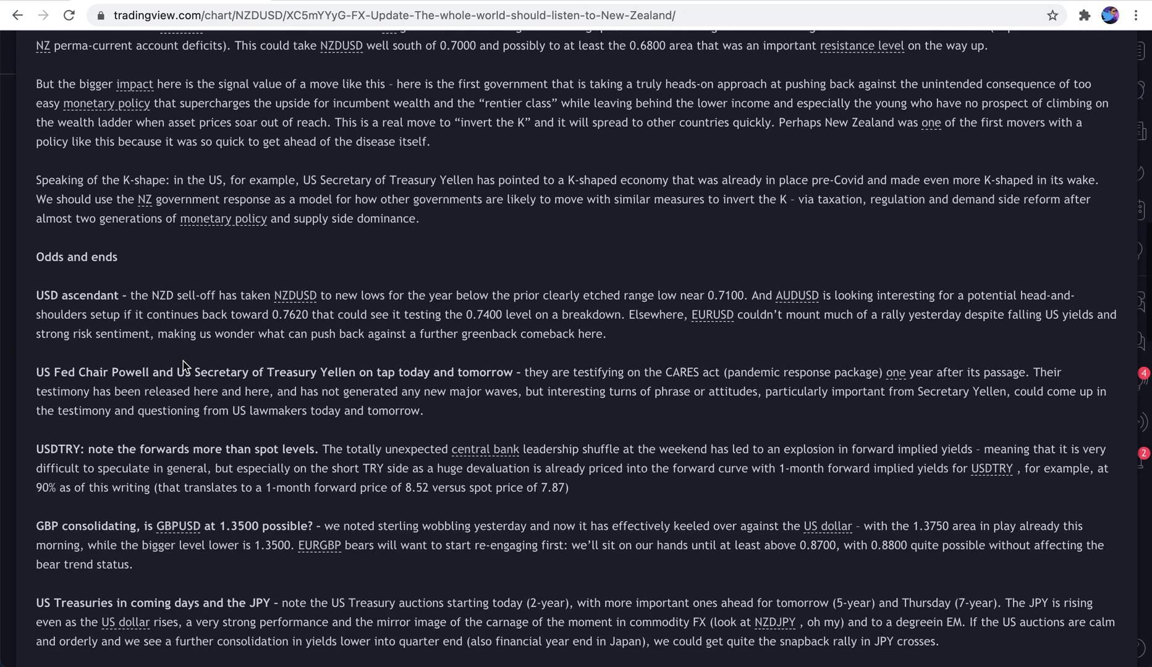
scroll(down, 3)
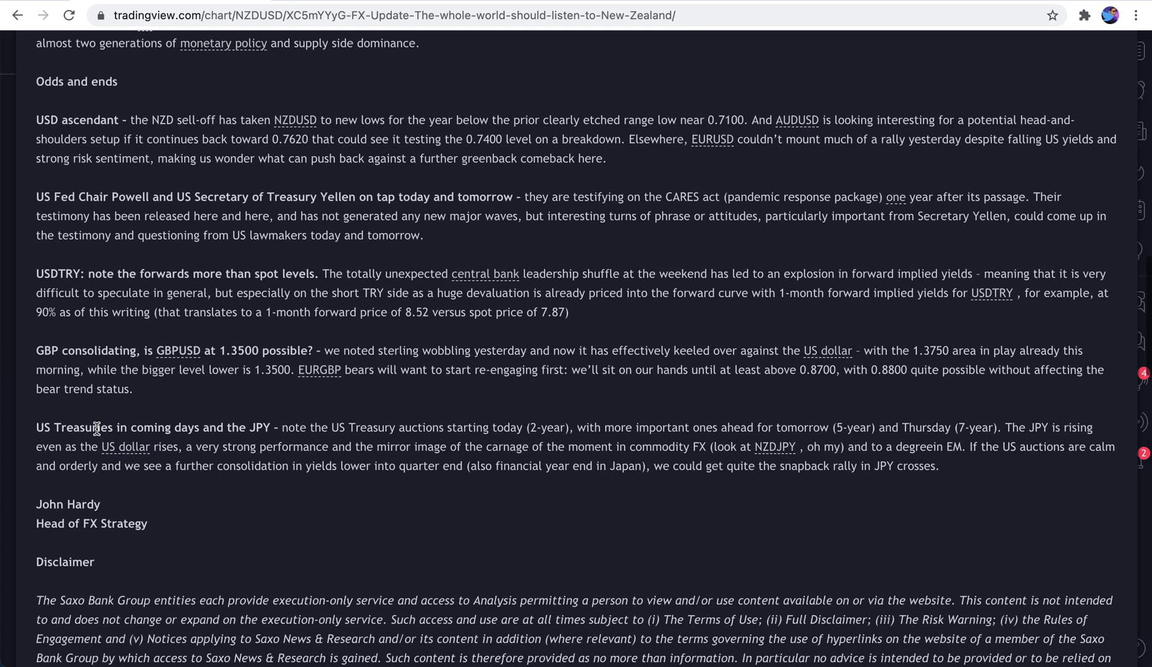
scroll(down, 3)
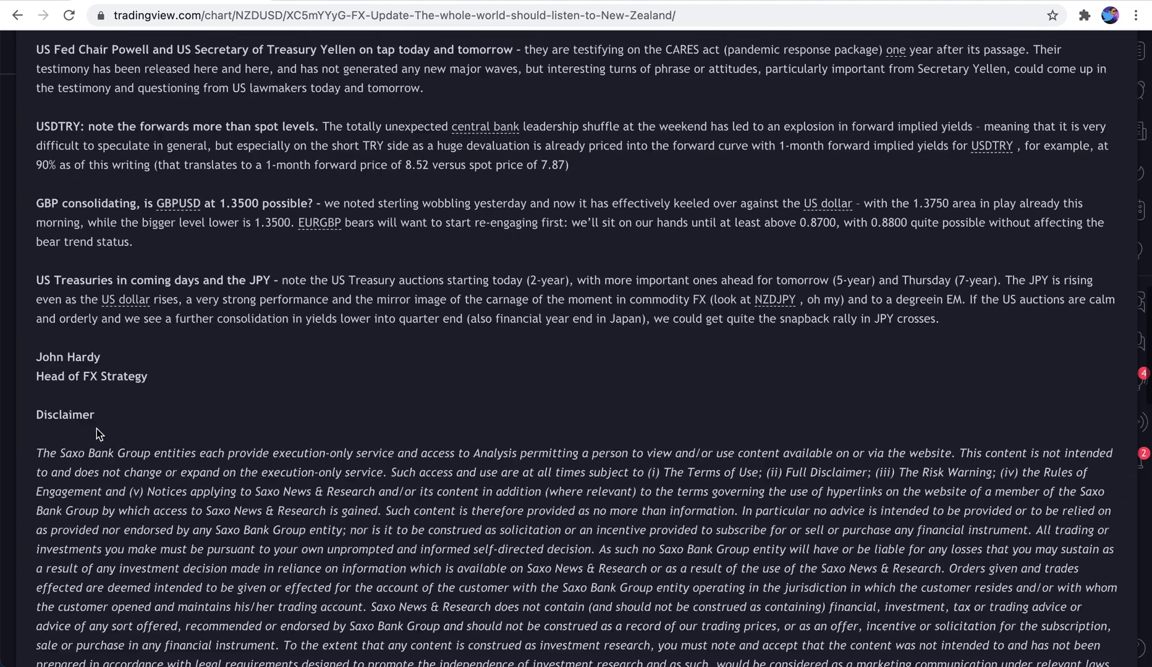
scroll(down, 3)
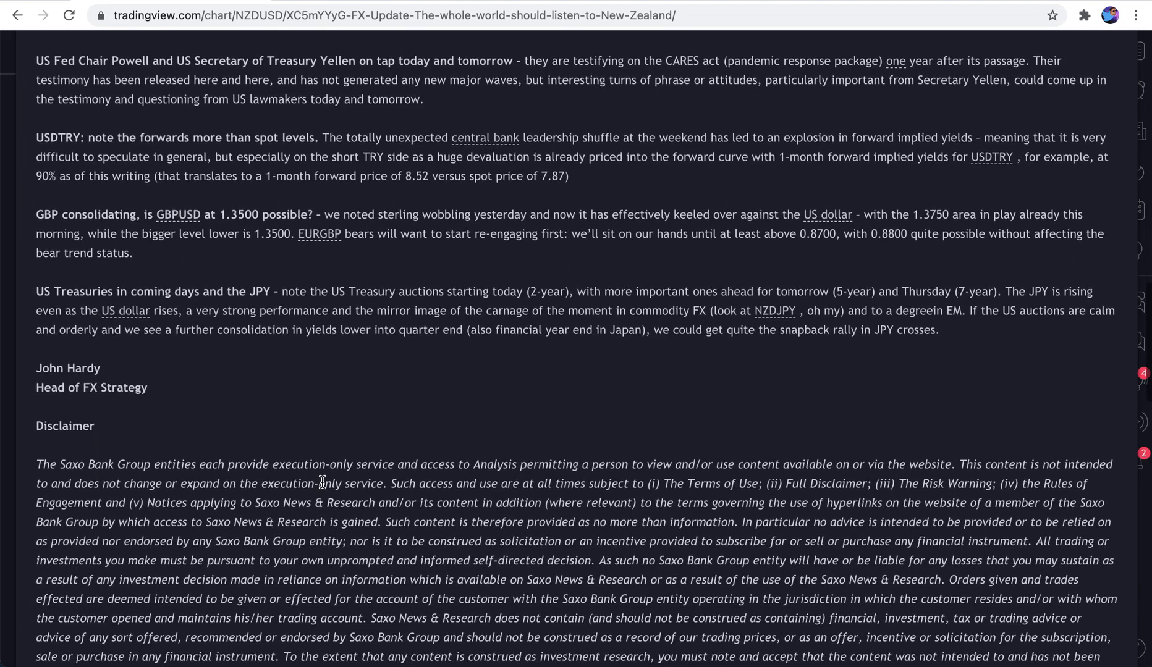
scroll(down, 3)
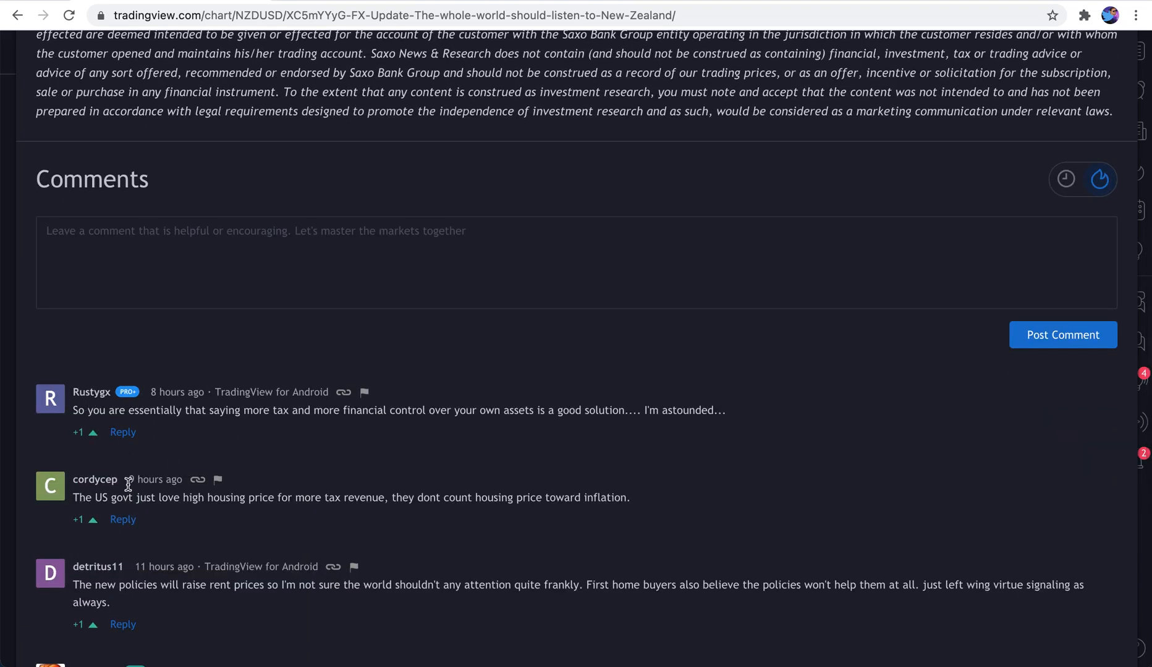
scroll(up, 3)
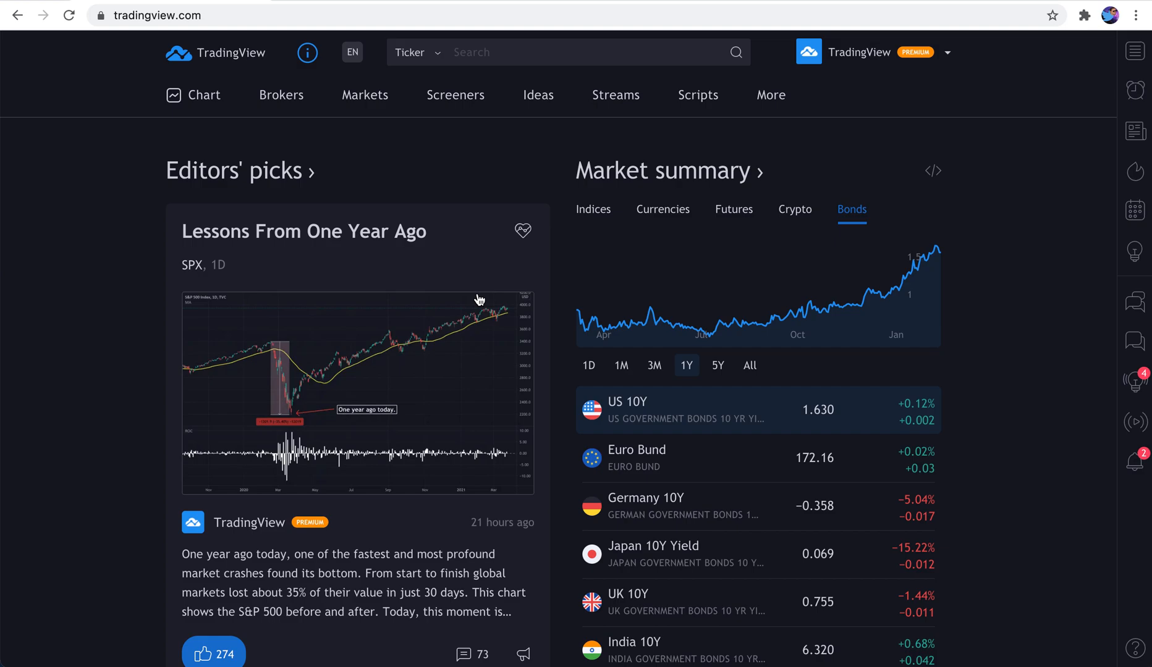
mouse_move(479, 300)
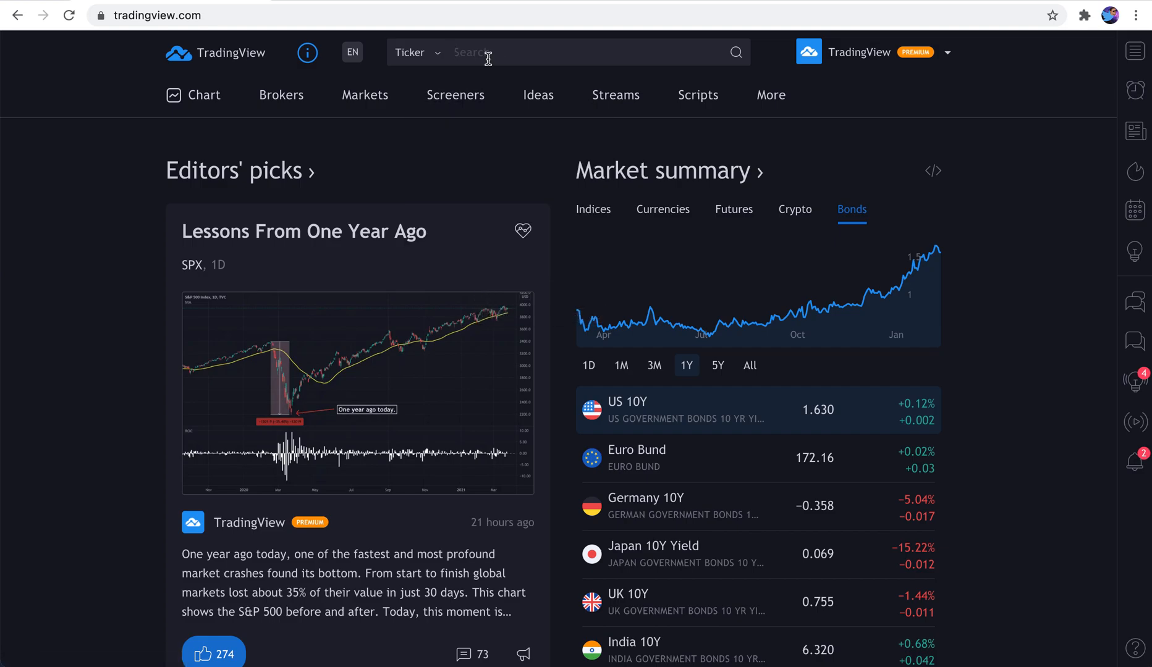
mouse_move(484, 53)
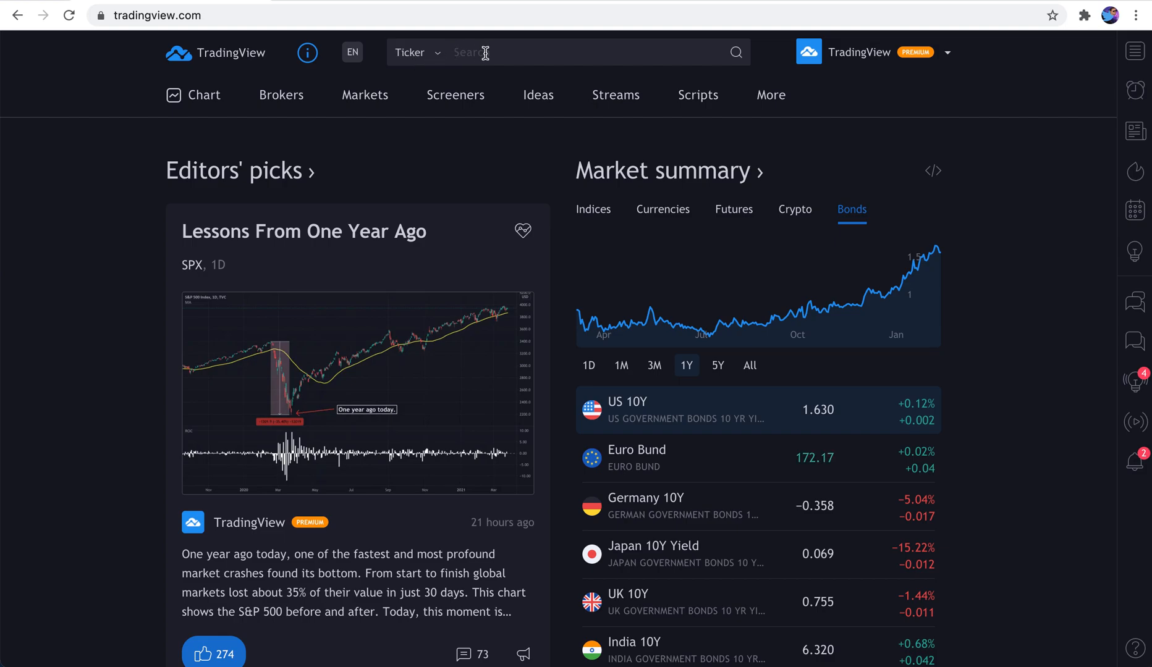
Search the ticker box for "AAPL" to list Apple symbols across exchanges
text(AAPL)
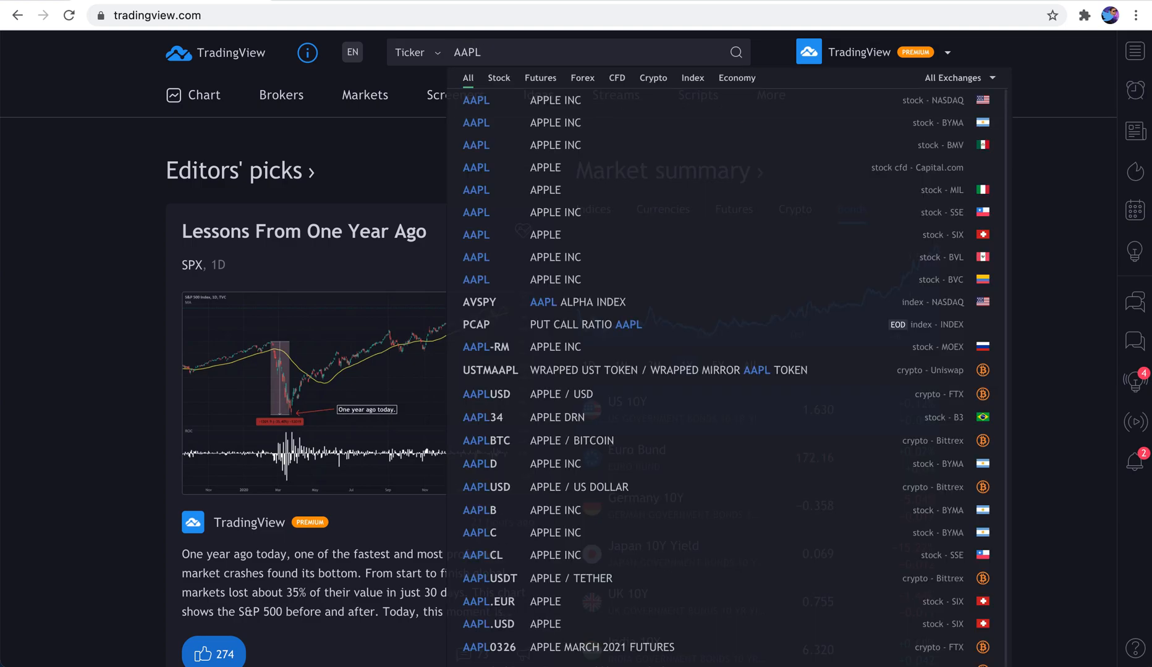
mouse_move(571, 496)
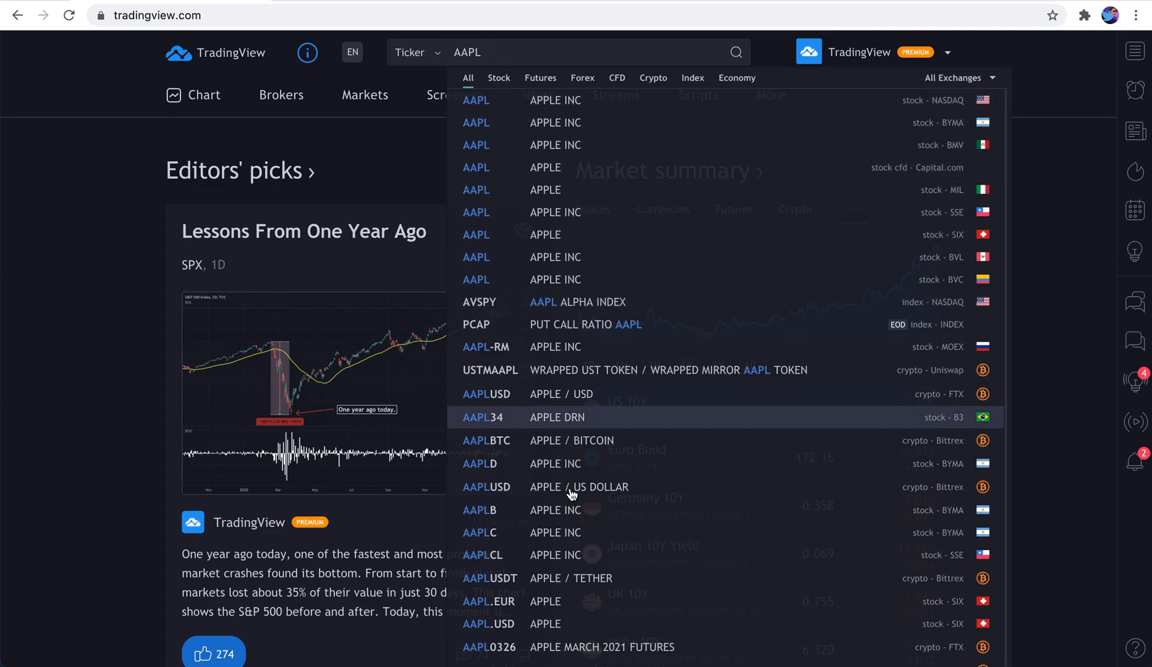
mouse_move(577, 189)
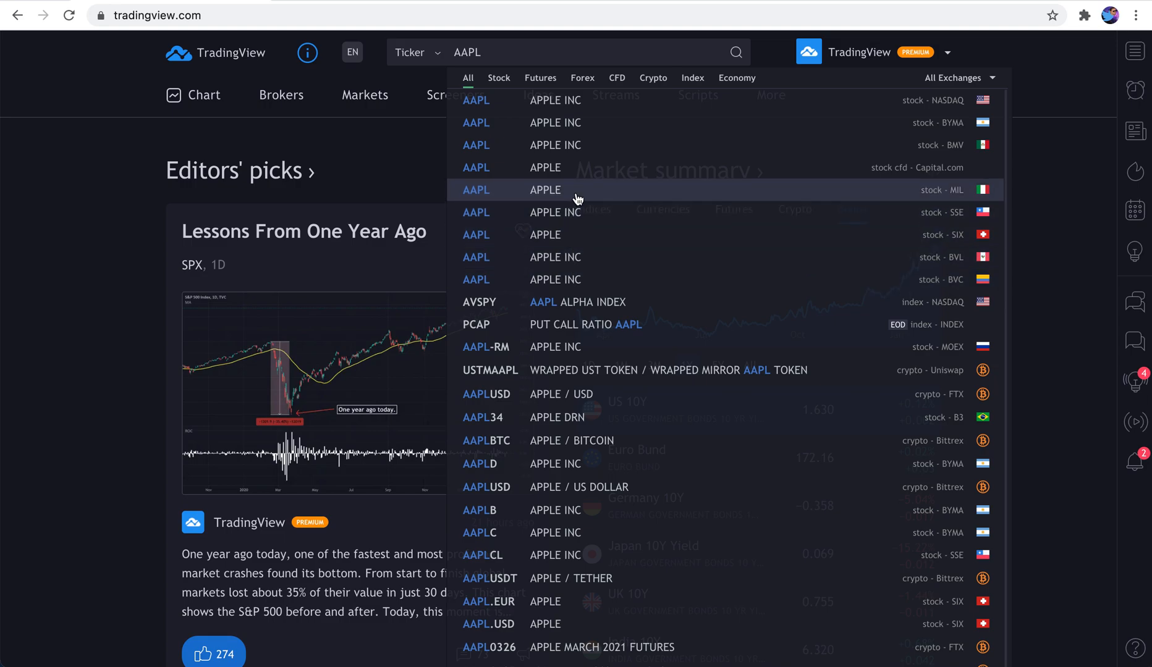
mouse_move(540, 122)
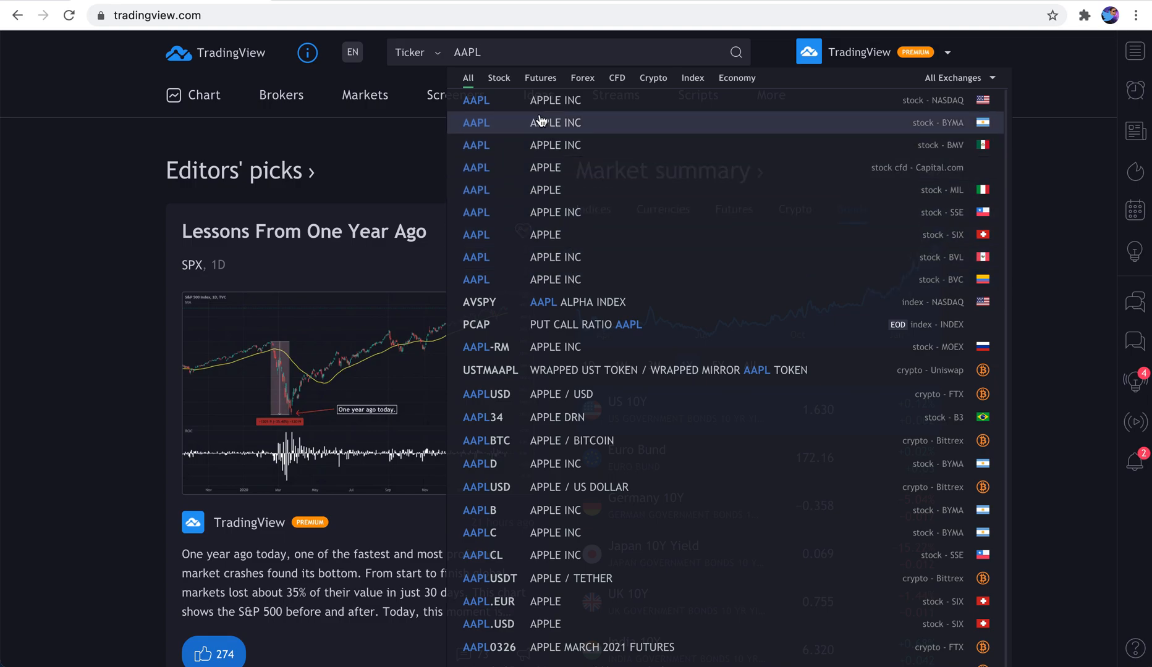
mouse_move(966, 100)
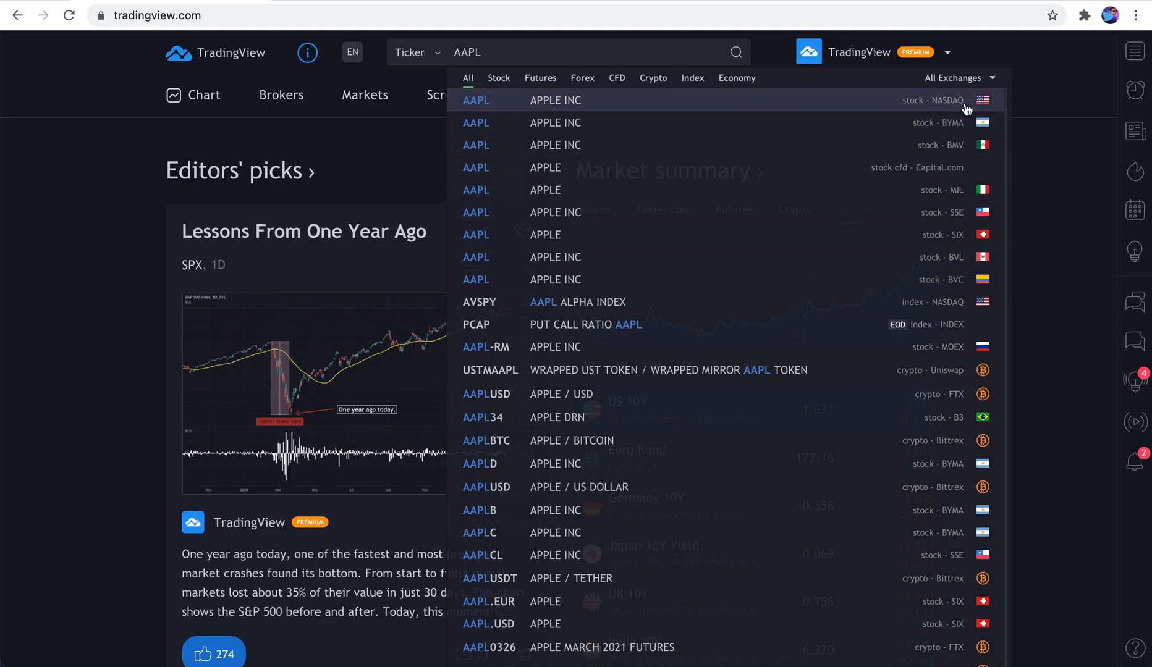
mouse_move(771, 108)
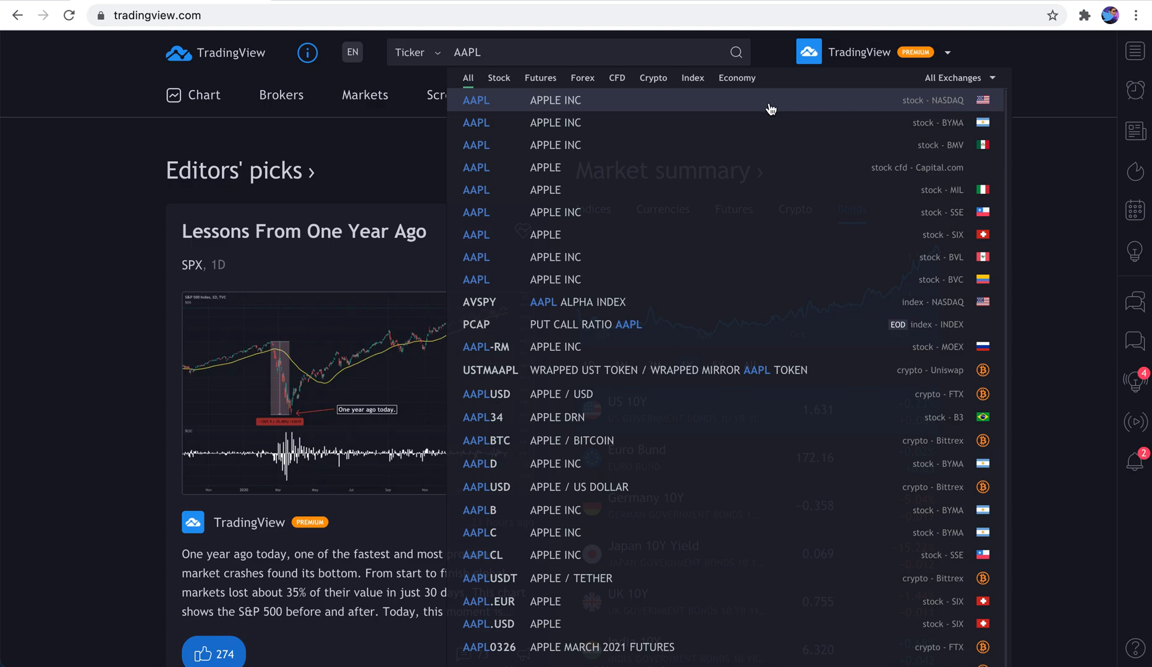
mouse_move(507, 106)
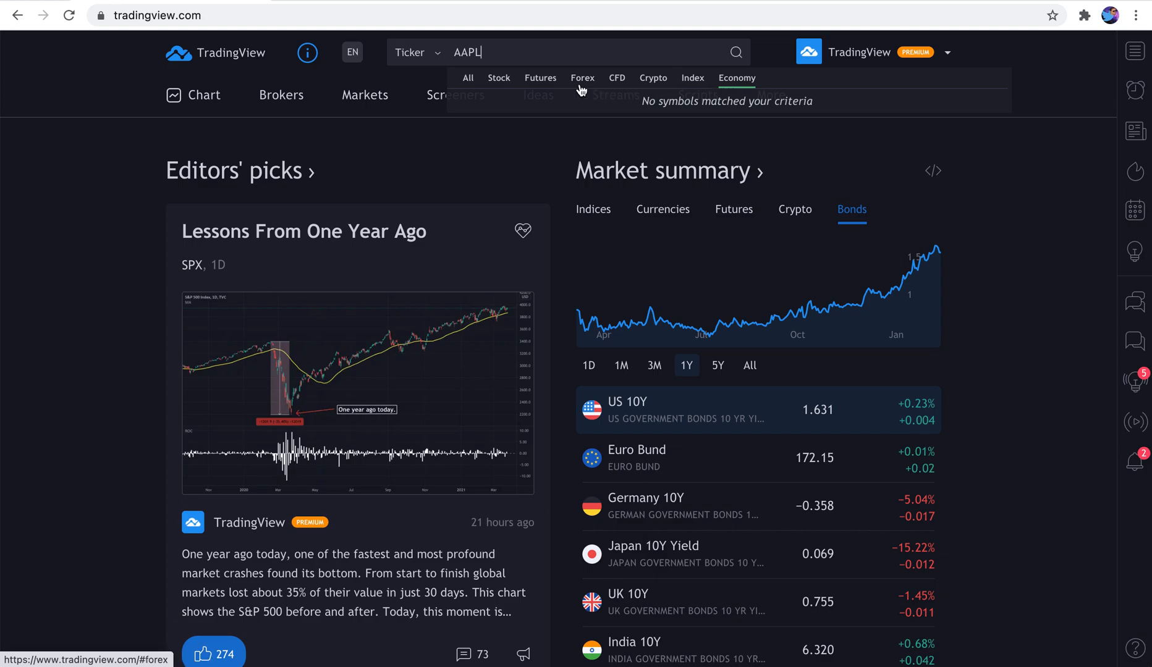
Filter the AAPL results to NASDAQ and select the Apple Inc stock listing
click(498, 78)
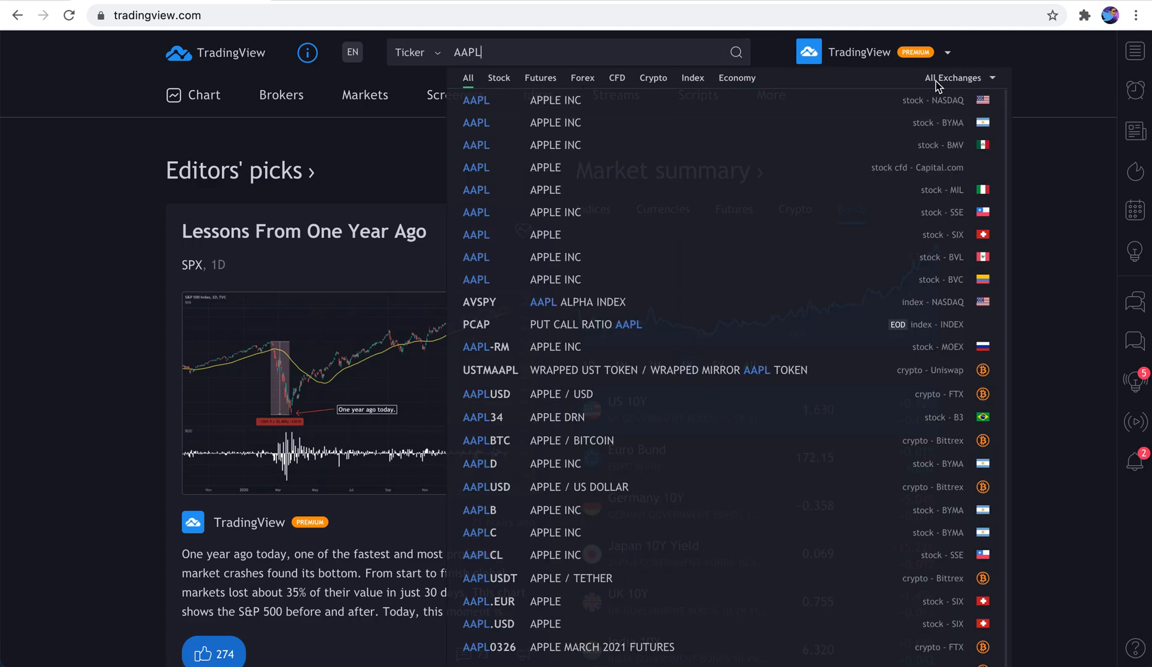
click(954, 78)
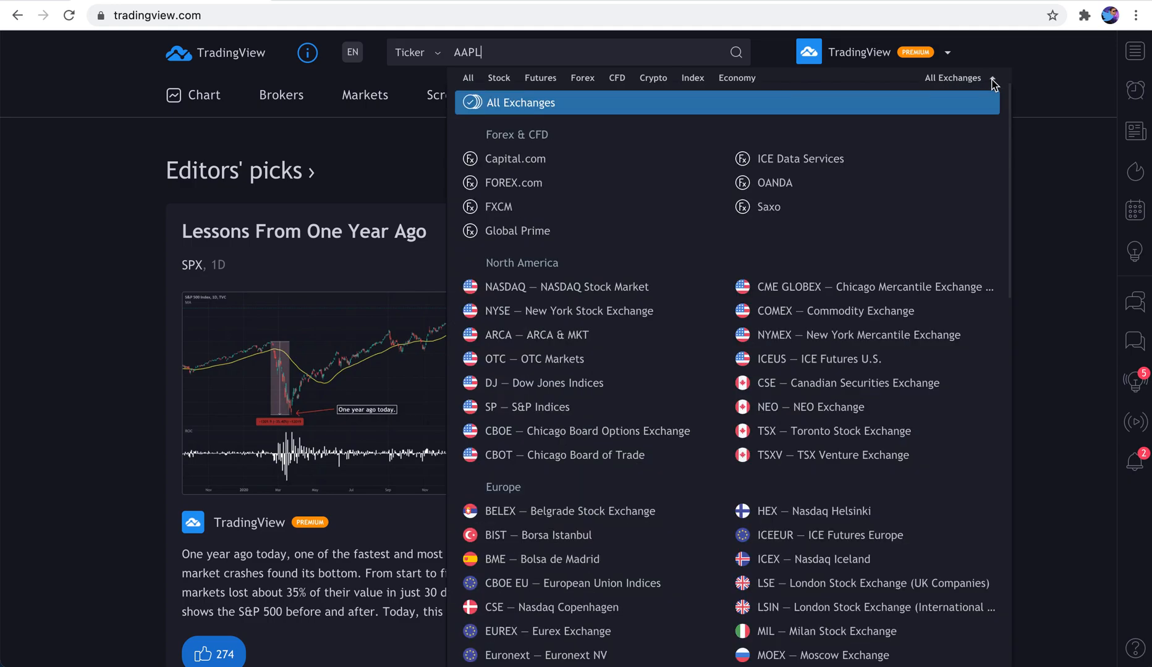
mouse_move(579, 158)
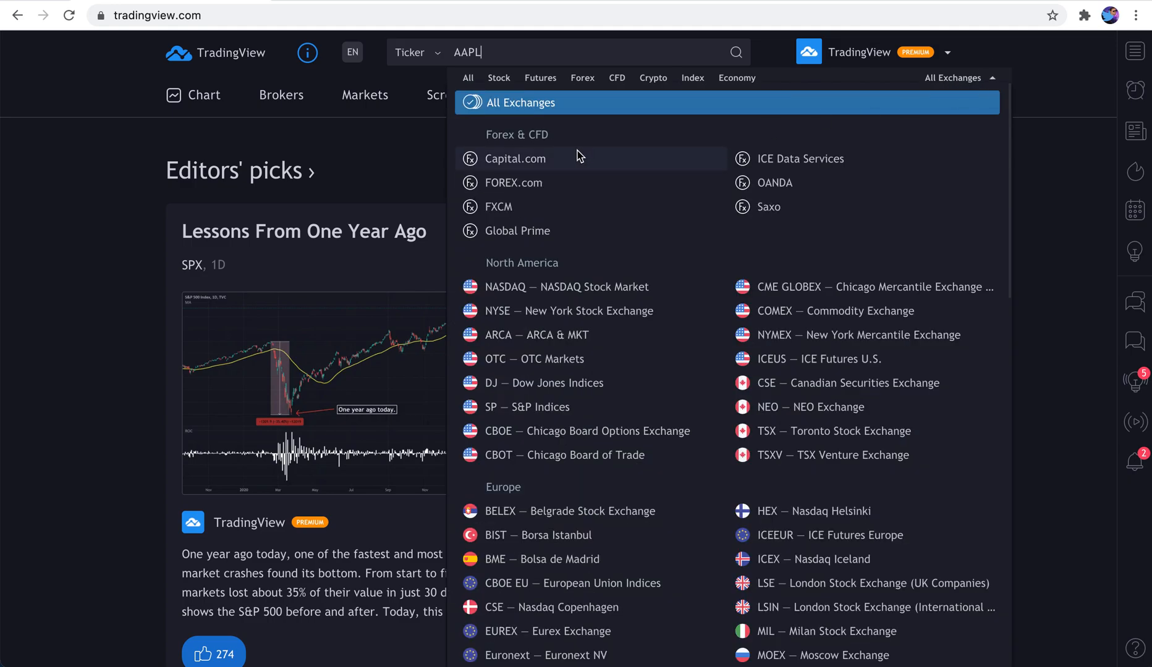
mouse_move(646, 383)
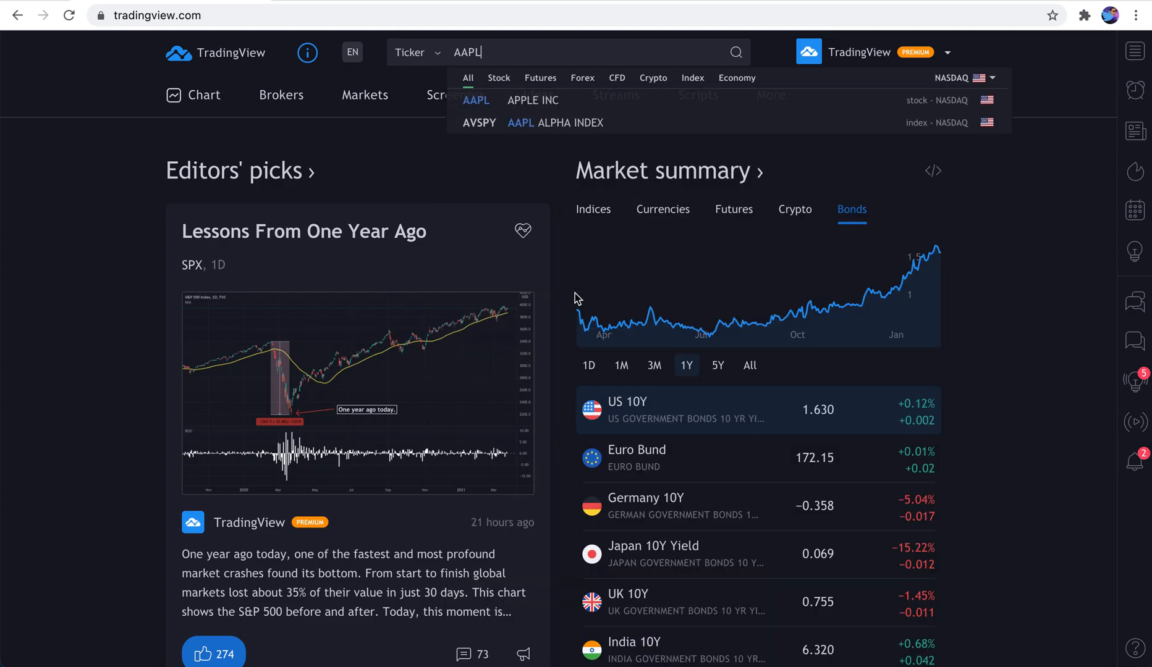
mouse_move(554, 106)
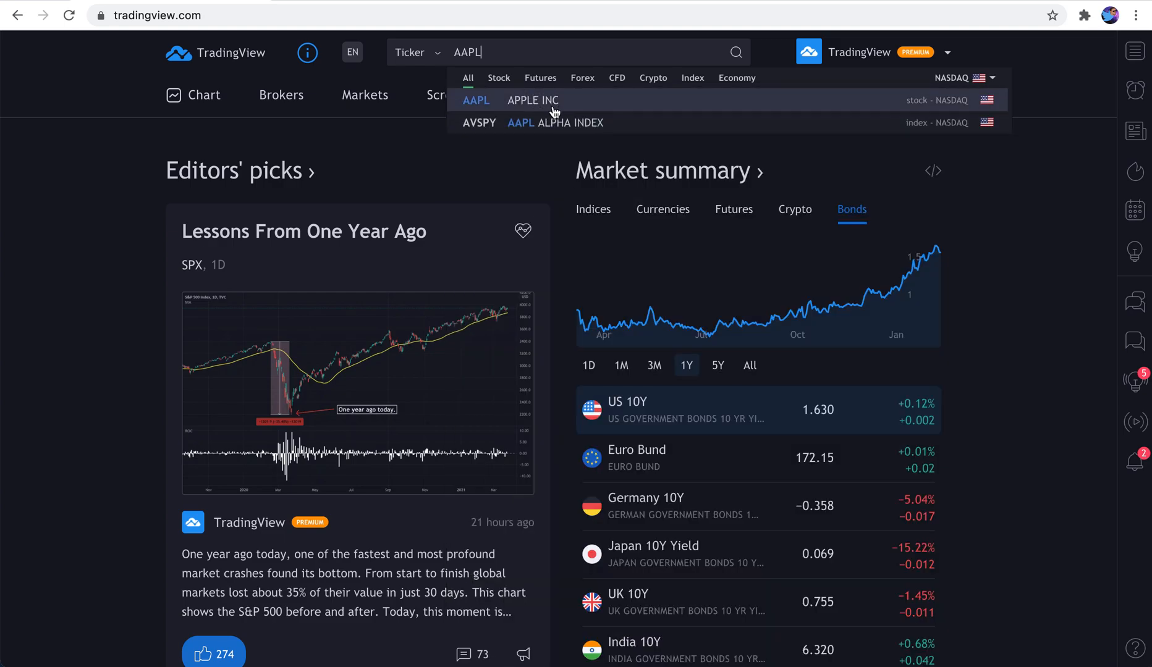
click(531, 100)
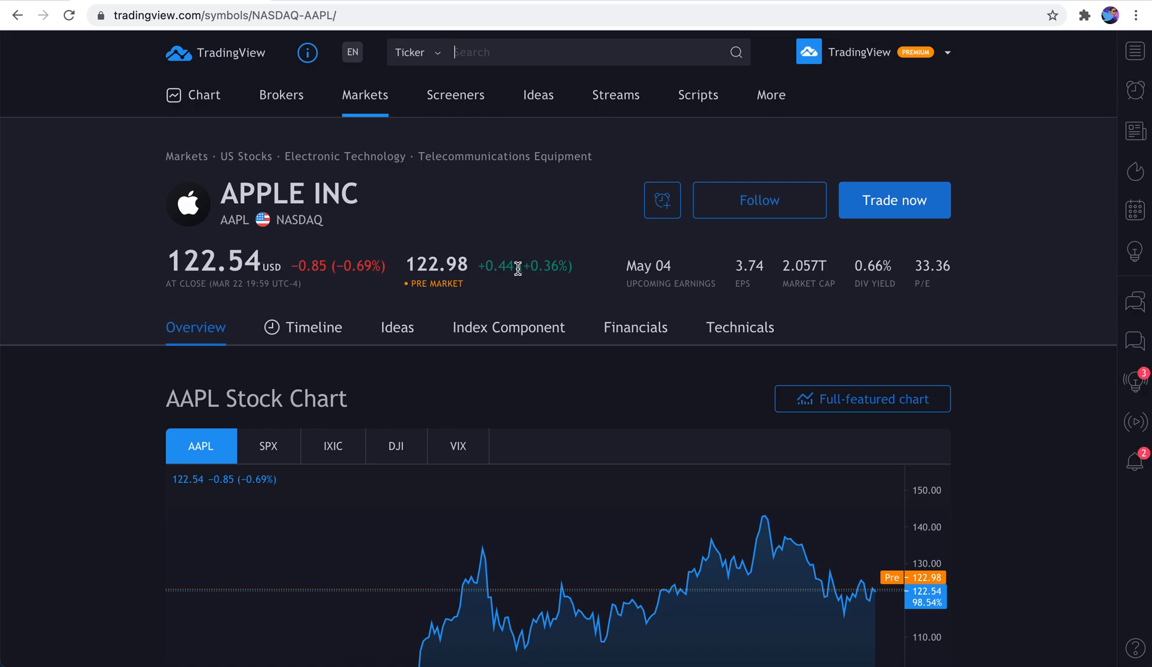
mouse_move(631, 273)
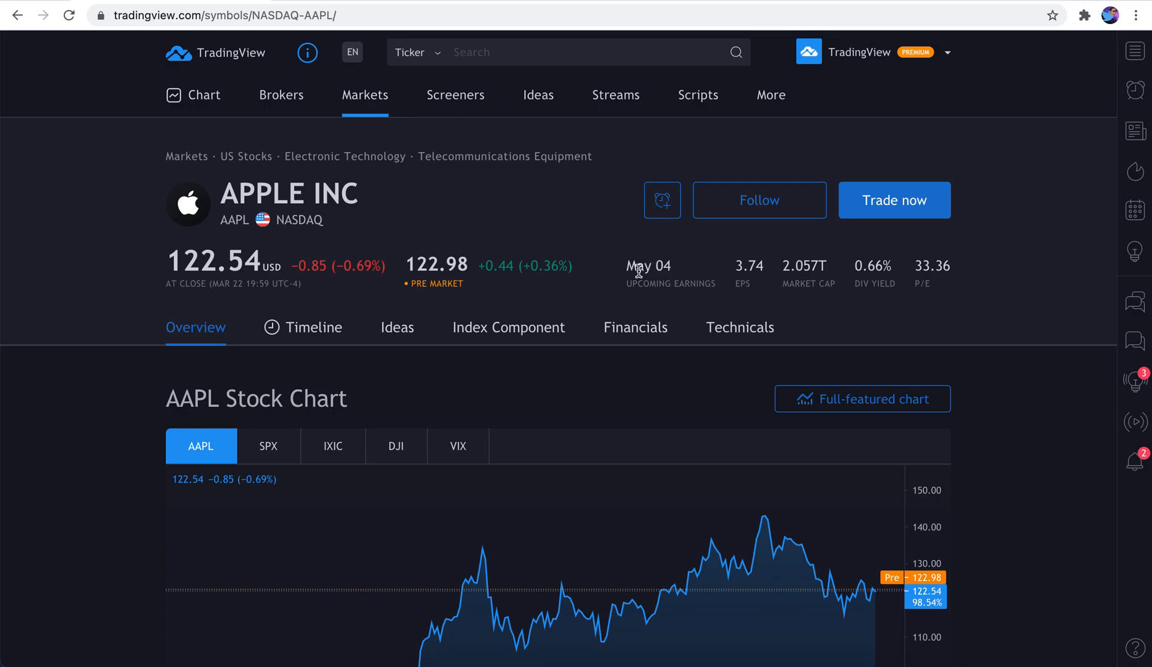
mouse_move(656, 285)
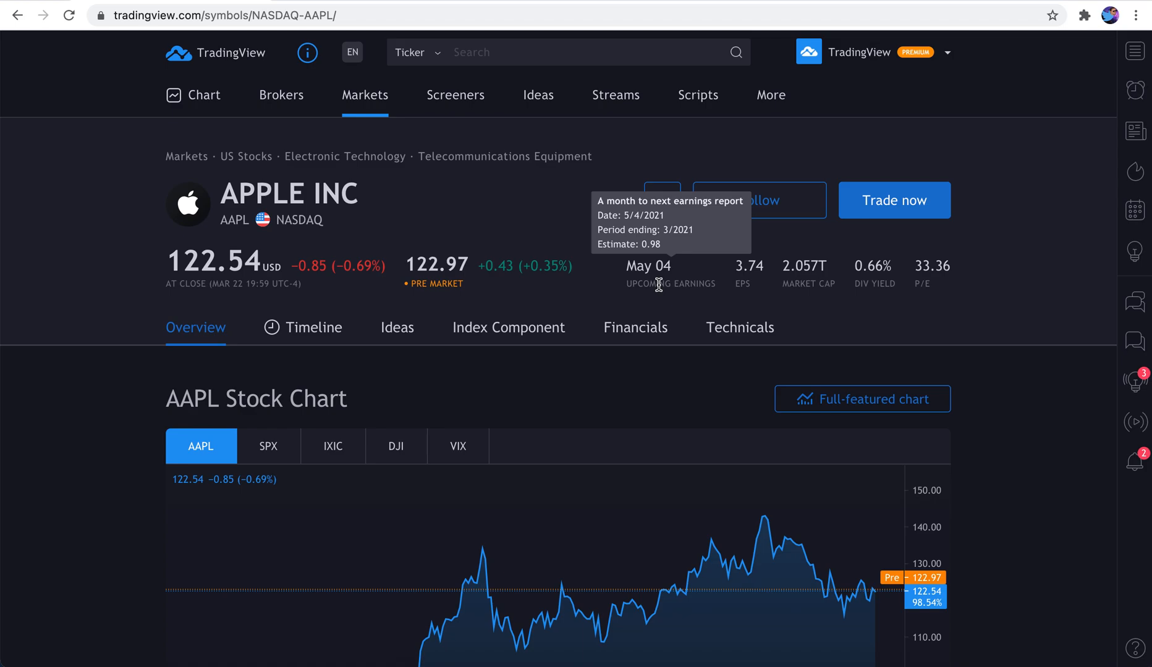
mouse_move(749, 272)
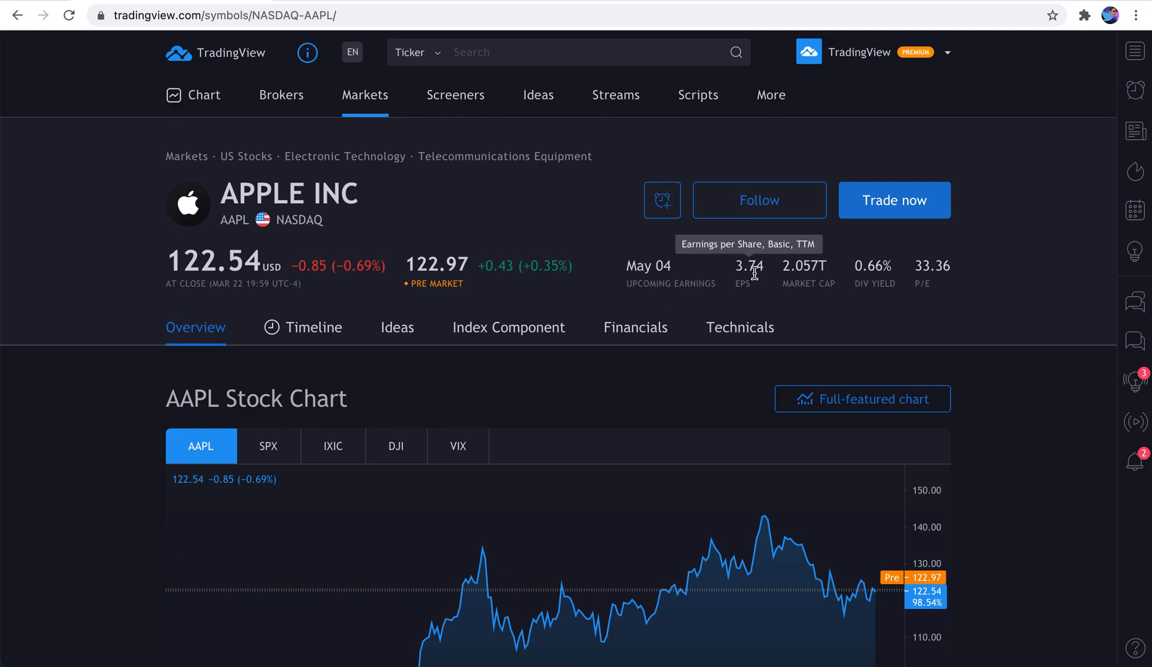
mouse_move(744, 283)
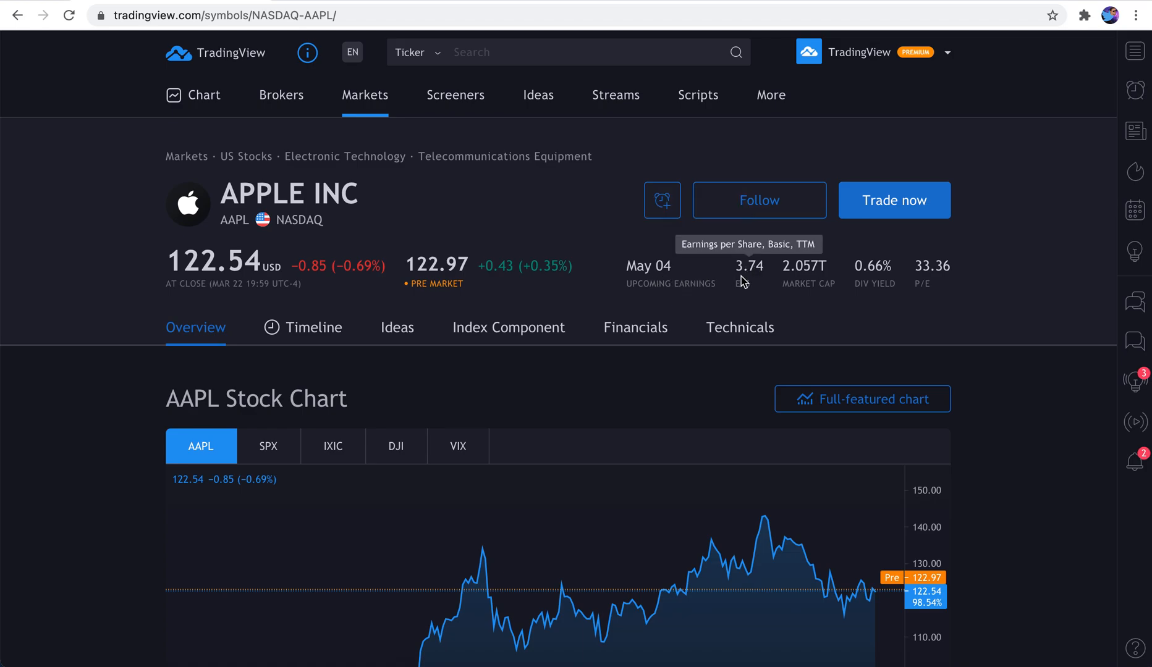
mouse_move(872, 266)
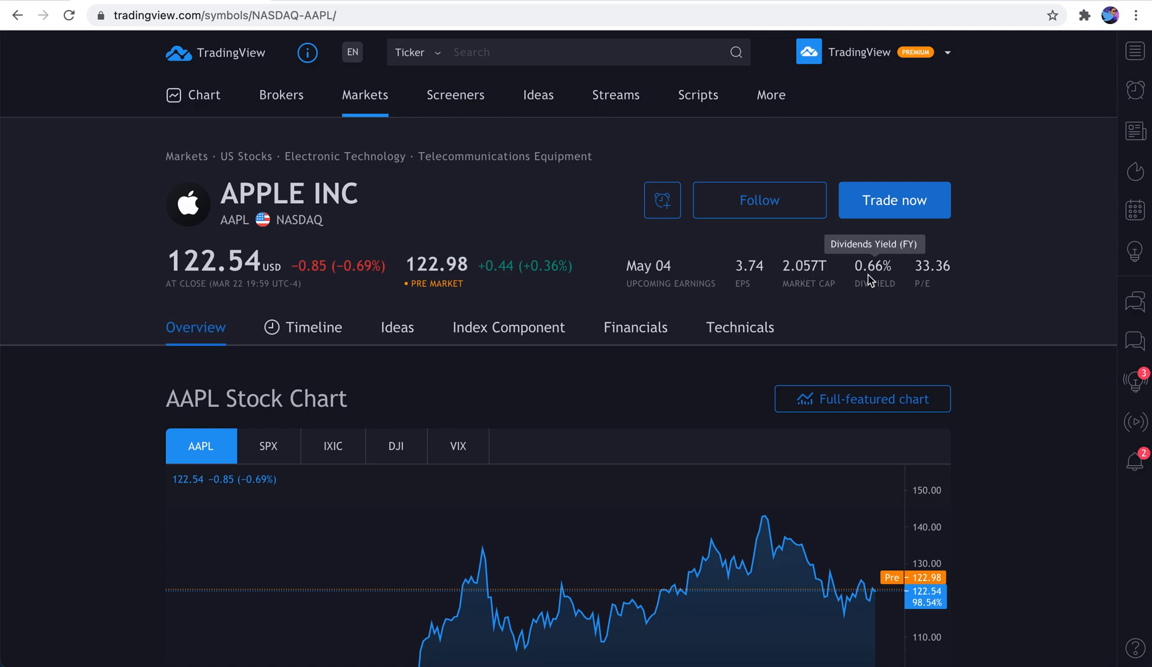
mouse_move(944, 281)
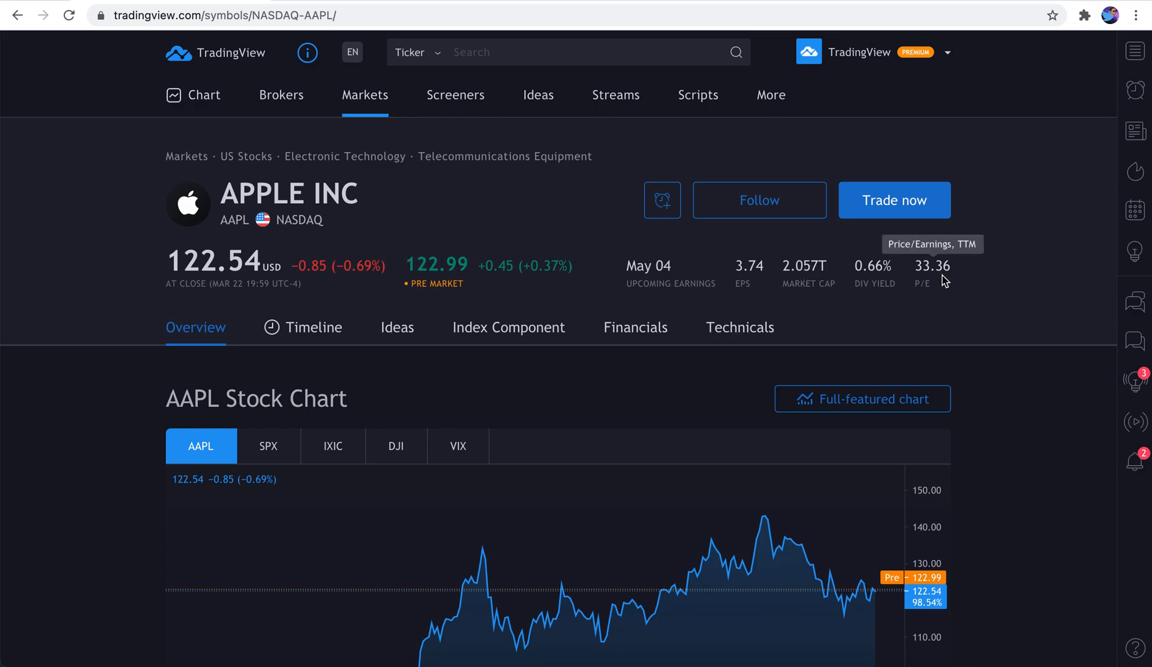
mouse_move(894, 200)
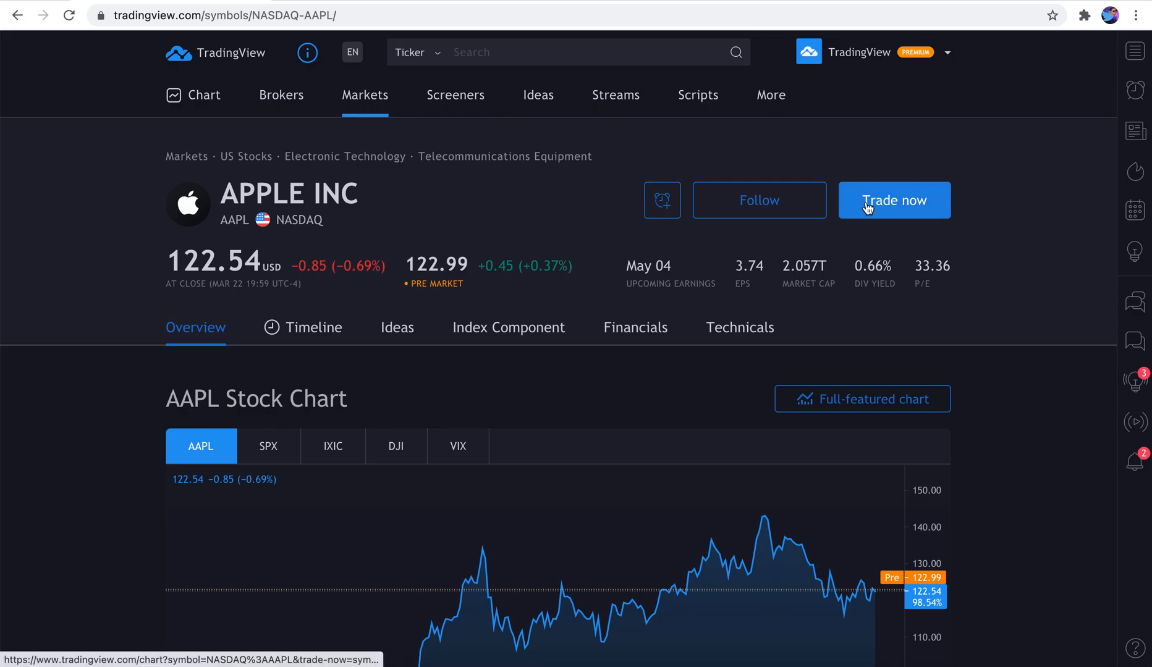
mouse_move(894, 200)
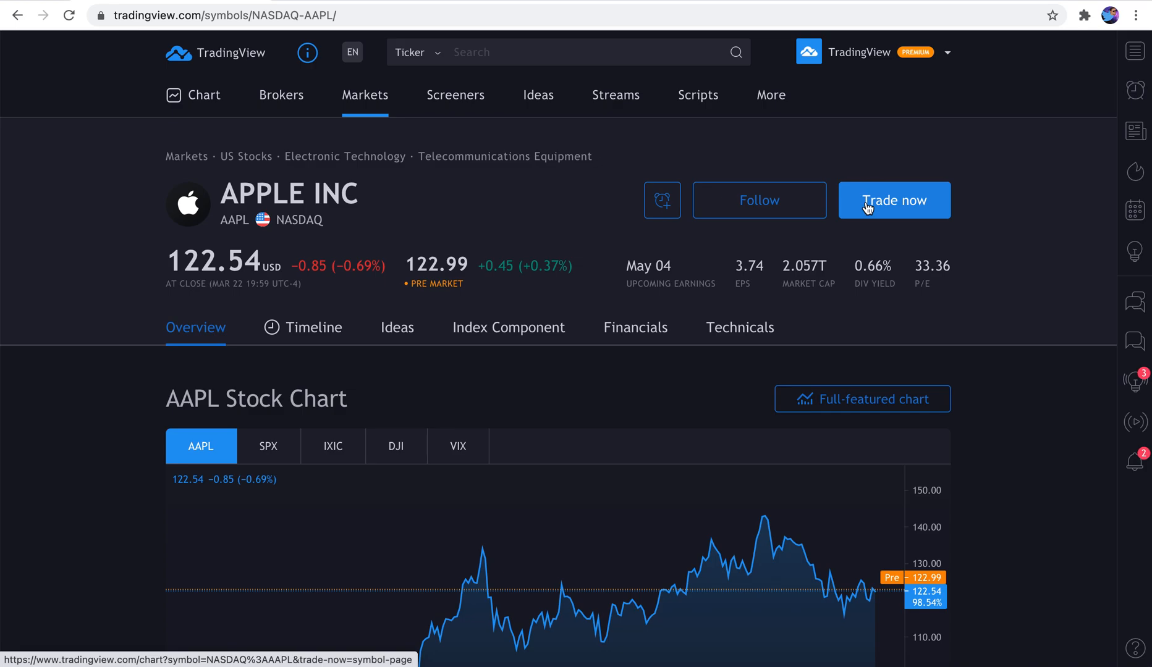
mouse_move(757, 200)
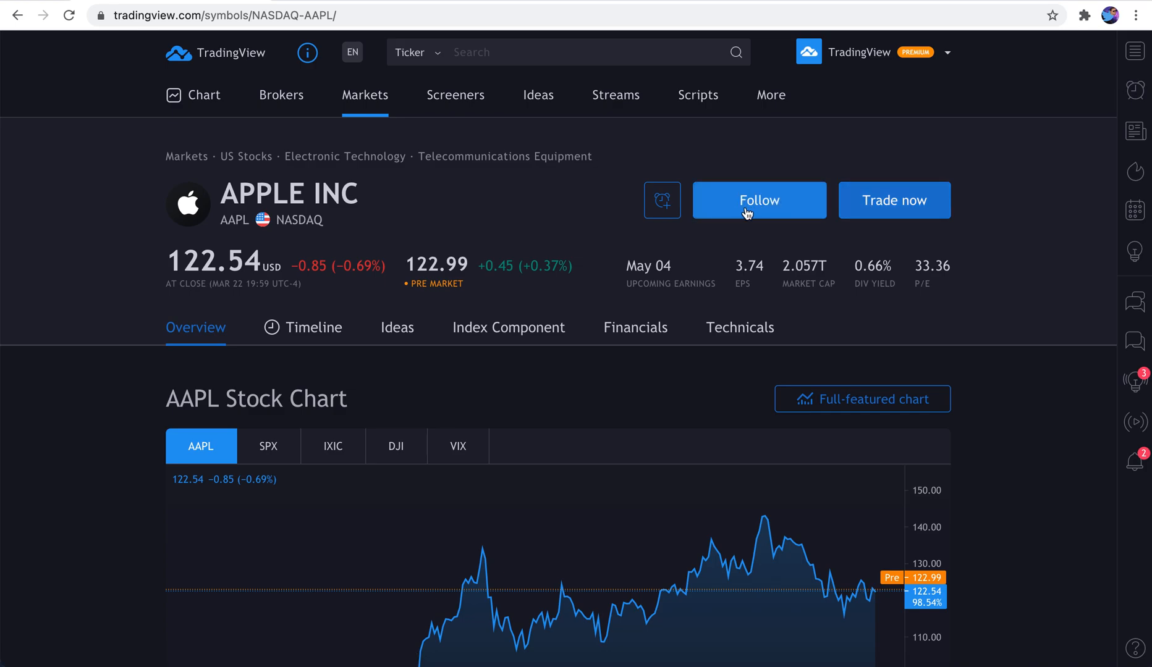
mouse_move(710, 212)
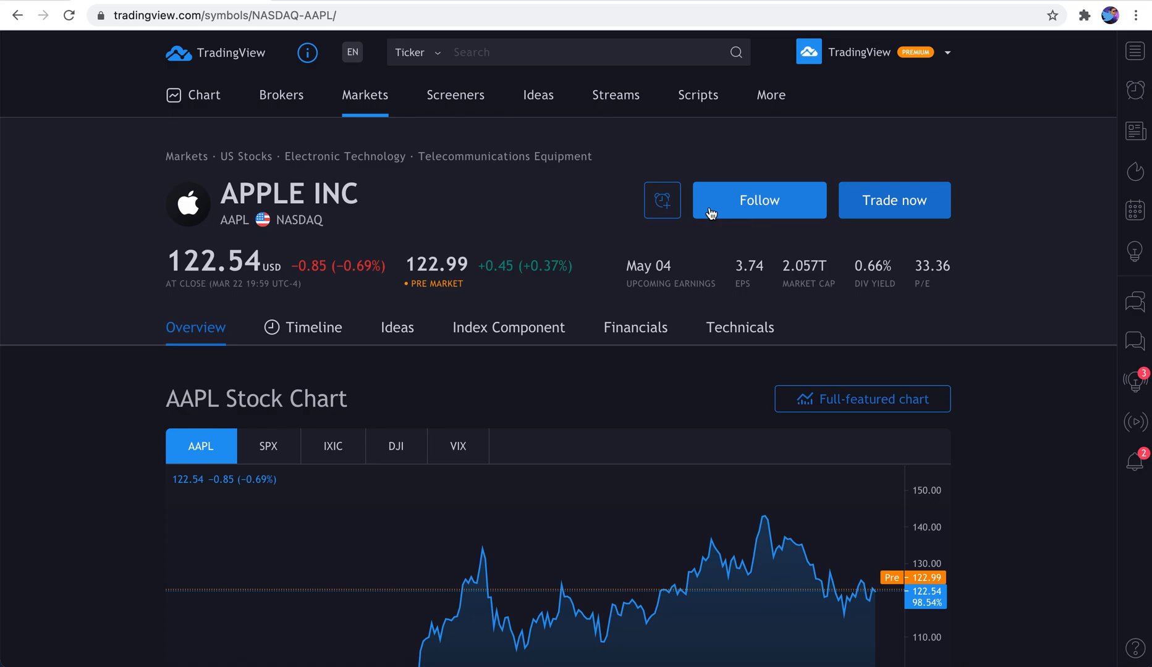
mouse_move(661, 200)
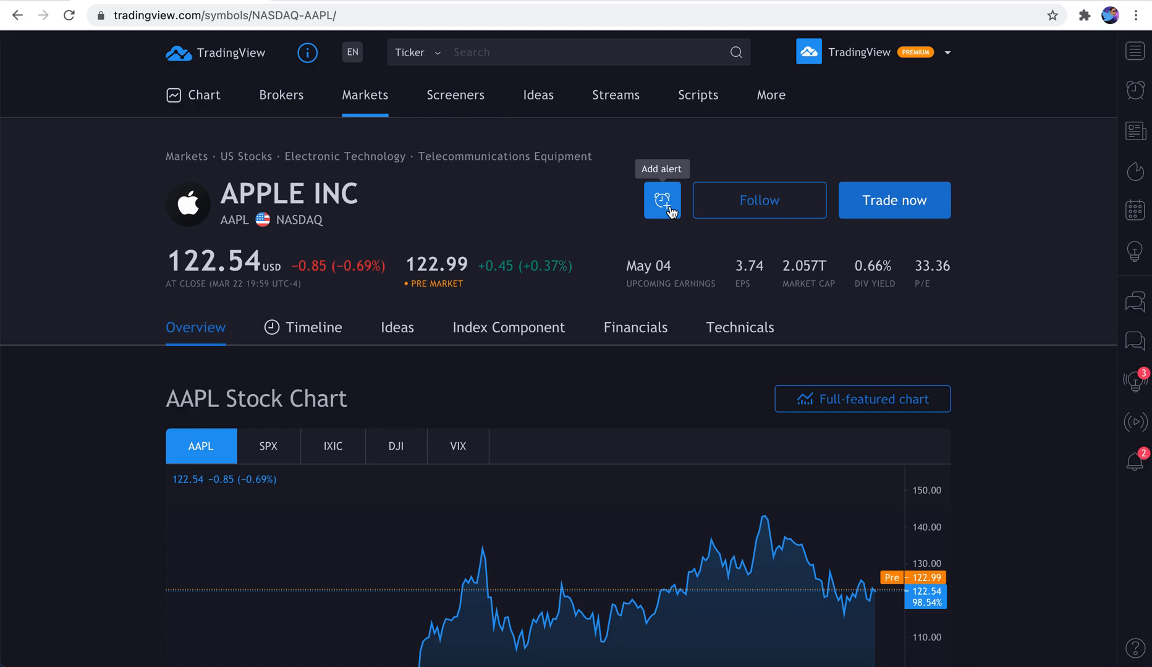
mouse_move(340, 245)
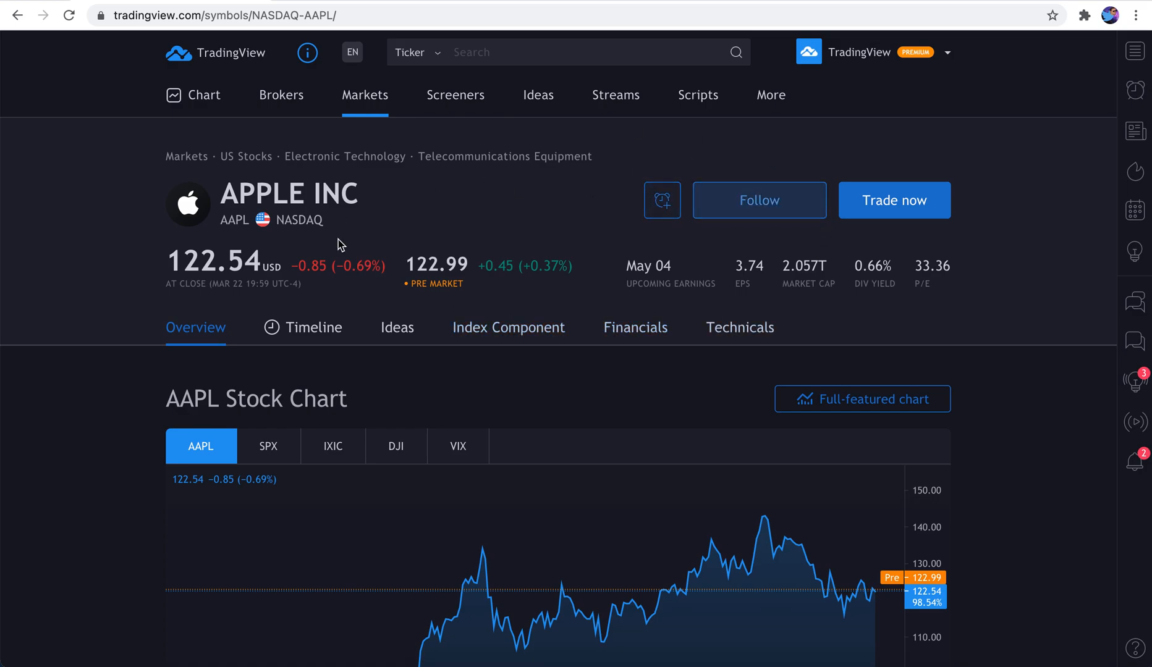
Scroll the AAPL overview until the one-year stock chart and its range buttons are fully visible
scroll(down, 3)
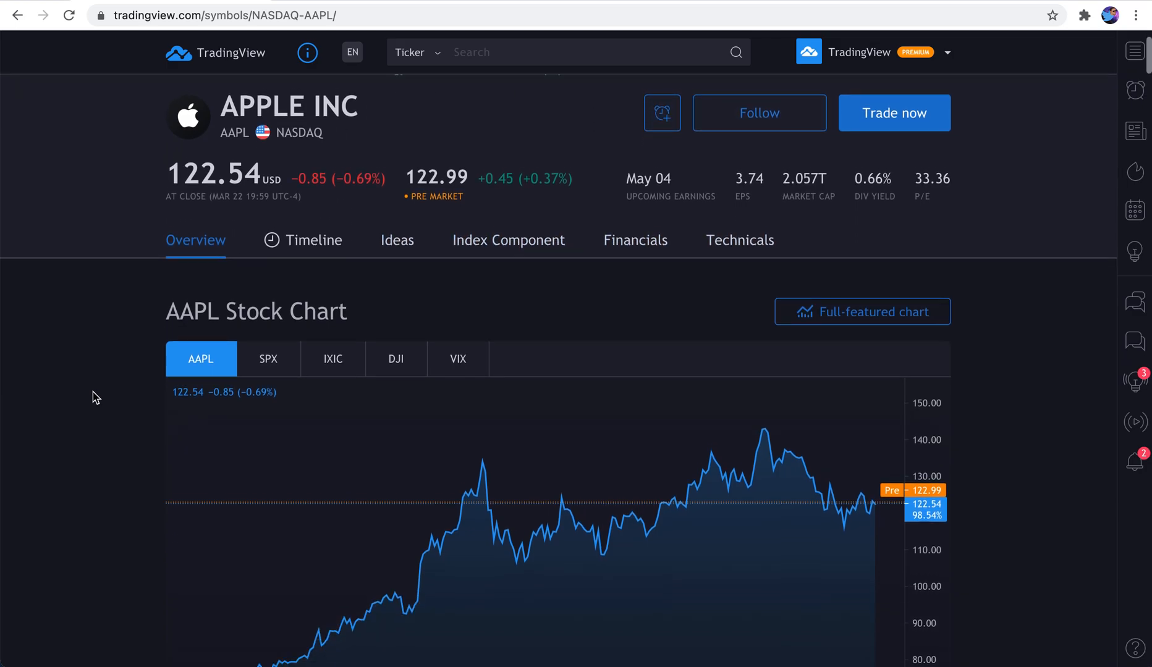
scroll(down, 3)
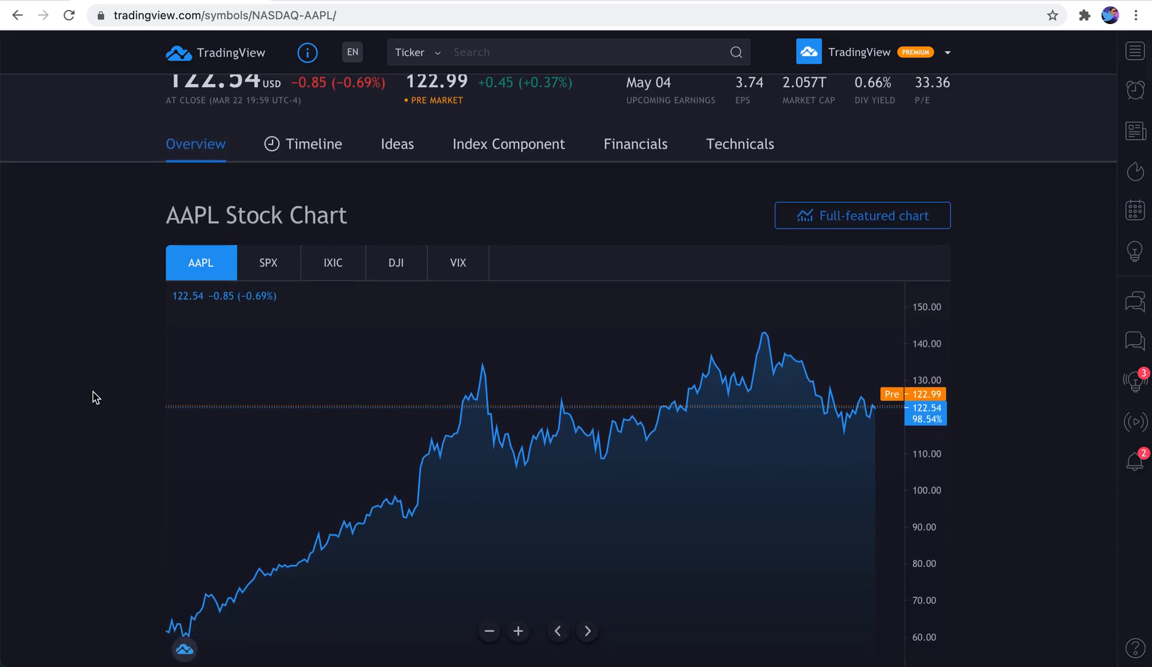
scroll(down, 3)
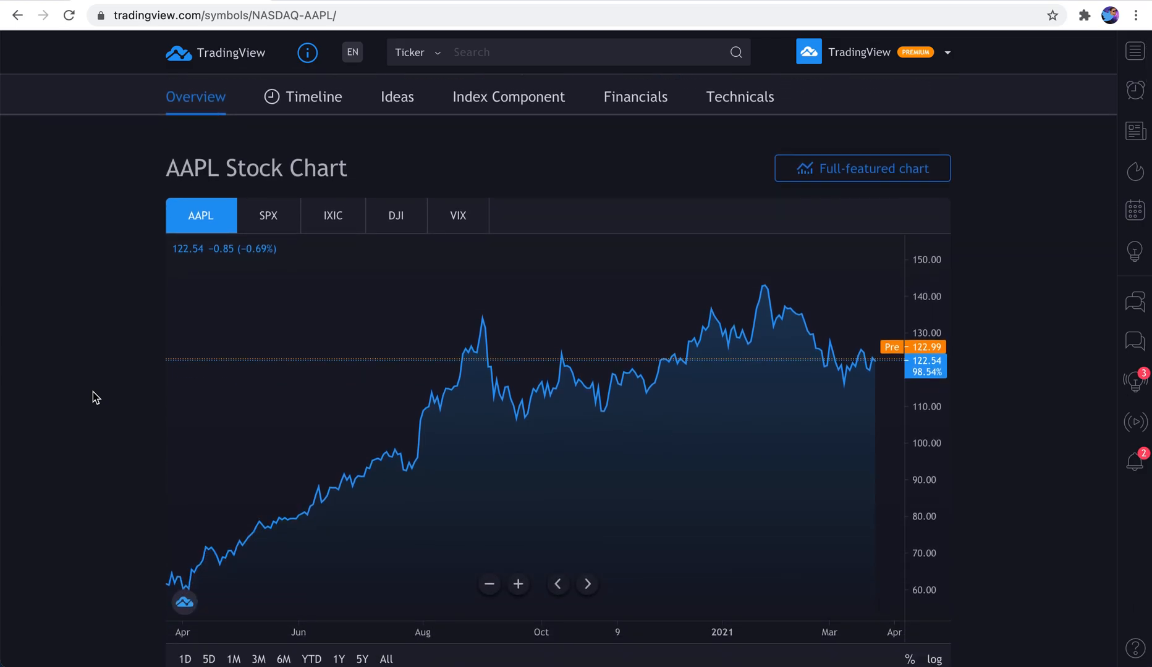
mouse_move(312, 96)
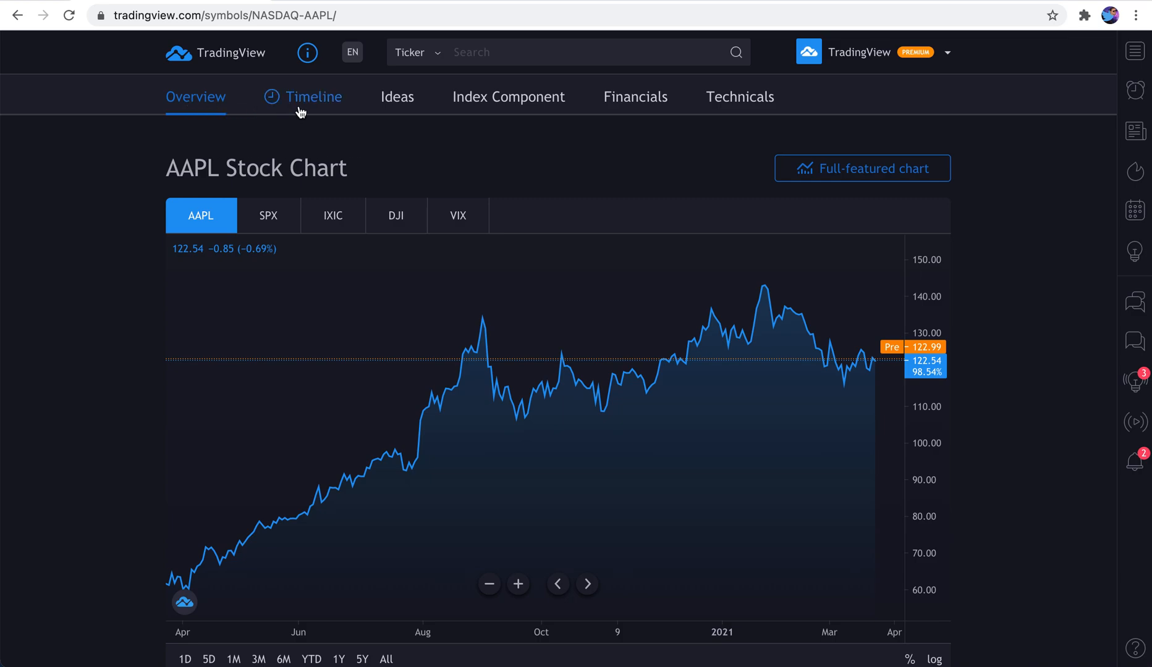
mouse_move(740, 96)
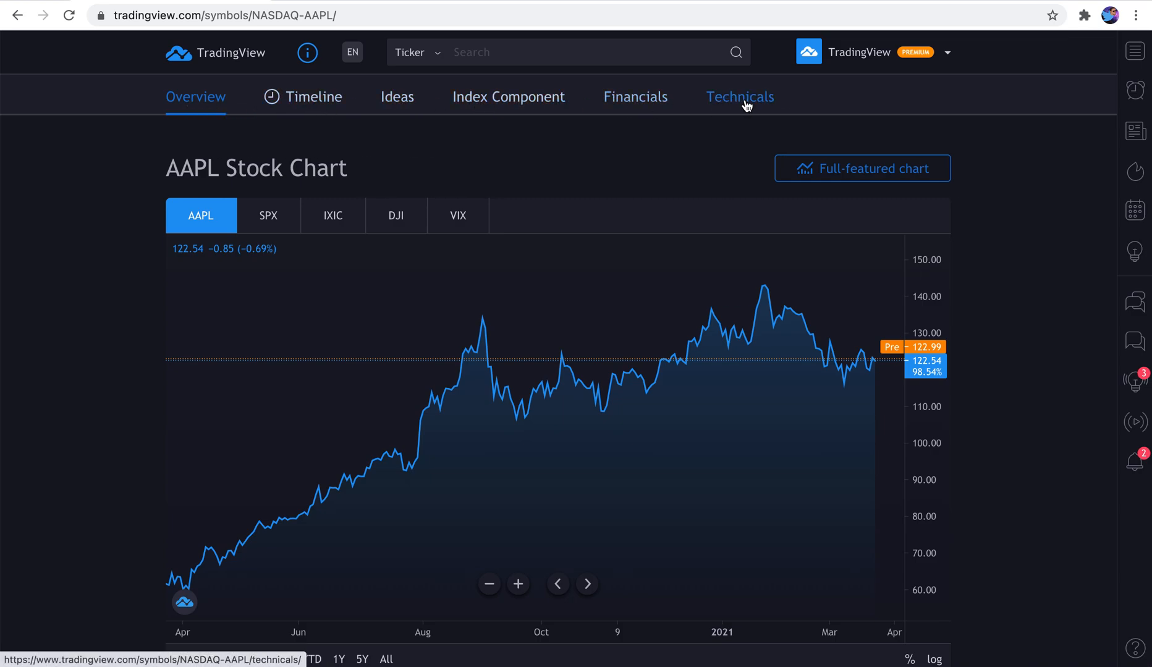
mouse_move(318, 418)
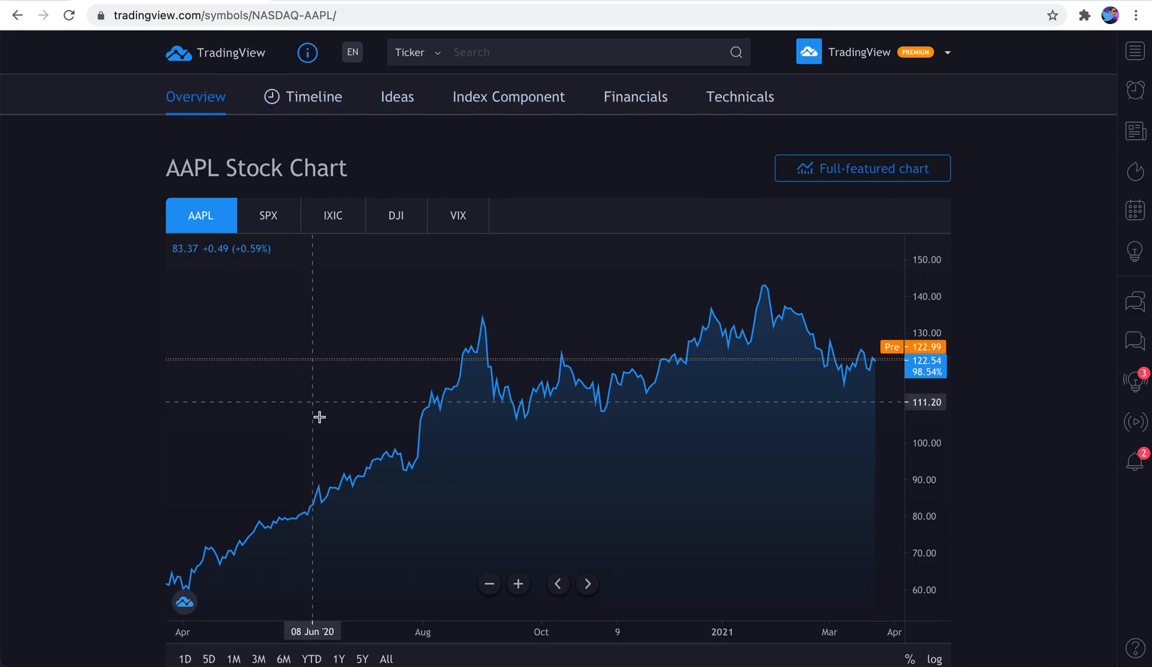
scroll(down, 3)
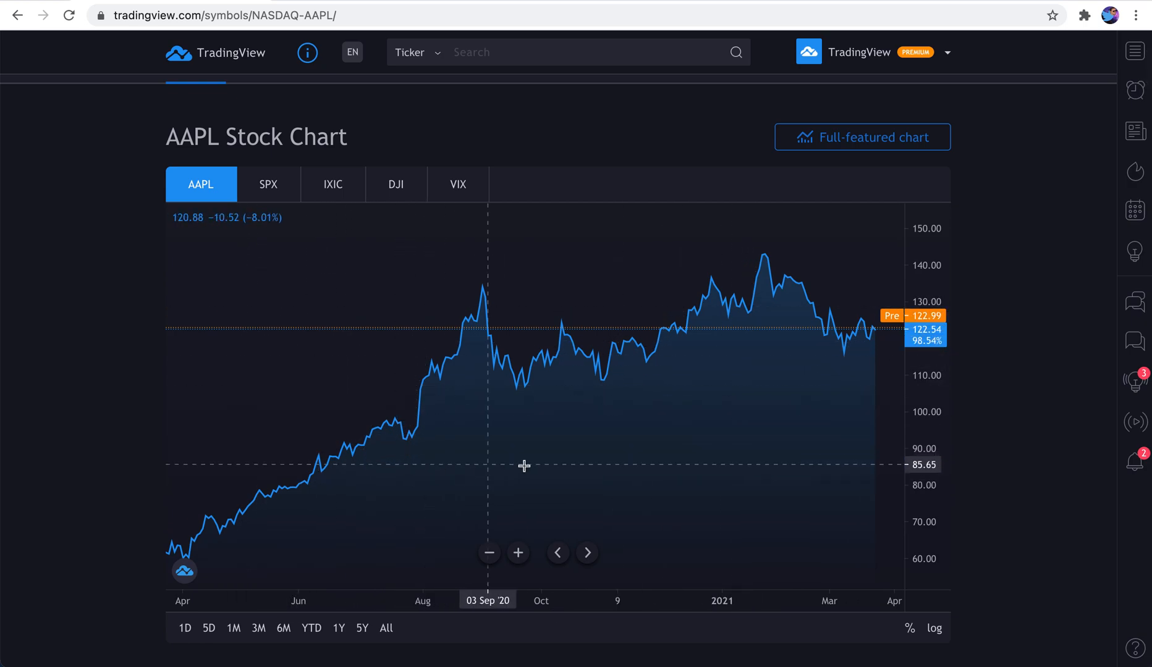
mouse_move(279, 200)
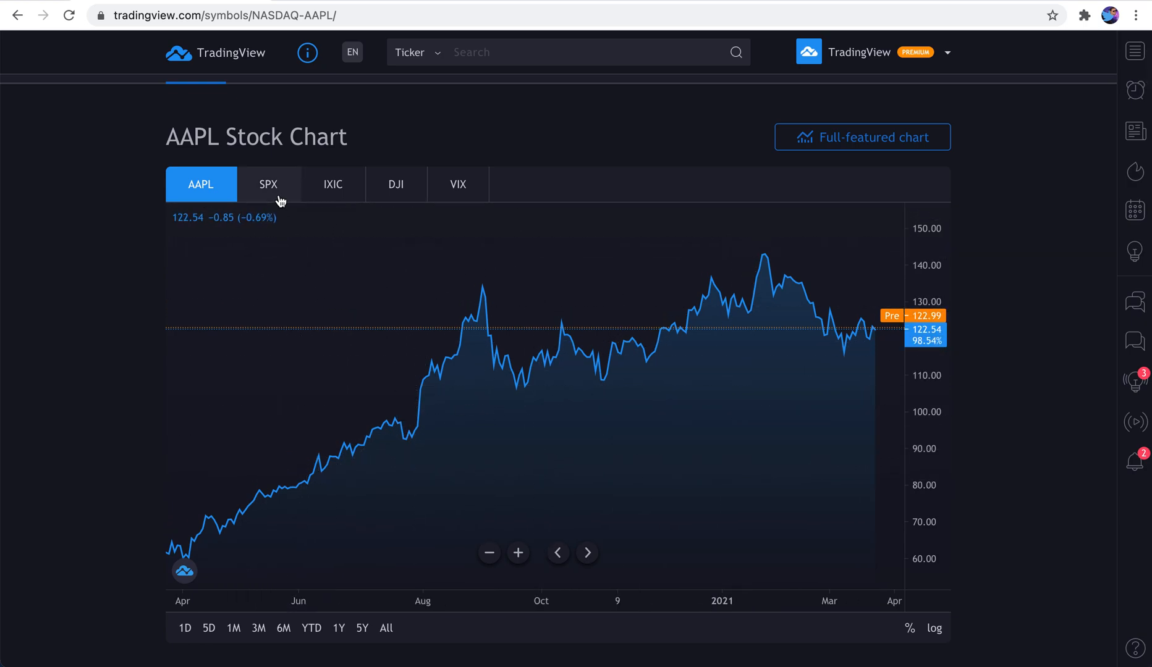
mouse_move(277, 199)
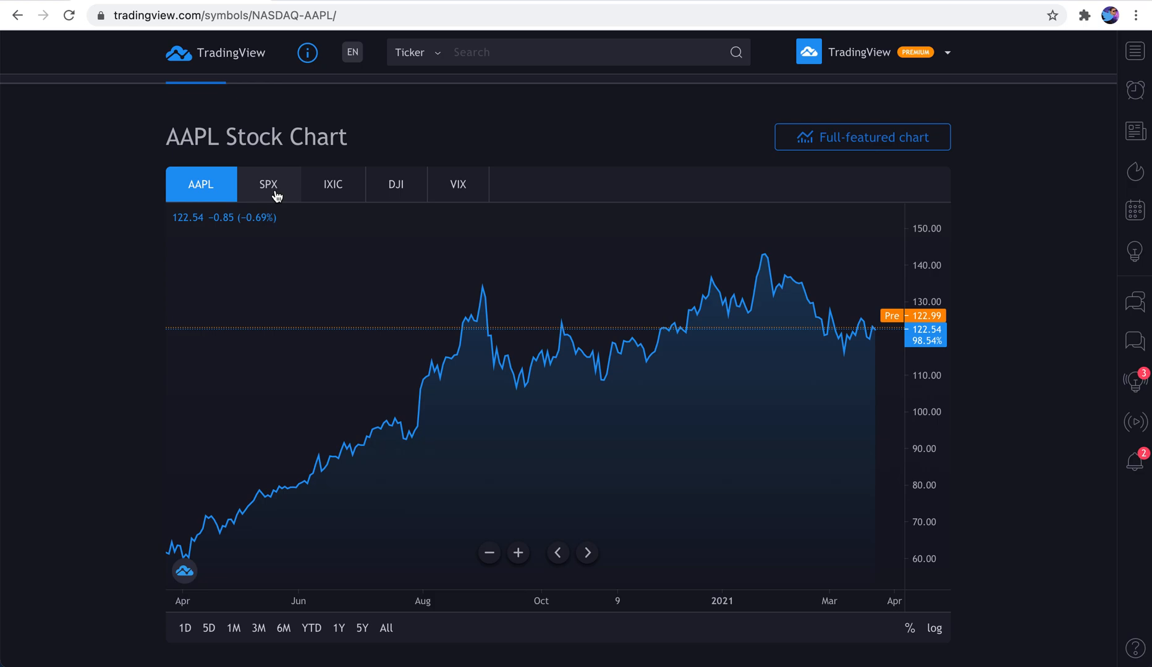
Compare AAPL against SPX, IXIC, DJI and VIX, then drop the later indices to keep SPX and IXIC
click(268, 185)
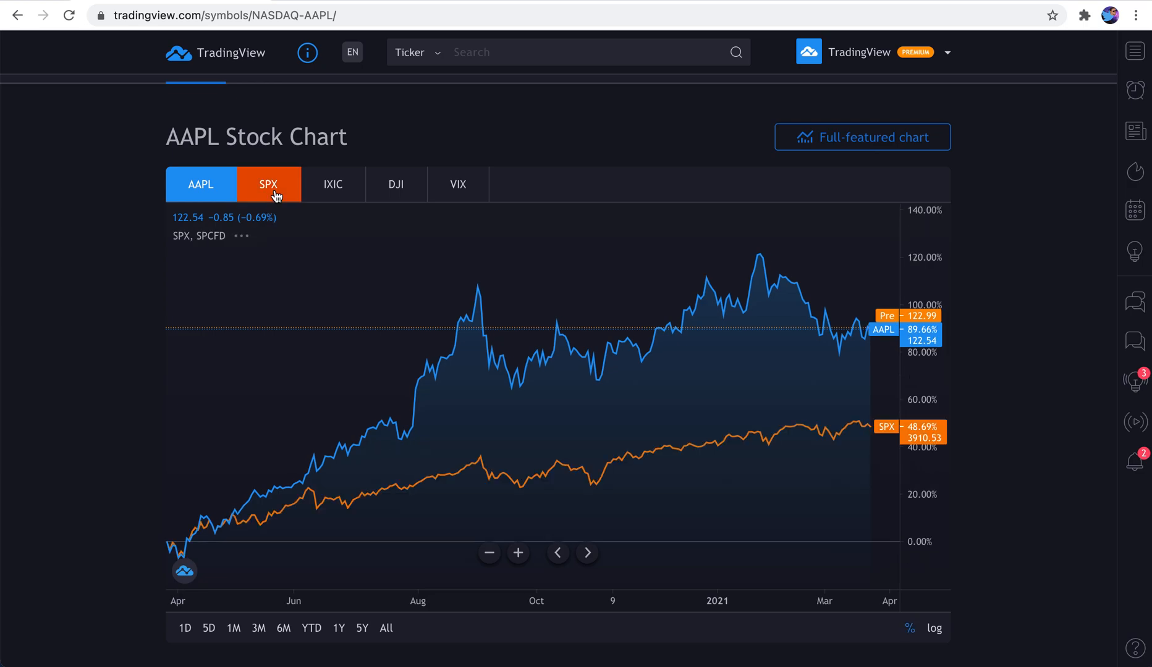
click(332, 184)
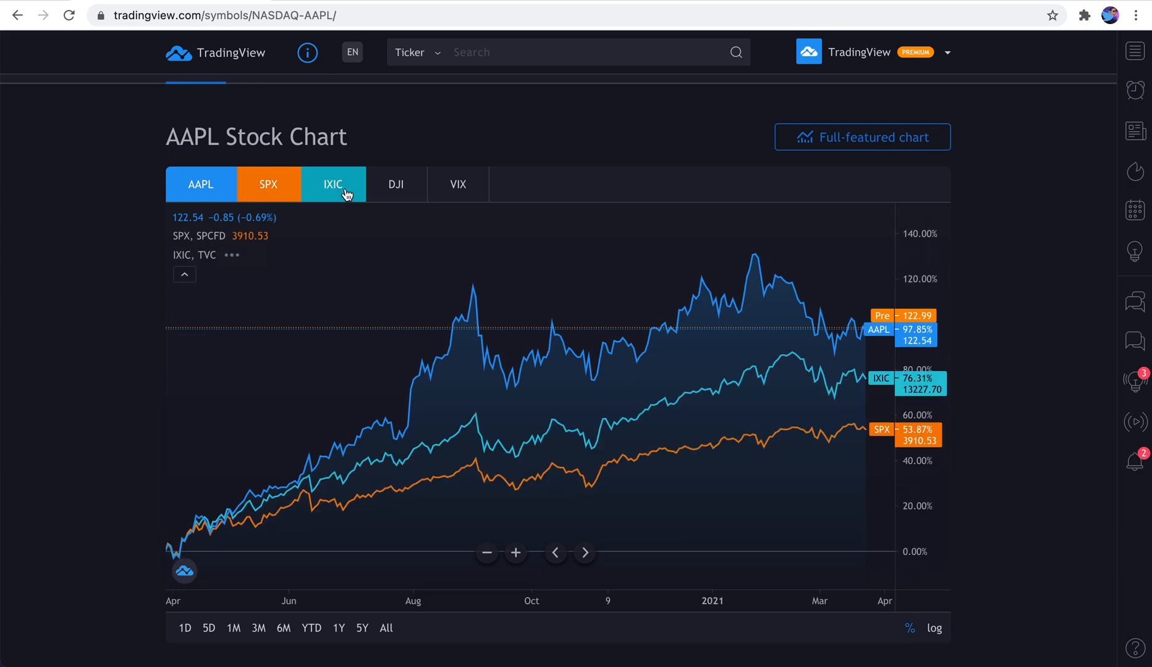
click(395, 184)
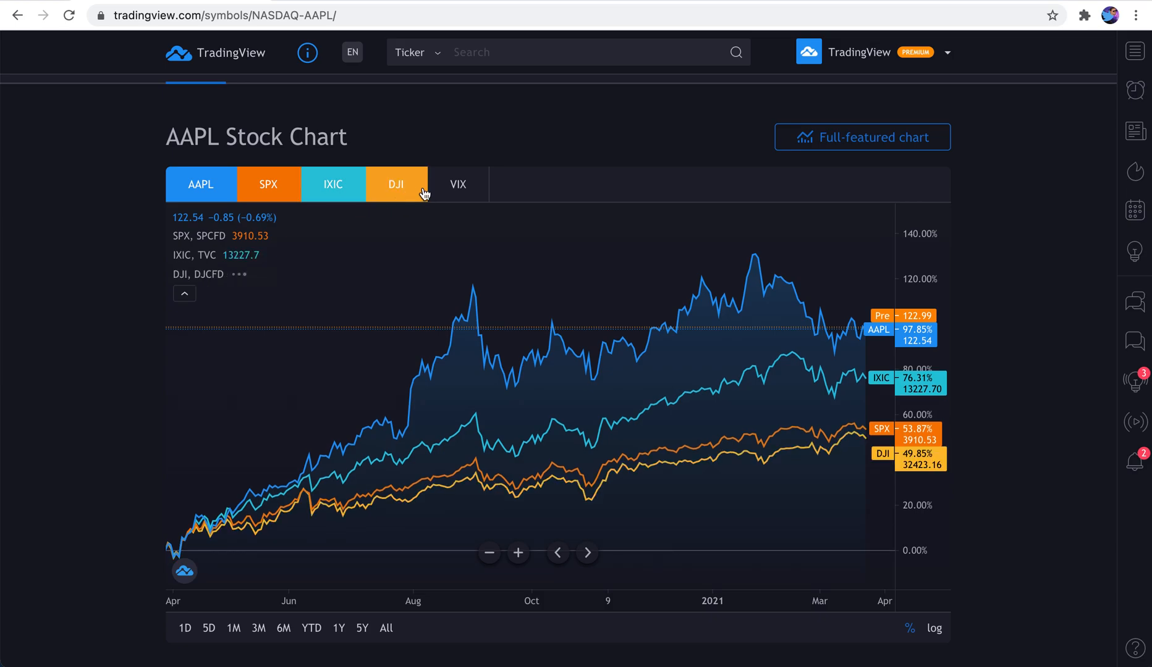
click(457, 185)
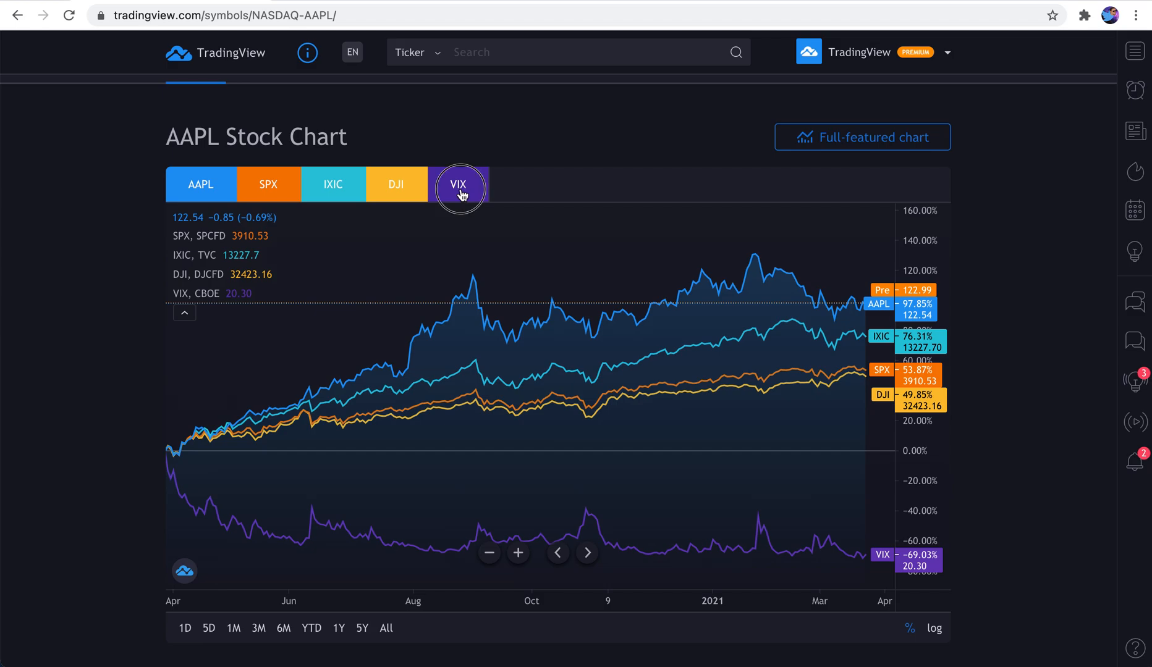
click(457, 184)
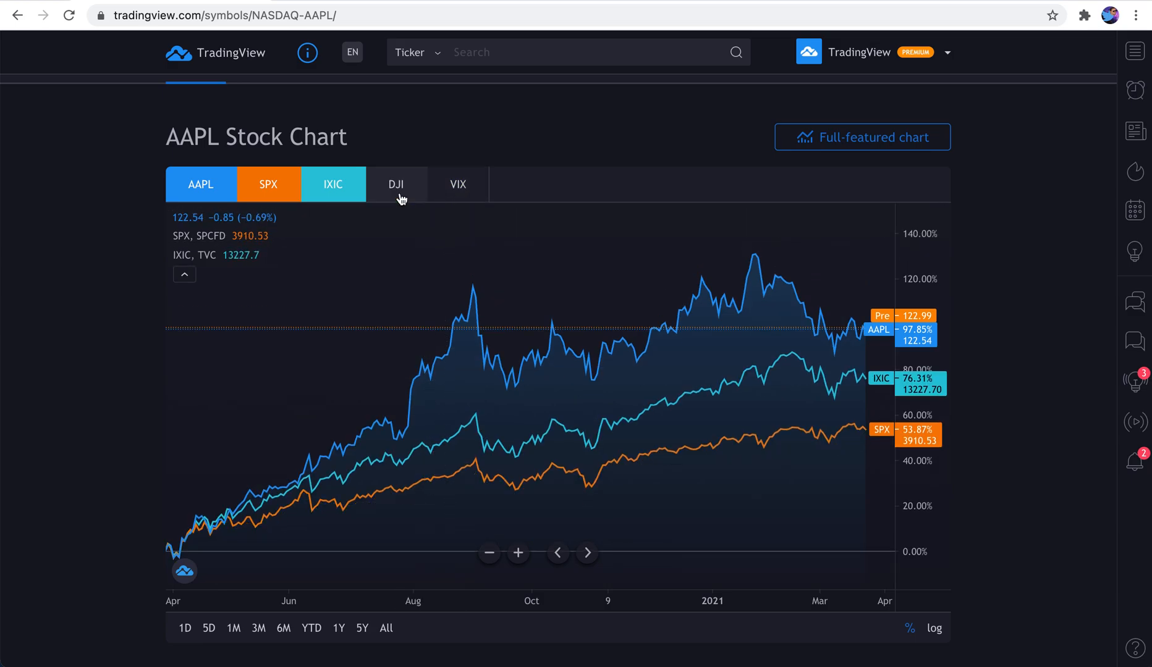
Switch the comparison chart's range to 5D and then 1M
click(209, 627)
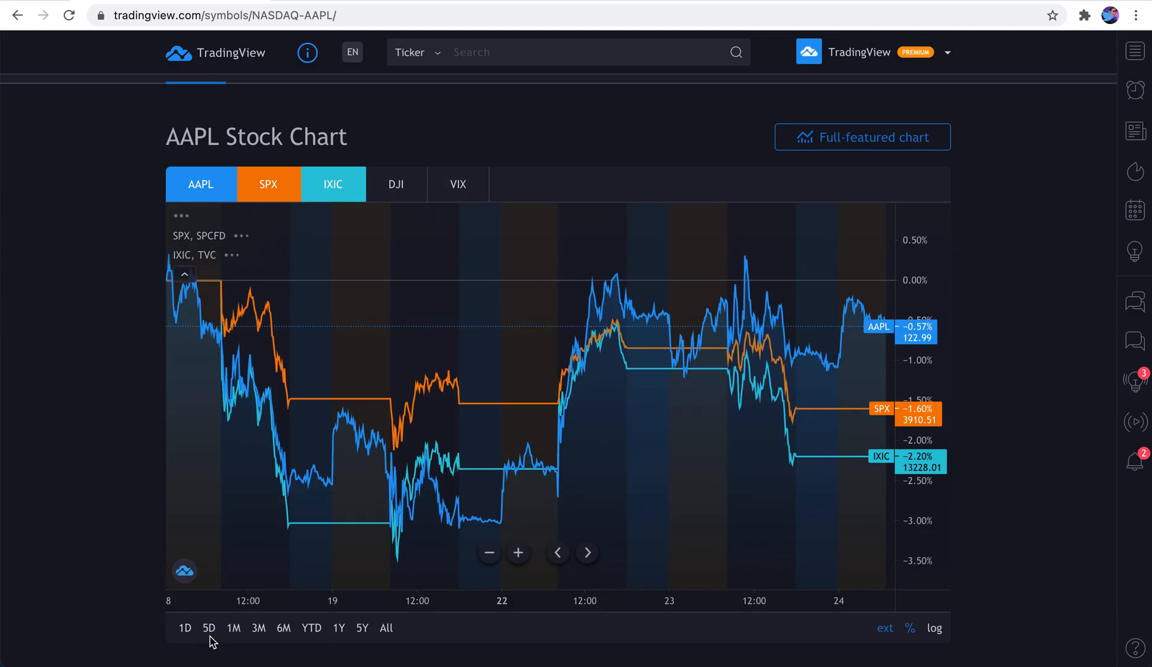
click(233, 628)
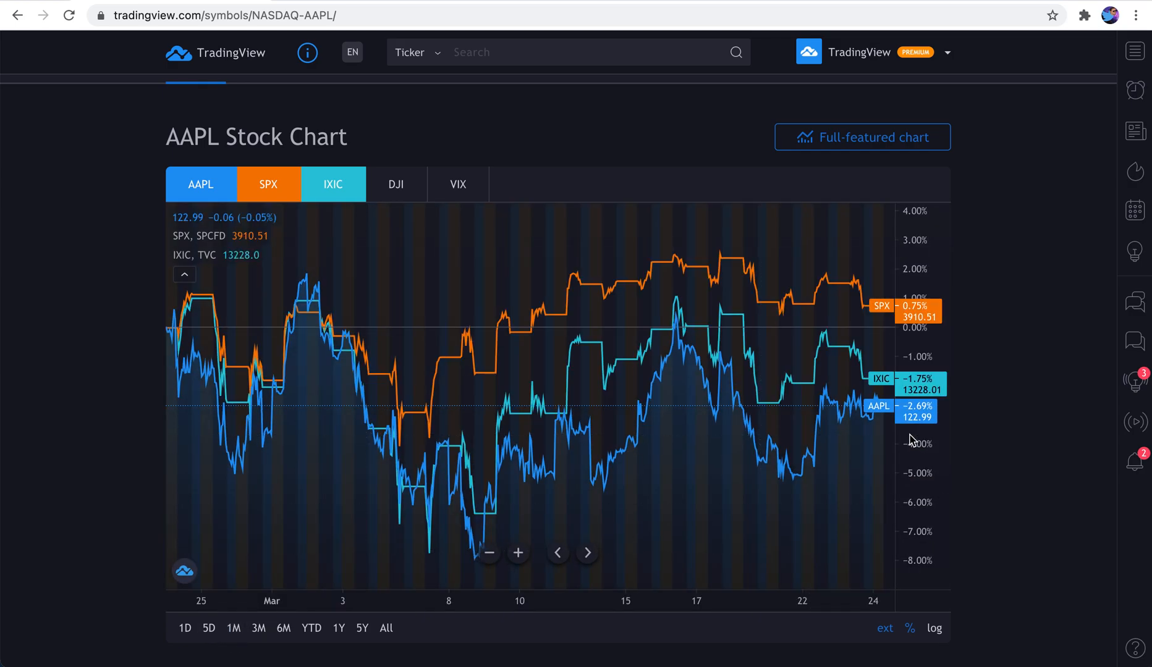
mouse_move(881, 412)
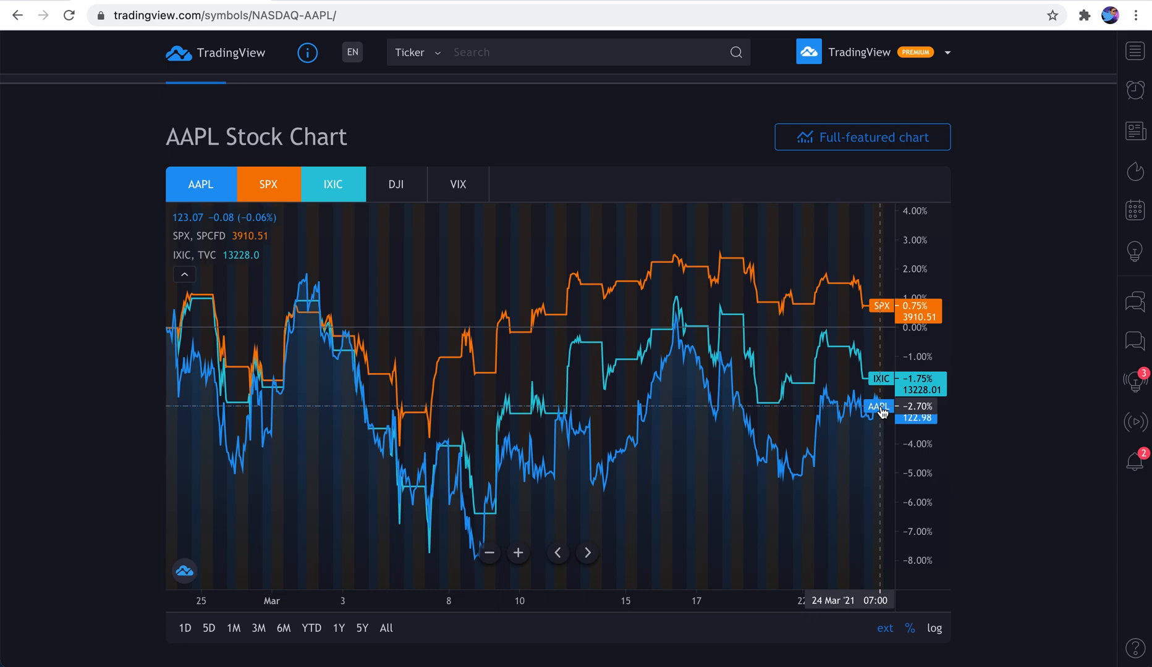
mouse_move(477, 523)
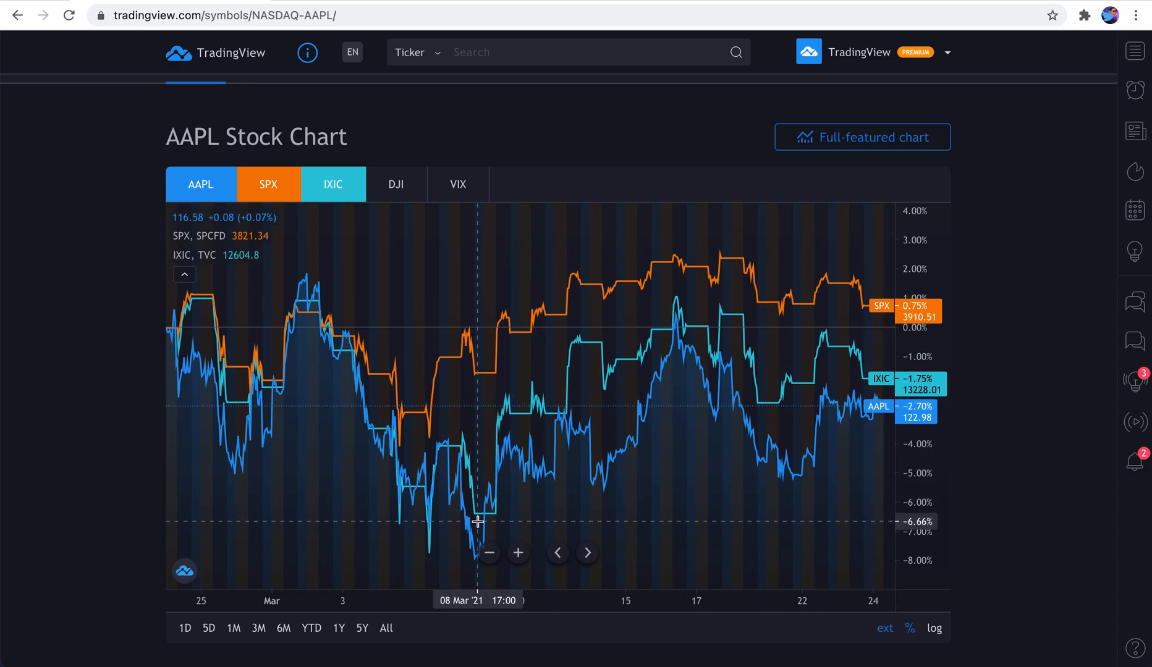
mouse_move(367, 567)
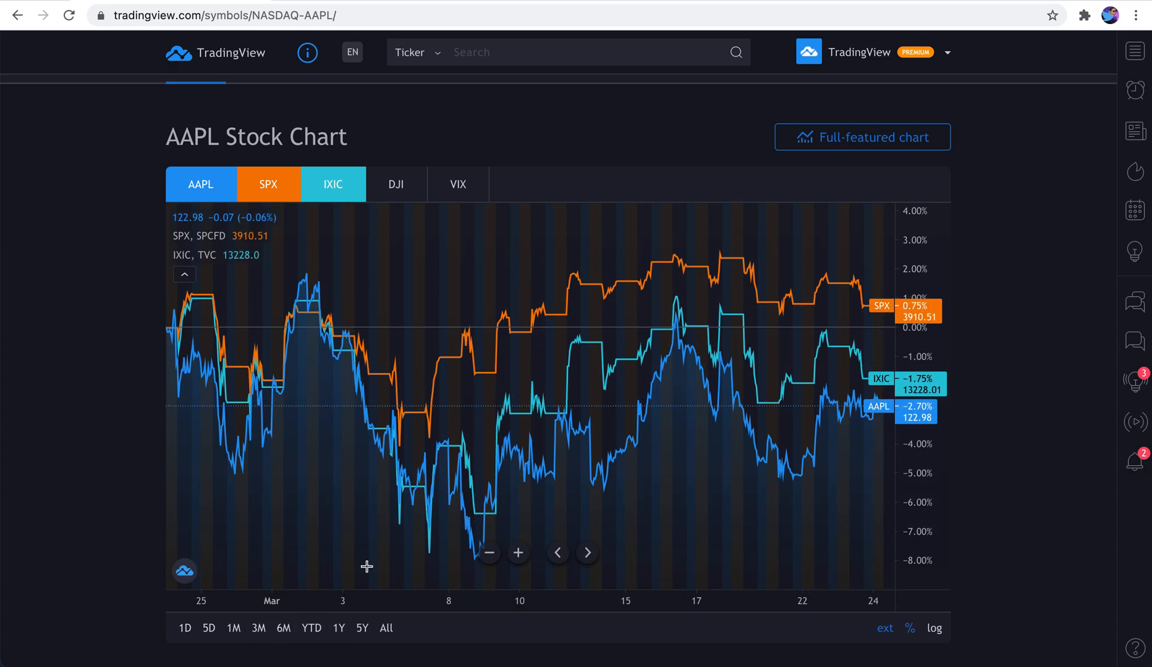
Scroll the overview around the AAPL chart now showing Apple alone over one month
scroll(up, 3)
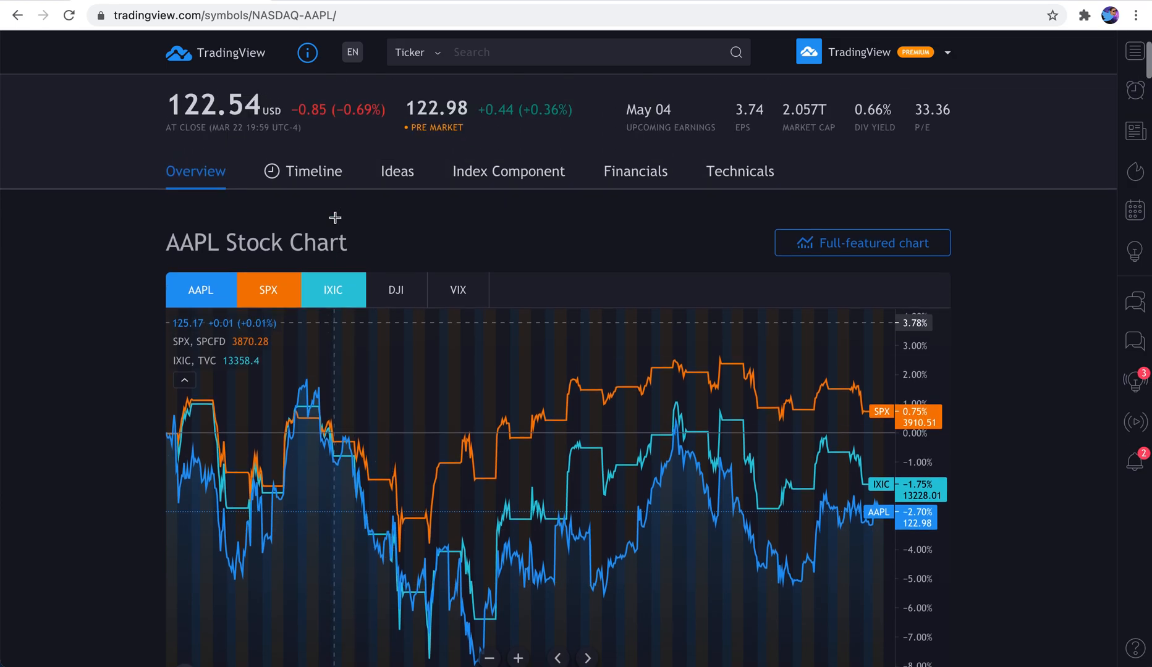
scroll(up, 3)
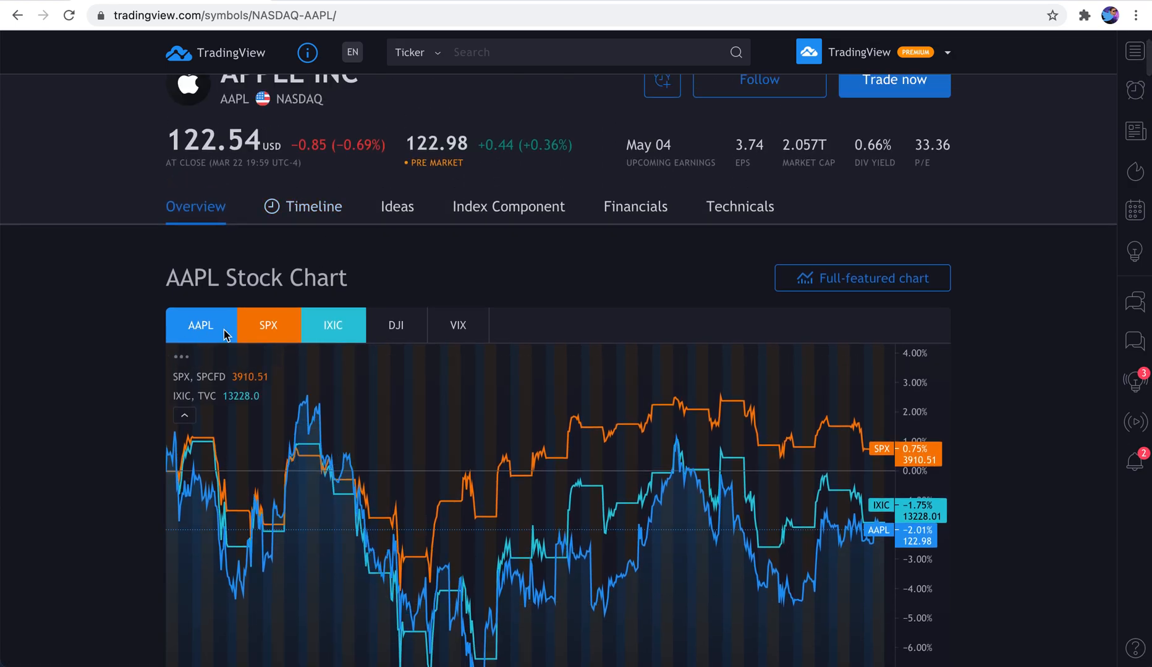
scroll(down, 3)
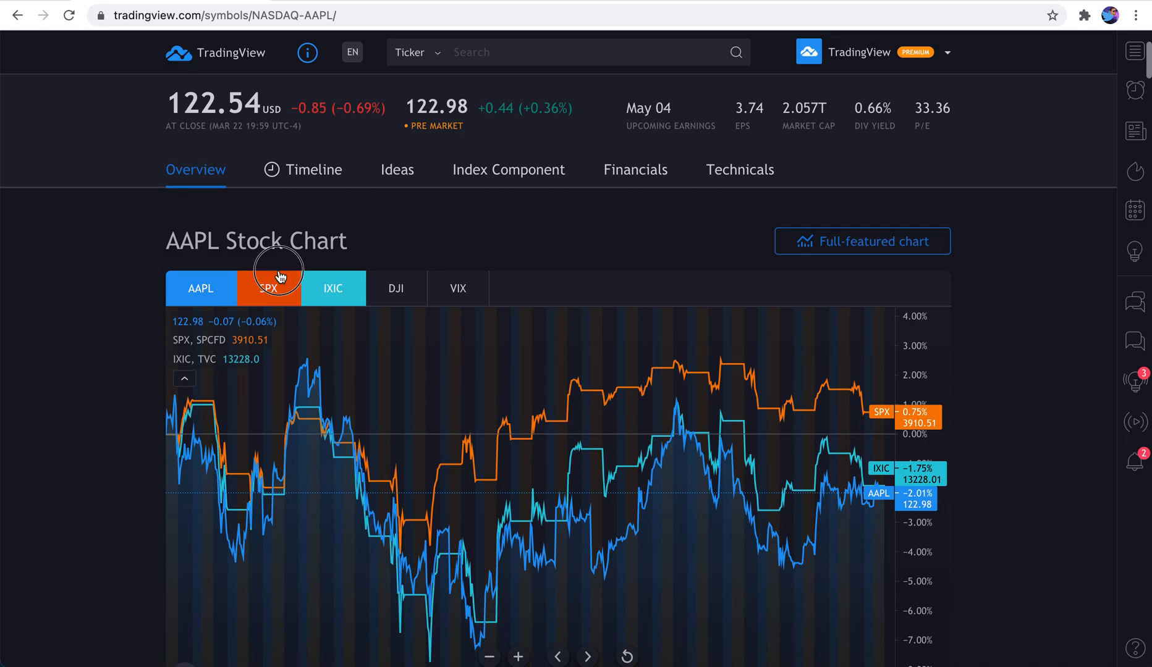
scroll(down, 3)
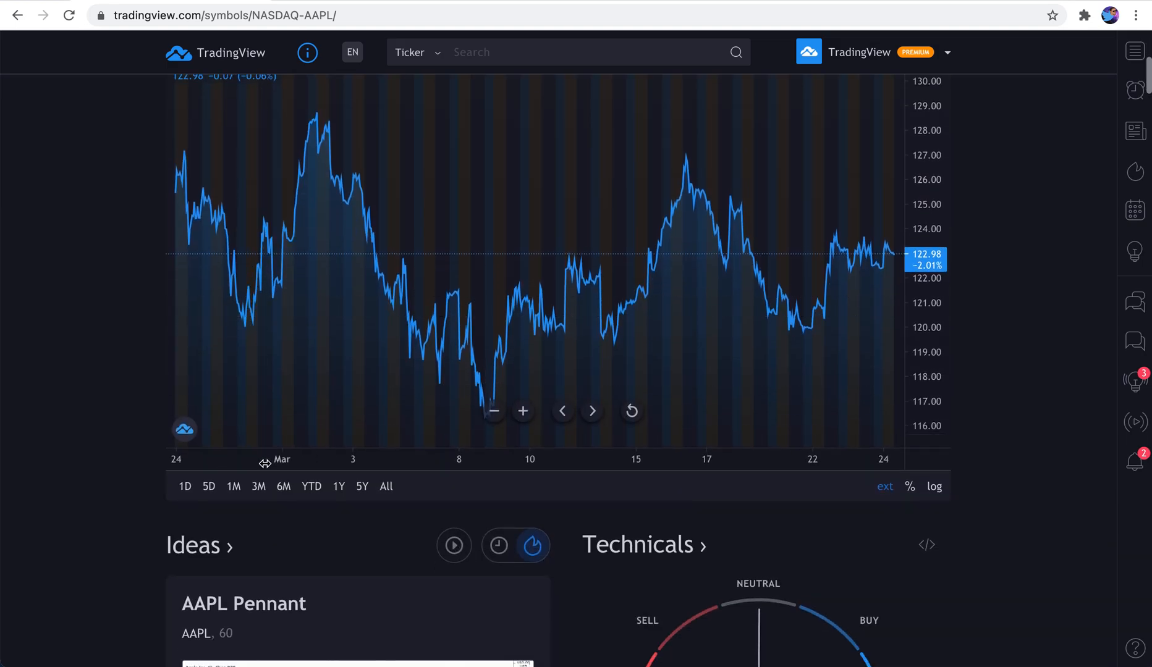
scroll(up, 3)
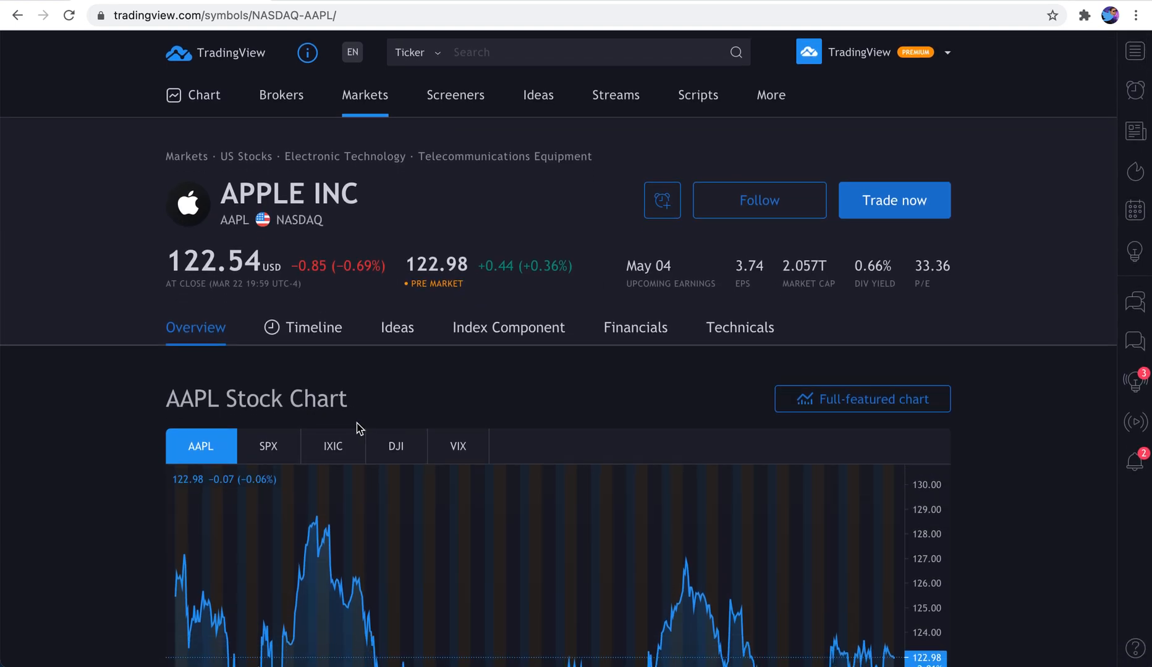
scroll(down, 3)
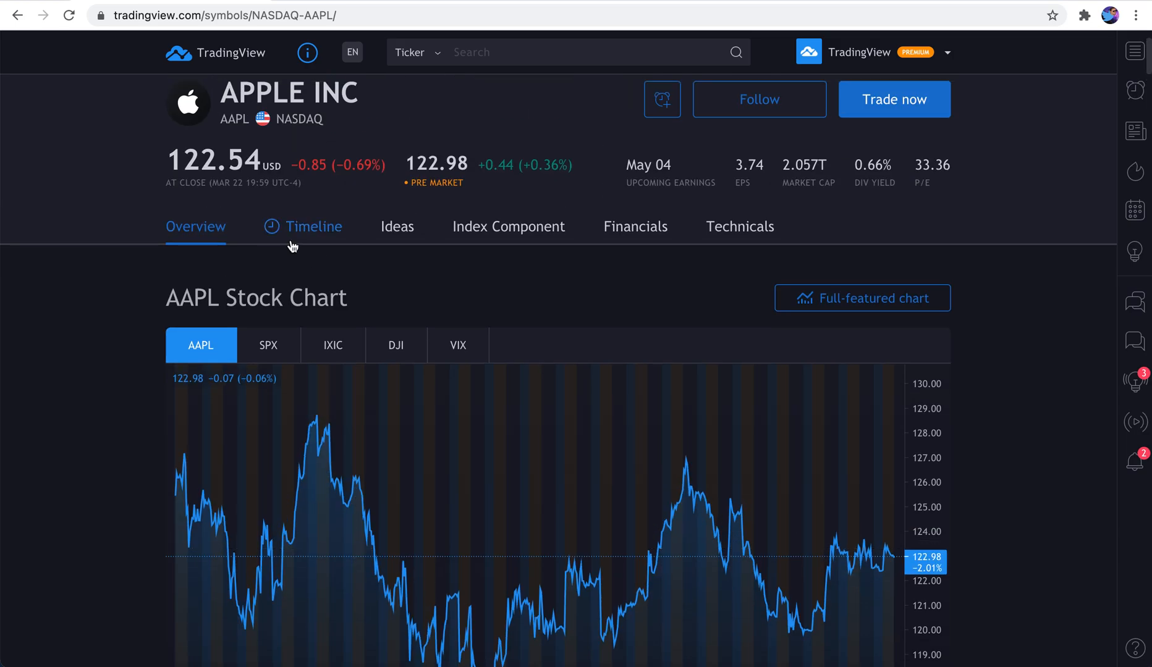
Show the History of AAPL timeline and select a point on its chart
click(311, 226)
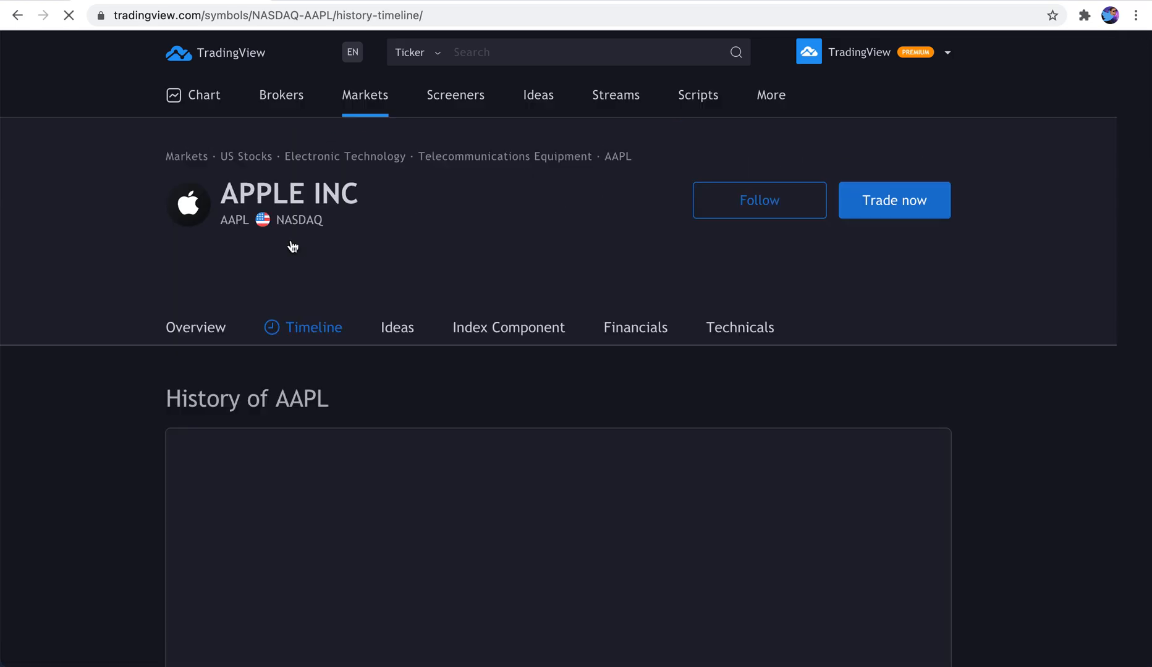
scroll(down, 3)
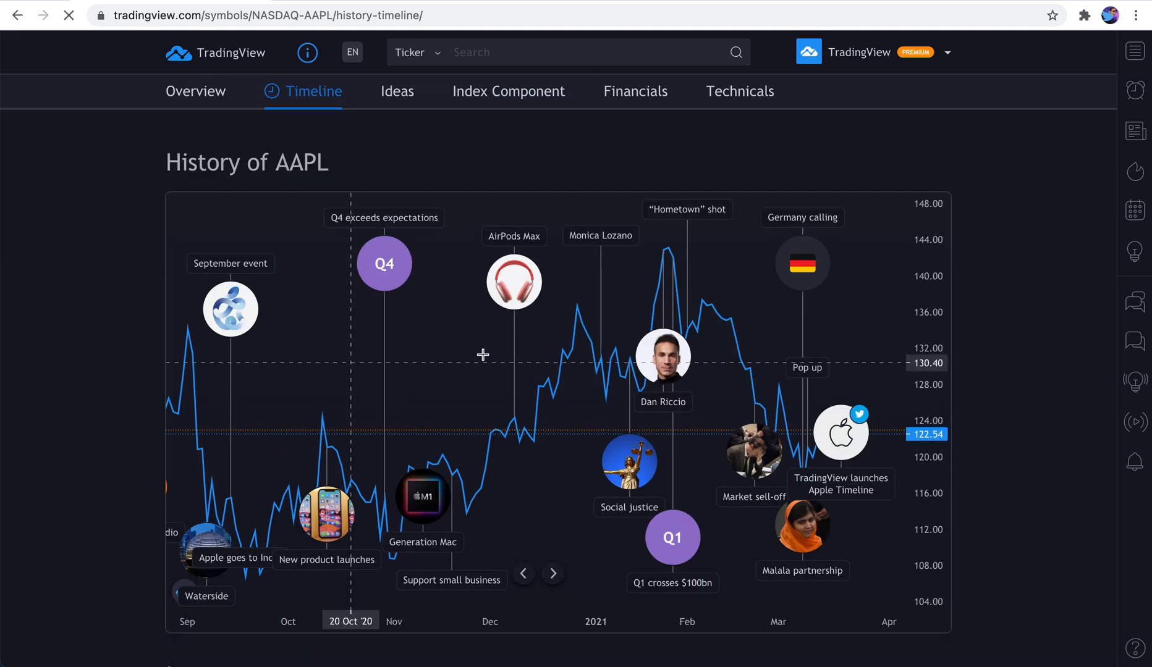
mouse_move(627, 462)
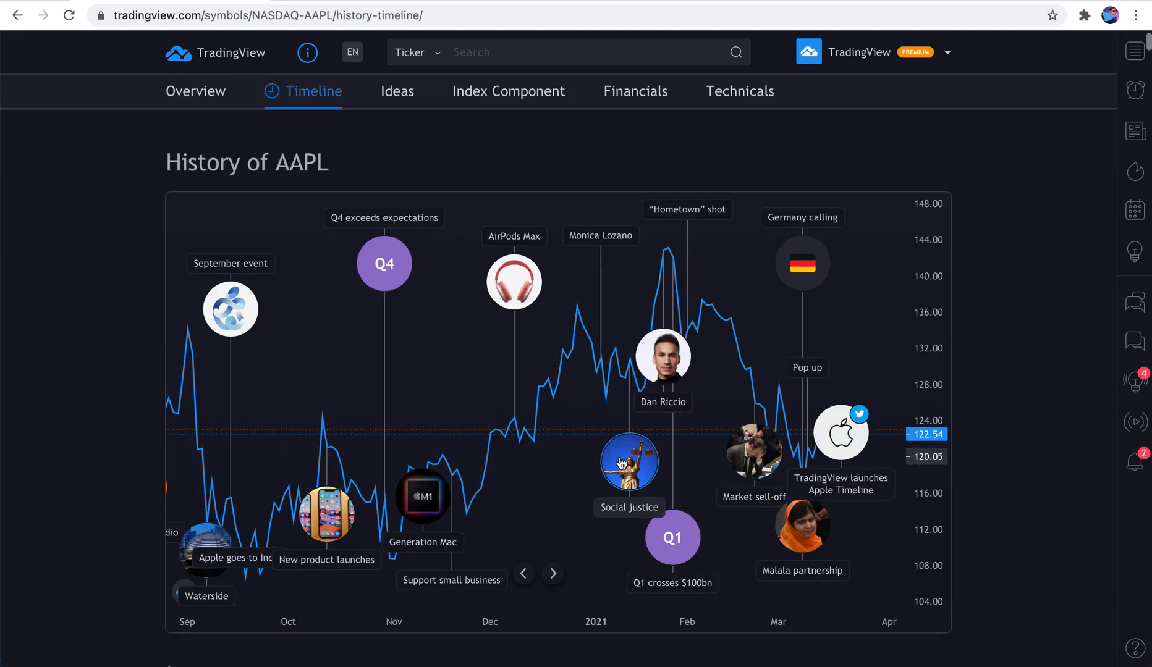
click(523, 574)
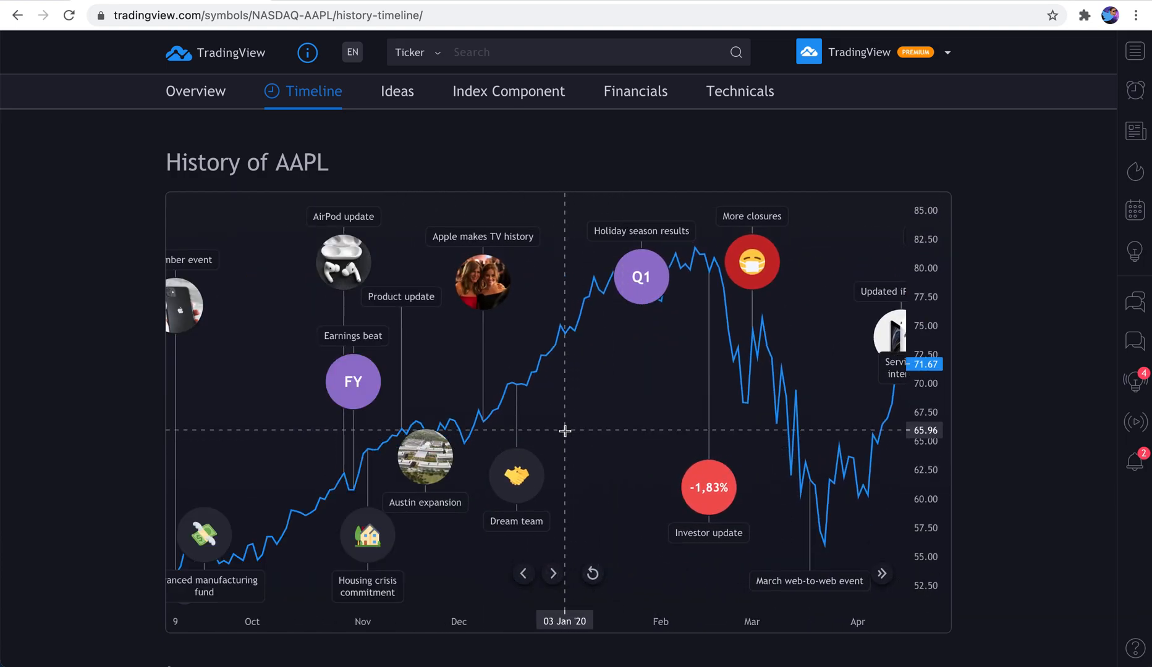
Scroll through the Important events list of Apple company stories
scroll(down, 3)
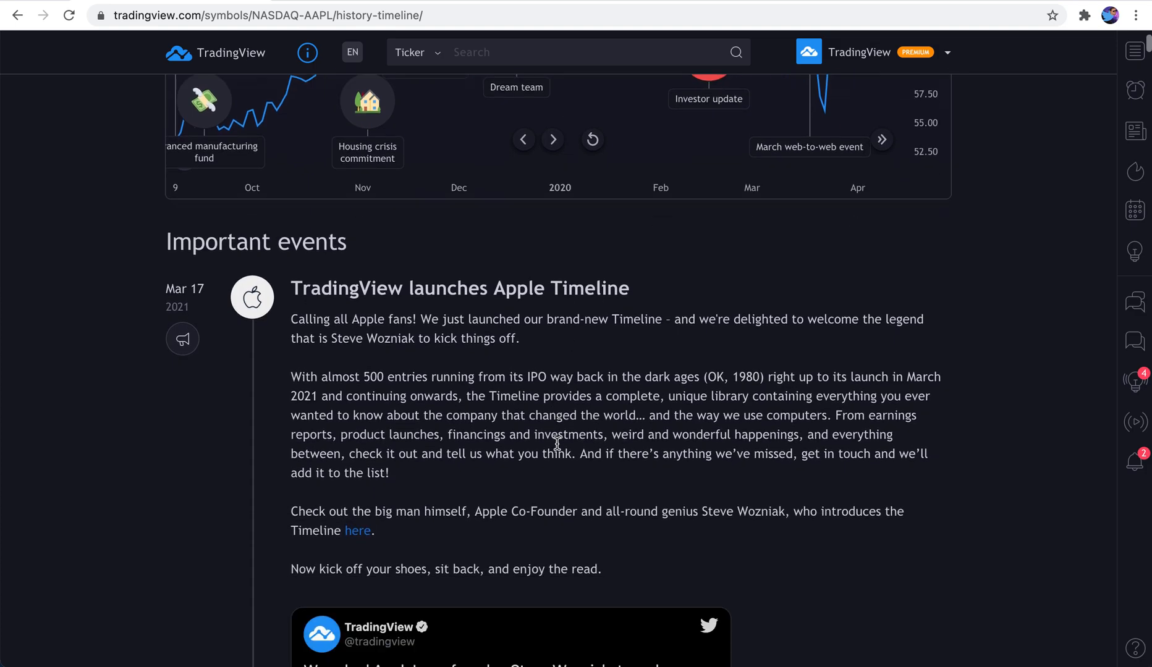
scroll(down, 3)
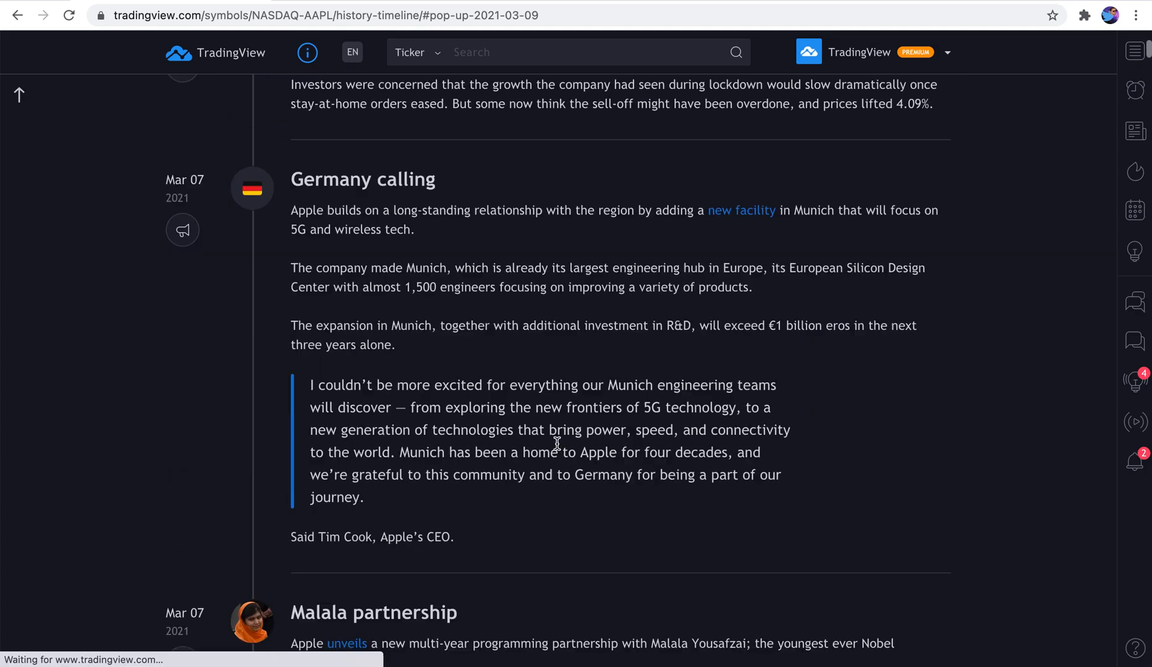
scroll(down, 3)
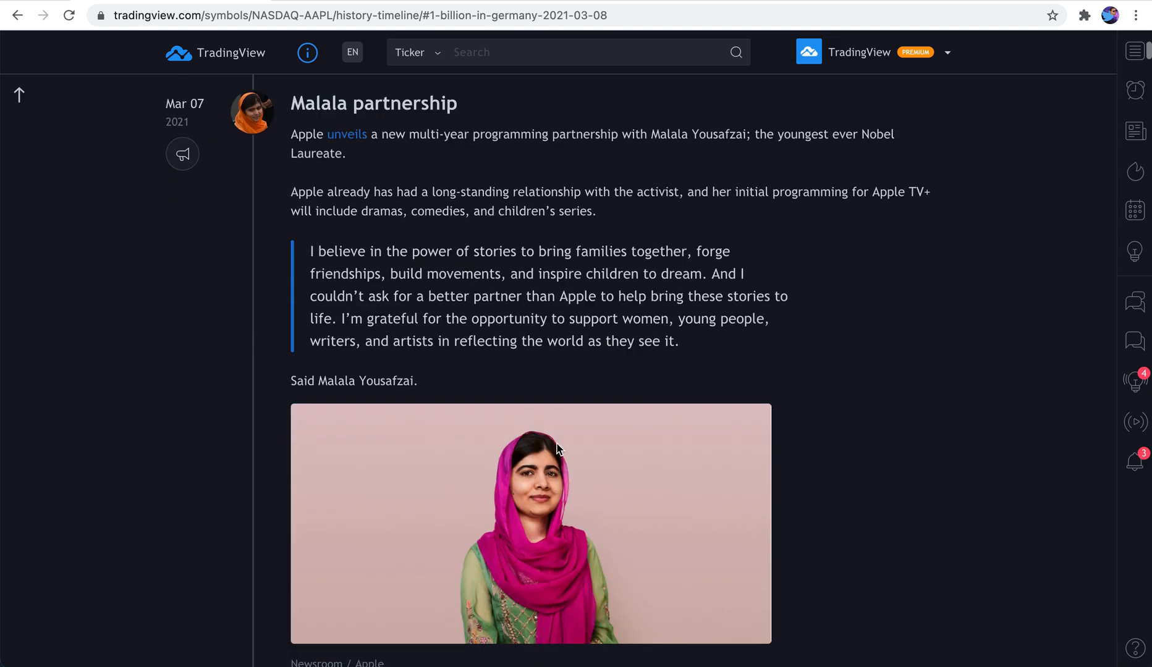
scroll(down, 3)
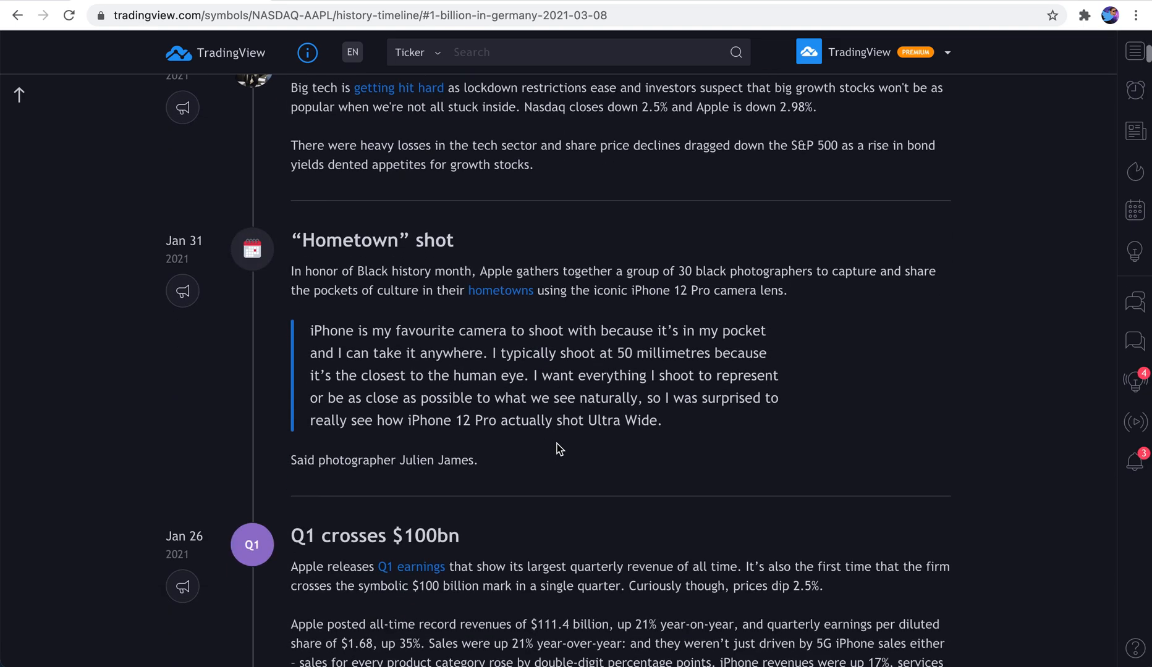
scroll(down, 3)
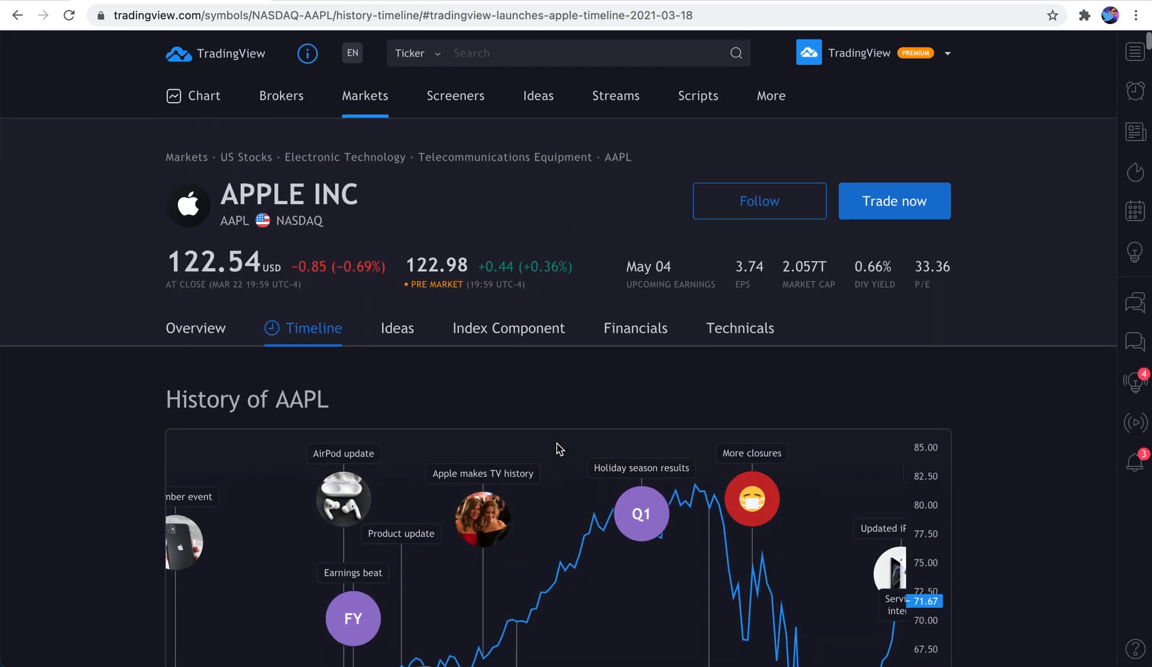
Show the AAPL Ideas page and scroll through its forecasts and Top authors list
click(396, 327)
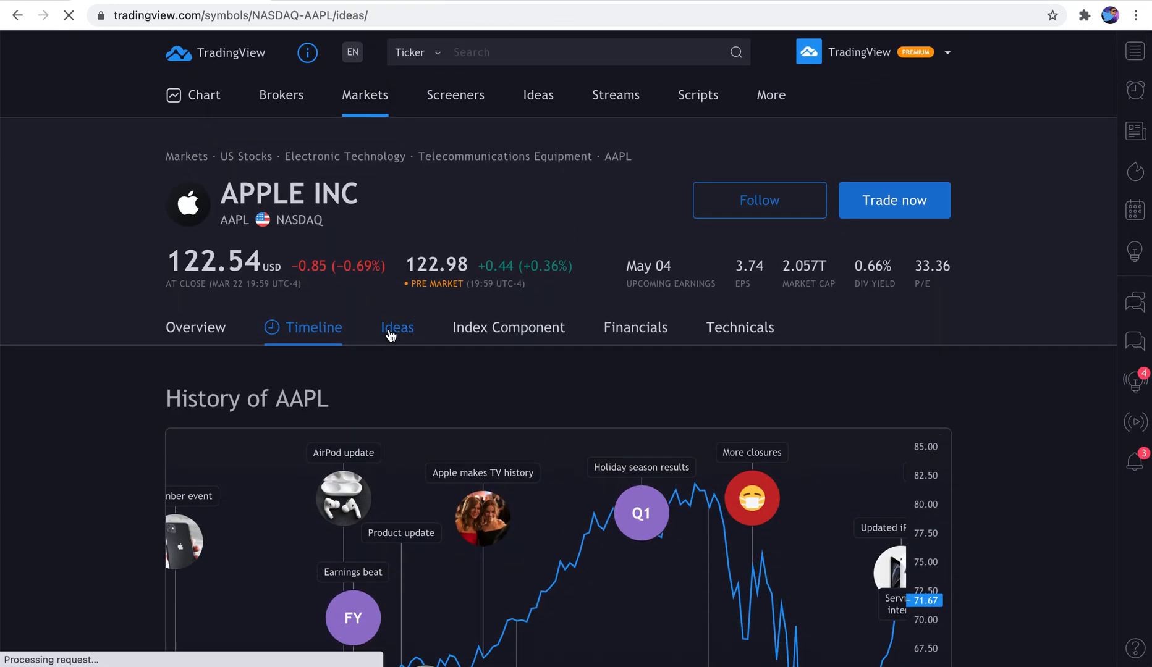
click(397, 327)
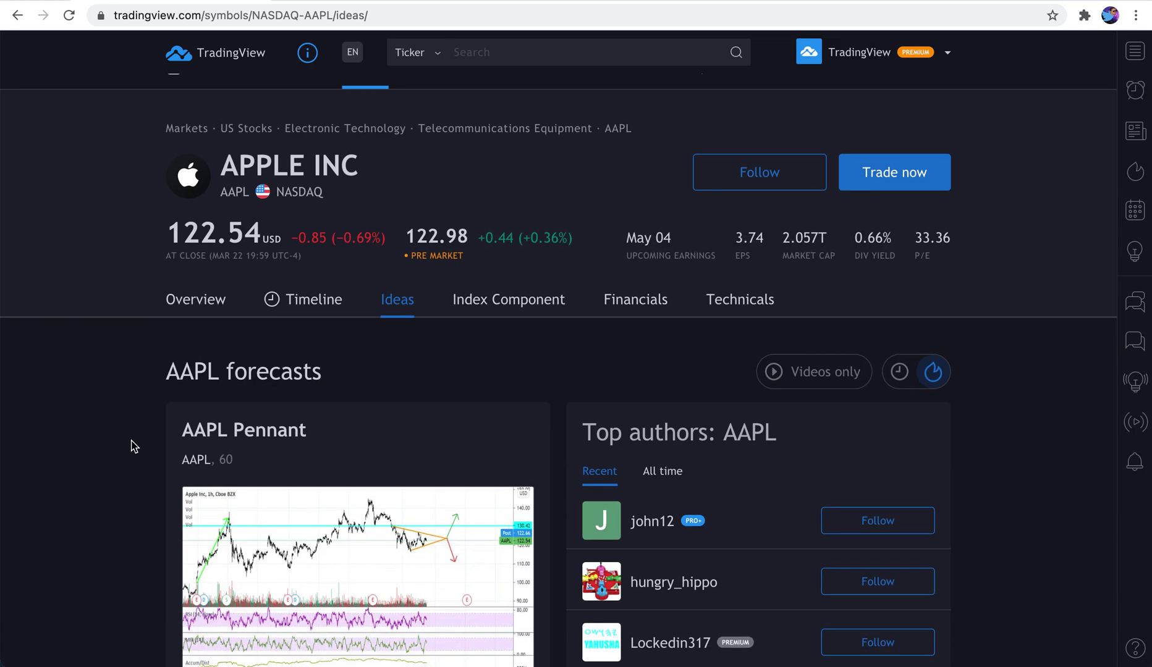
scroll(down, 3)
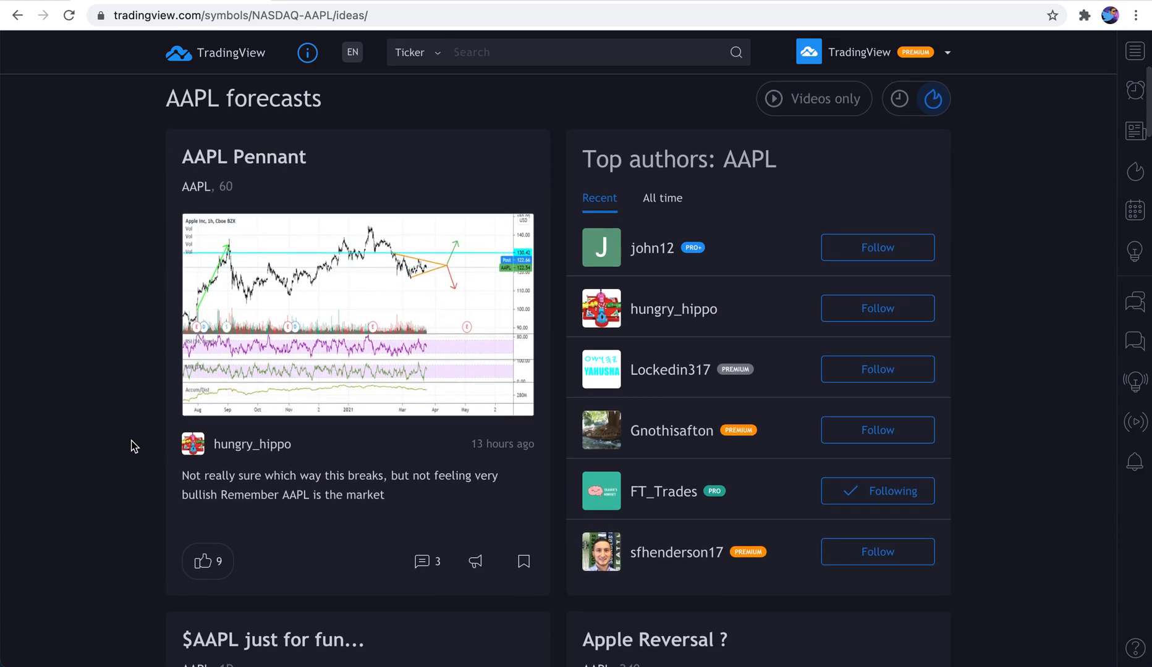
scroll(down, 3)
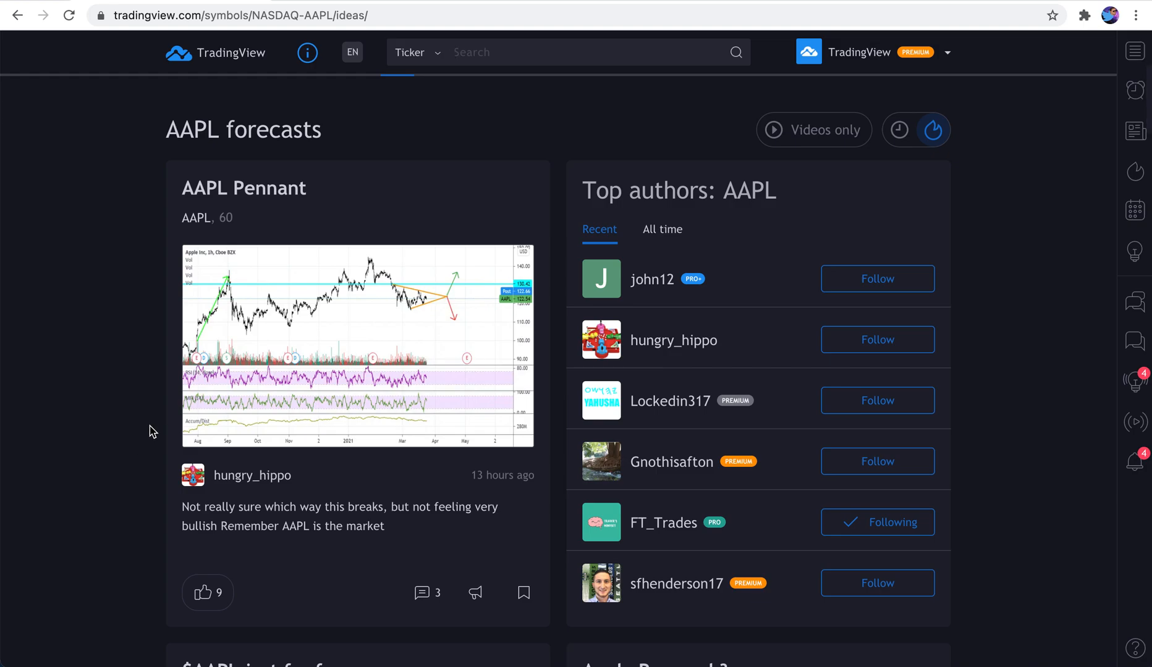
scroll(down, 3)
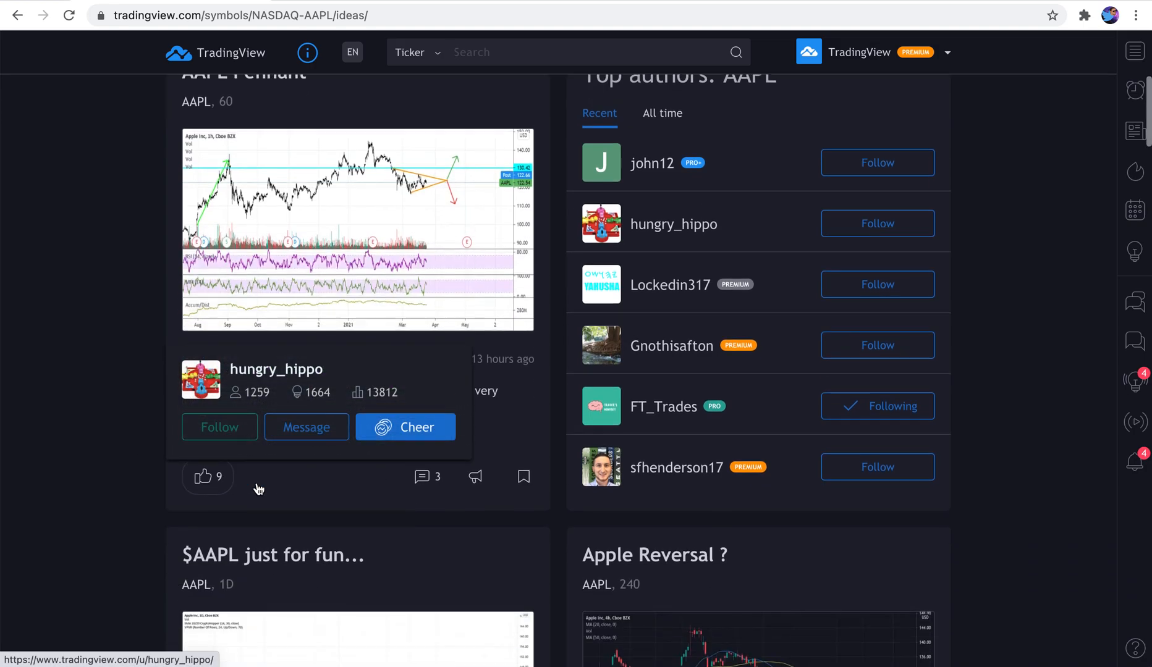
scroll(down, 3)
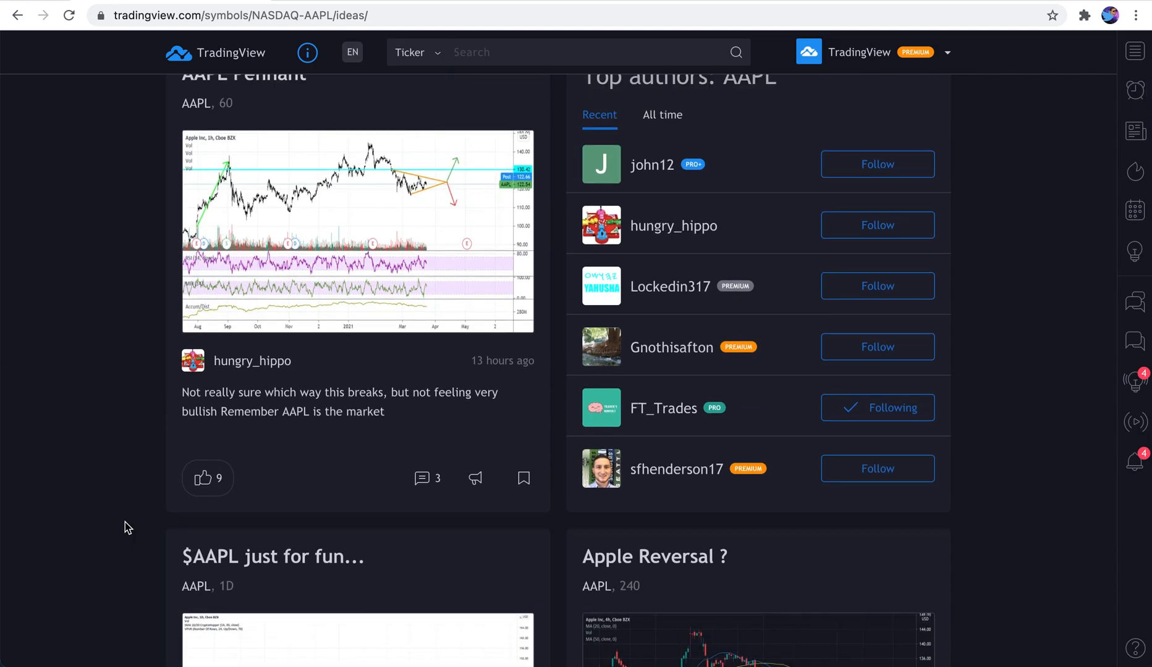
scroll(up, 3)
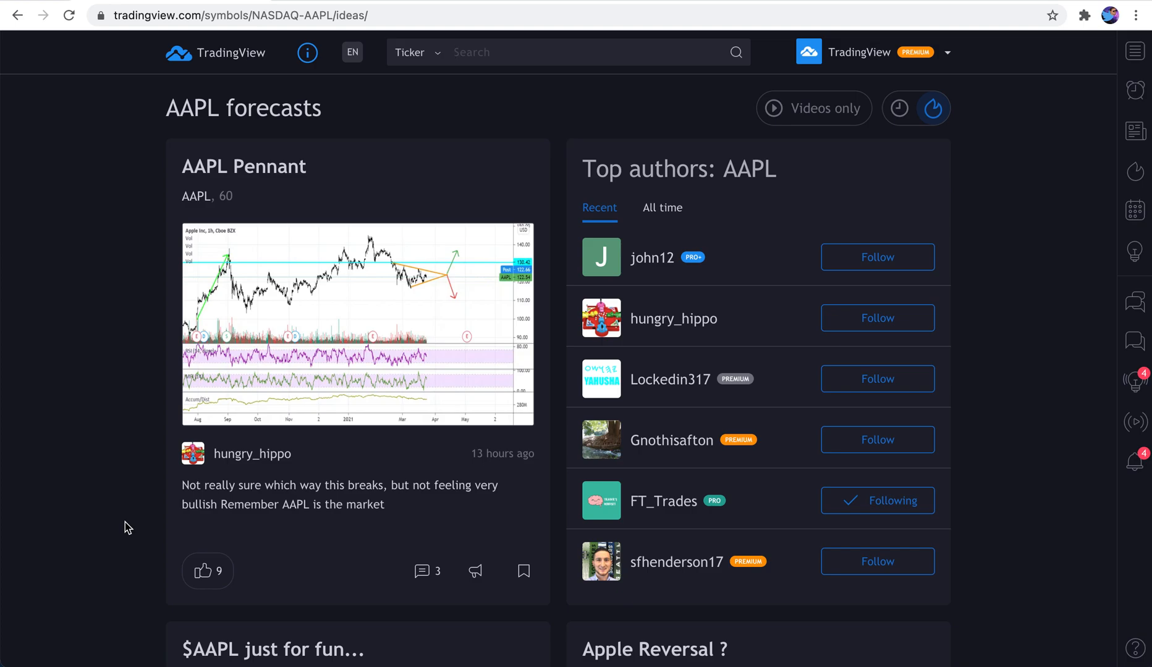
mouse_move(673, 318)
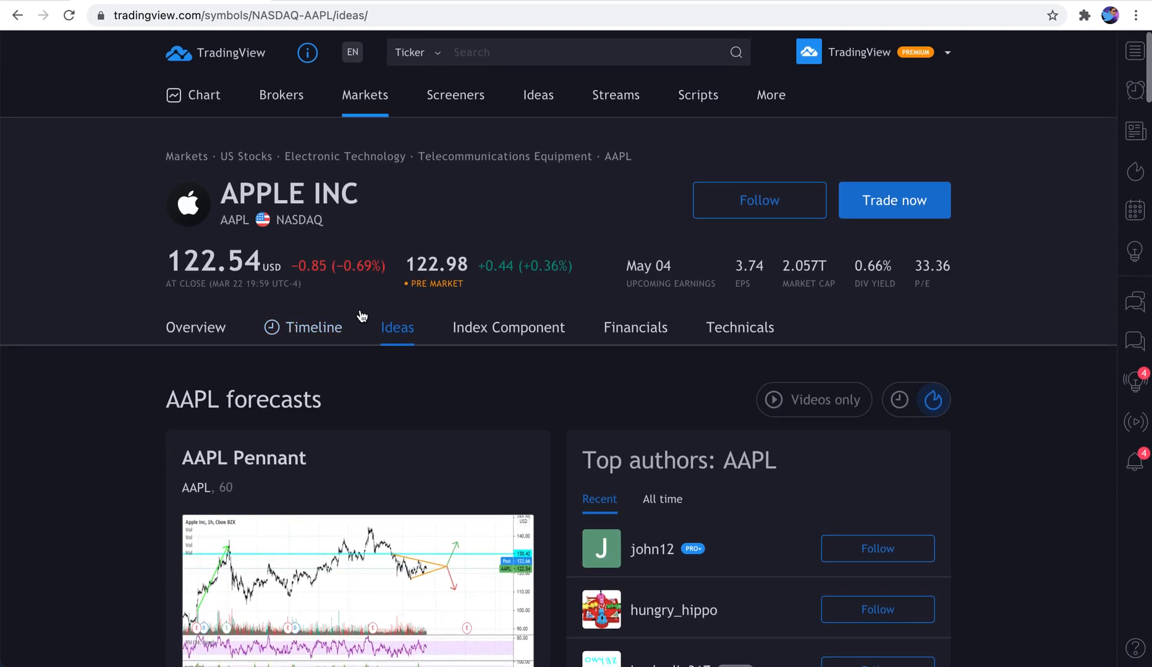
Scroll the AAPL forecasts feed past Top authors to further ideas like Apple Reversal
scroll(down, 3)
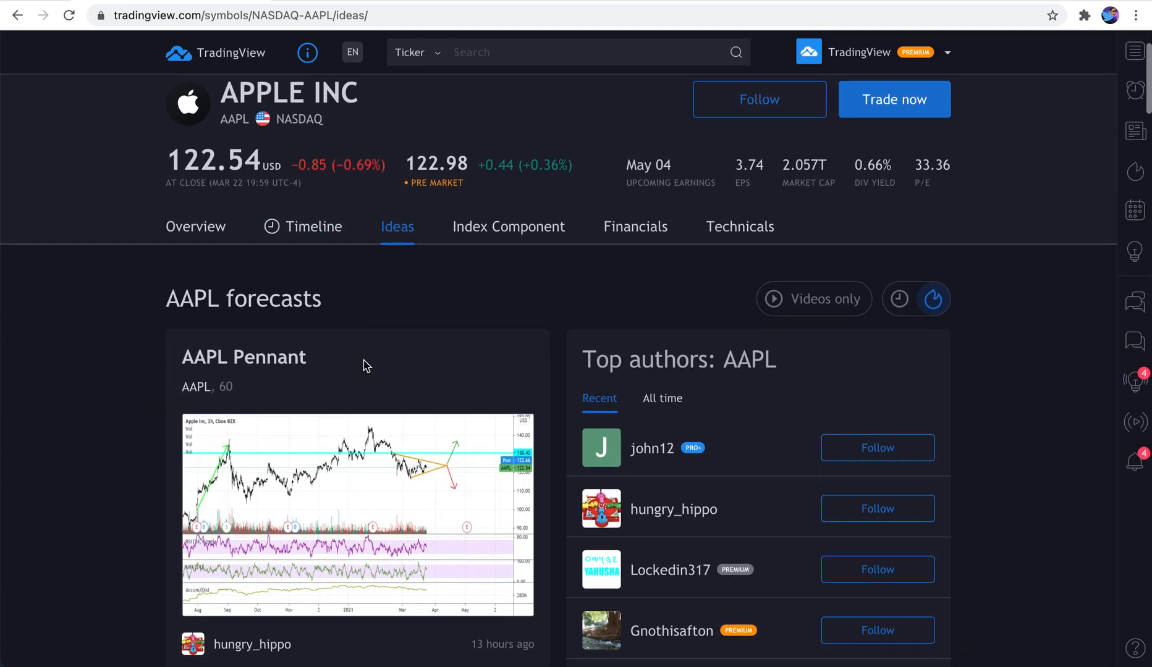
scroll(down, 3)
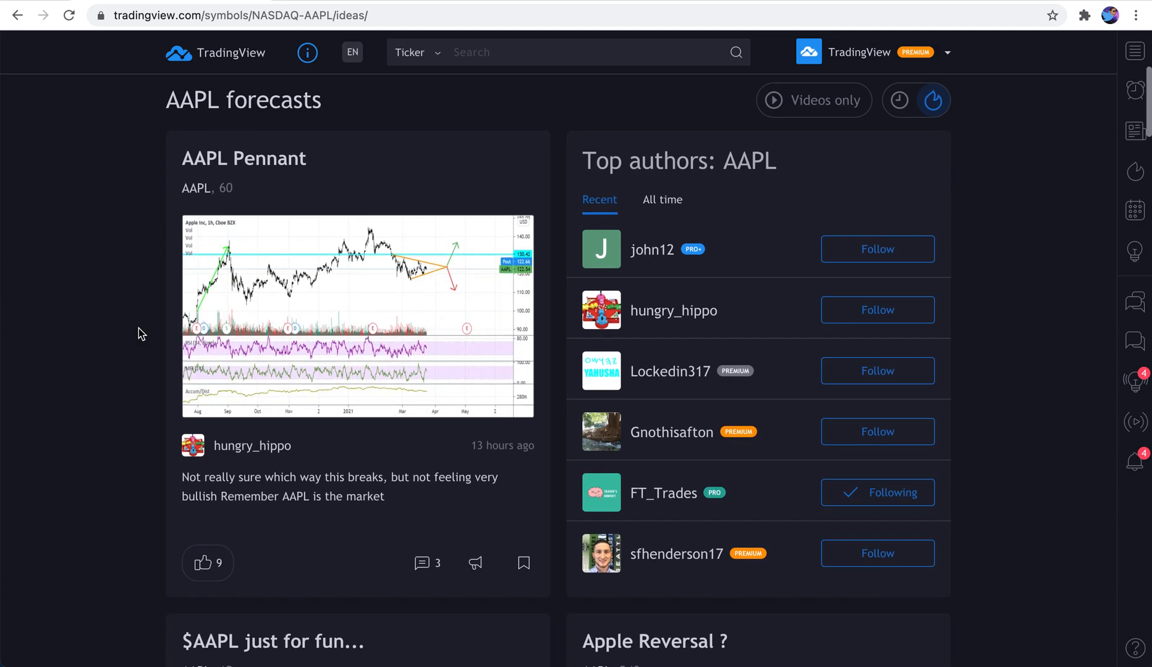
mouse_move(645, 244)
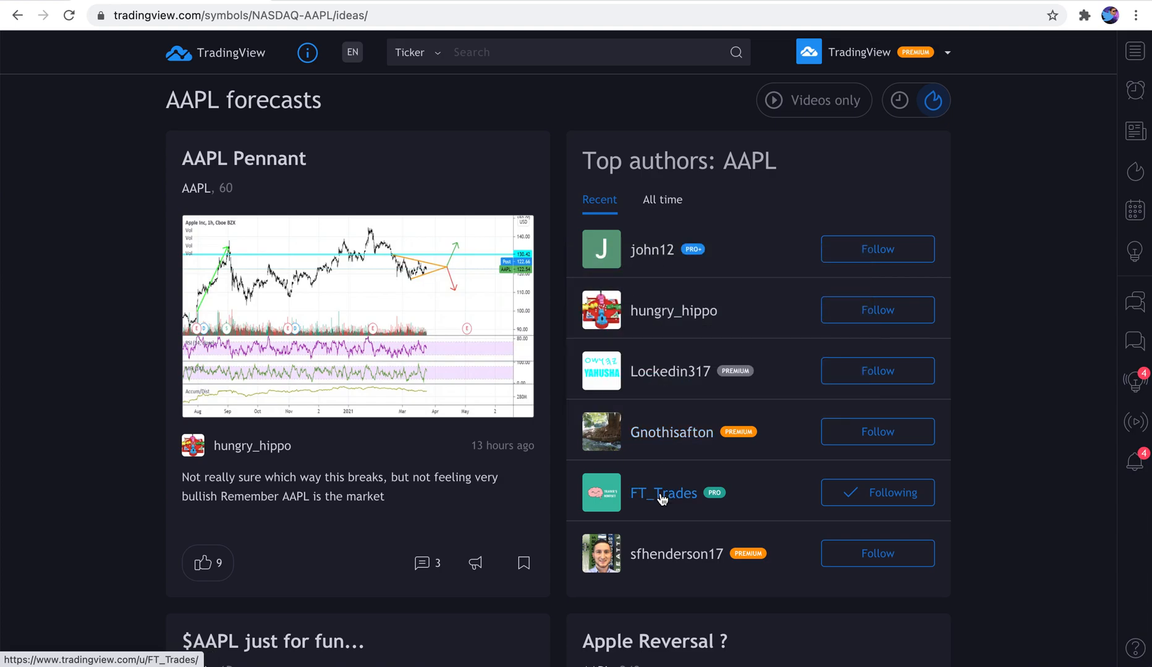
mouse_move(675, 553)
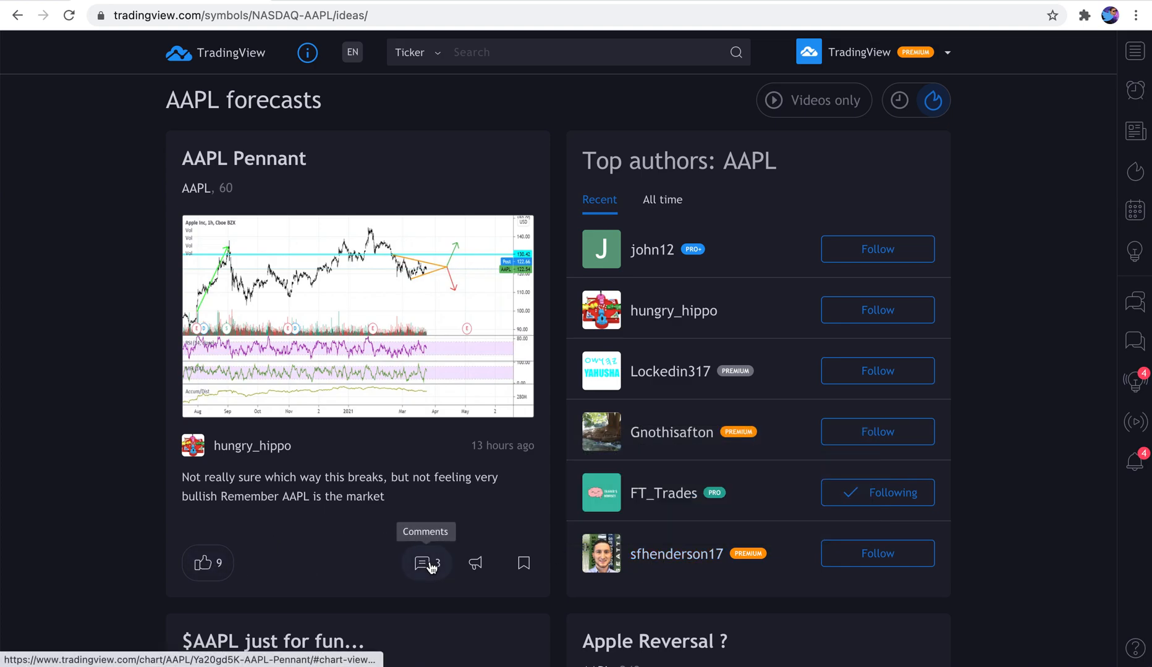
mouse_move(652, 250)
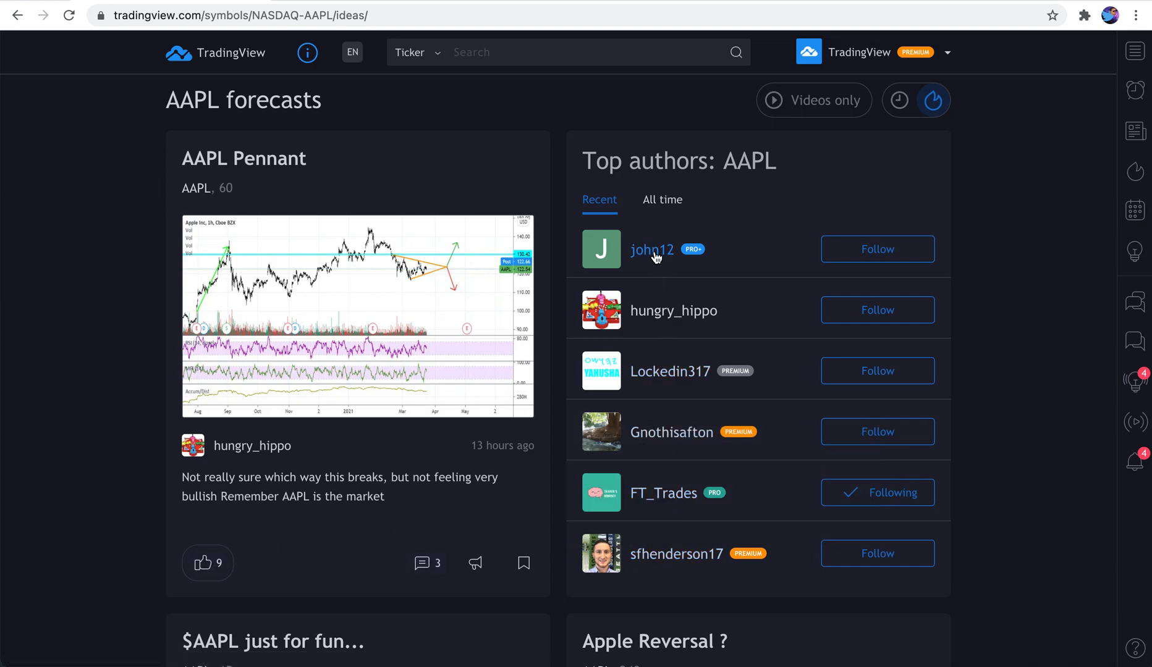
mouse_move(658, 422)
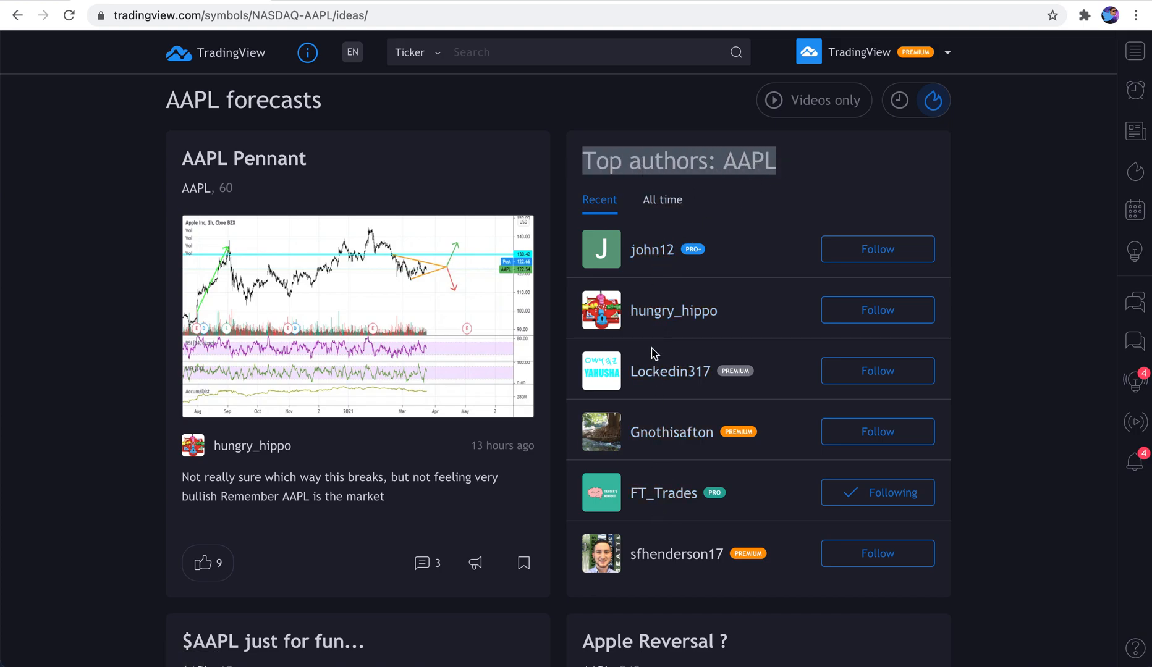
scroll(down, 3)
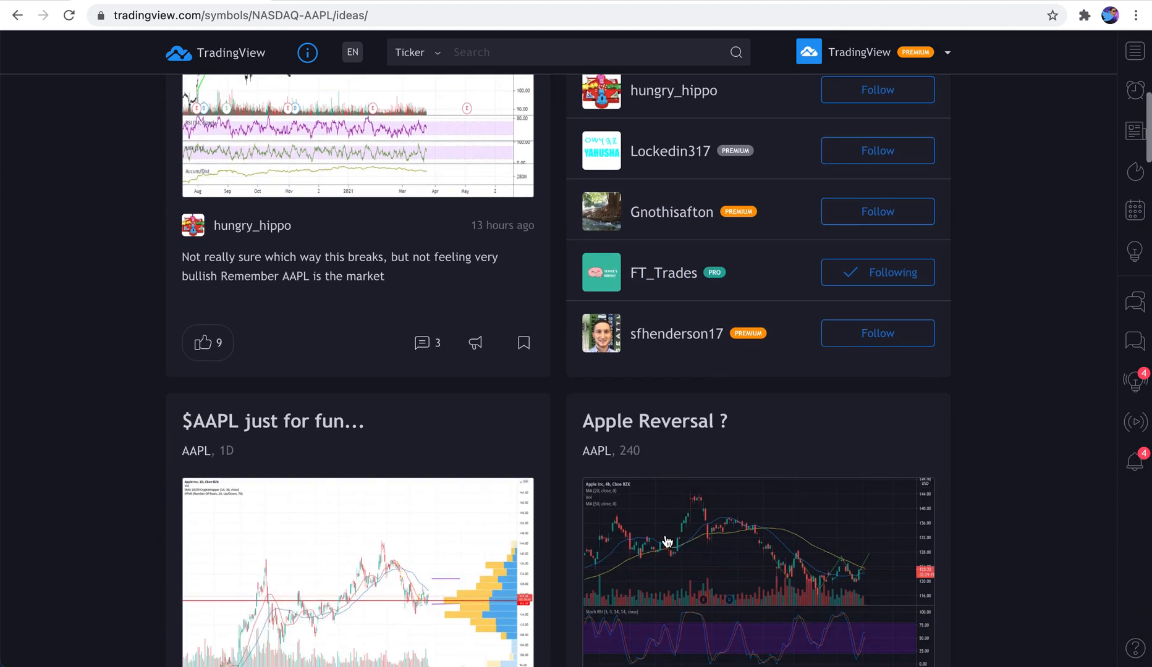
scroll(down, 3)
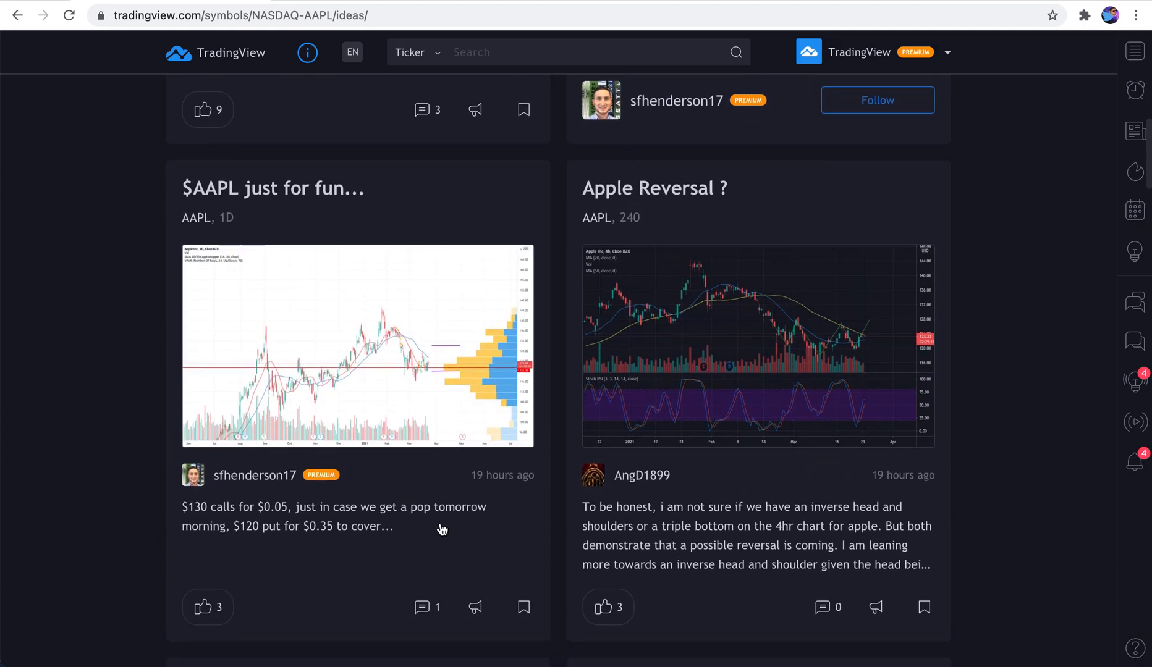
scroll(up, 3)
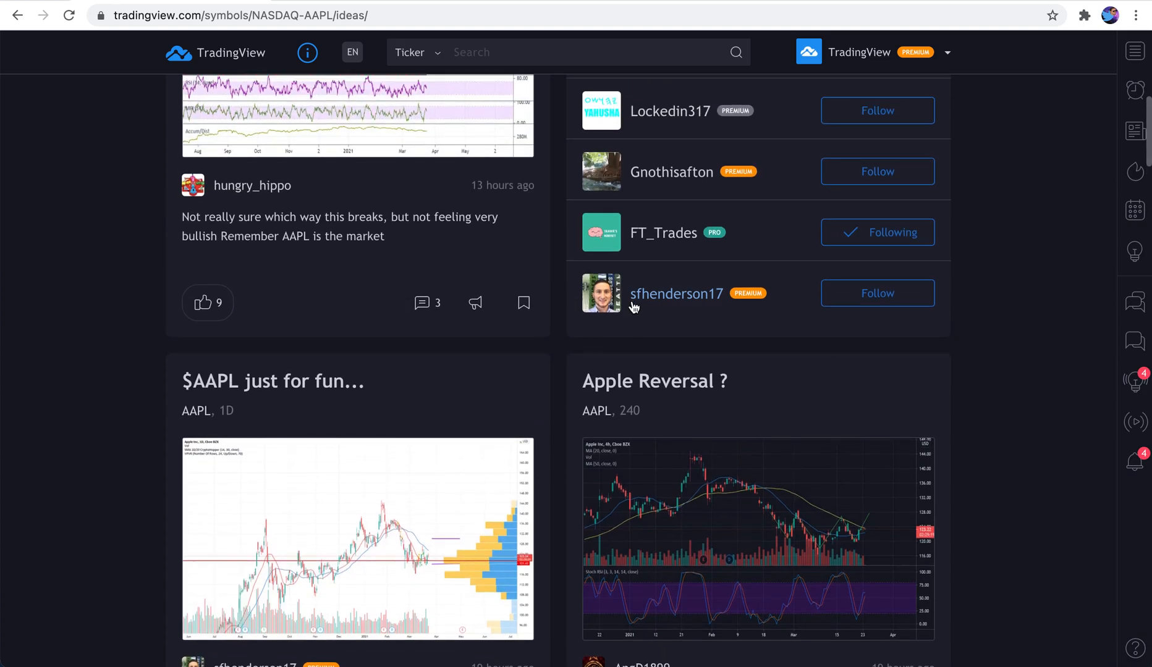
mouse_move(601, 298)
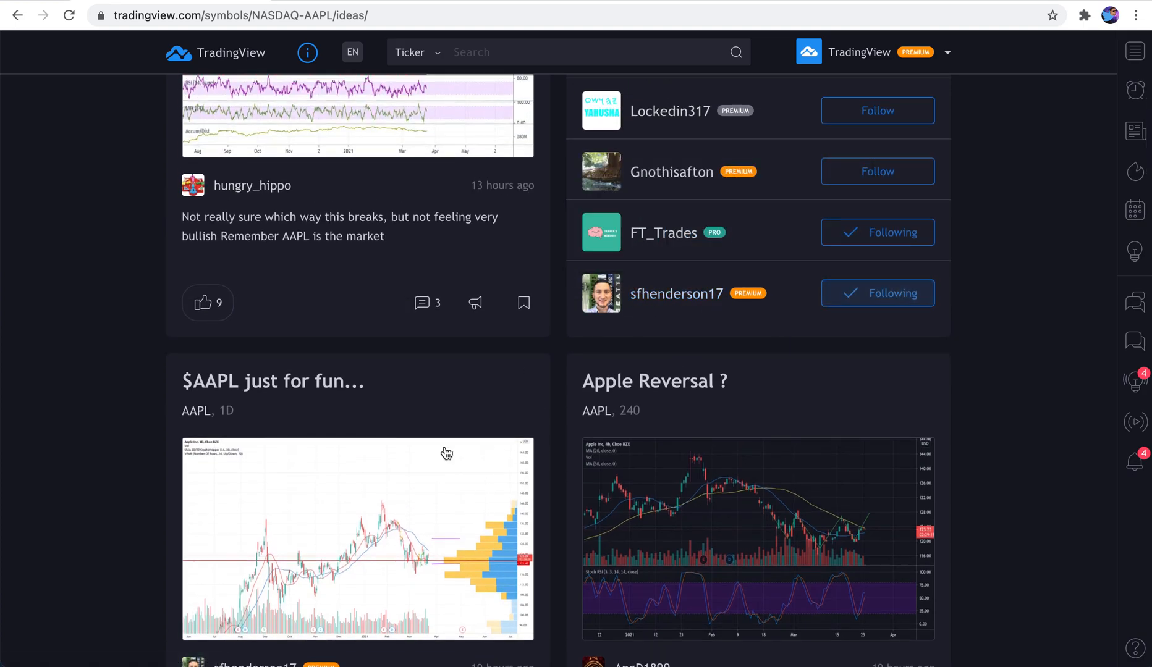
scroll(down, 3)
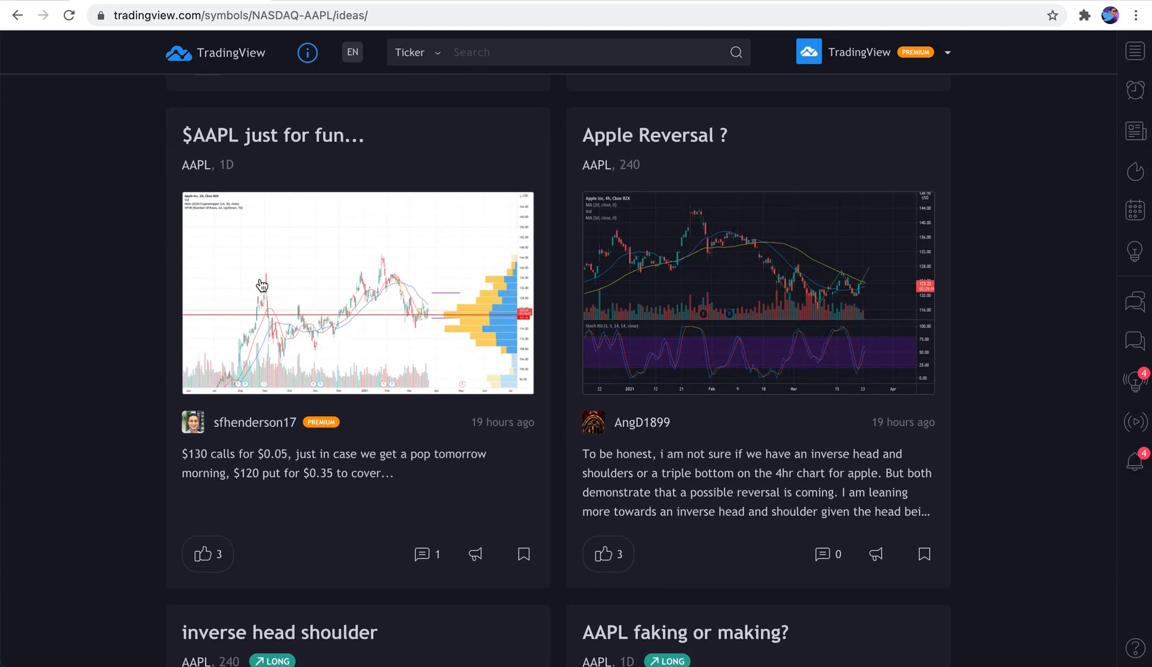
mouse_move(273, 134)
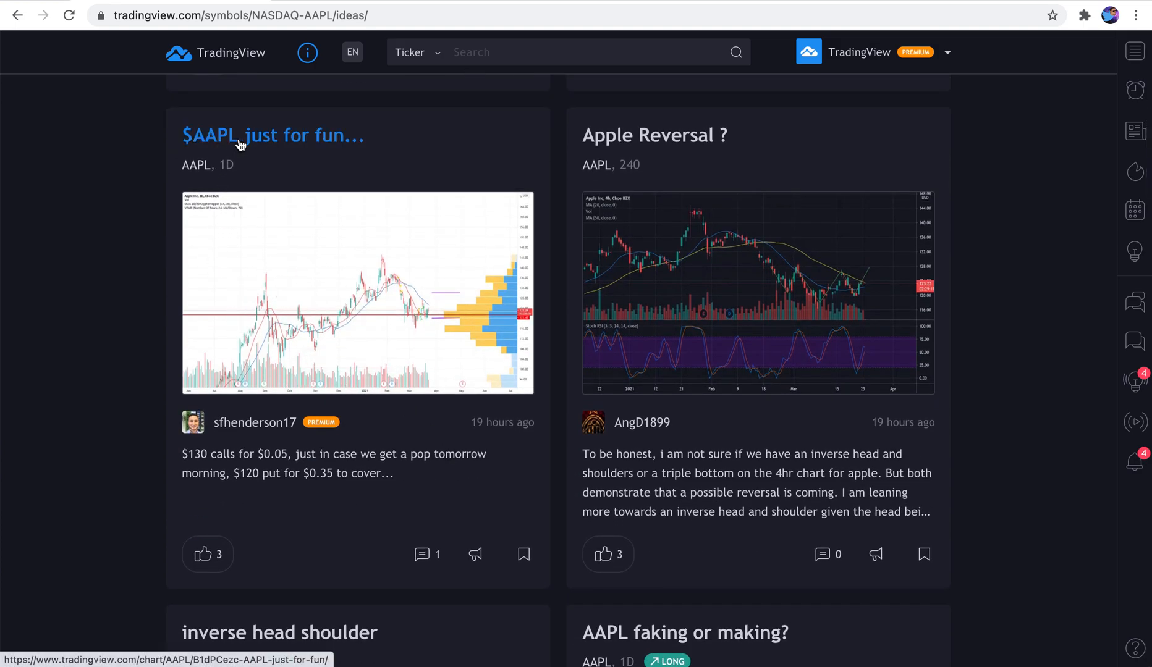
click(208, 553)
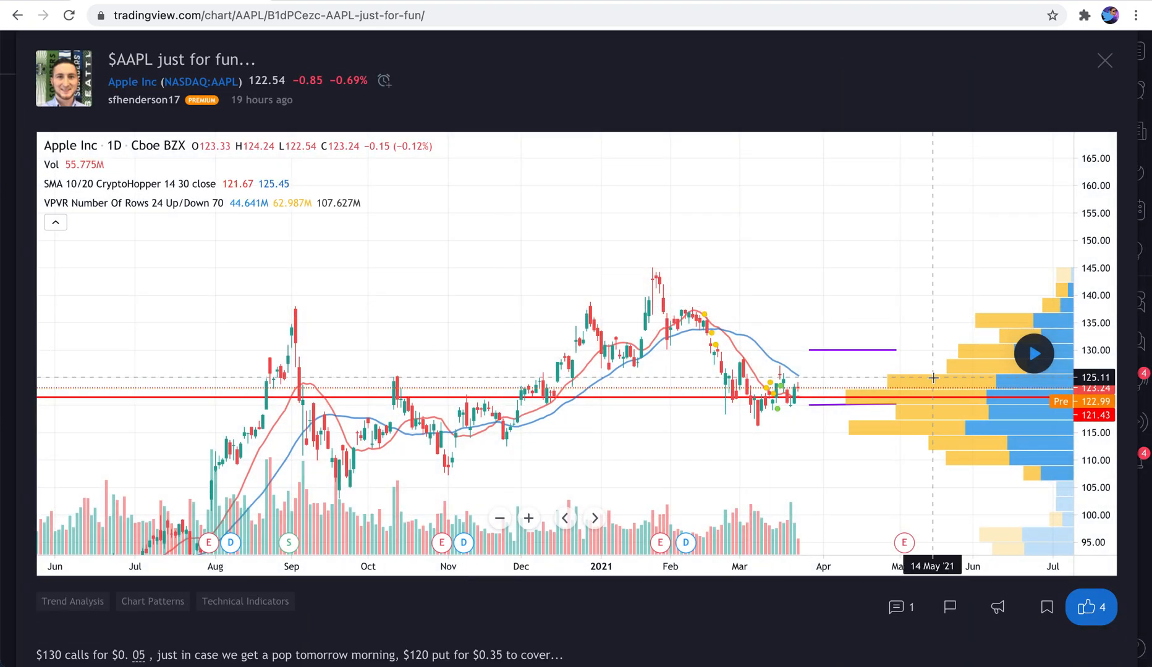
mouse_move(1042, 398)
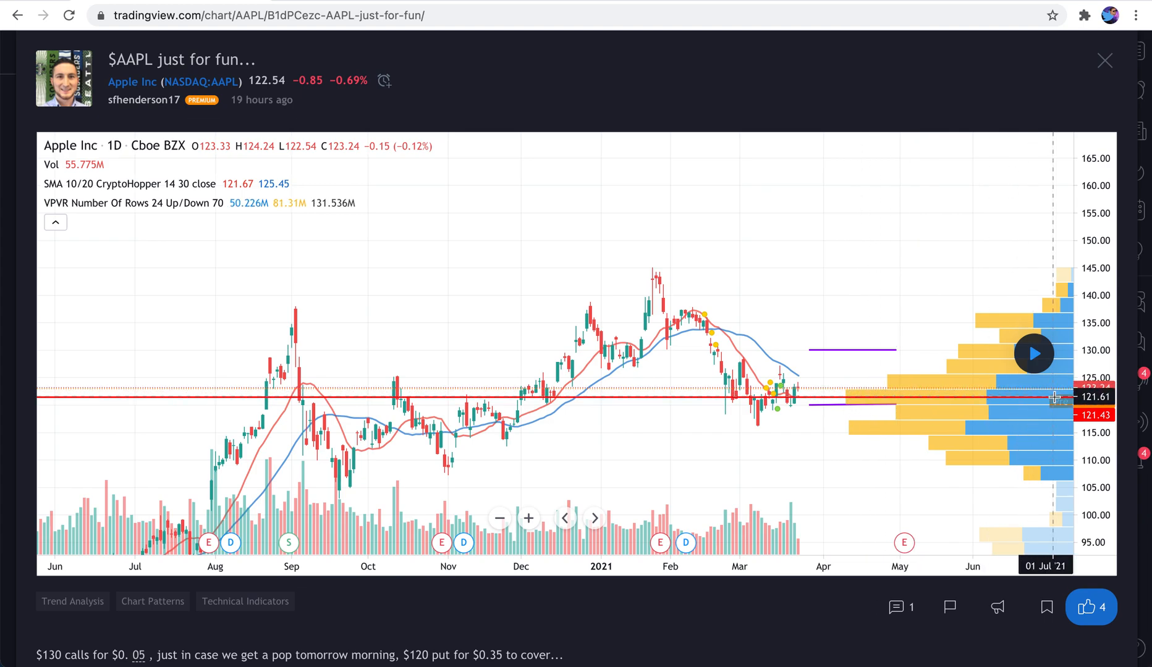
mouse_move(841, 382)
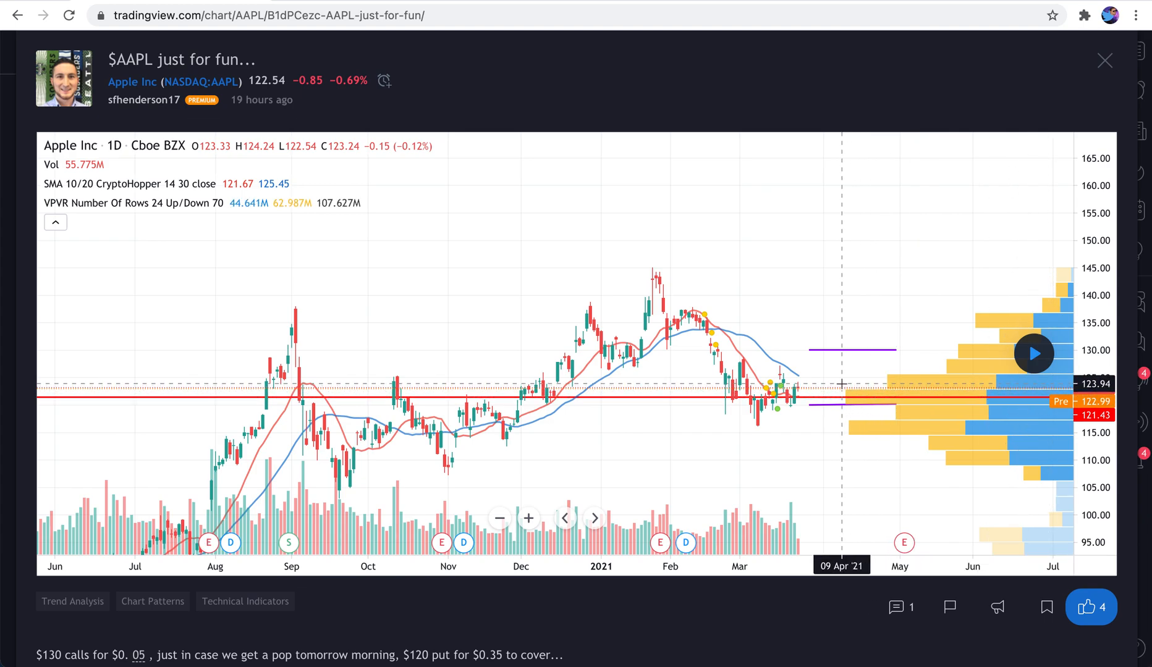
mouse_move(830, 383)
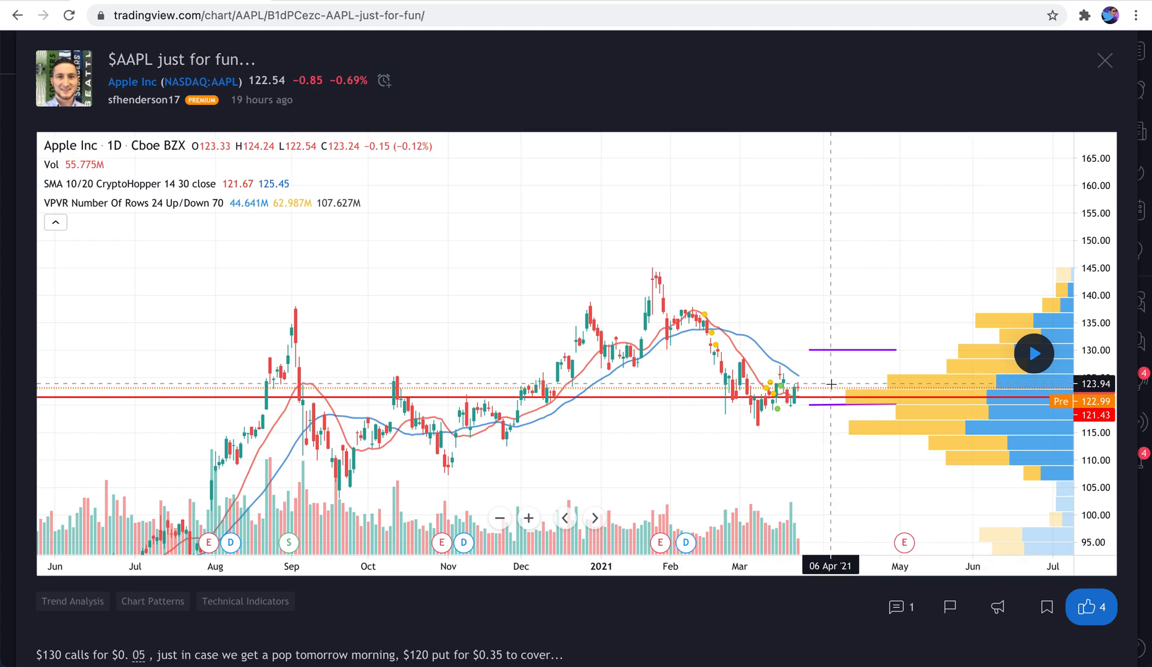
scroll(down, 3)
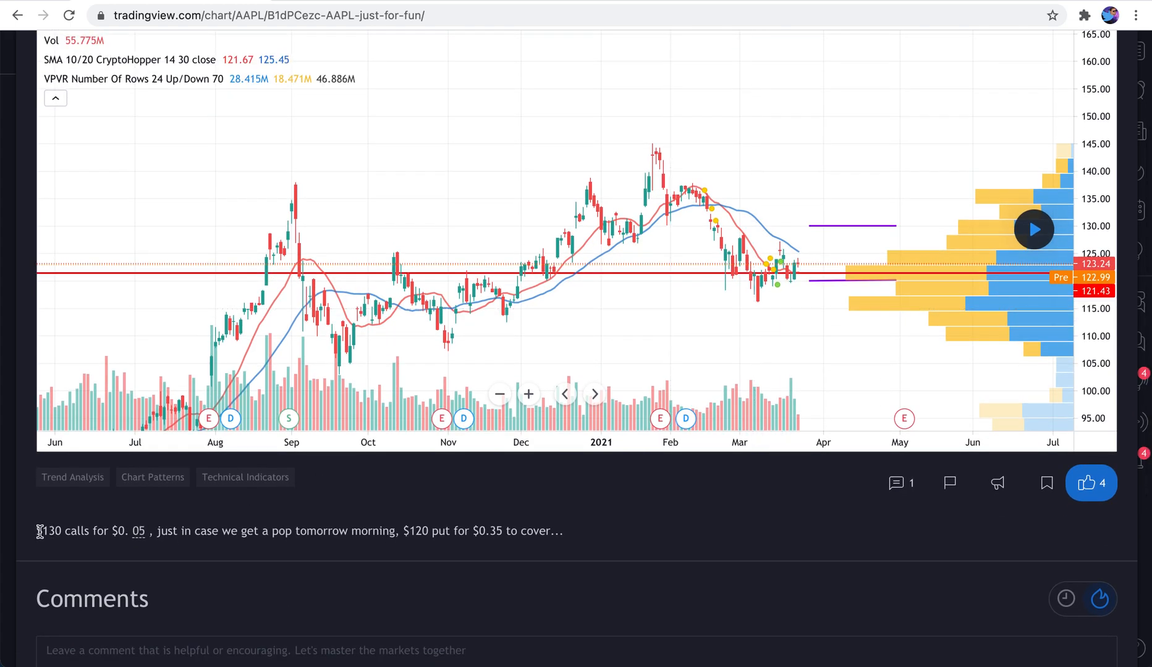
mouse_move(337, 495)
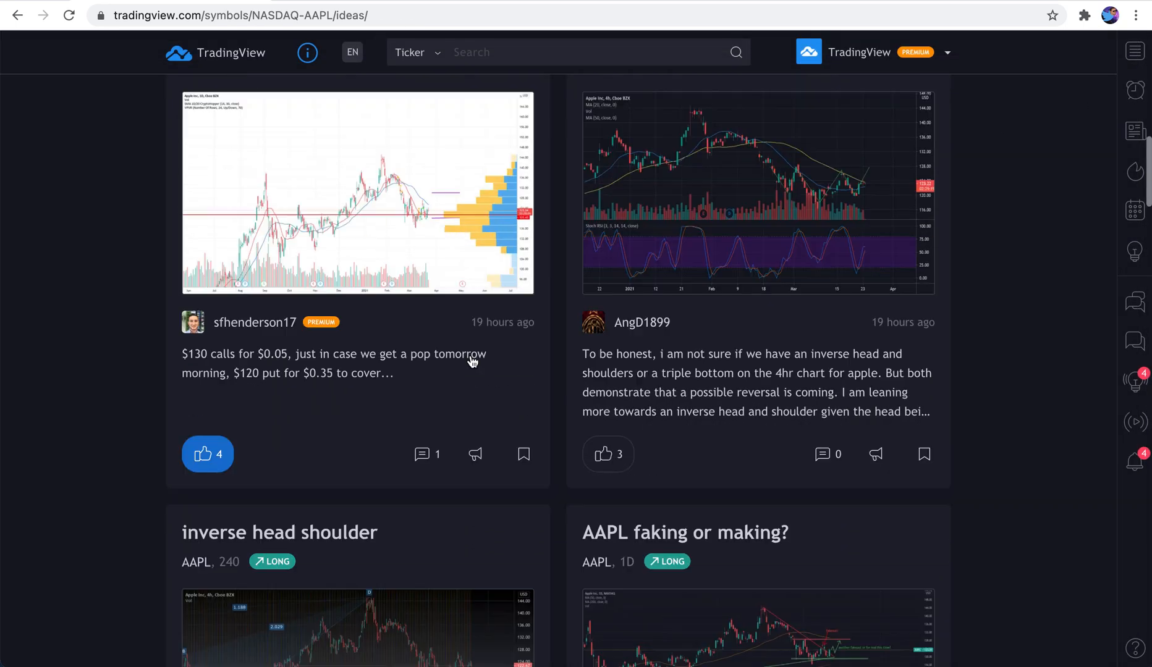
Like the 'AAPL faking or making?' idea and the 'AAPL VS DISNEY' 40-year trend line idea
scroll(down, 3)
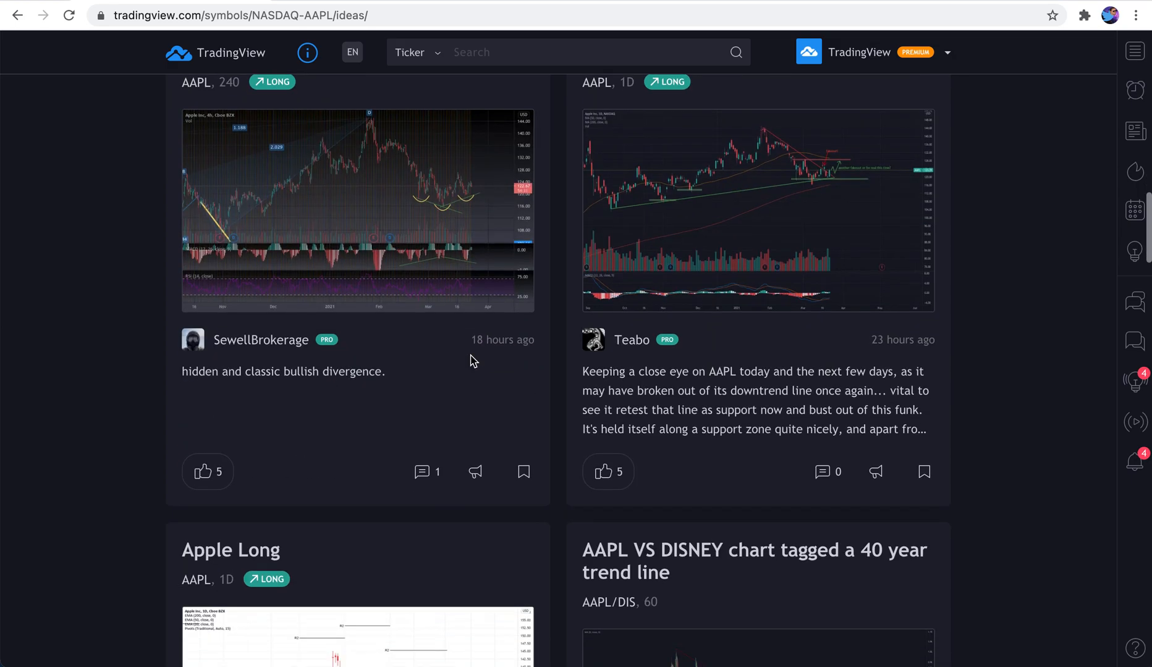
scroll(up, 3)
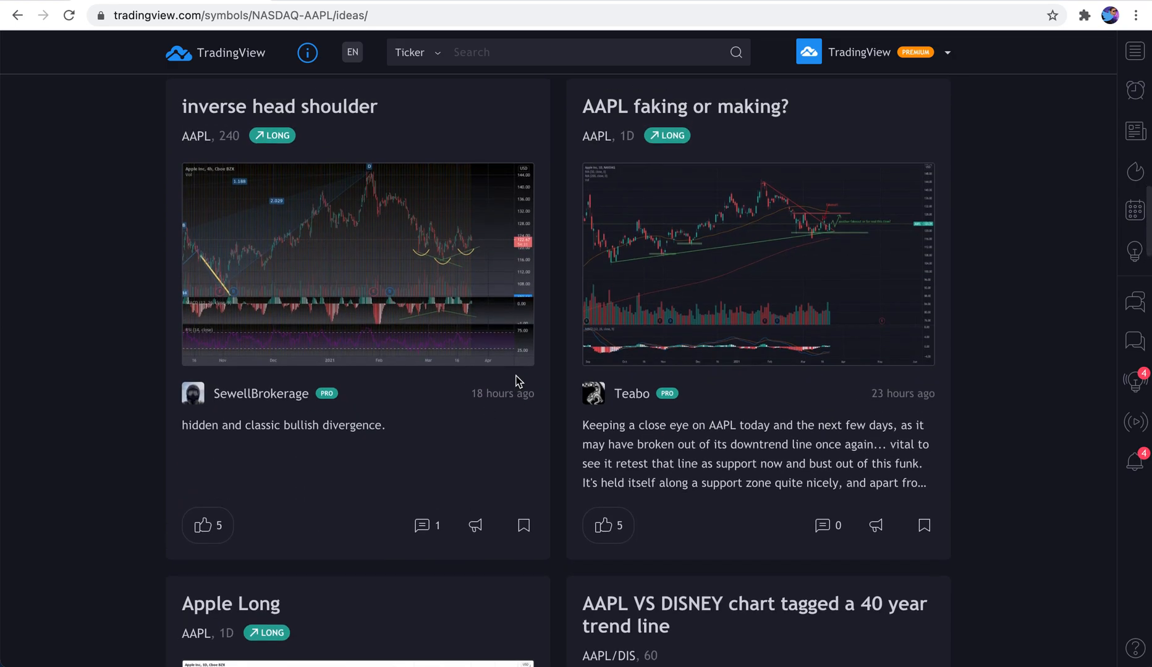
click(604, 525)
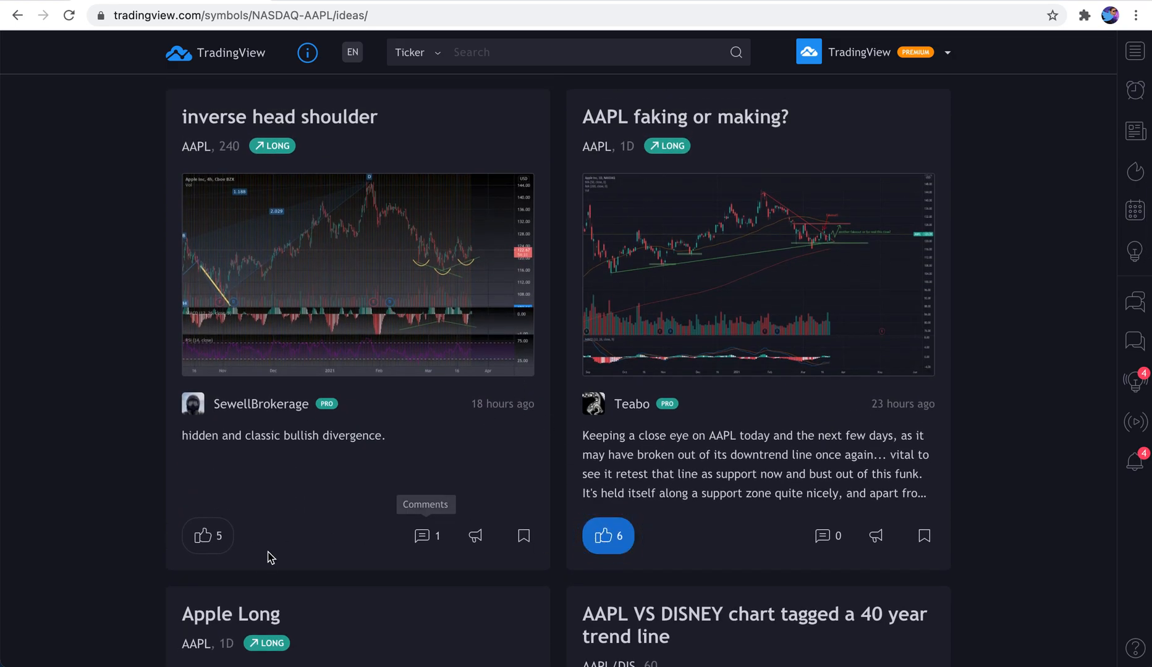
scroll(down, 3)
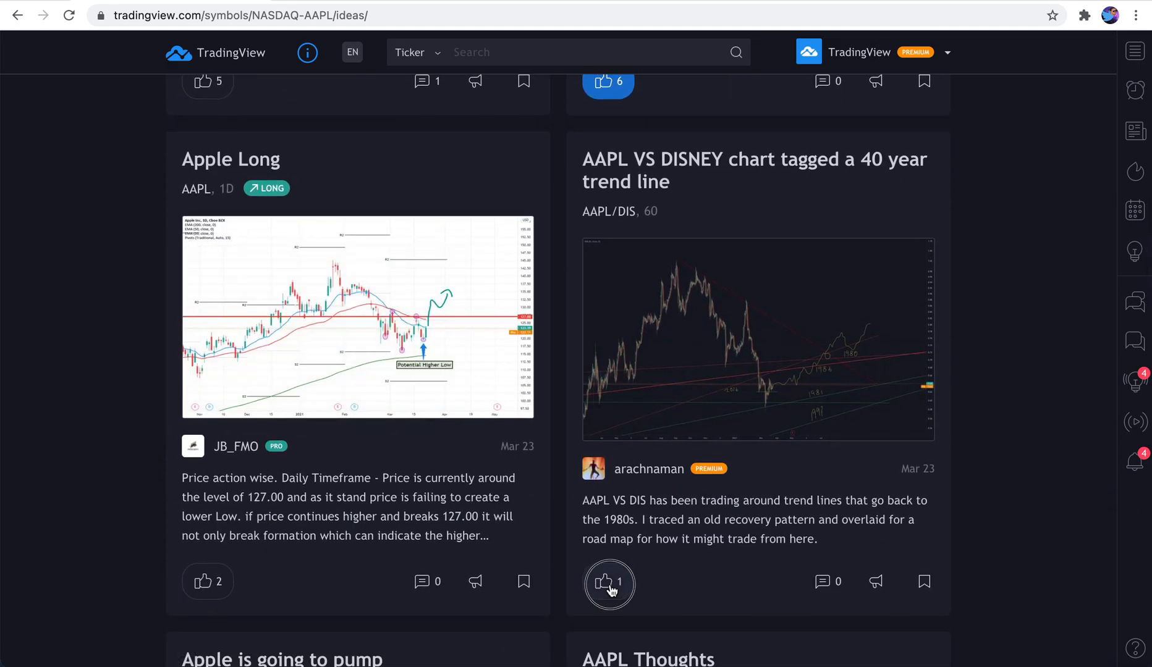
click(608, 581)
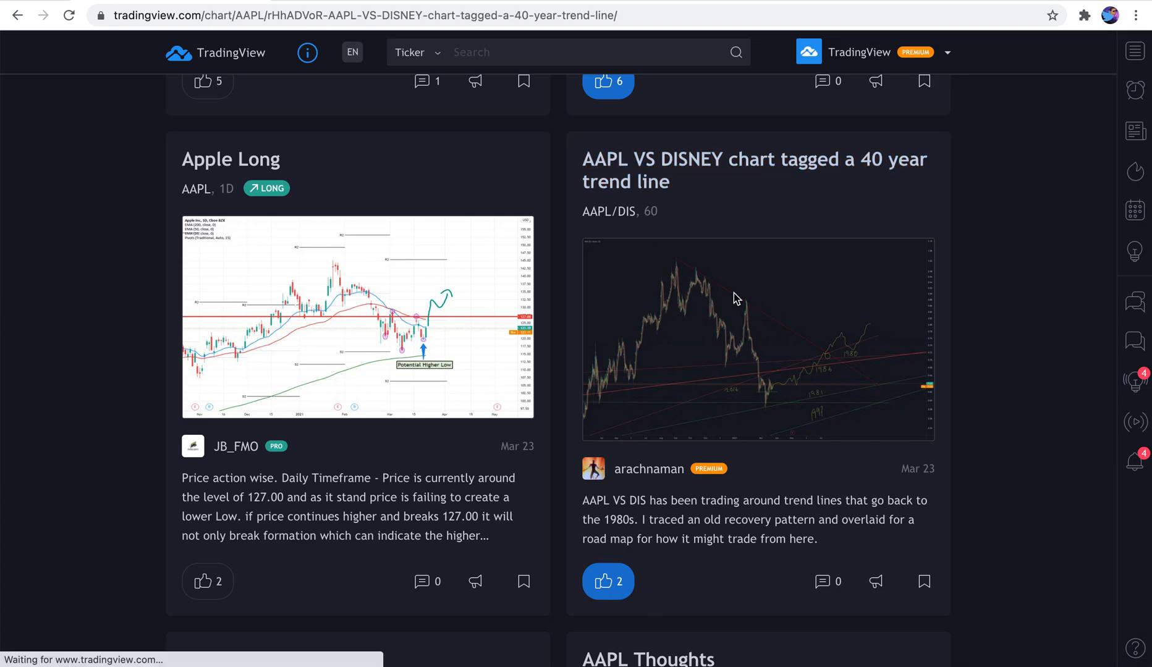
click(757, 340)
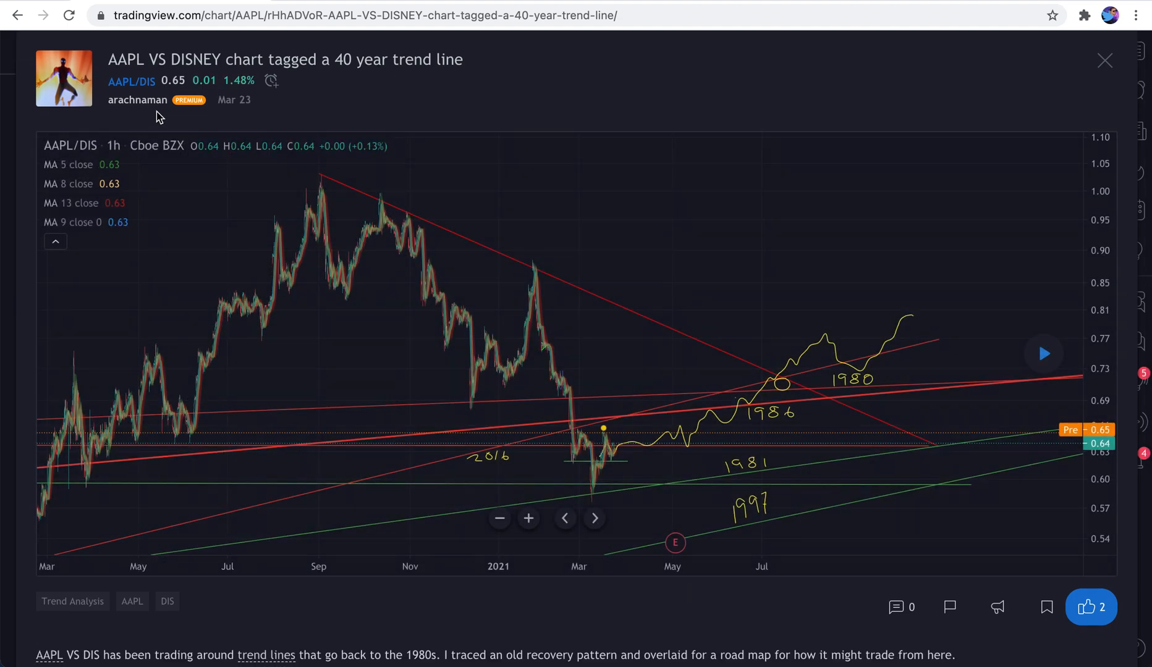
mouse_move(131, 81)
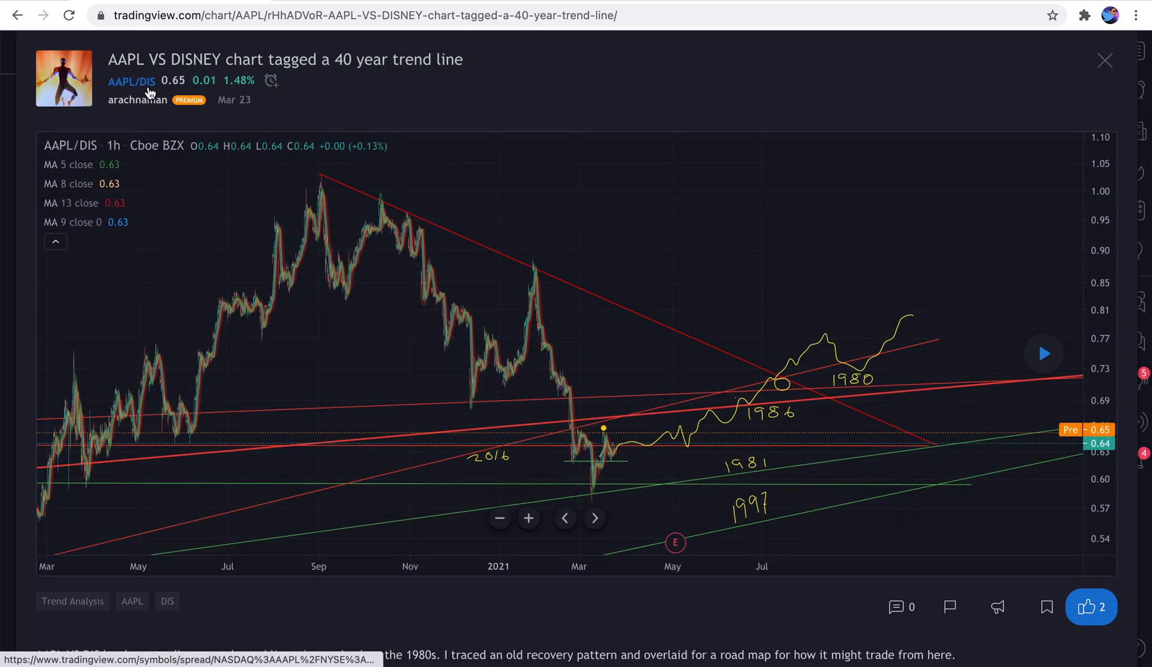
mouse_move(691, 401)
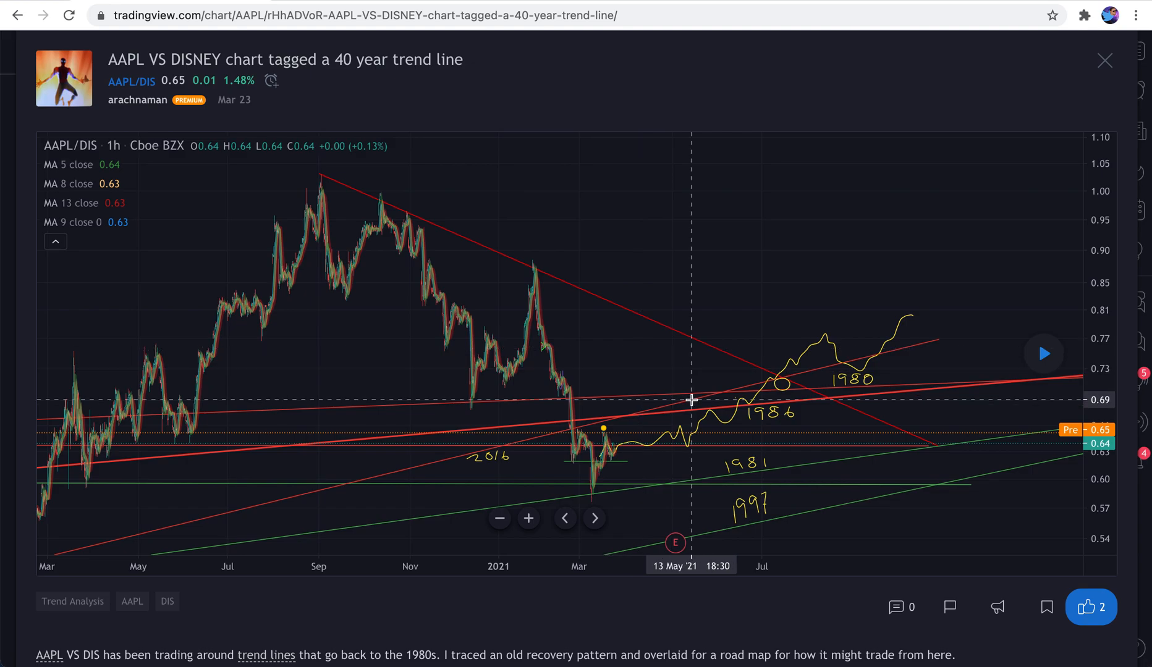
scroll(down, 3)
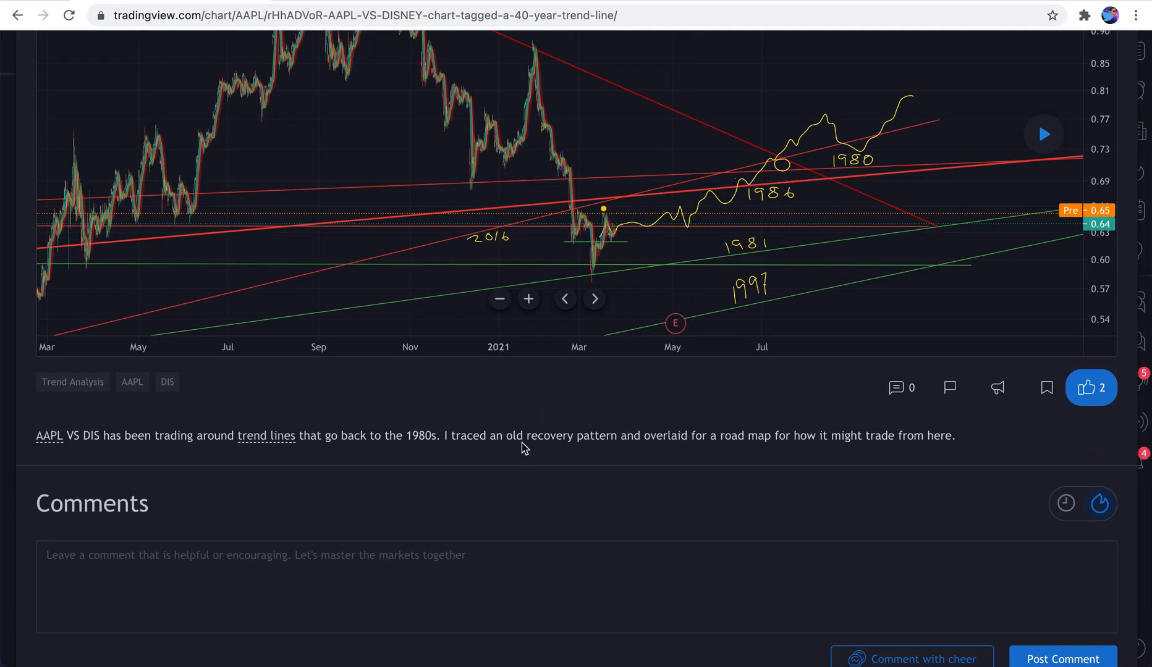
mouse_move(828, 433)
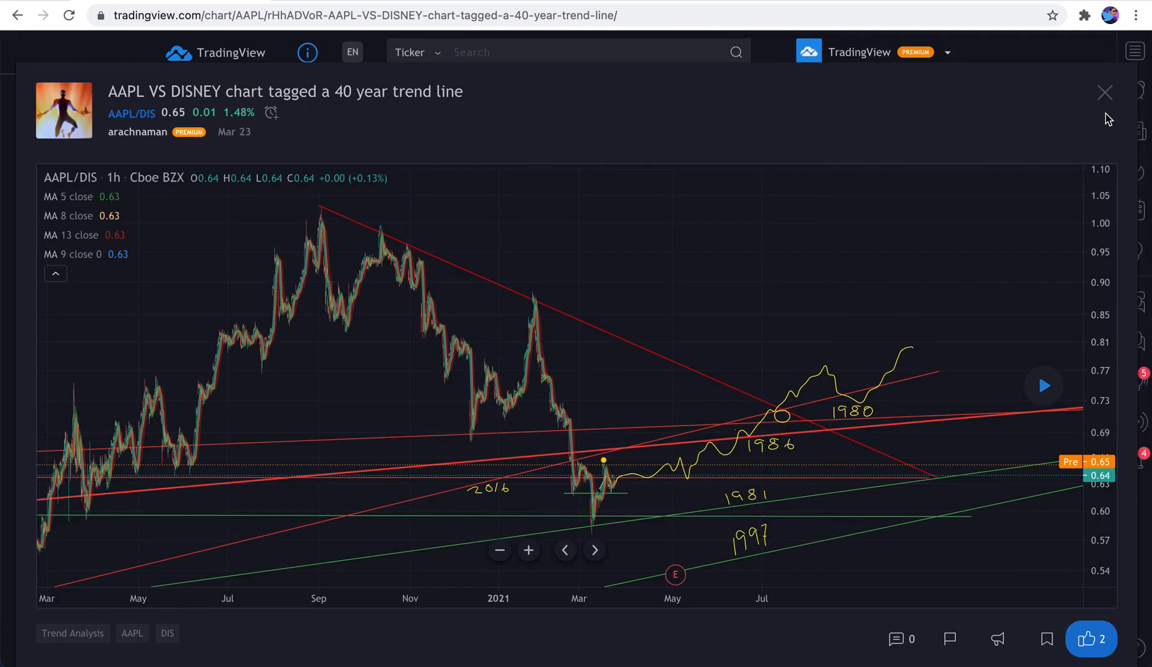
click(1103, 91)
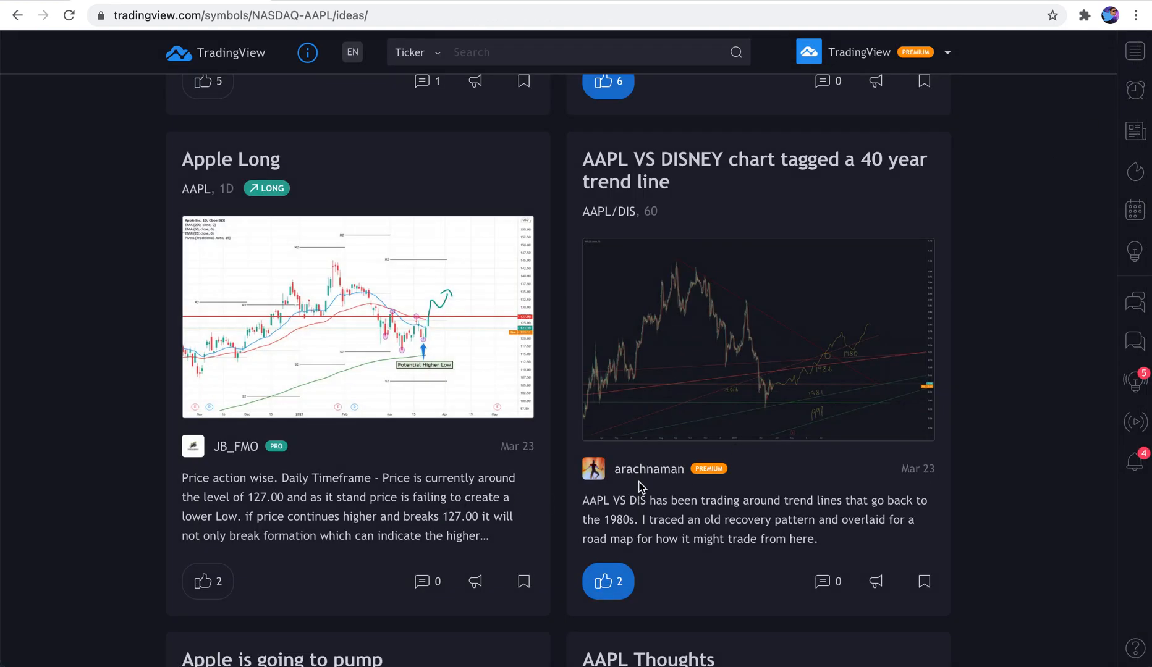
mouse_move(648, 468)
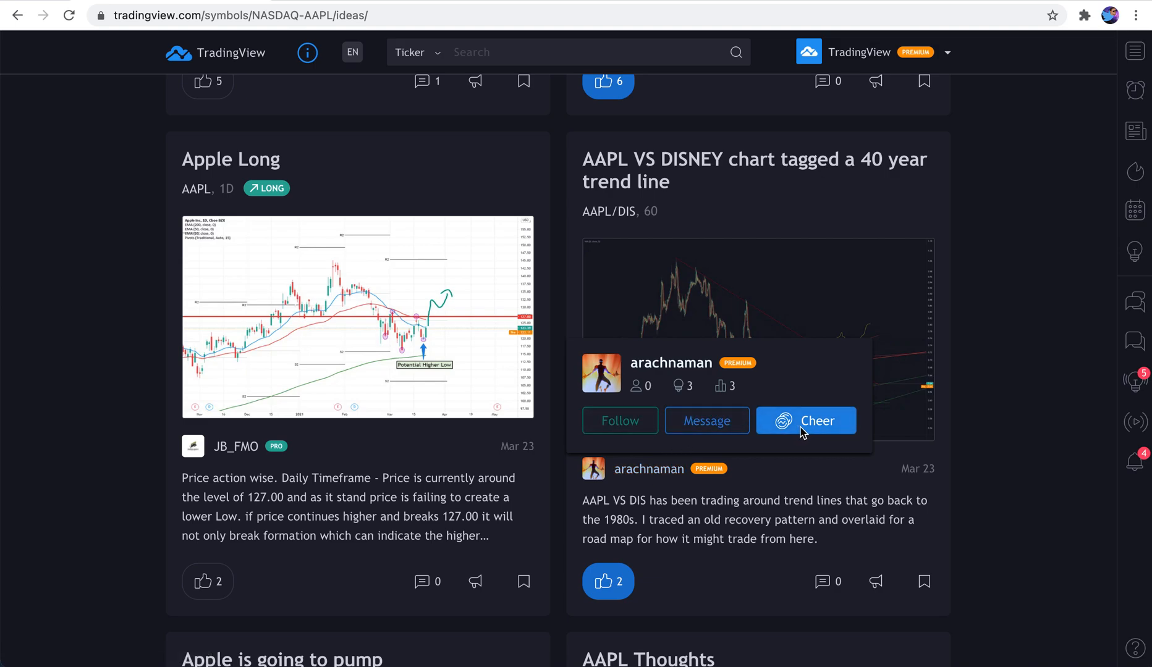
Scroll through the AAPL ideas feed to later ideas and back toward the top
scroll(down, 3)
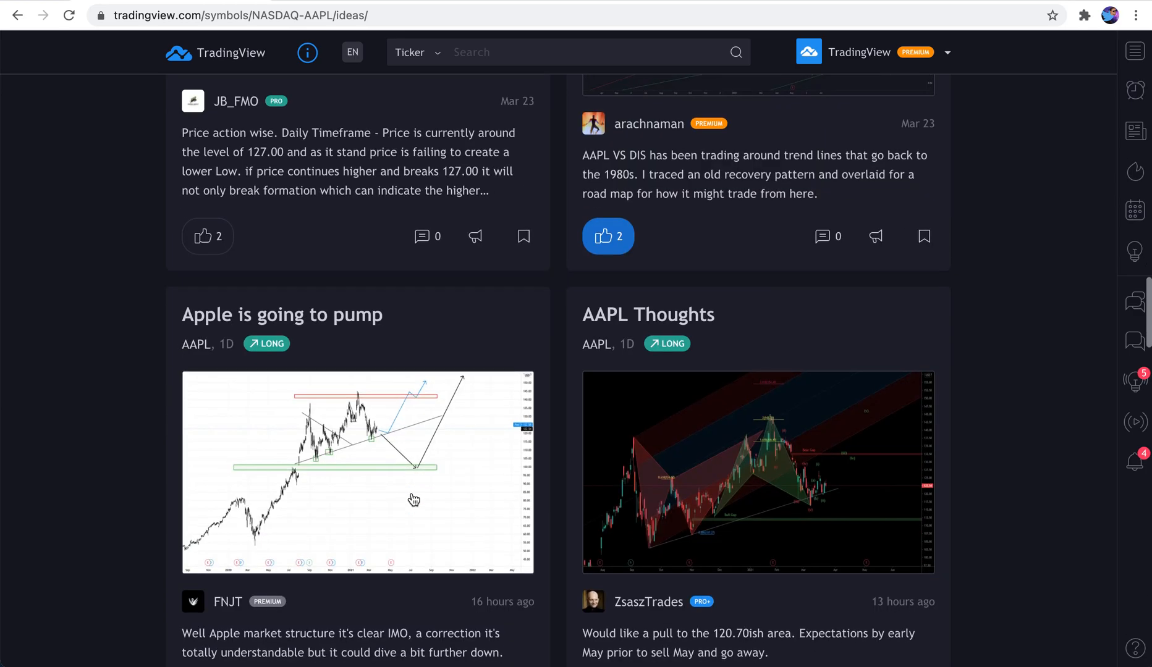
scroll(down, 3)
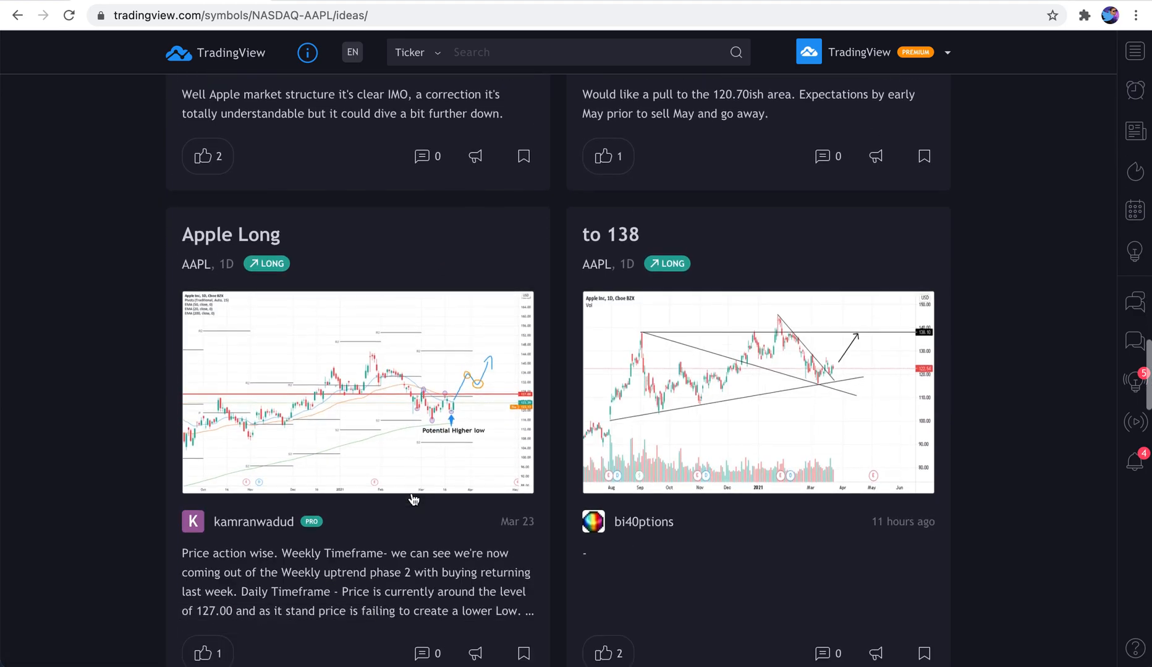
scroll(down, 3)
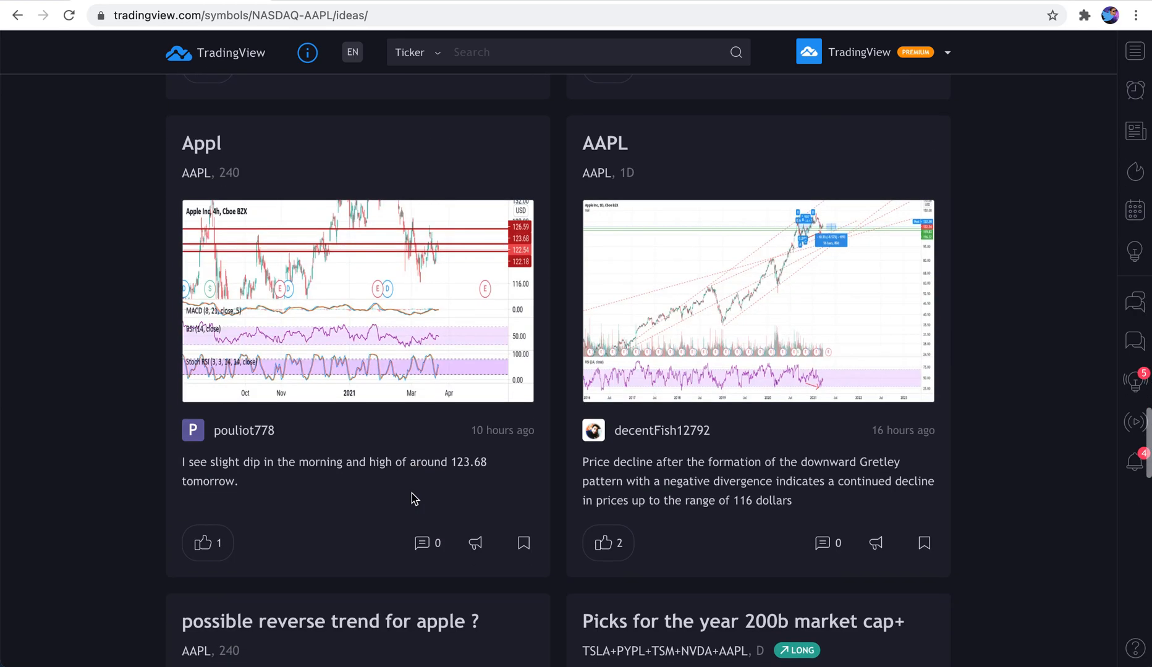
scroll(down, 3)
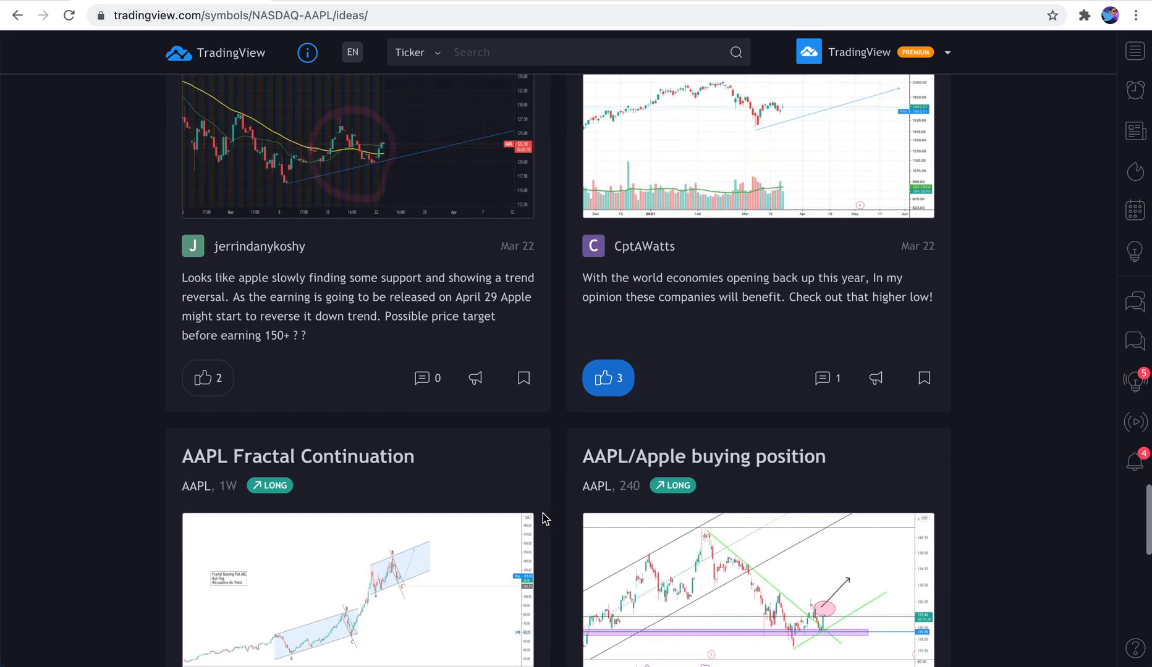
scroll(down, 3)
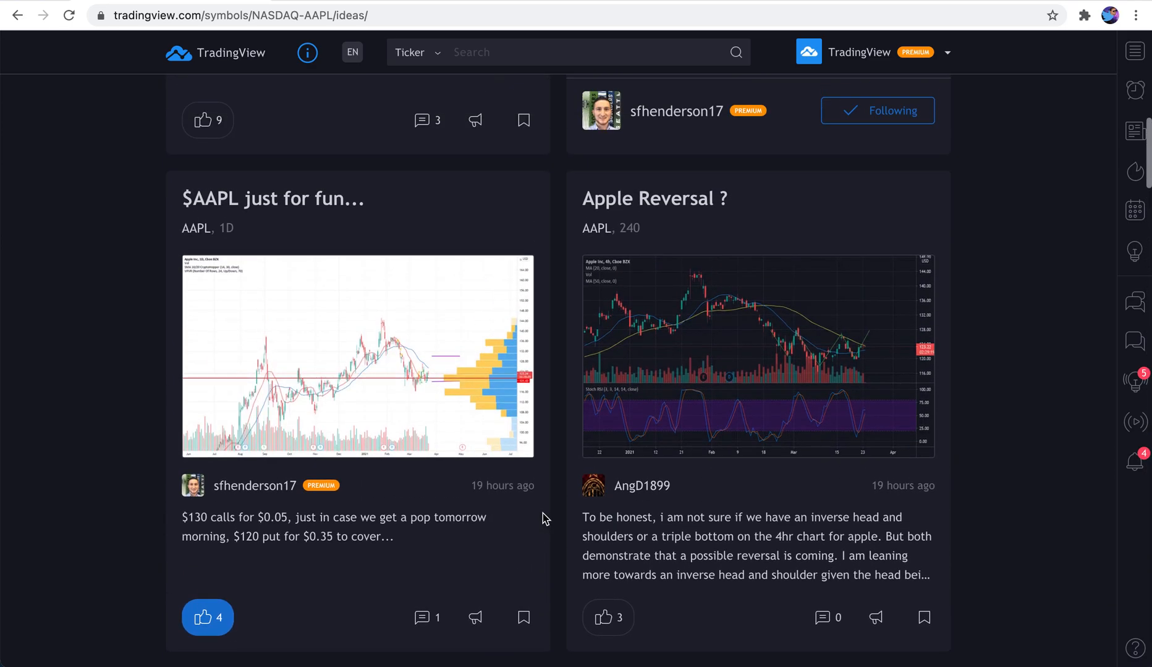
scroll(up, 3)
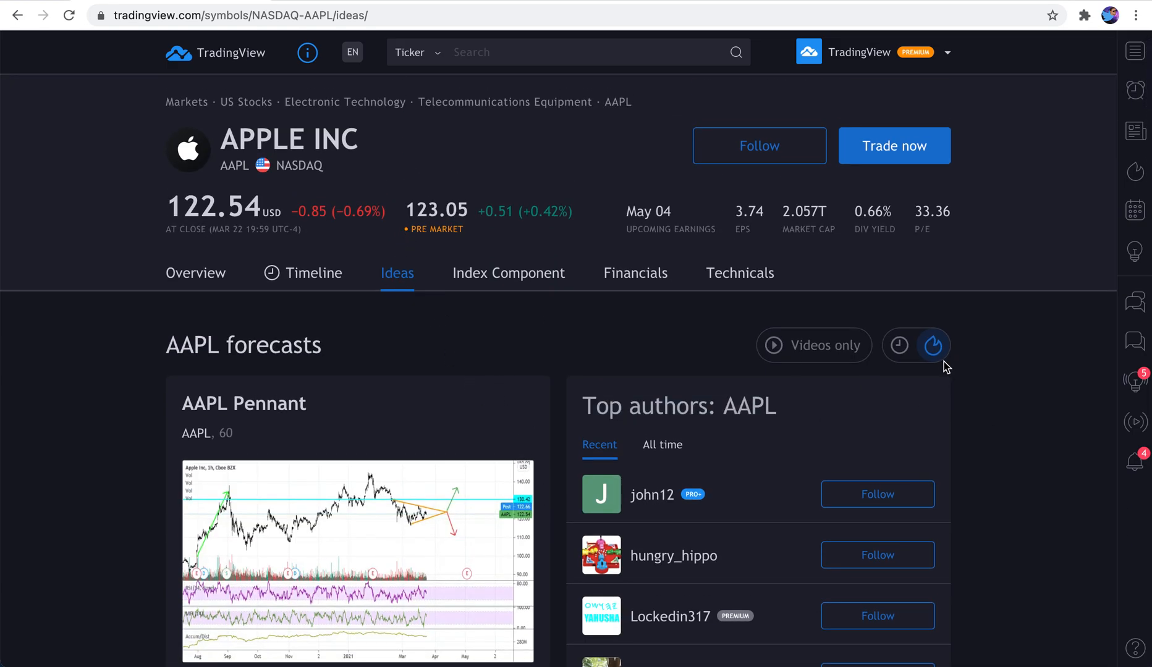
Filter AAPL ideas to 'Videos only' and like the 'Position Sizing in Trading' educational video
click(813, 346)
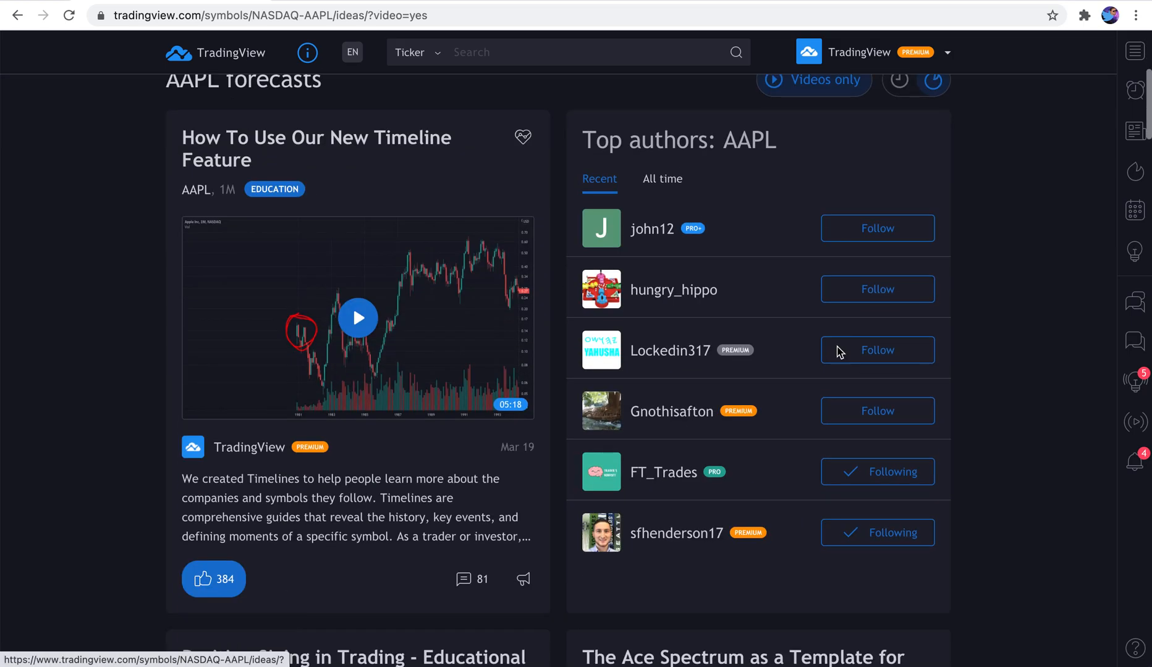
scroll(up, 3)
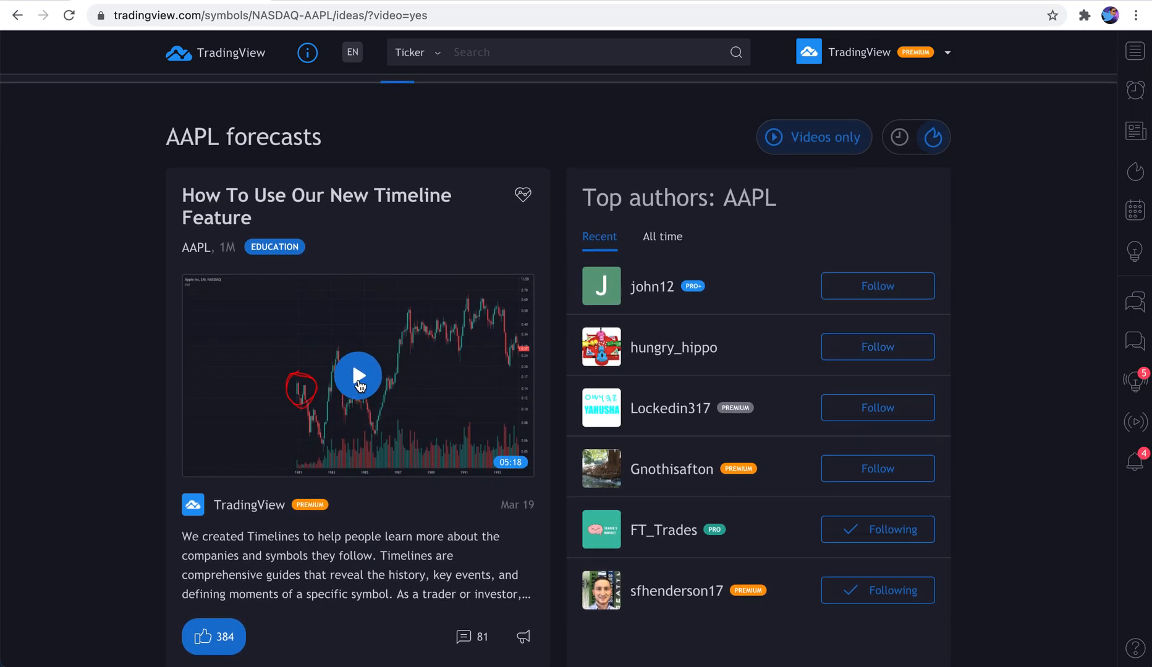
scroll(down, 3)
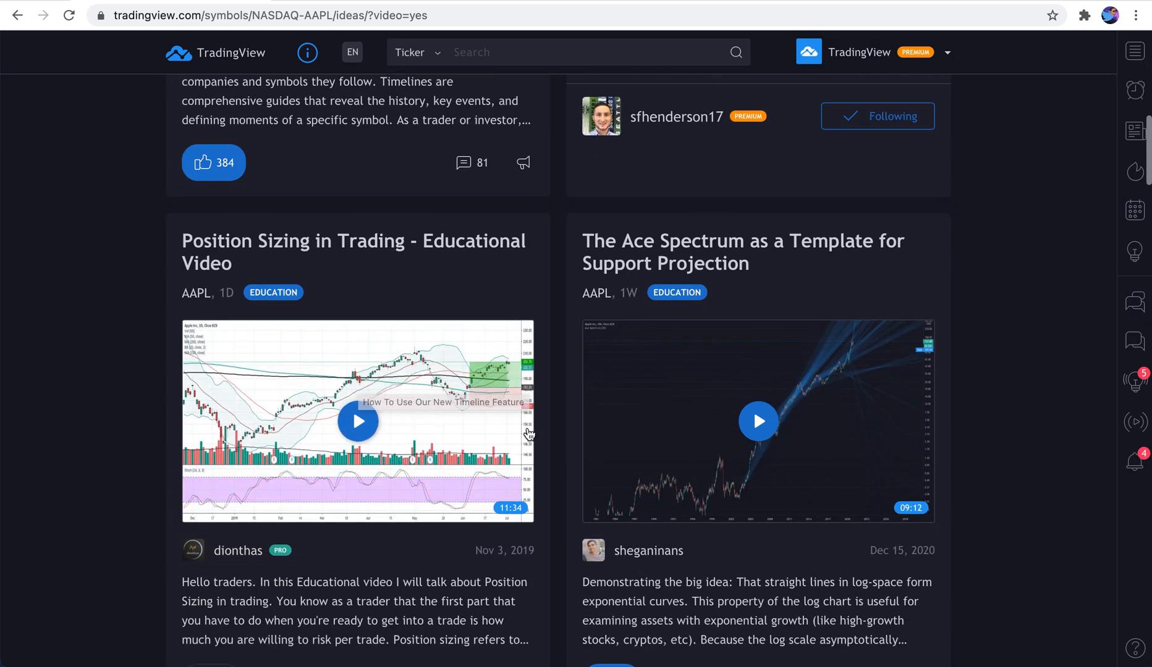
scroll(down, 3)
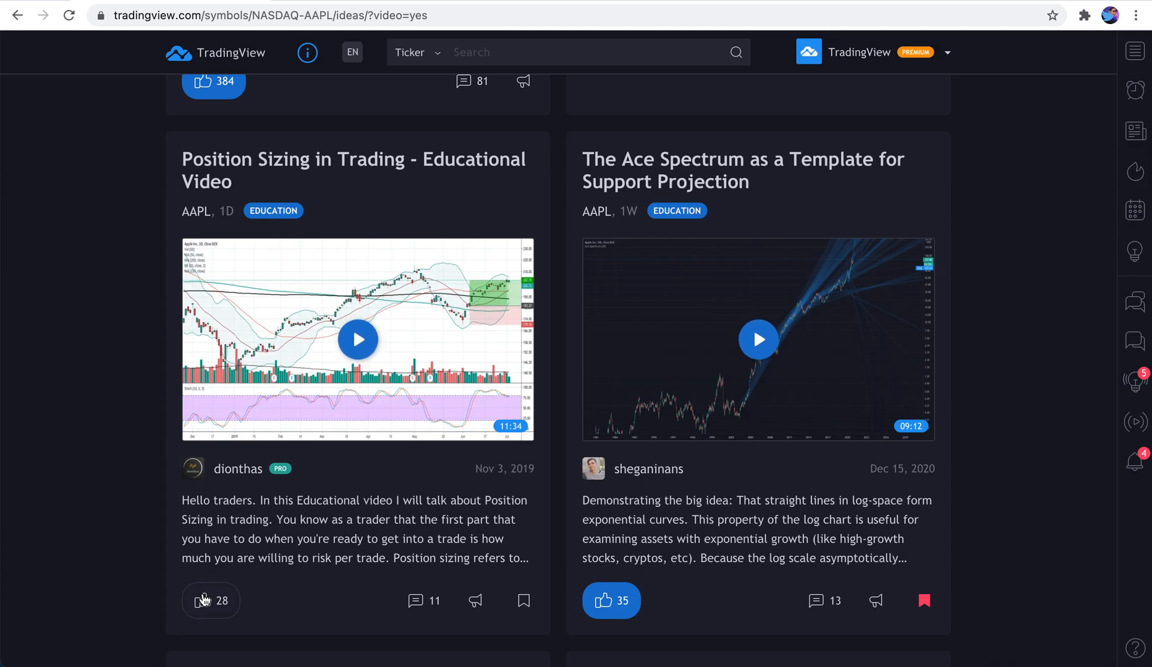
click(211, 601)
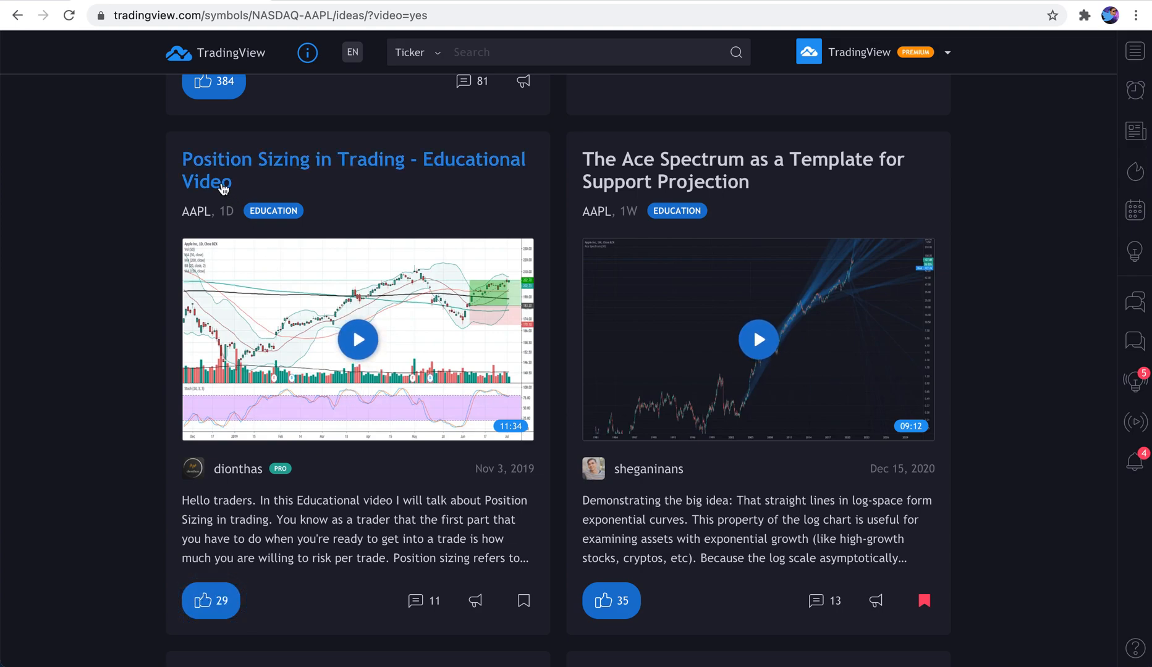
mouse_move(437, 174)
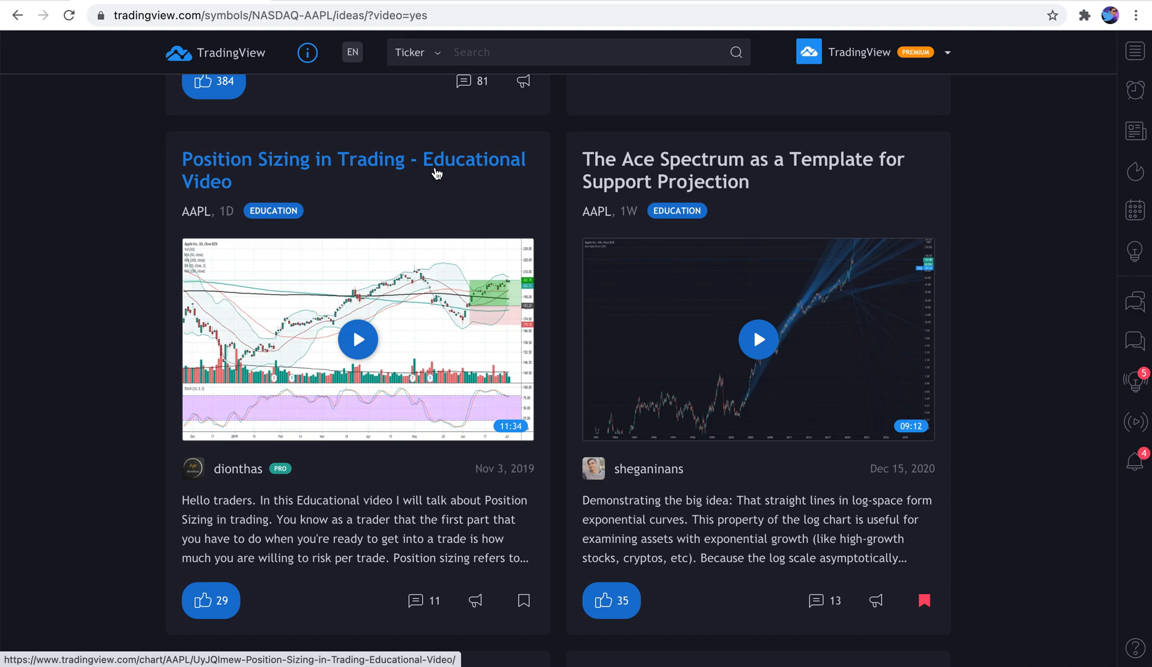
mouse_move(269, 488)
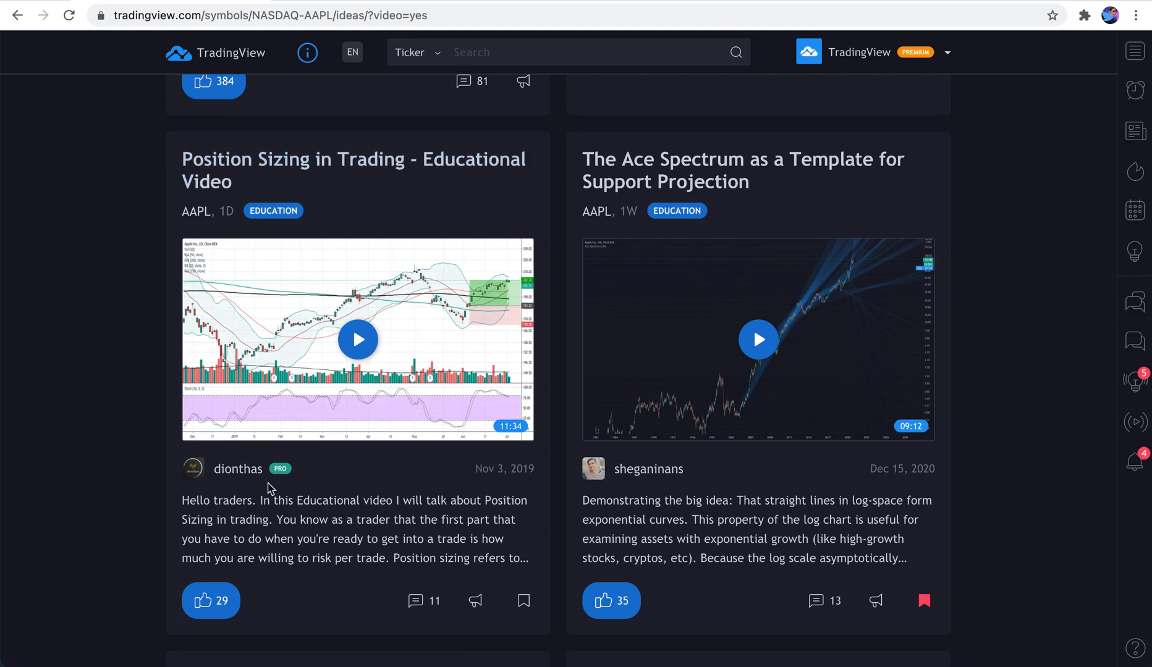
mouse_move(433, 560)
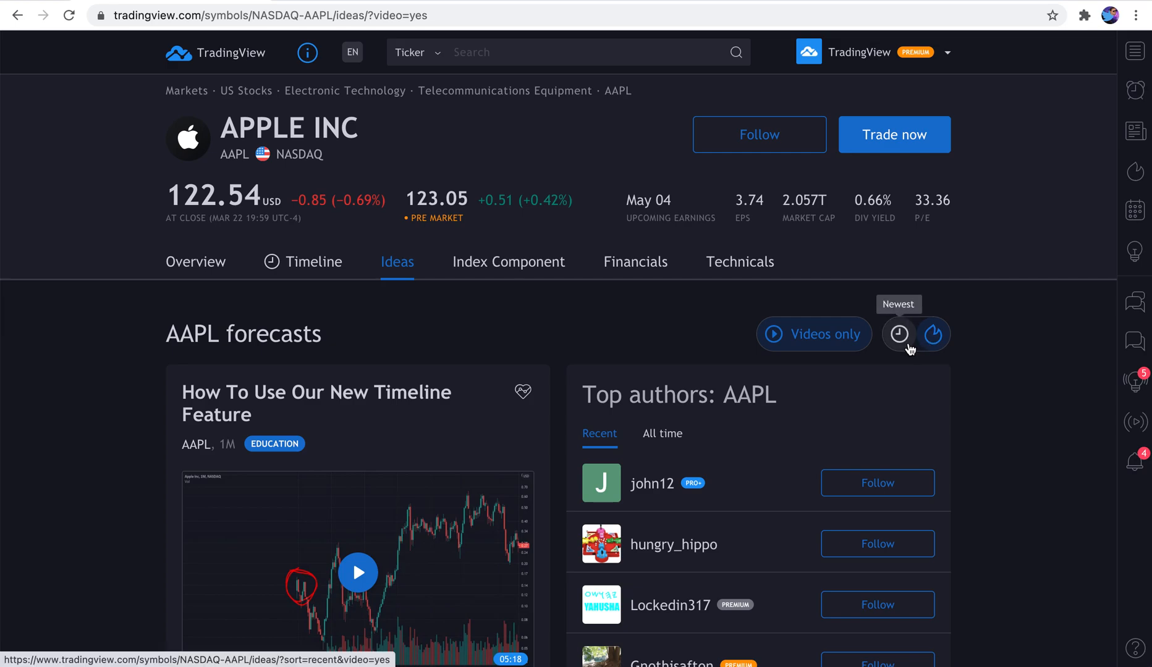
Sort AAPL ideas newest first and turn off the 'Videos only' filter
click(897, 335)
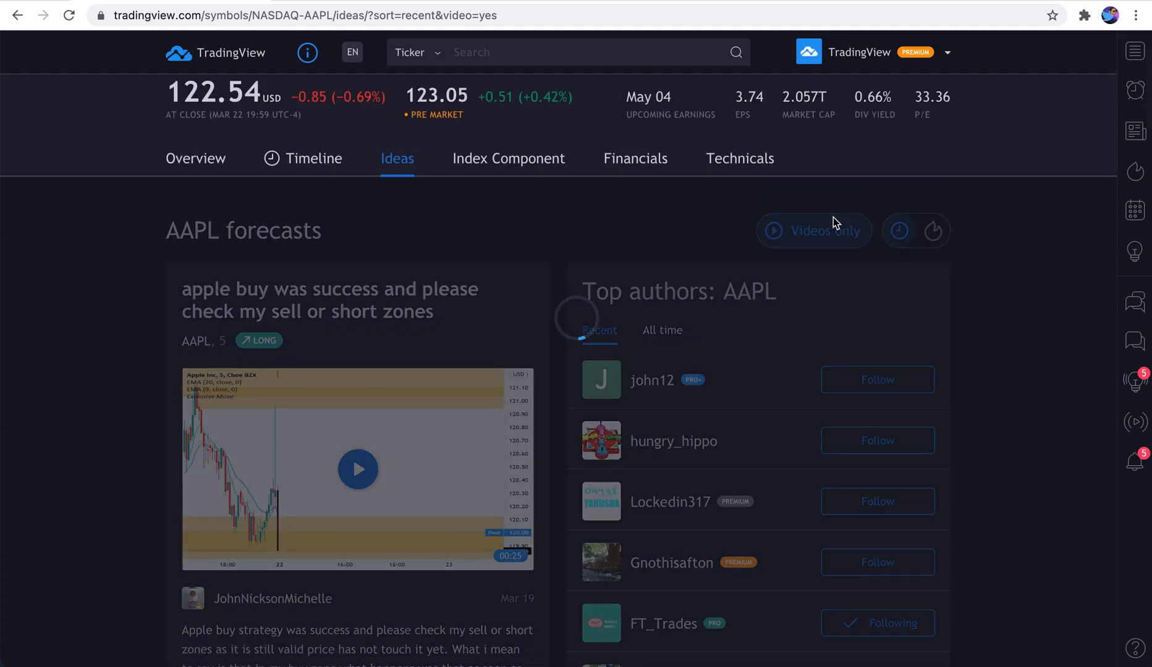
click(813, 230)
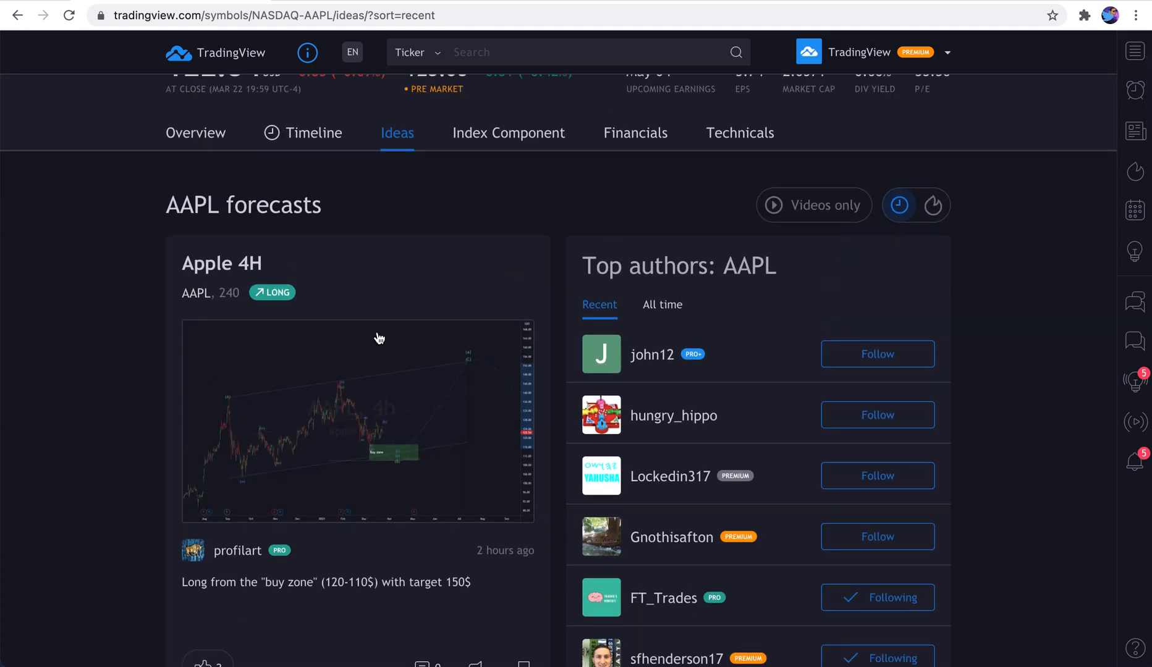
scroll(down, 3)
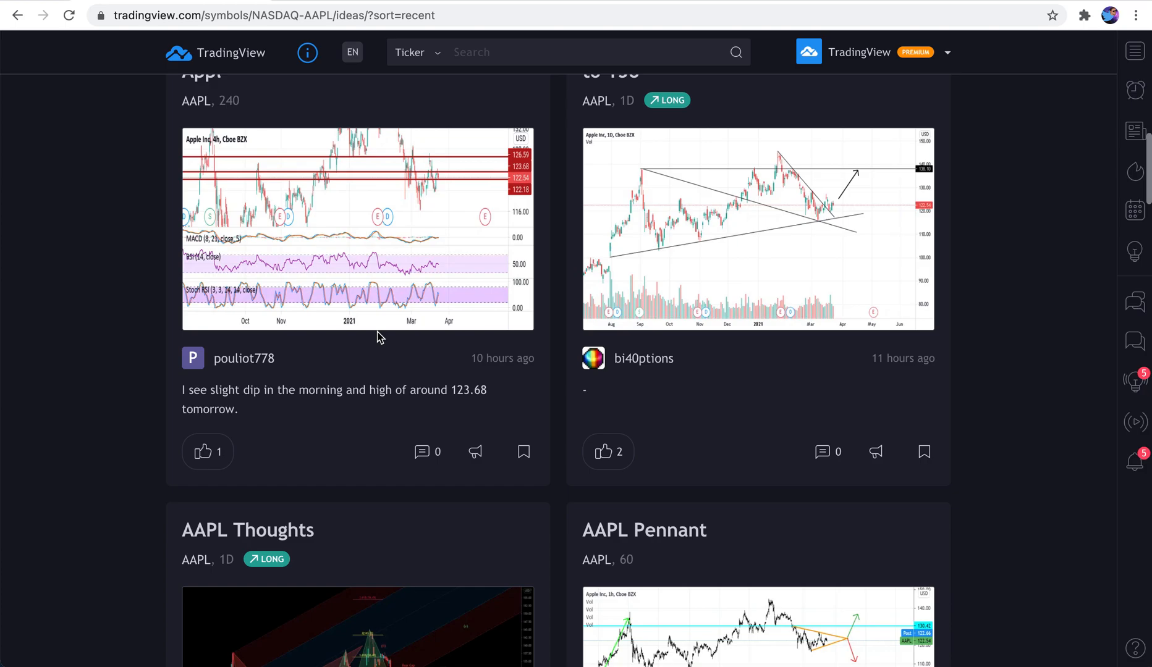
scroll(down, 3)
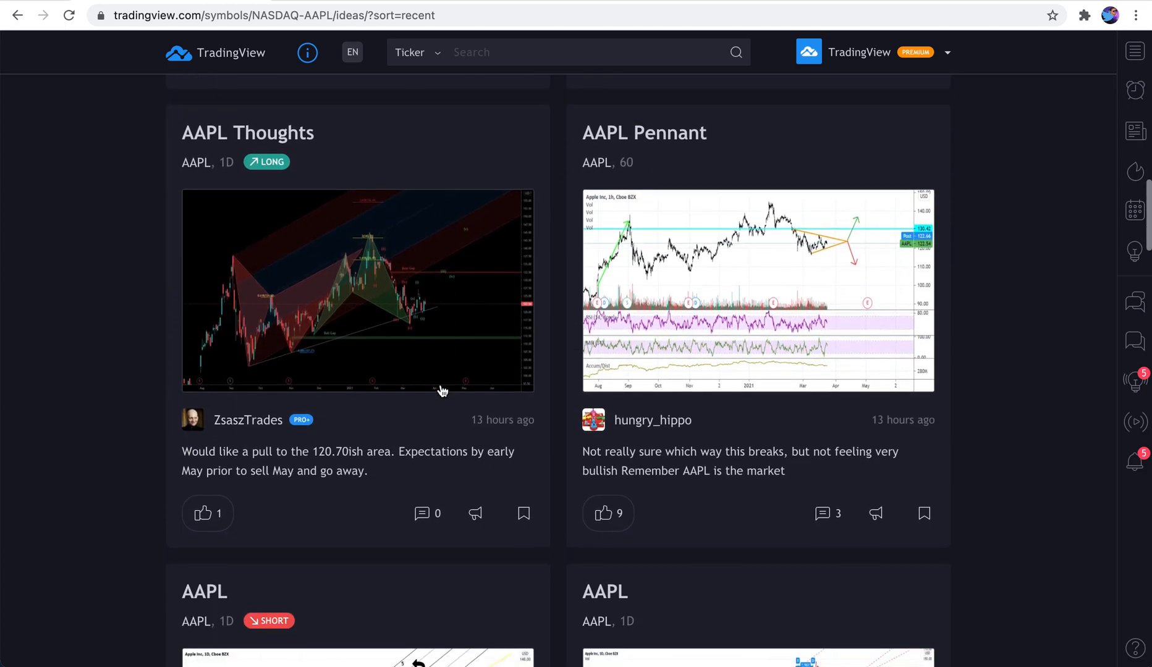
Sort the AAPL ideas by popularity, with AAPL Pennant leading the forecasts
click(208, 513)
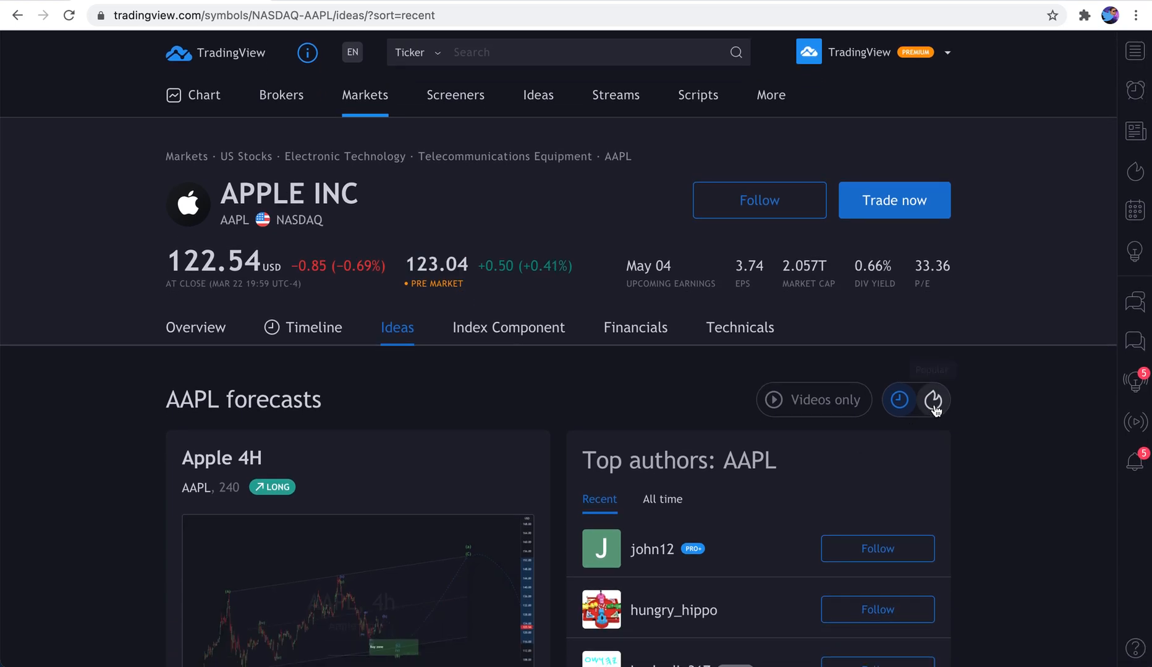
mouse_move(933, 401)
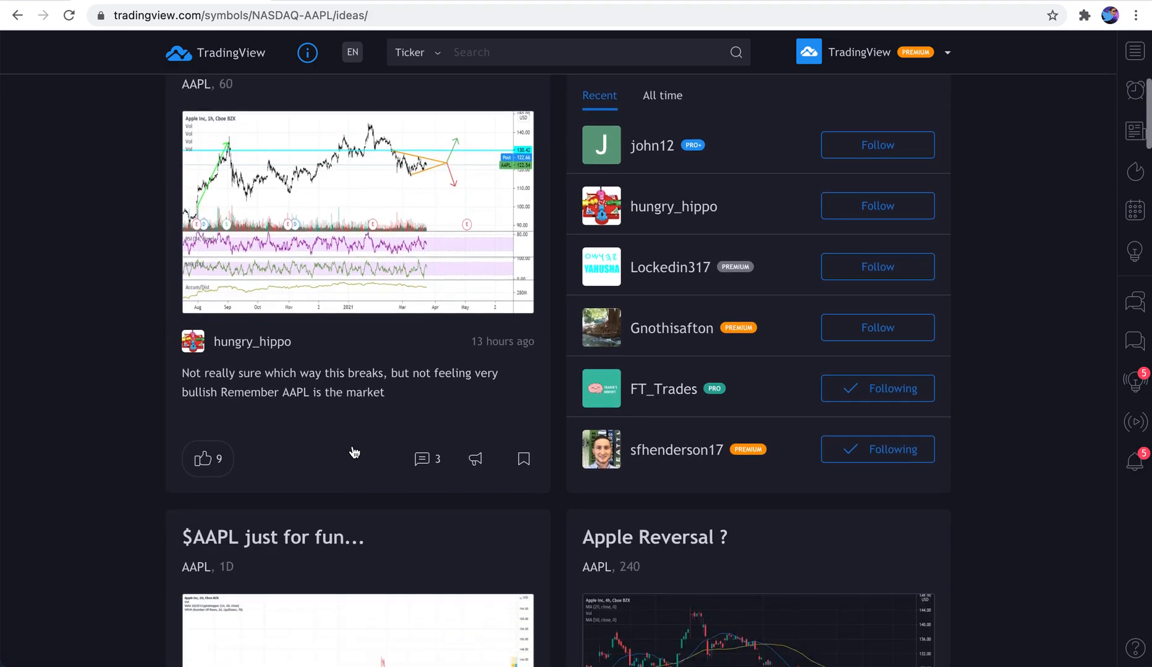
scroll(down, 3)
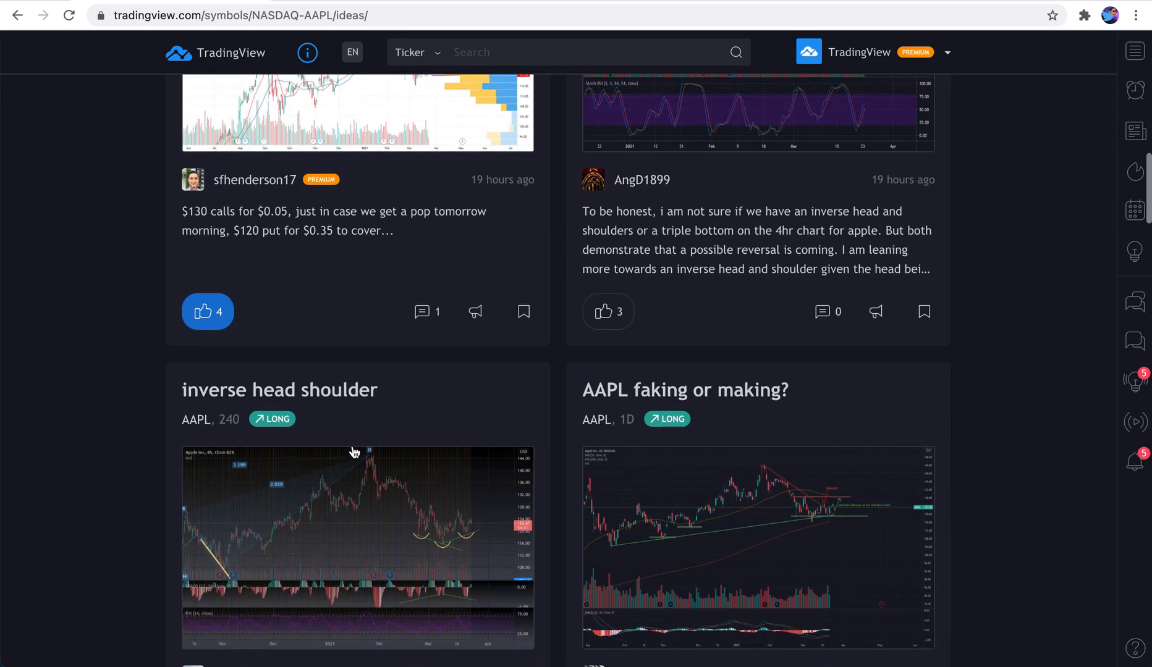
scroll(down, 3)
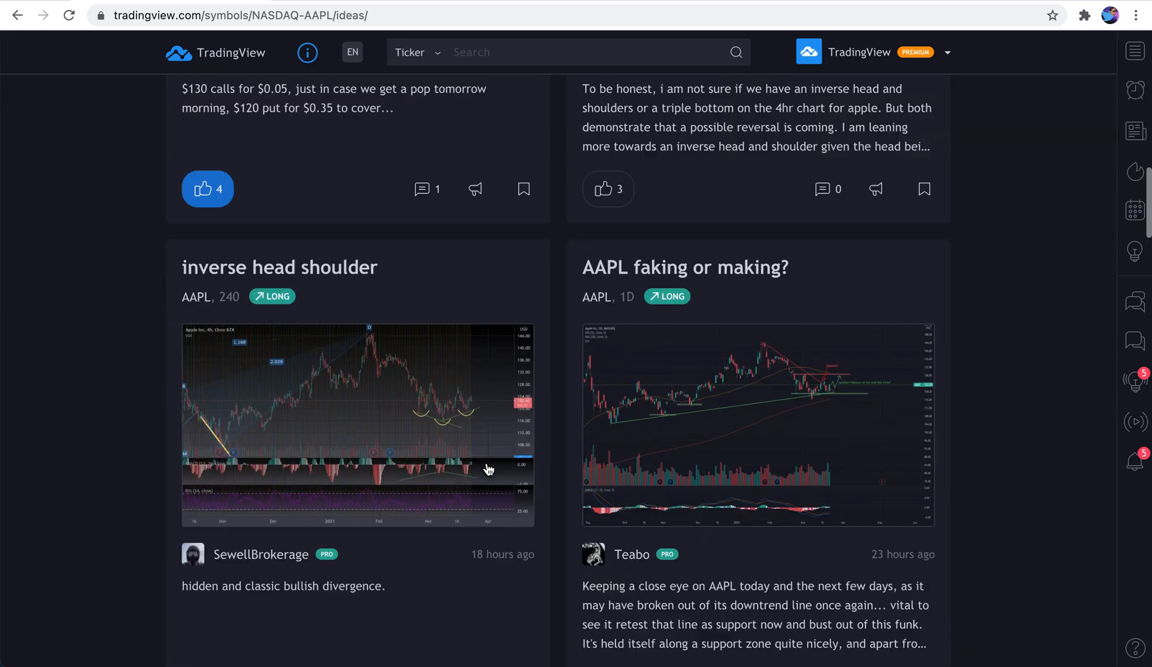
scroll(up, 3)
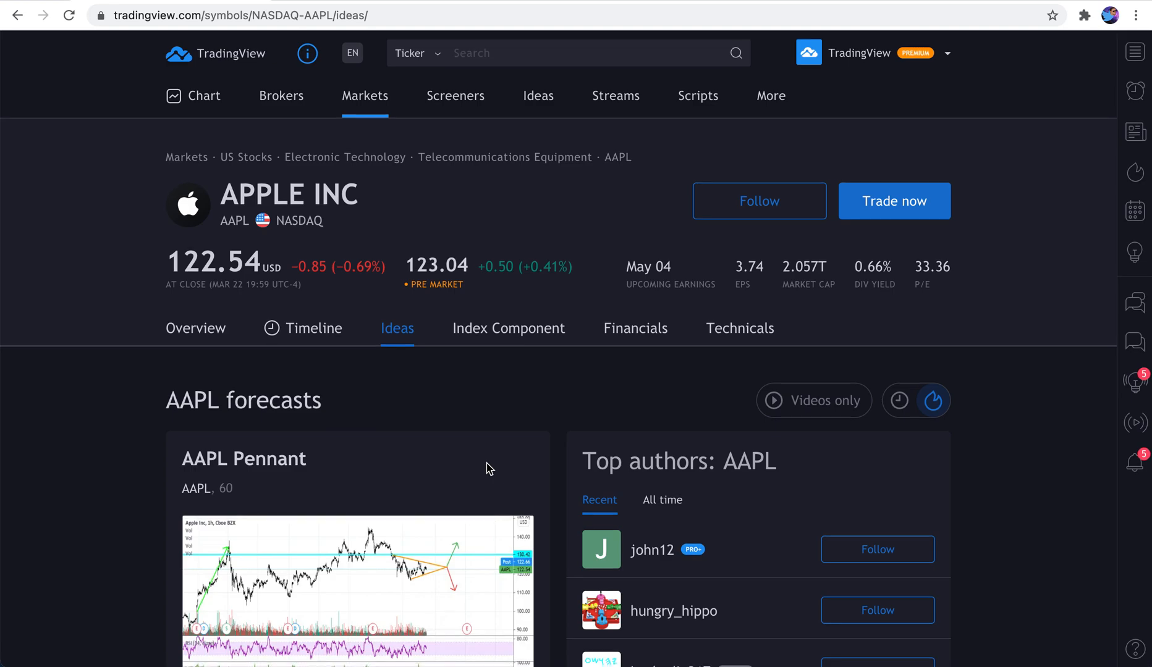
Show the Index Component table listing indices that include AAPL, such as DJI, NDX and SPX
click(507, 327)
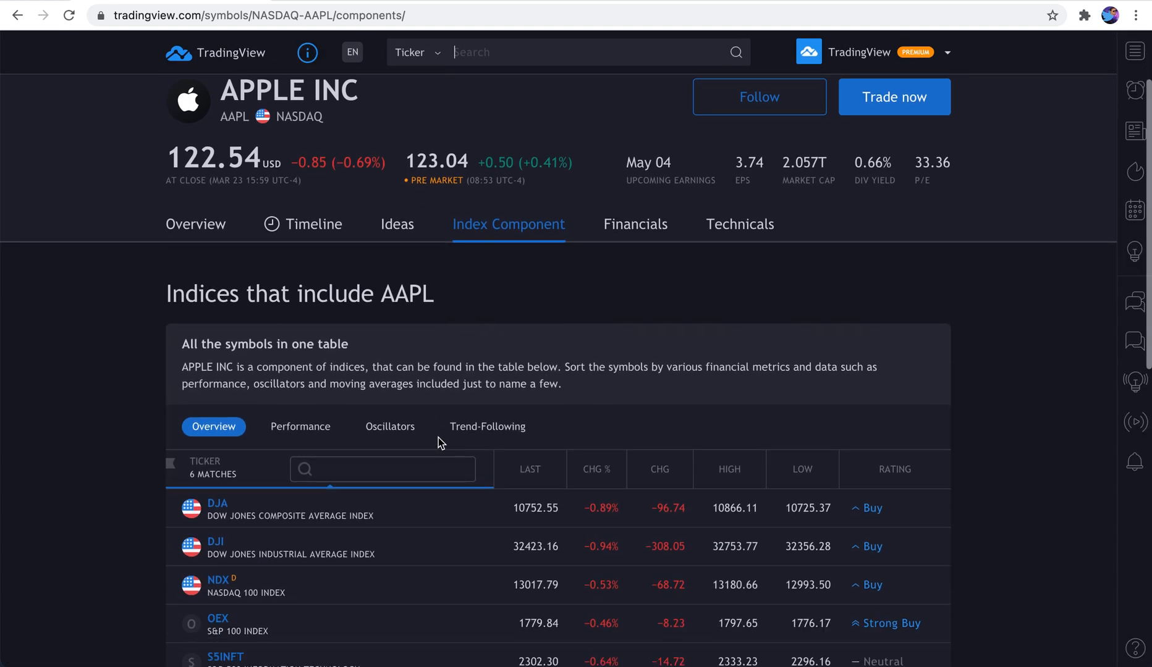
scroll(down, 3)
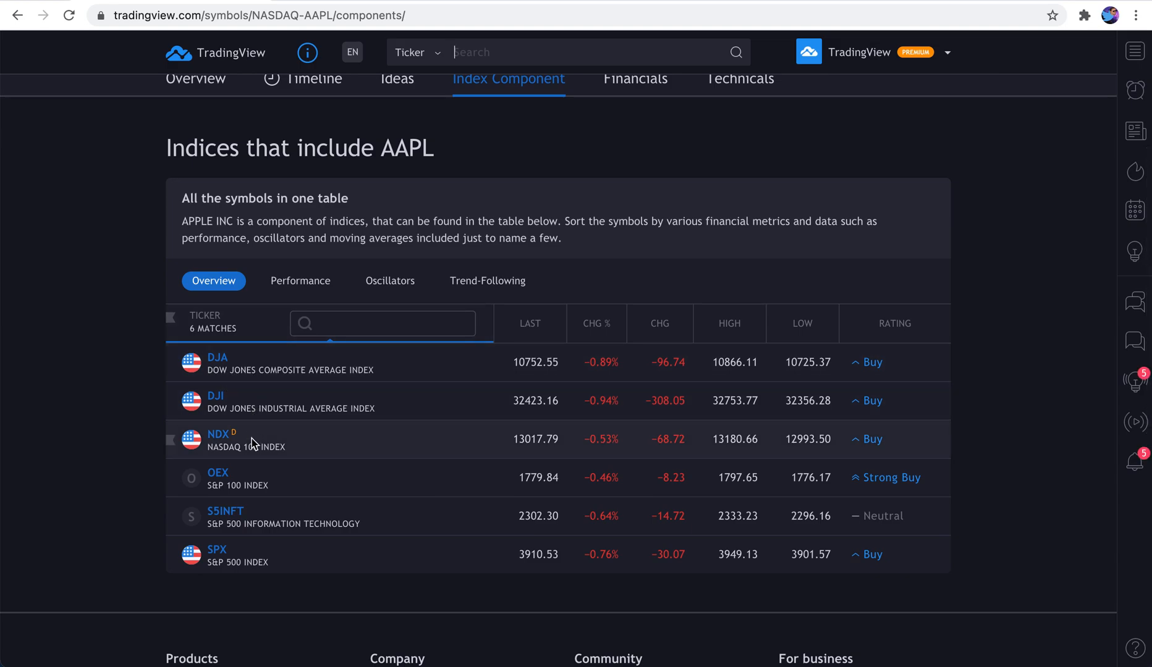
mouse_move(262, 564)
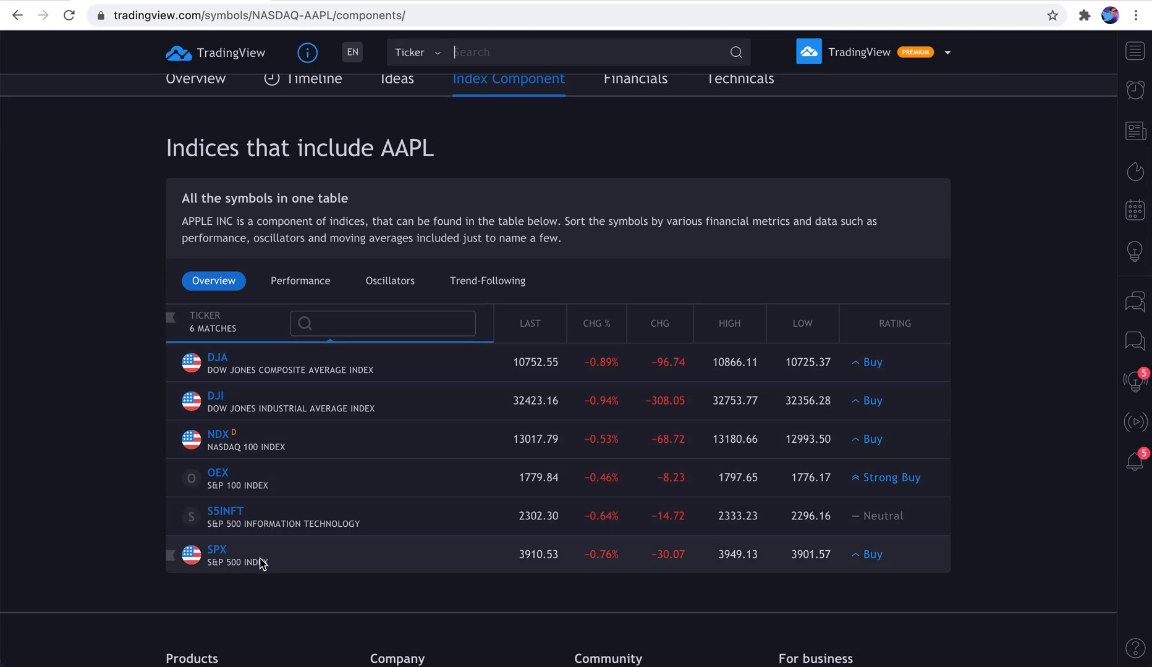
scroll(up, 3)
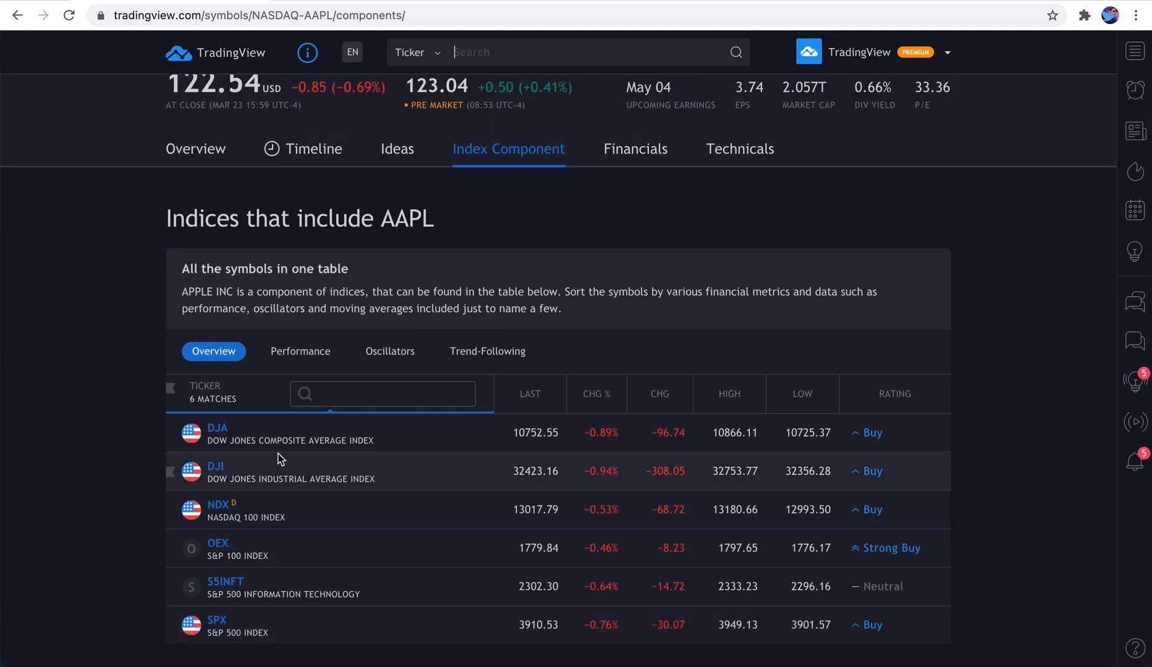
mouse_move(285, 478)
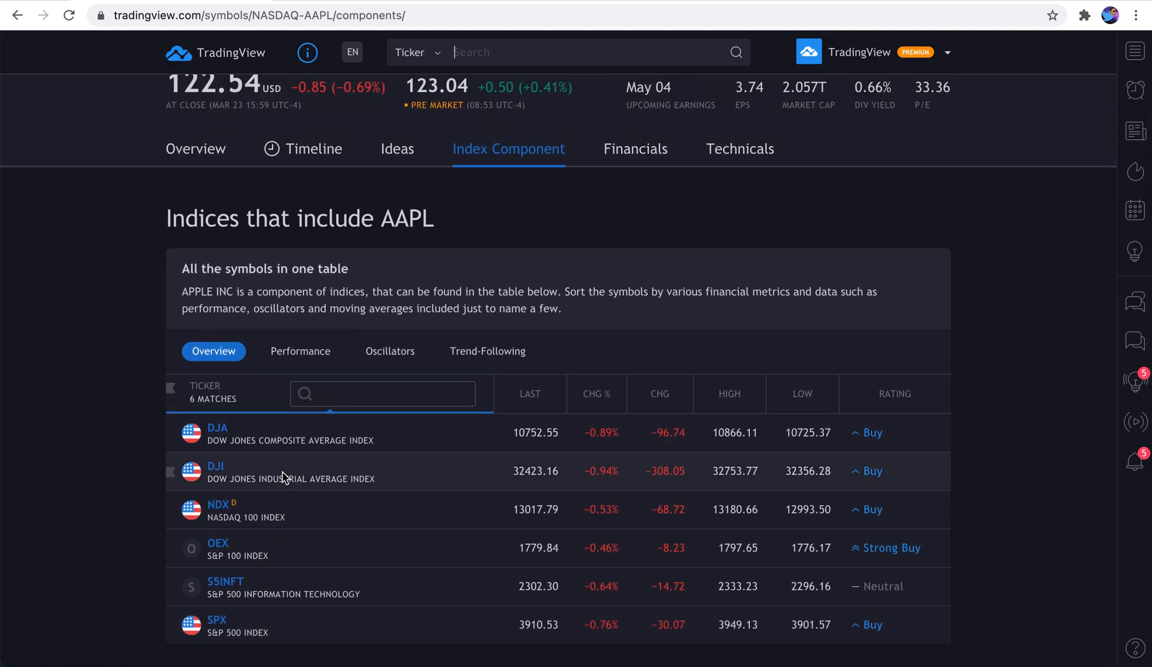
mouse_move(232, 480)
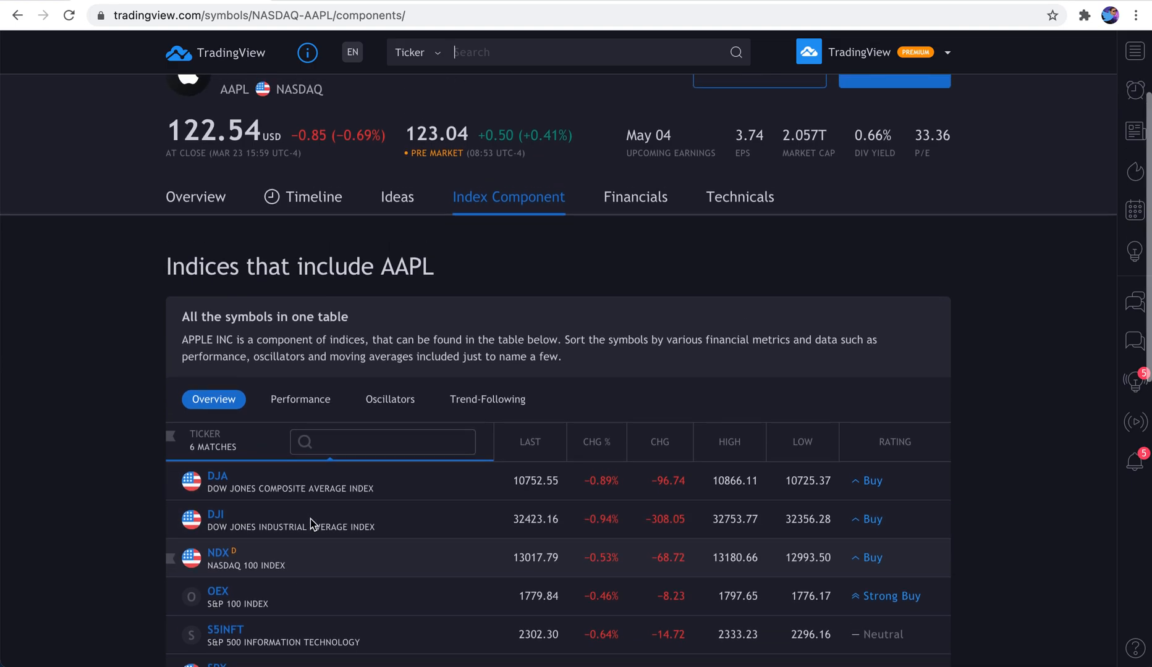
scroll(up, 3)
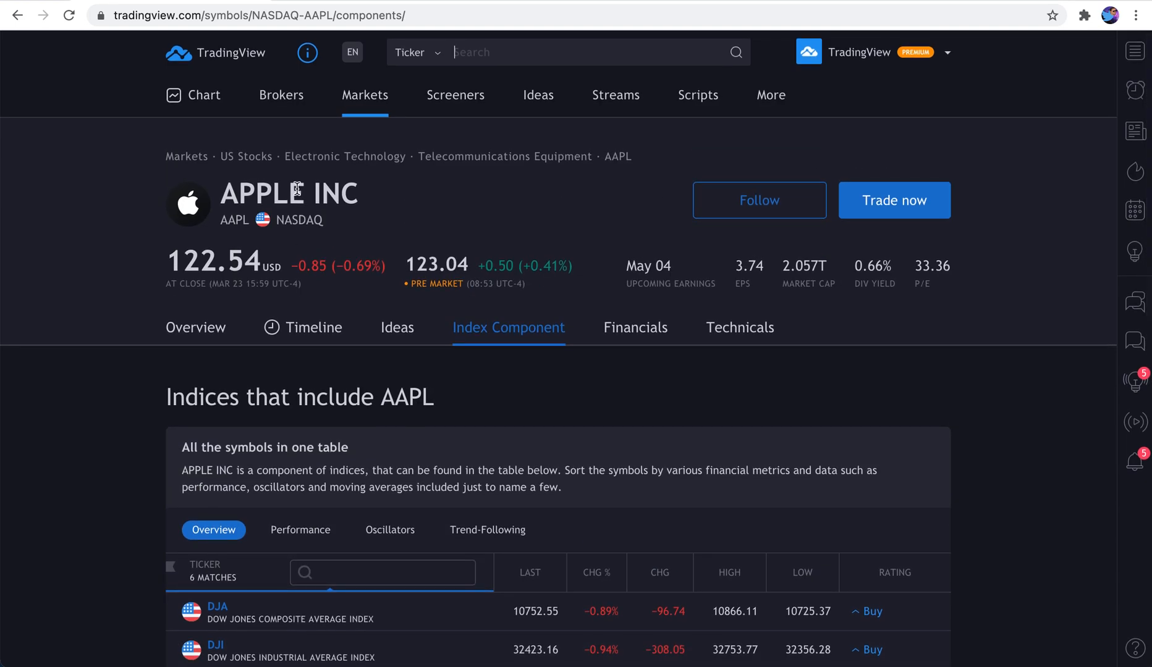
mouse_move(413, 206)
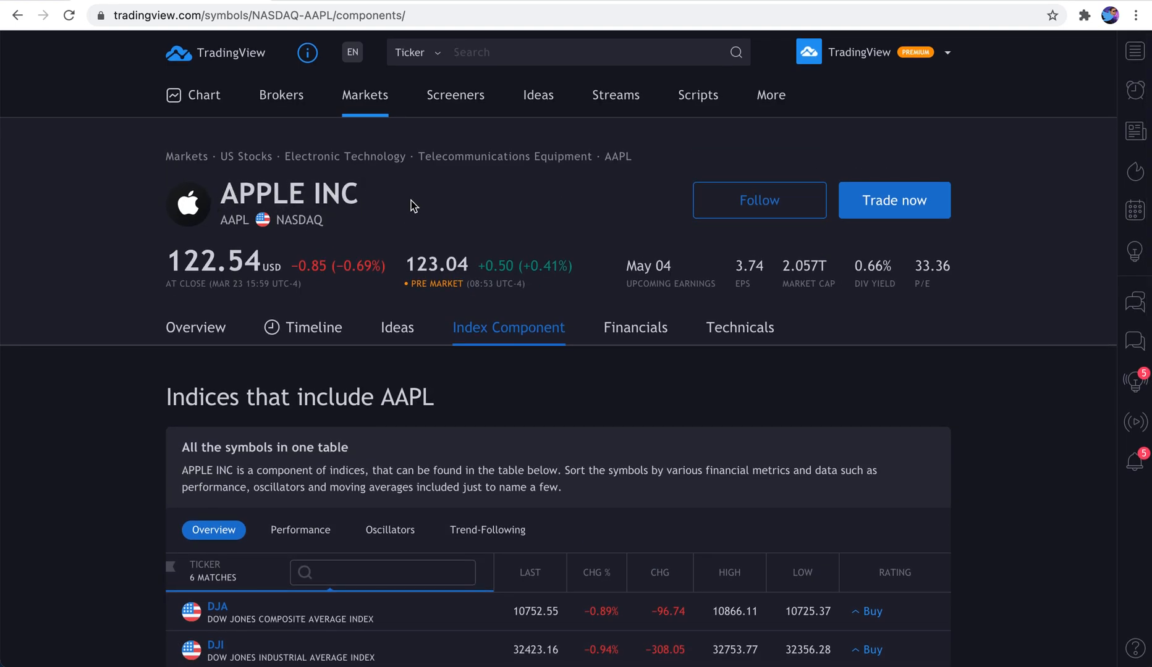
mouse_move(505, 404)
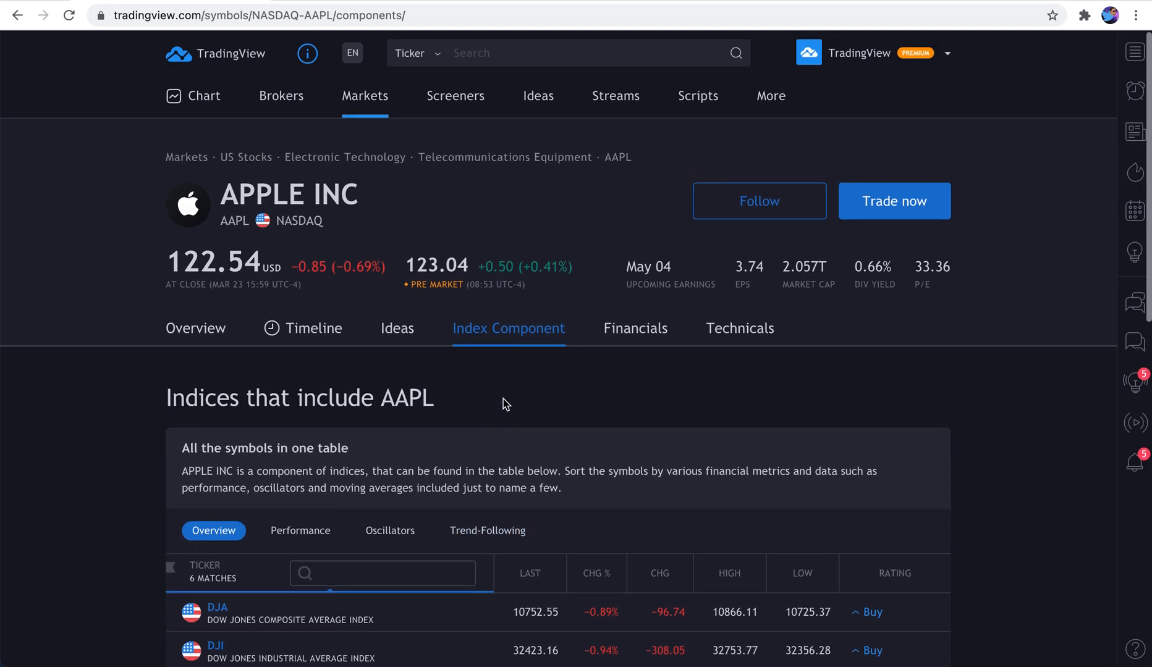
click(635, 328)
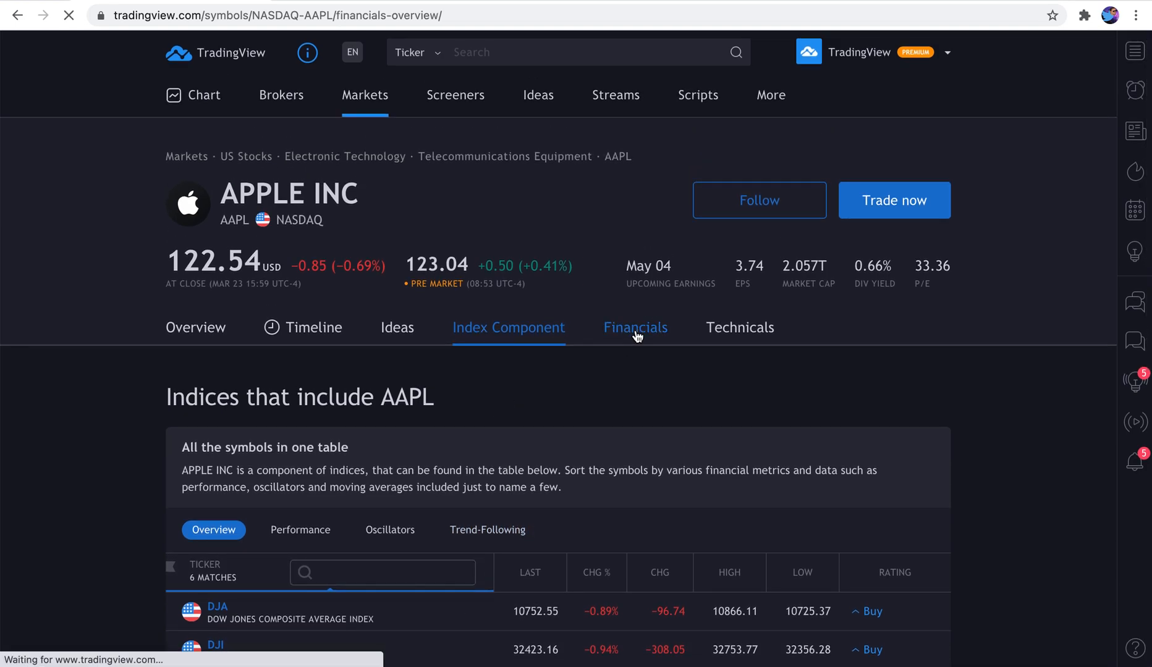
click(634, 328)
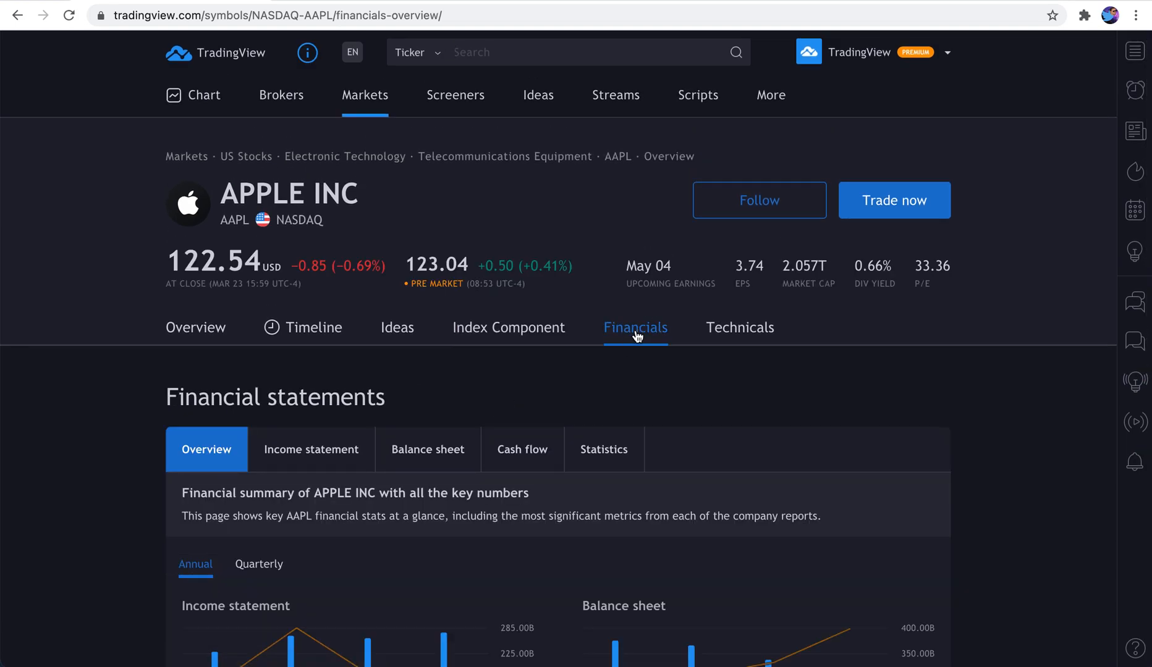
mouse_move(1001, 402)
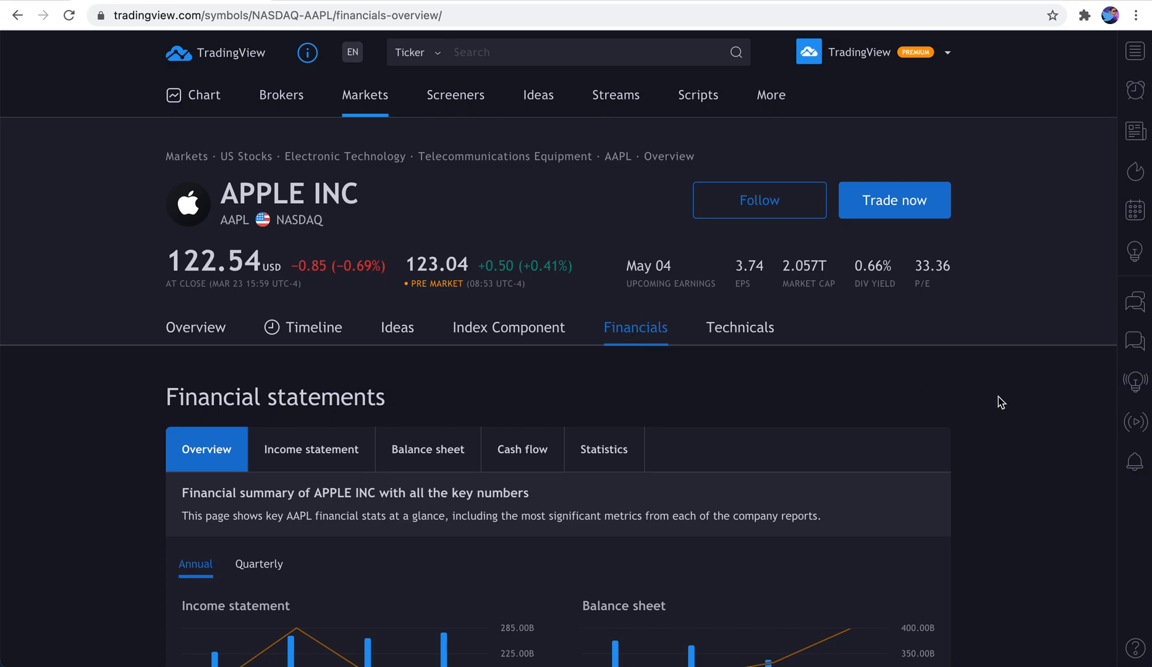
scroll(down, 3)
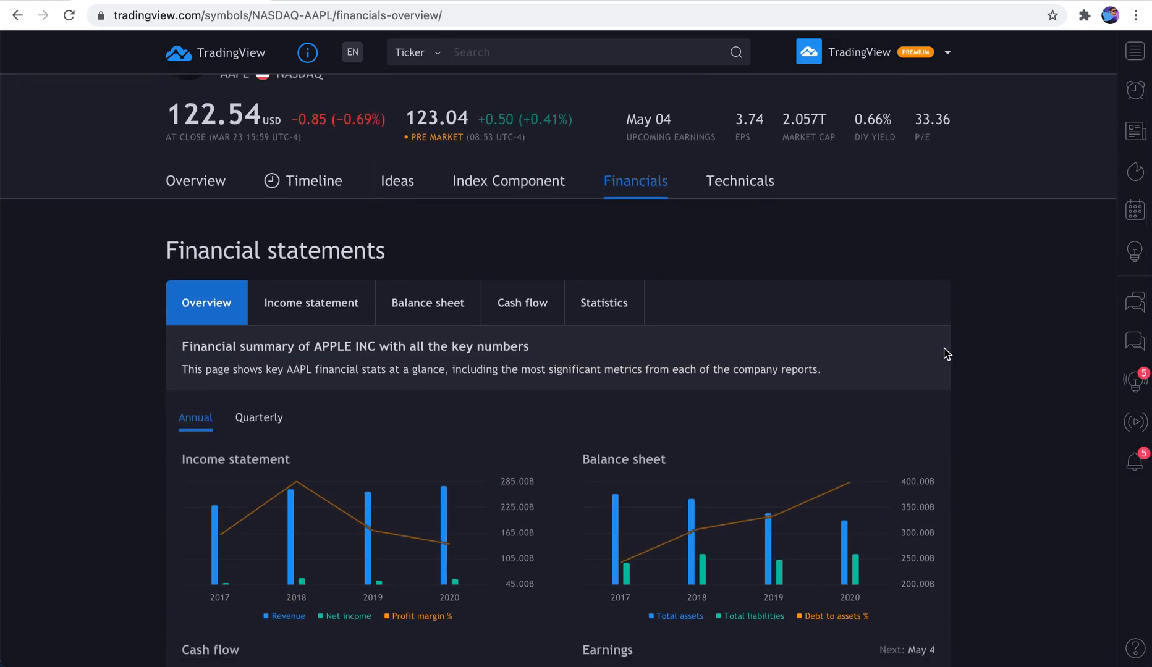
scroll(down, 3)
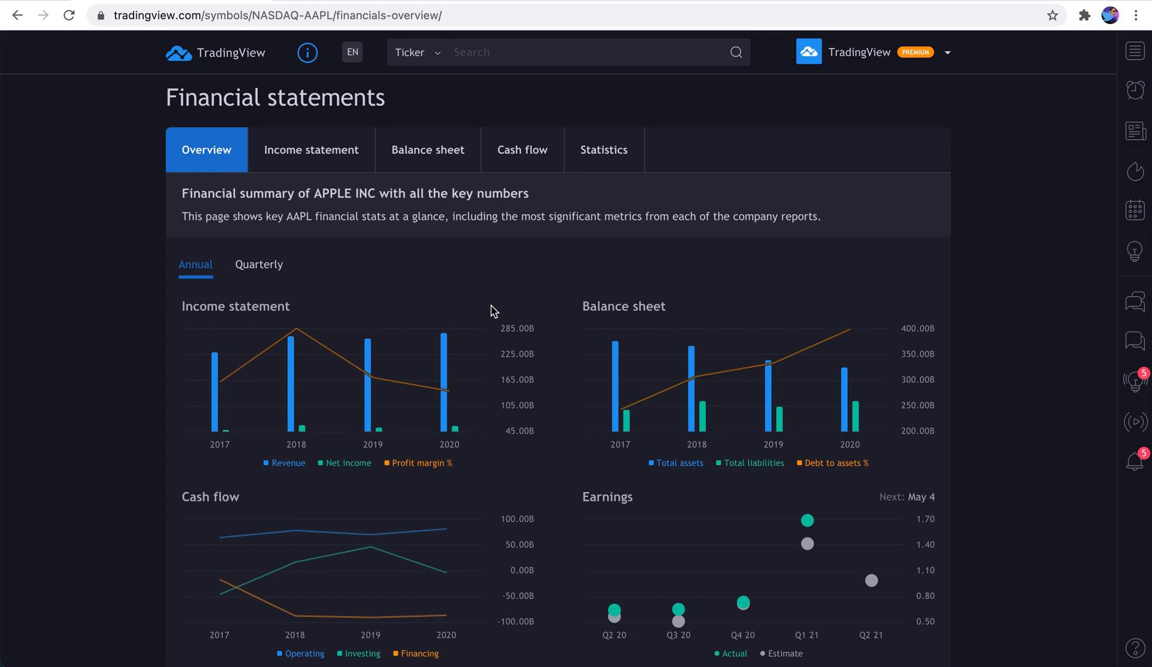
scroll(down, 3)
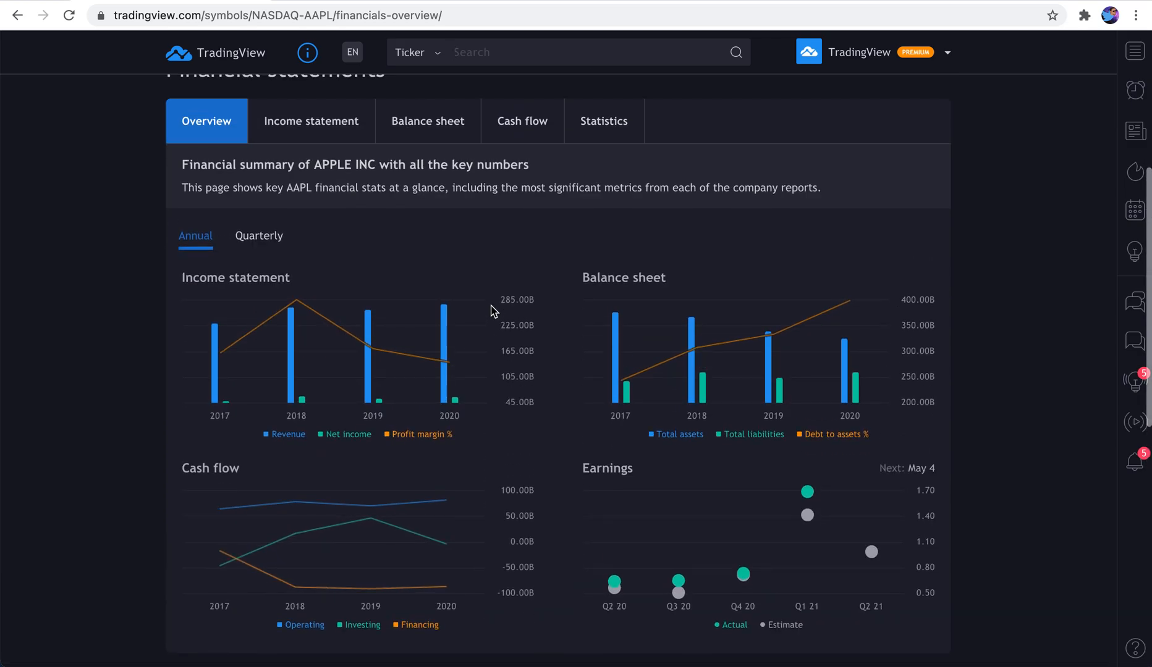
mouse_move(386, 286)
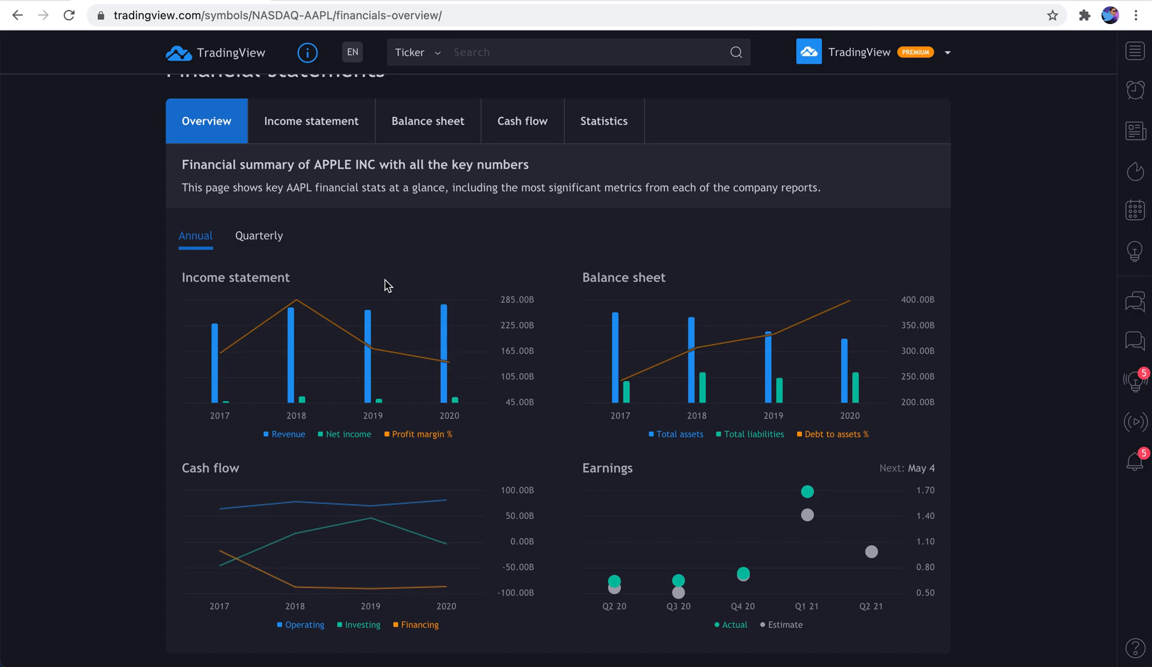
scroll(up, 3)
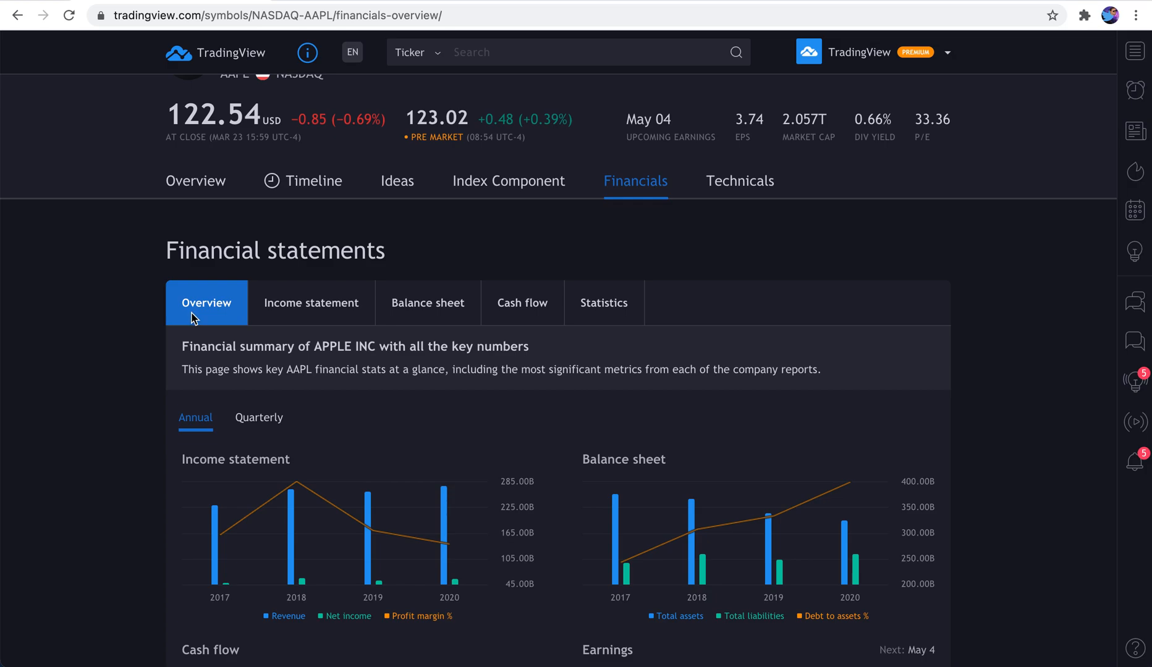
mouse_move(428, 302)
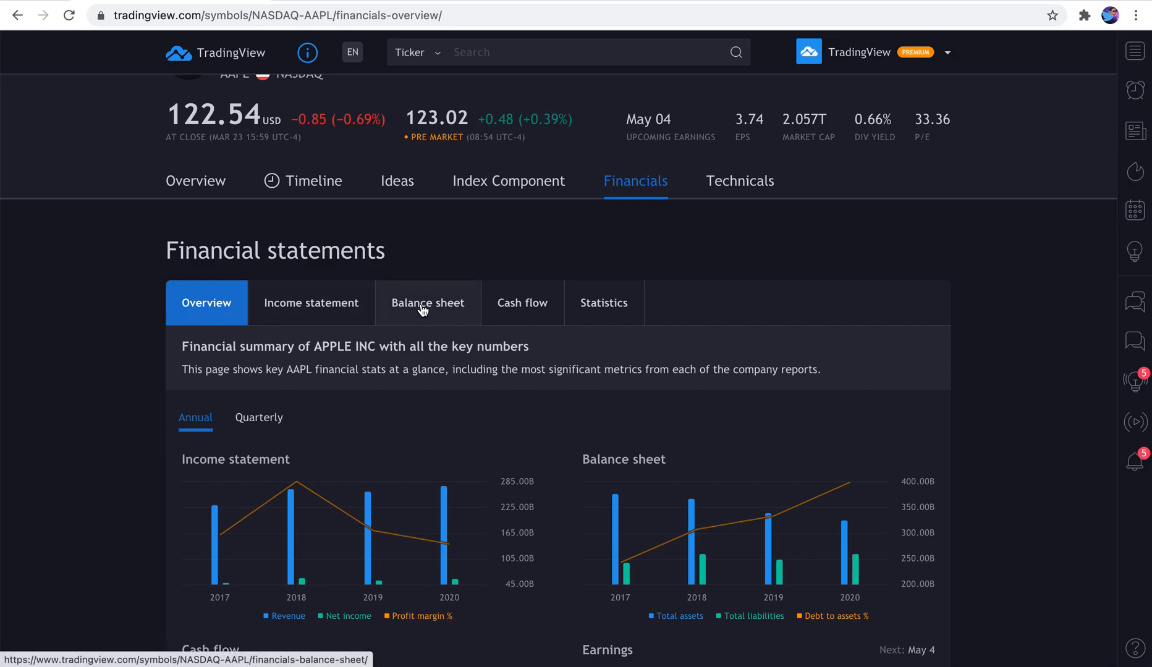
mouse_move(603, 301)
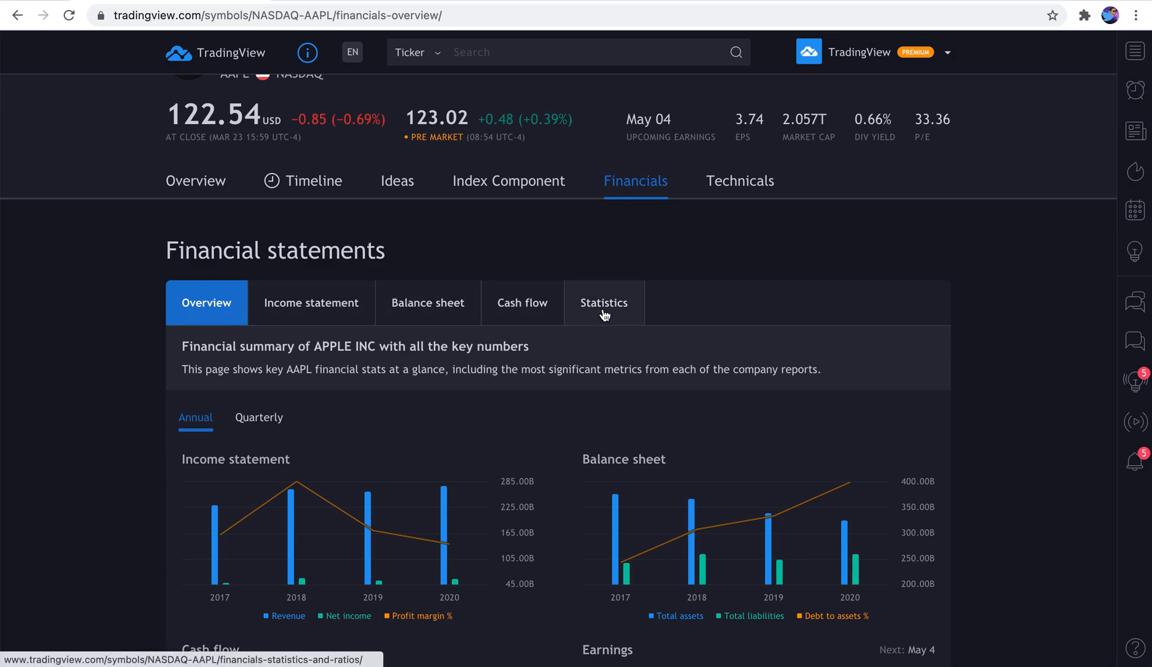
scroll(down, 3)
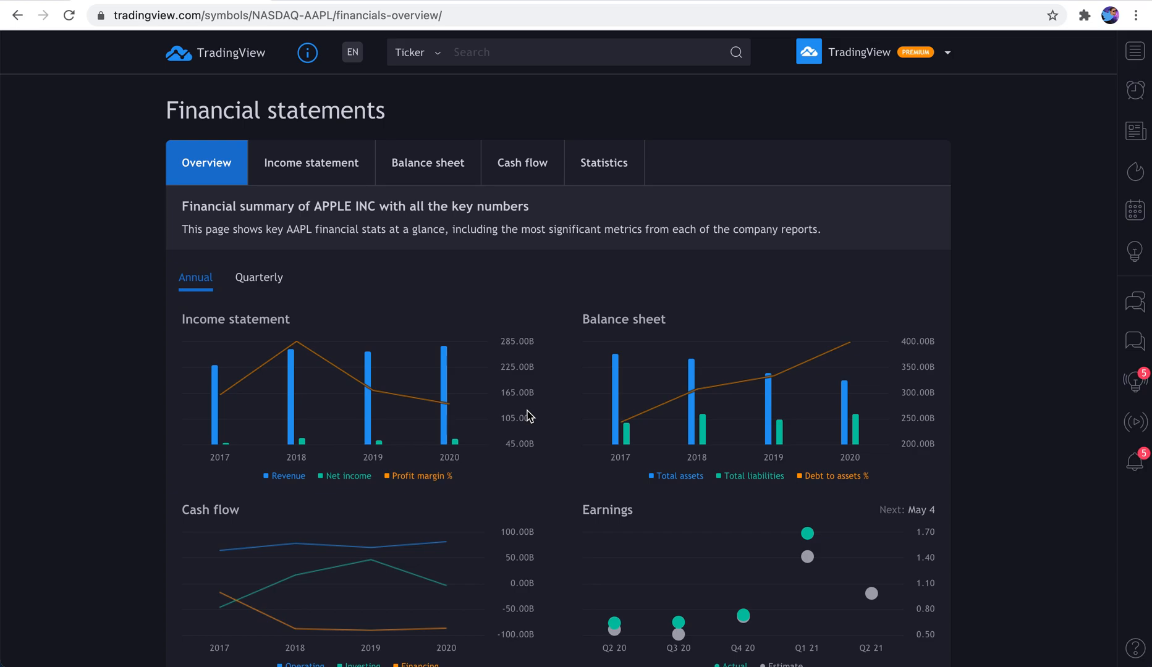
mouse_move(332, 566)
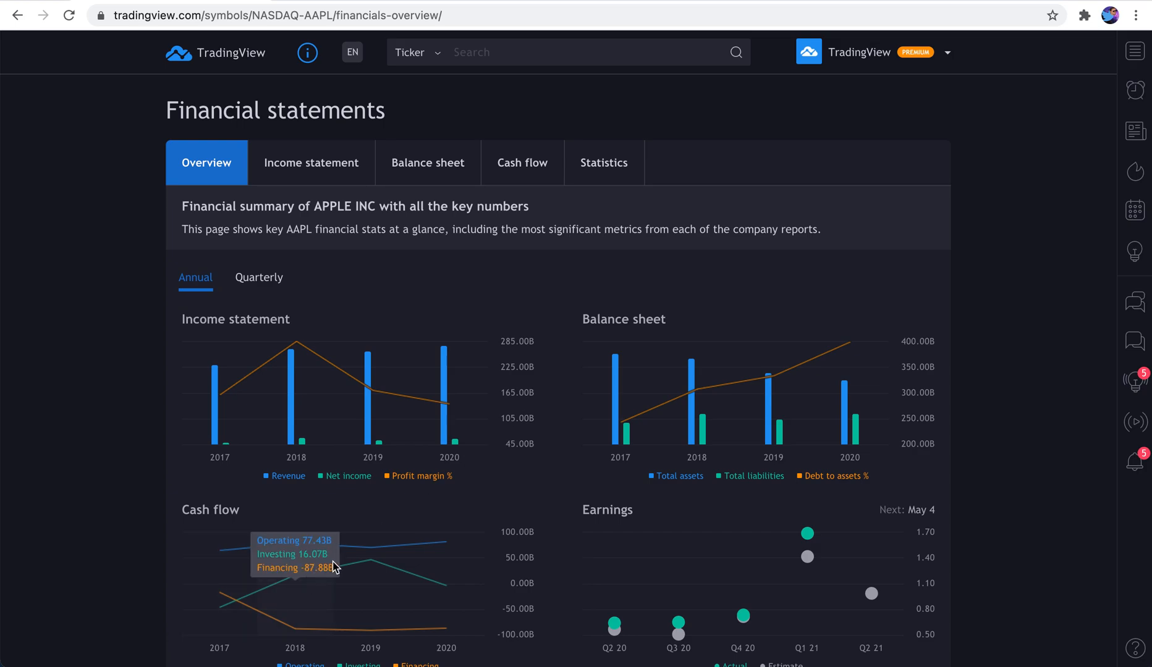
mouse_move(232, 181)
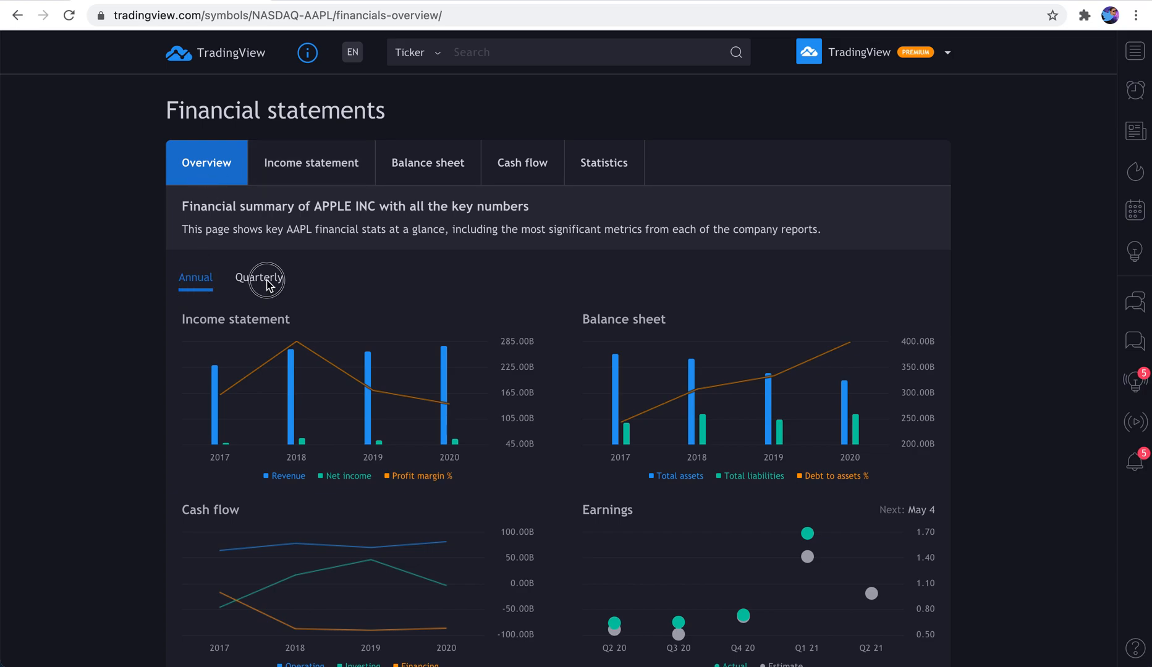
Switch AAPL's financial summary charts to quarterly figures, Q2 2020 through Q1 2021
click(258, 277)
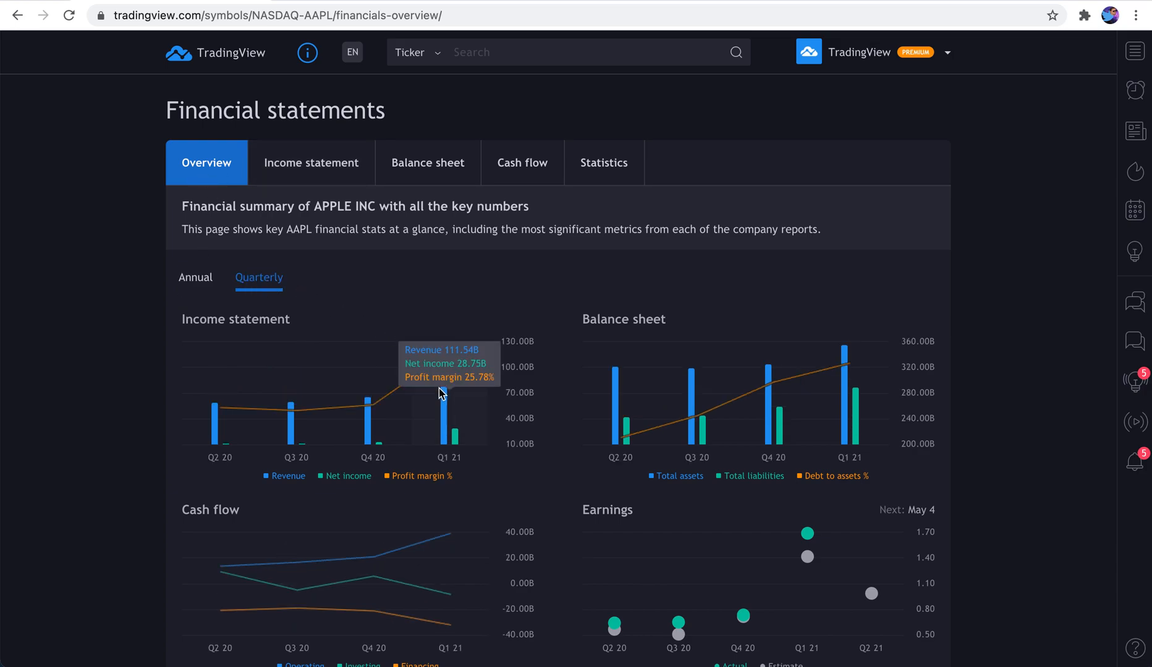
mouse_move(297, 419)
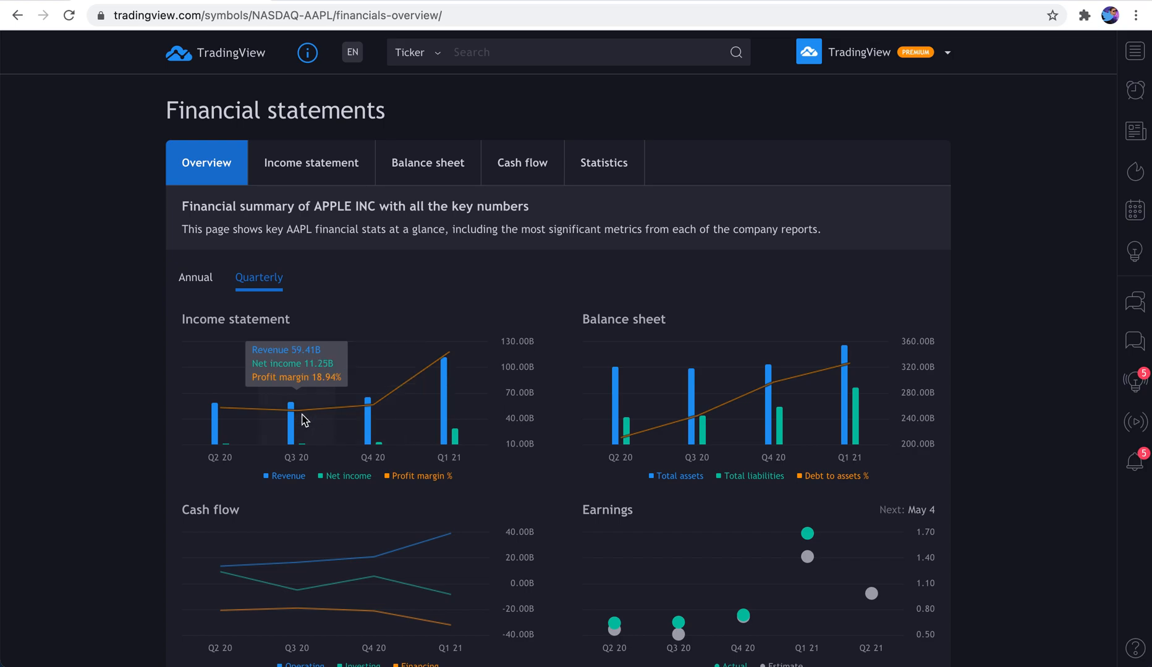
mouse_move(418, 409)
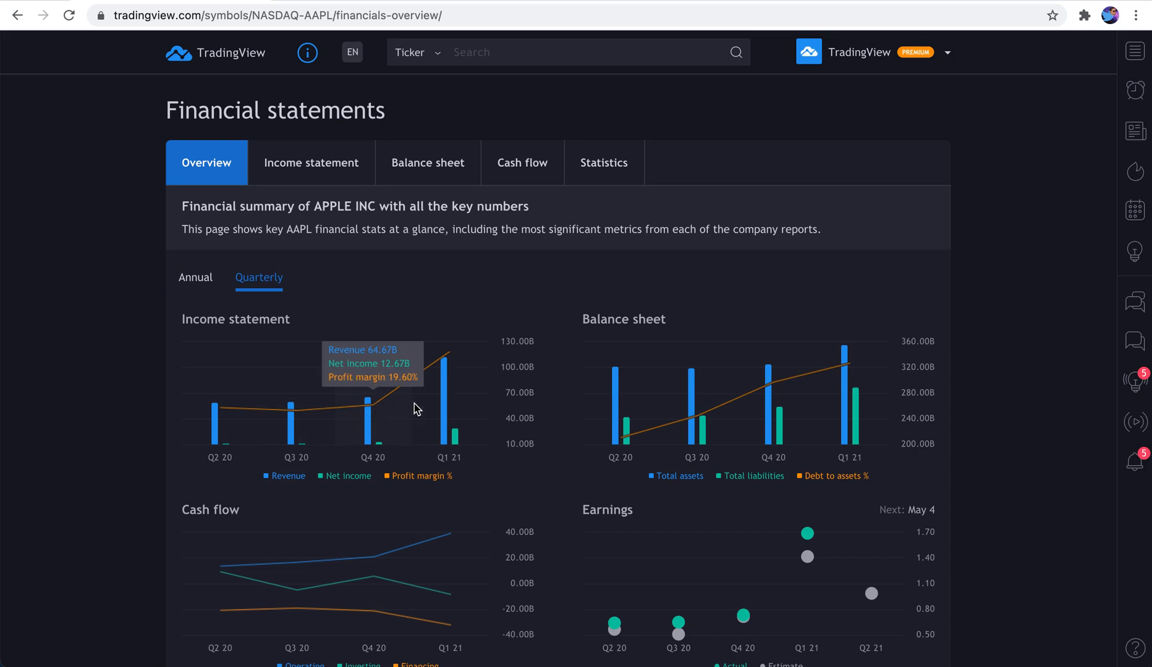
mouse_move(451, 364)
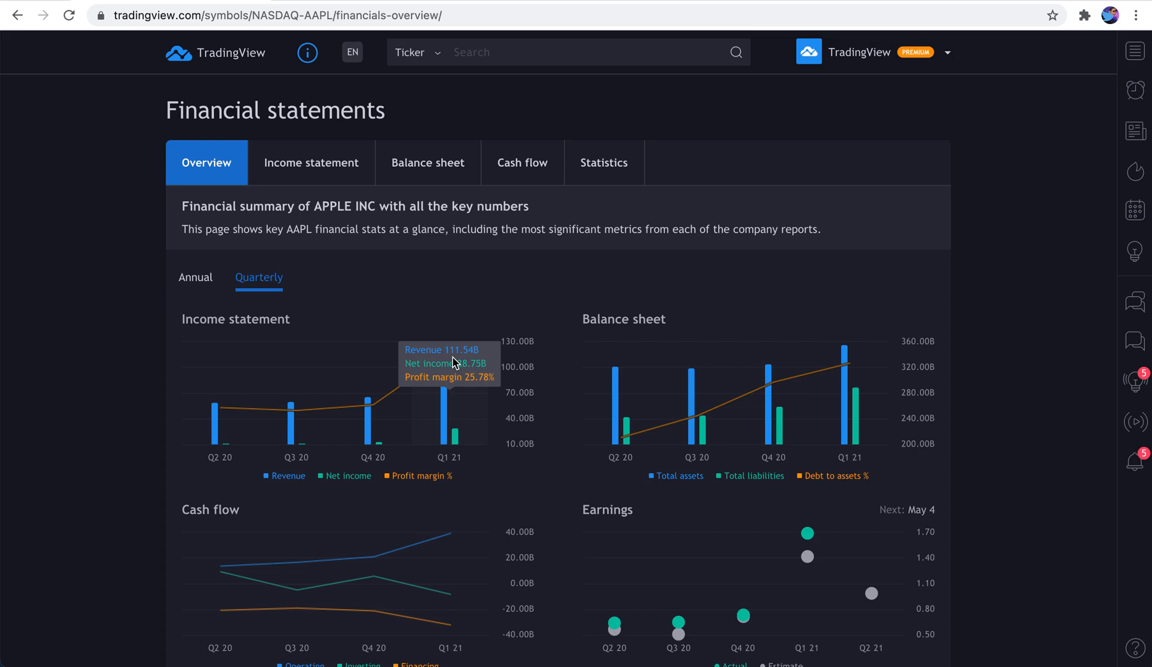
mouse_move(451, 386)
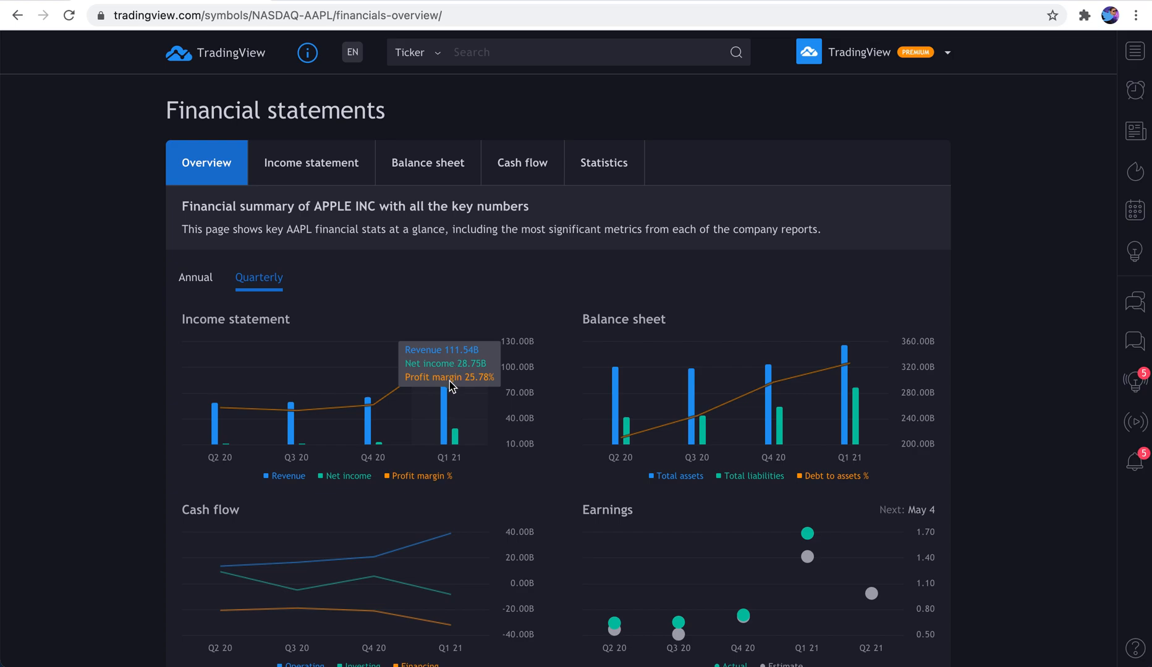
mouse_move(467, 378)
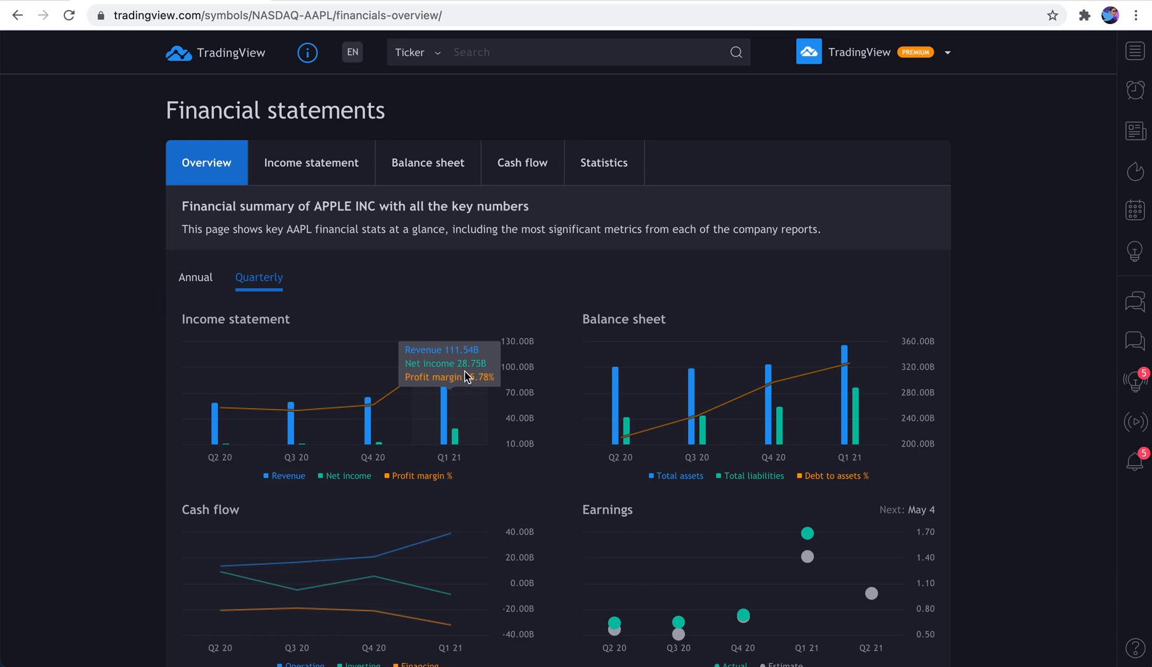
mouse_move(470, 370)
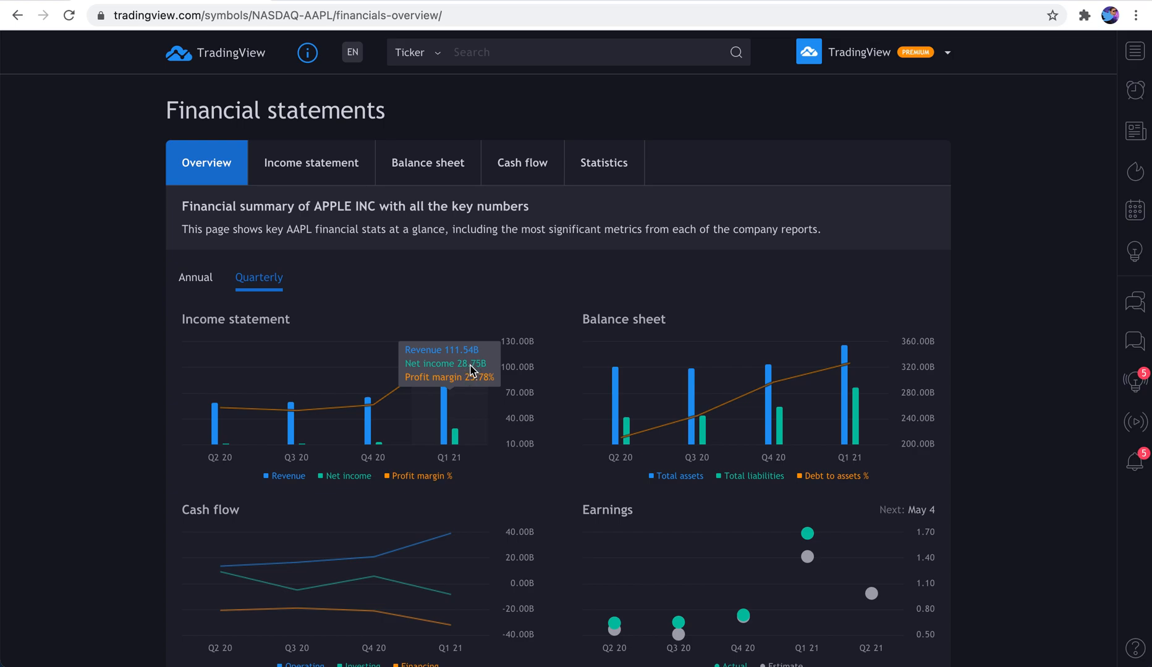
mouse_move(718, 432)
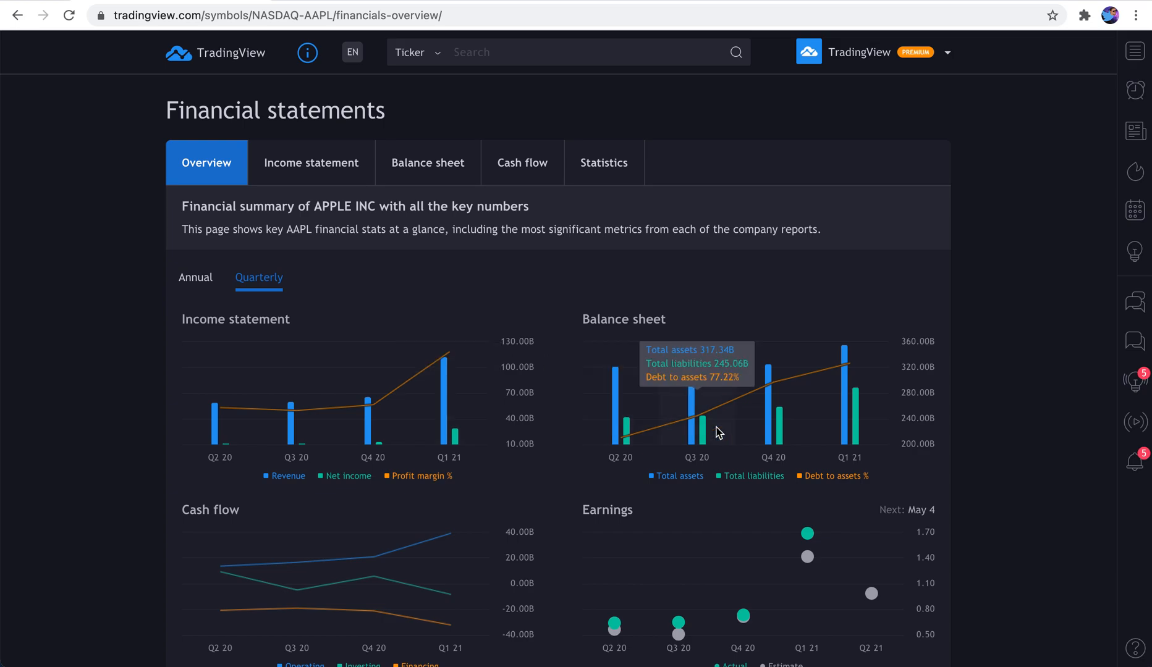
mouse_move(842, 430)
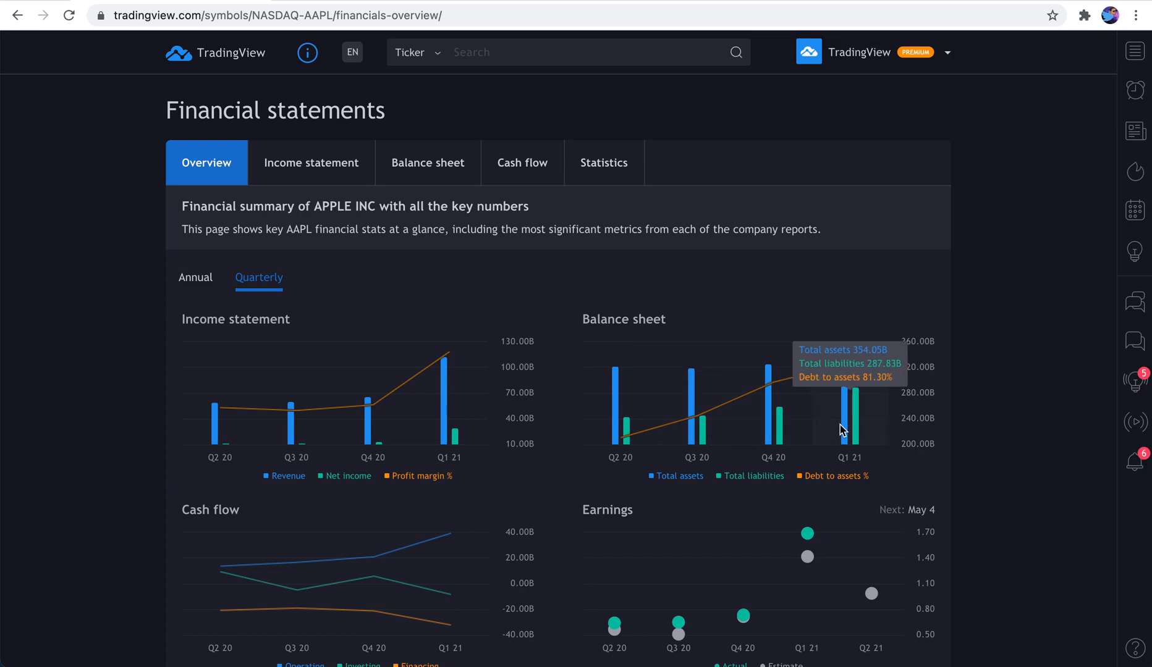
Browse Apple's annual income statement table of line items from revenue down and back up
click(311, 162)
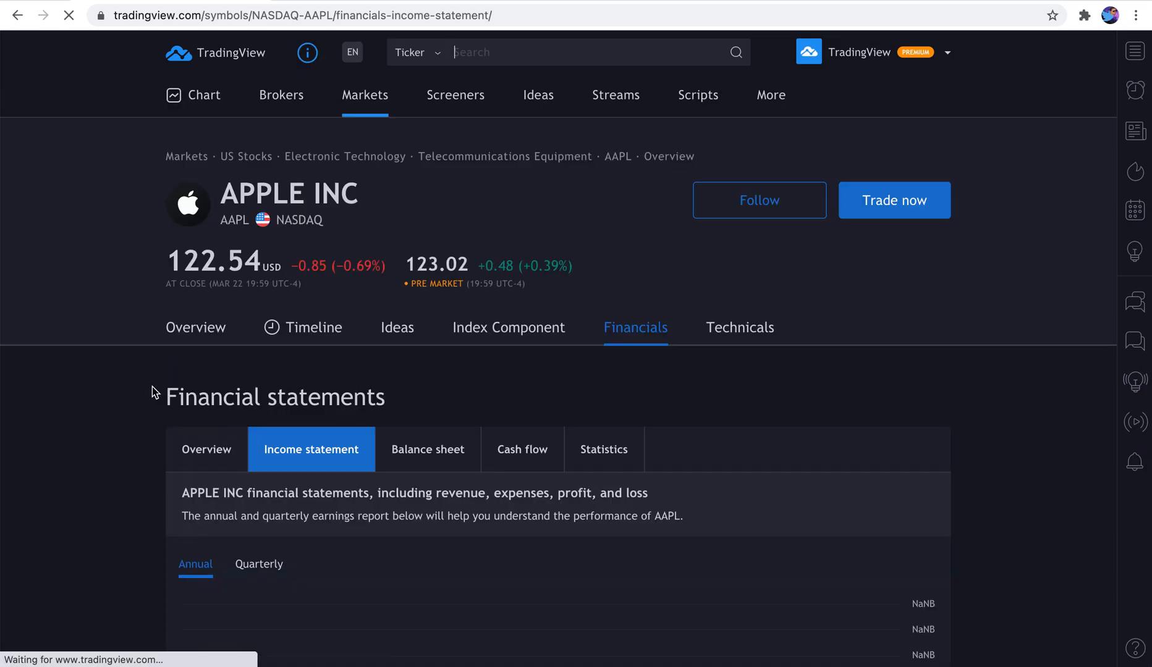
scroll(down, 3)
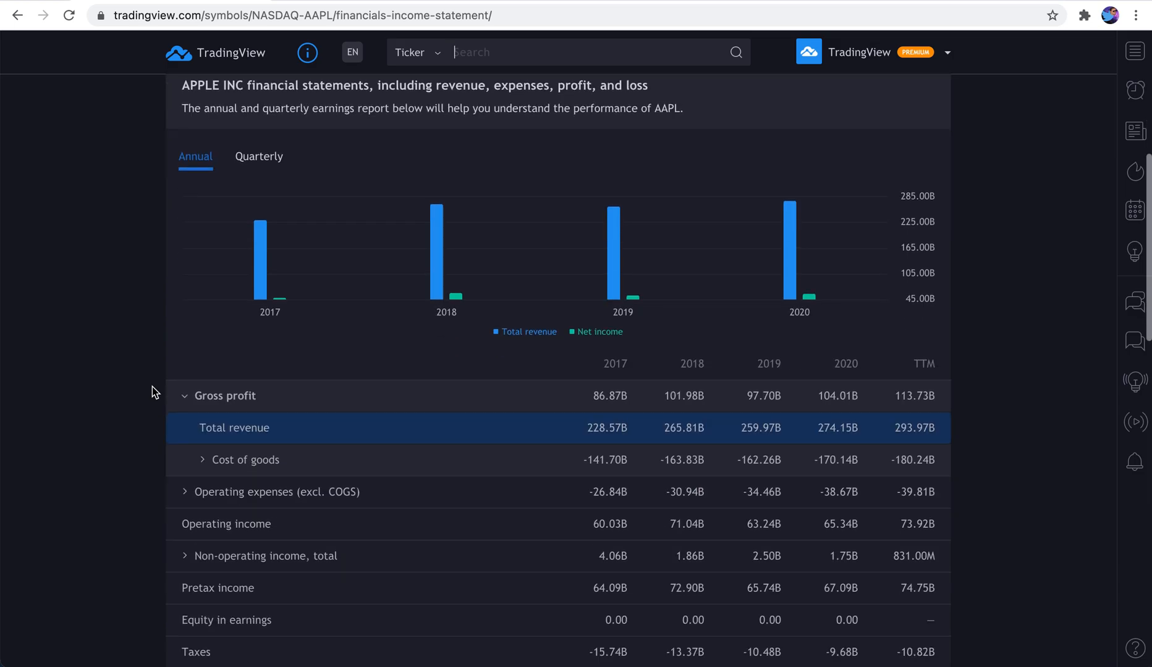
scroll(down, 3)
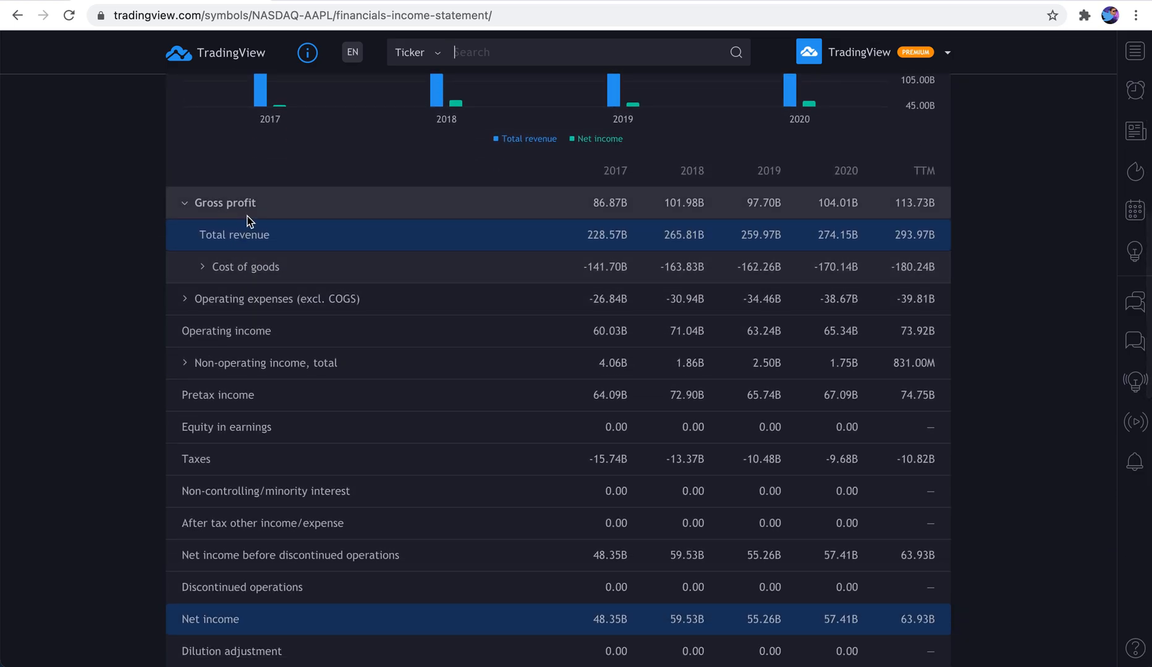
scroll(down, 3)
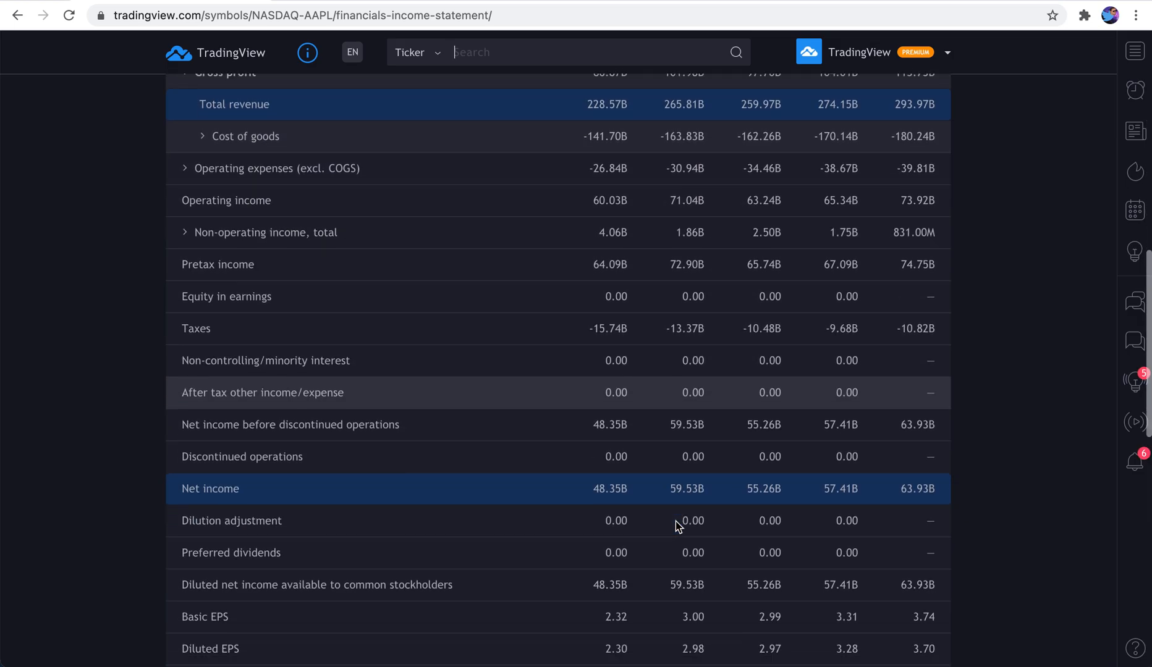
scroll(down, 3)
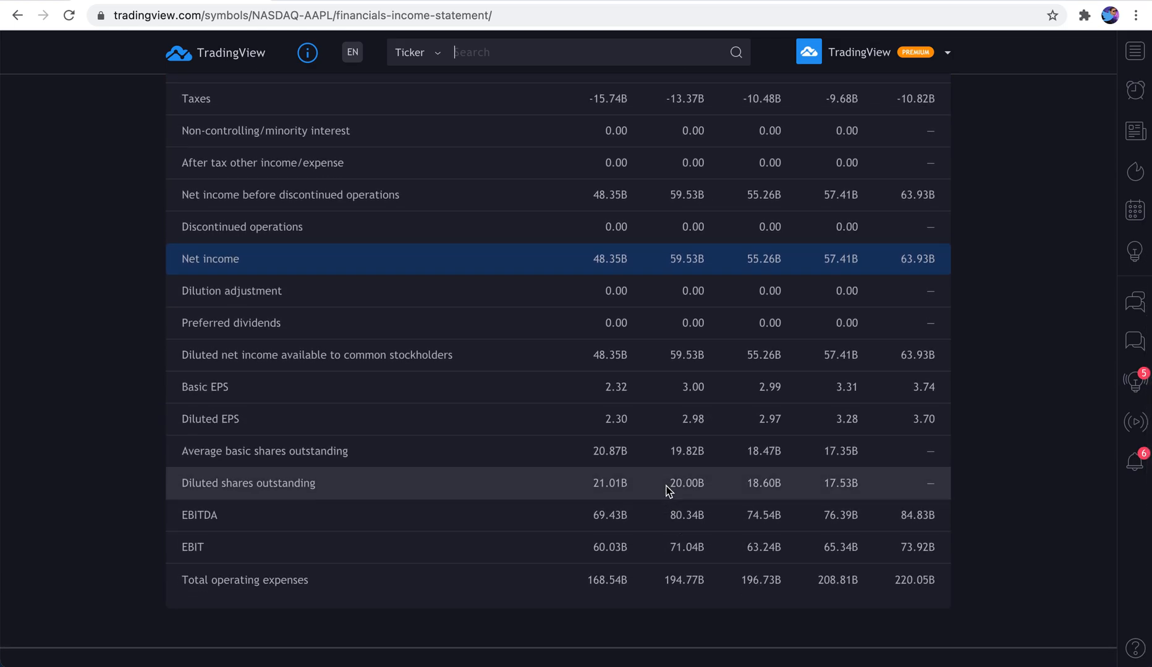
scroll(up, 3)
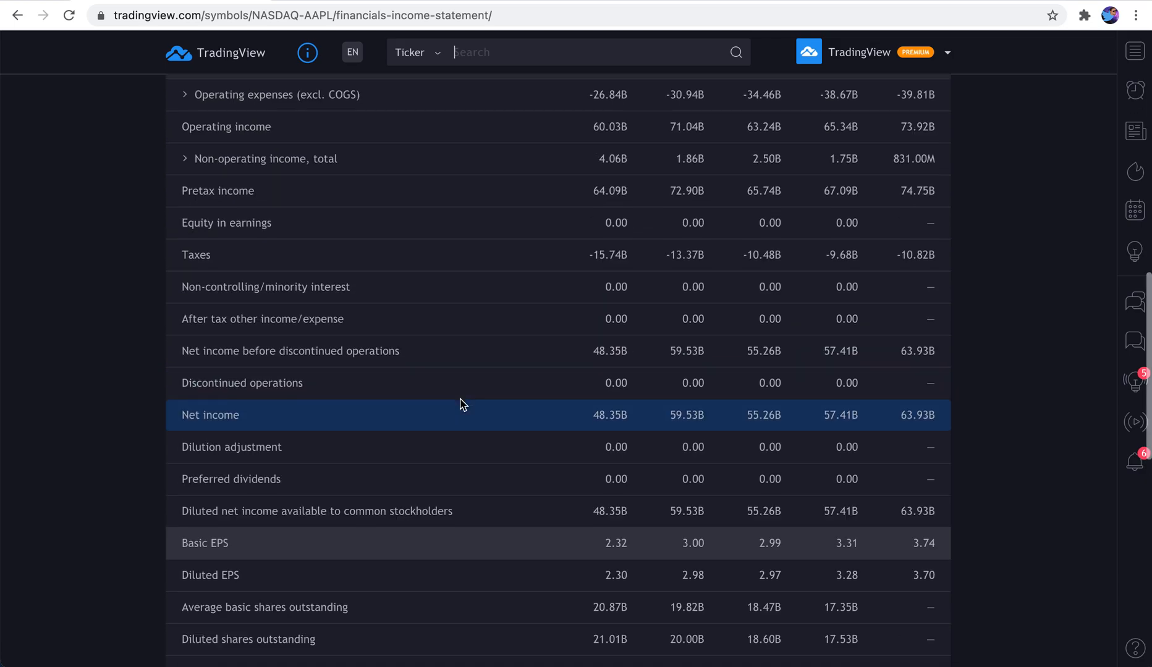
scroll(up, 3)
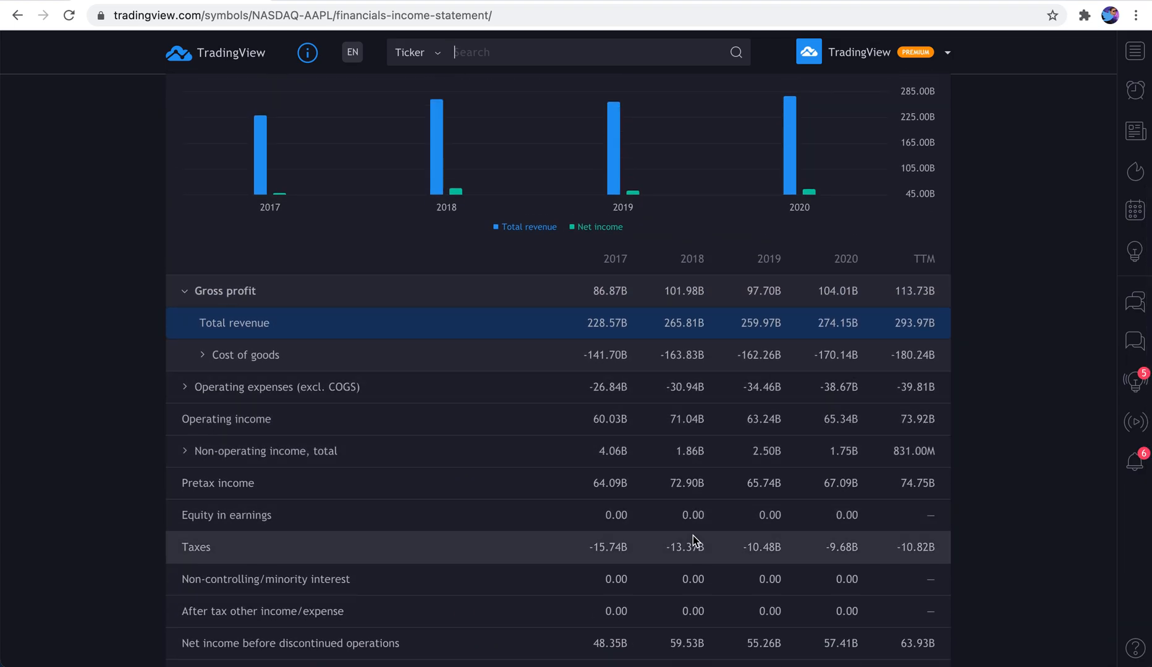
scroll(up, 3)
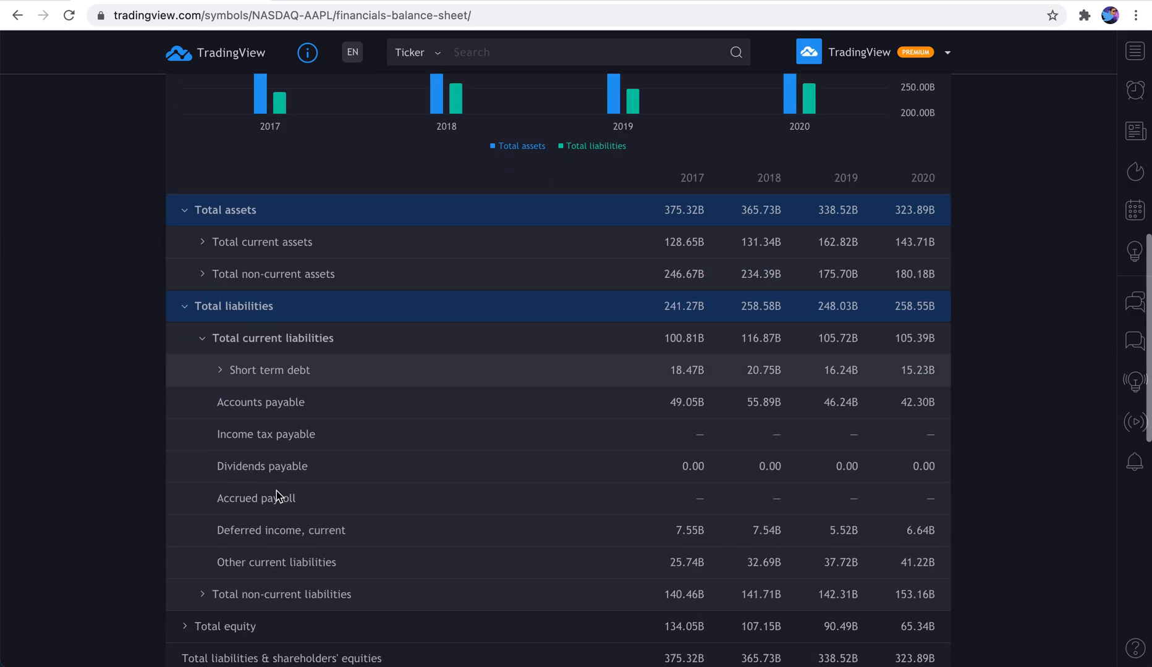
Expand the Short term debt breakdown in Apple's annual balance sheet
scroll(up, 3)
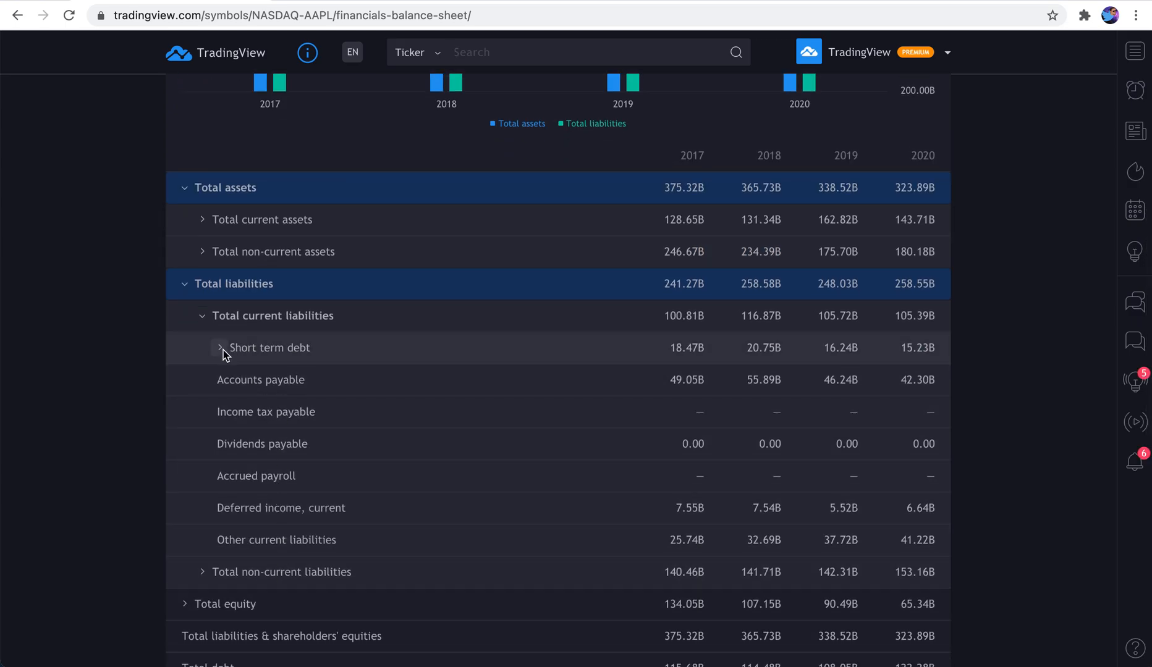
click(220, 347)
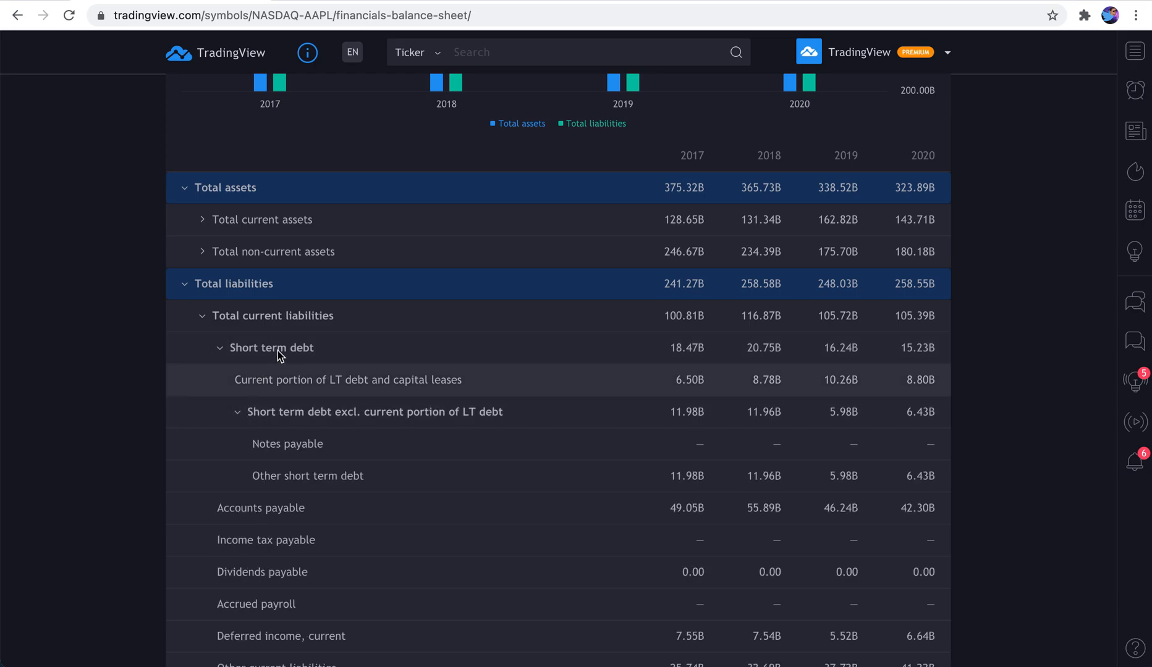
mouse_move(321, 412)
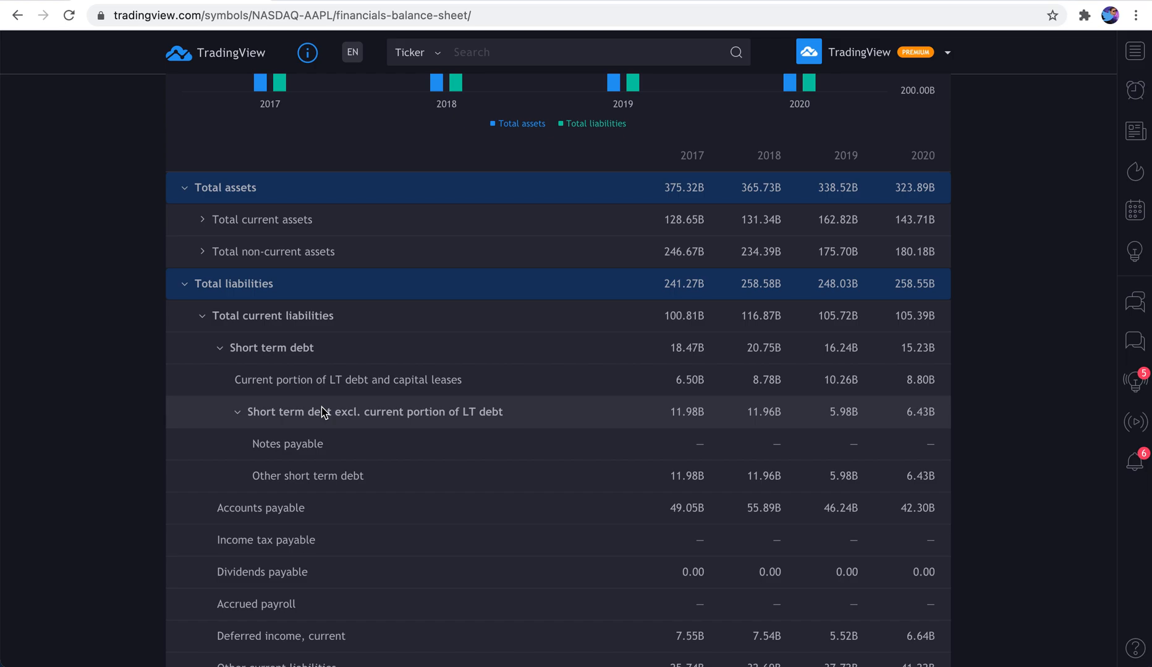
mouse_move(433, 399)
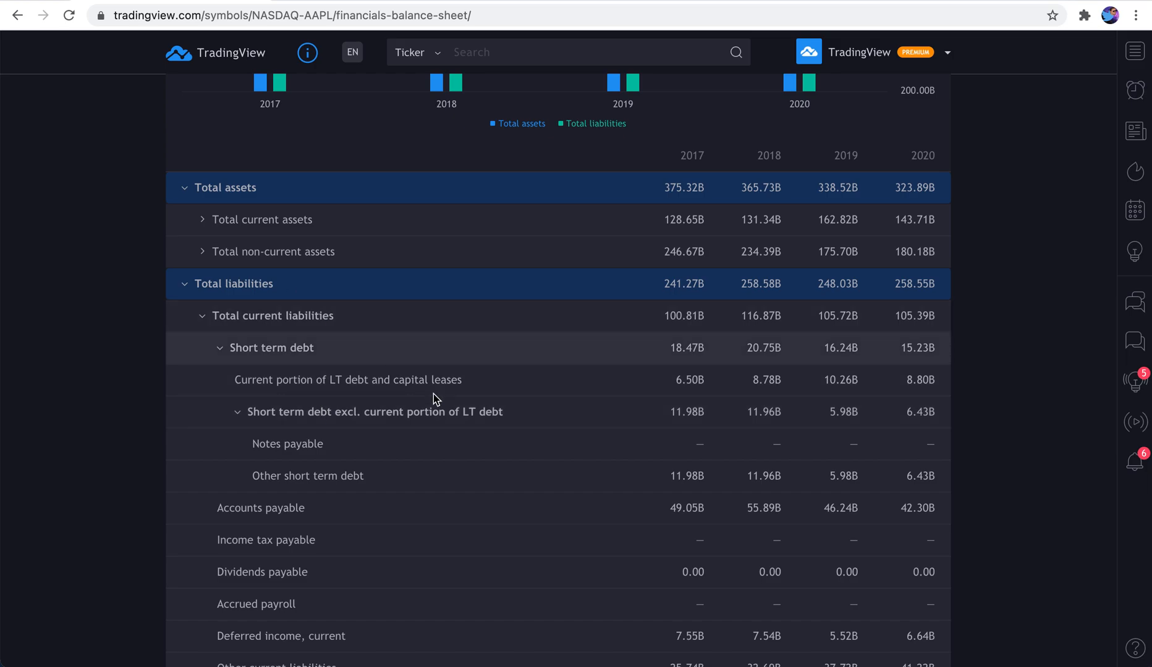
scroll(down, 3)
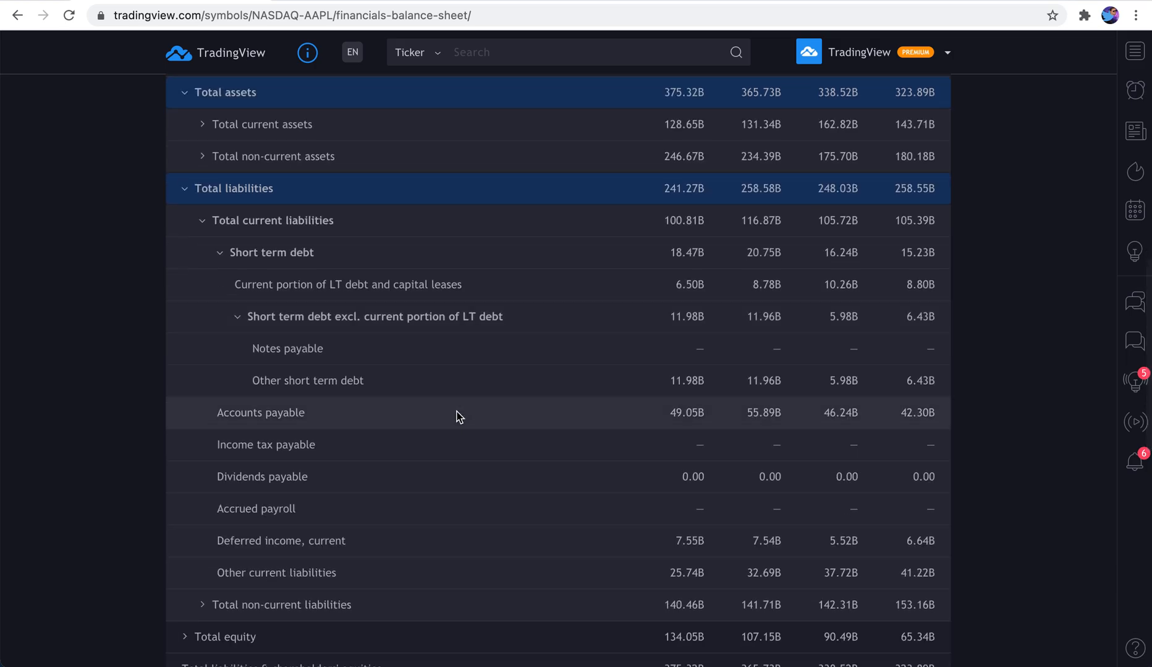
scroll(up, 3)
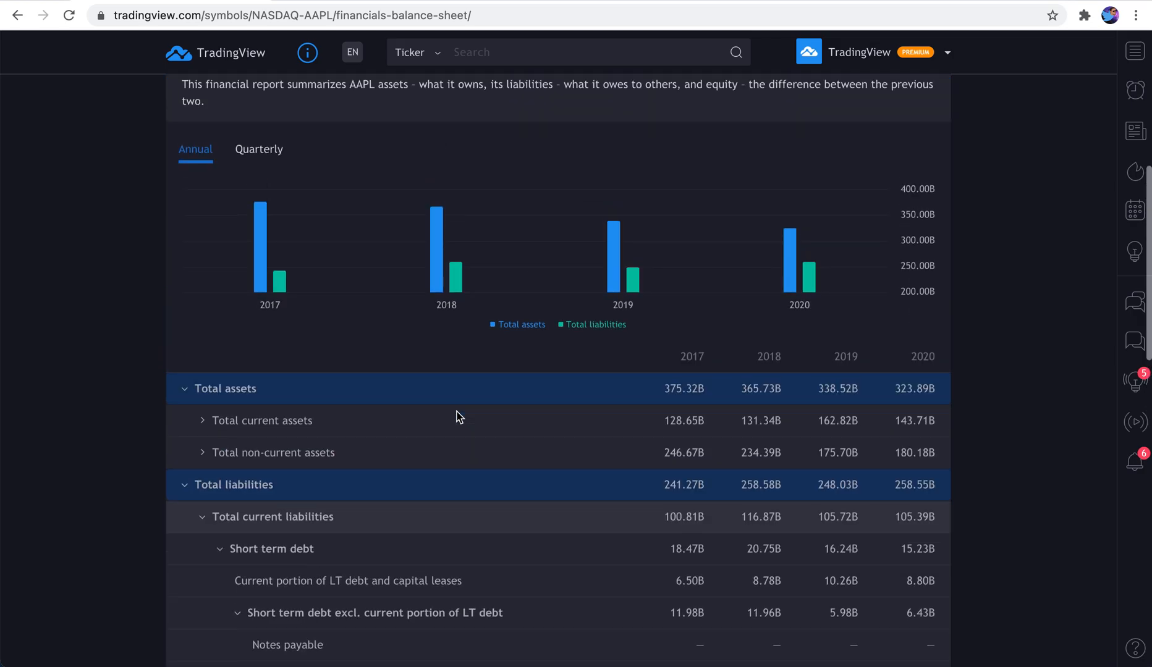
scroll(up, 3)
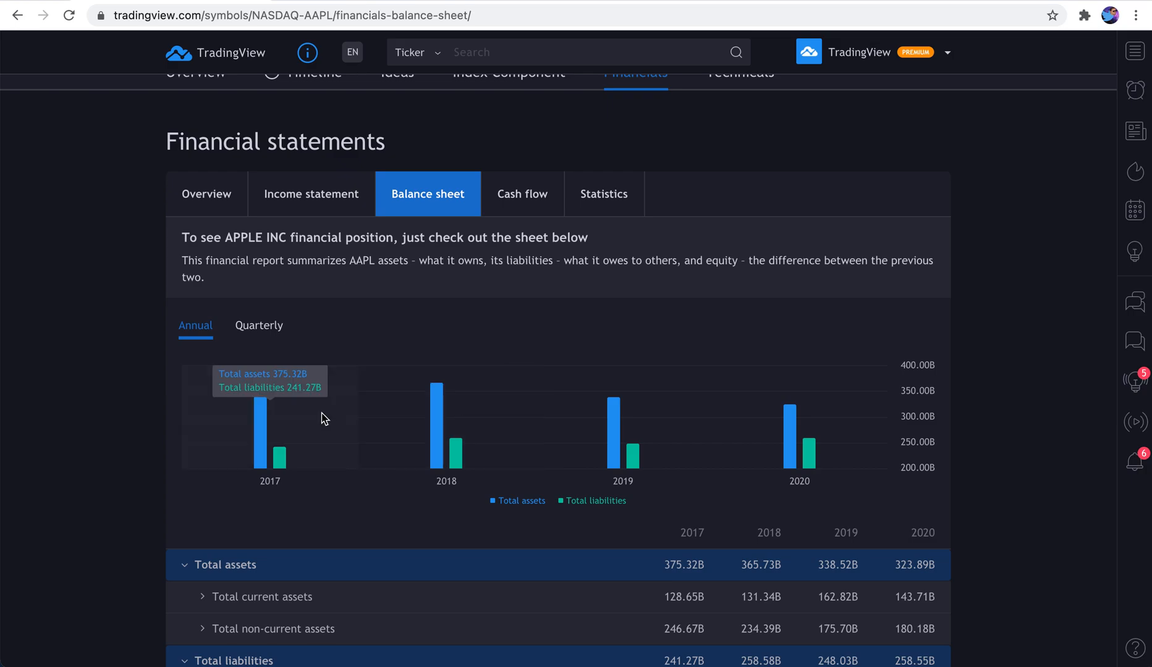
Switch the balance sheet to quarterly figures, Q2 2020 through Q1 2021
click(258, 325)
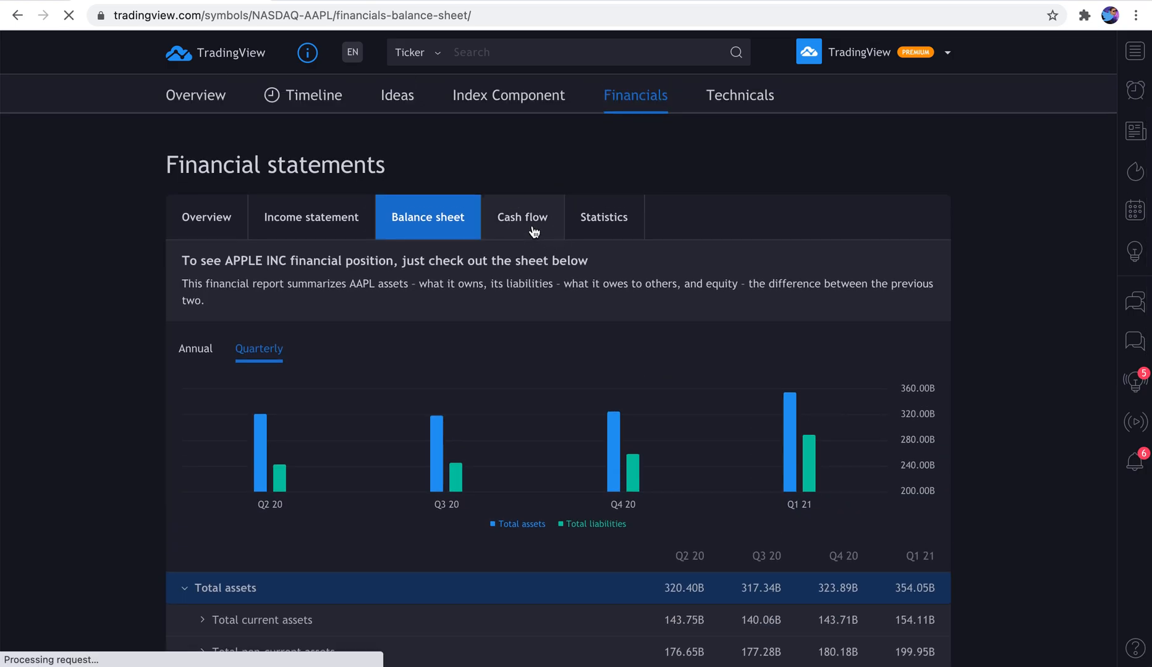
Browse Apple's annual cash flow statement from operating activities down to free cash flow
click(521, 217)
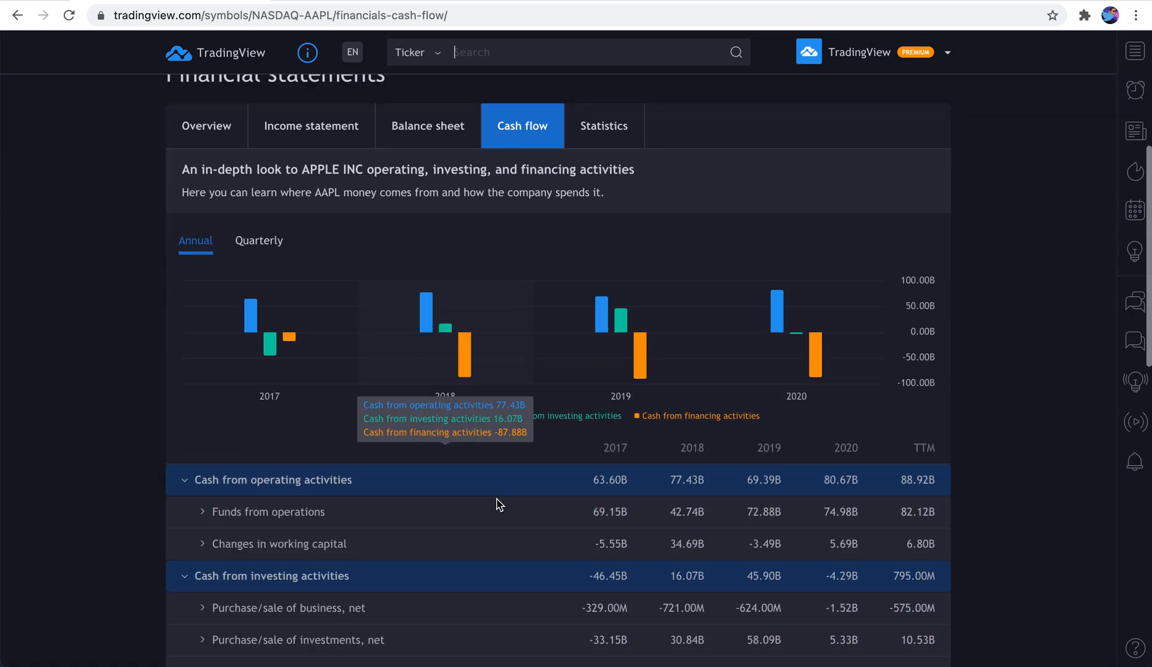
scroll(down, 3)
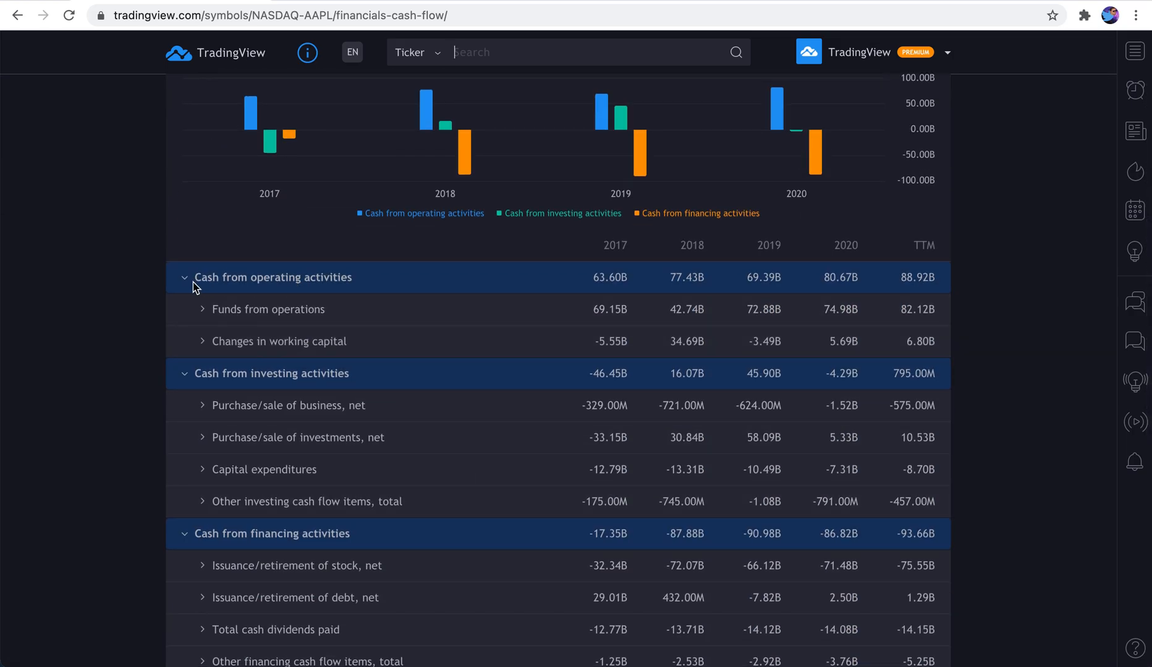
mouse_move(209, 382)
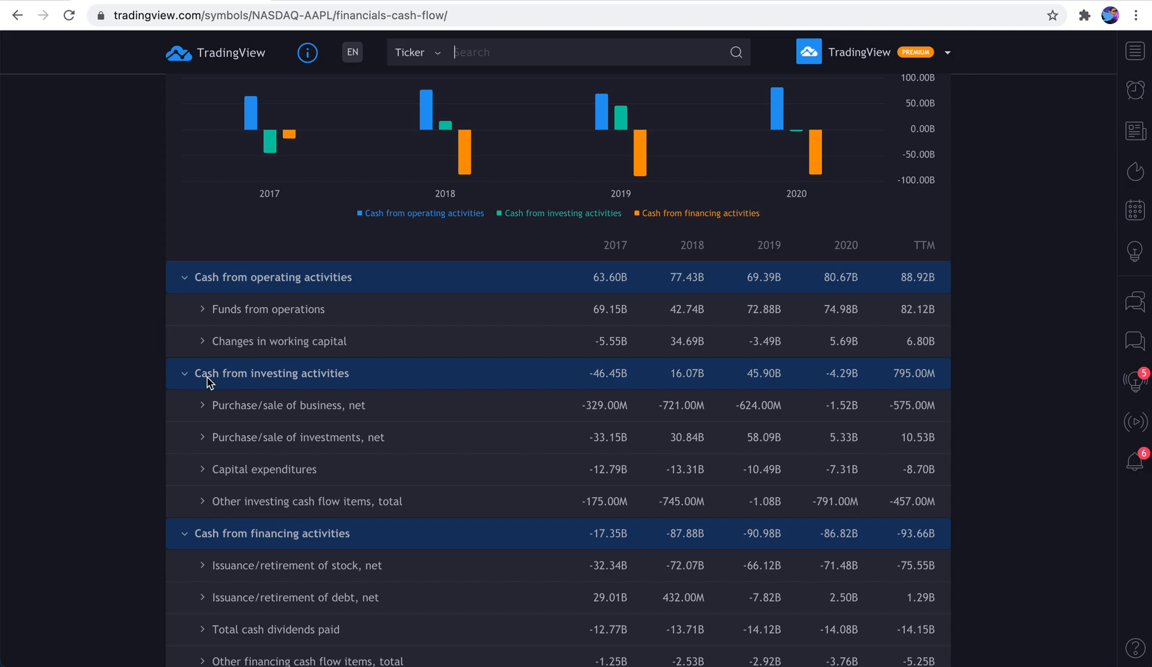
scroll(down, 3)
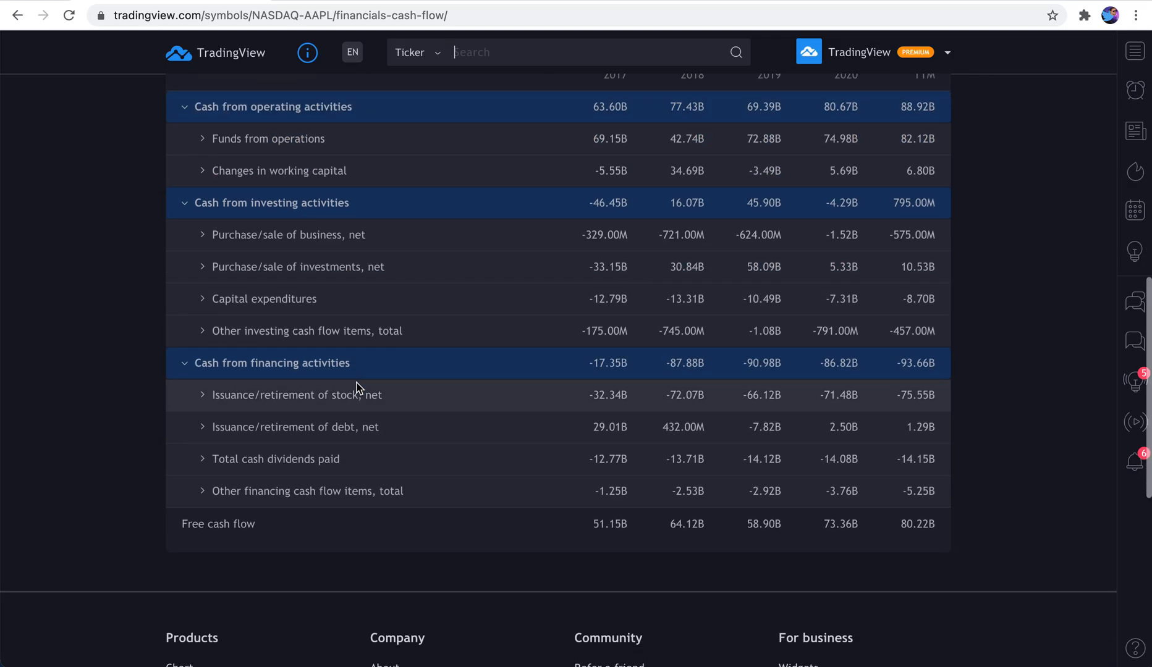
scroll(up, 3)
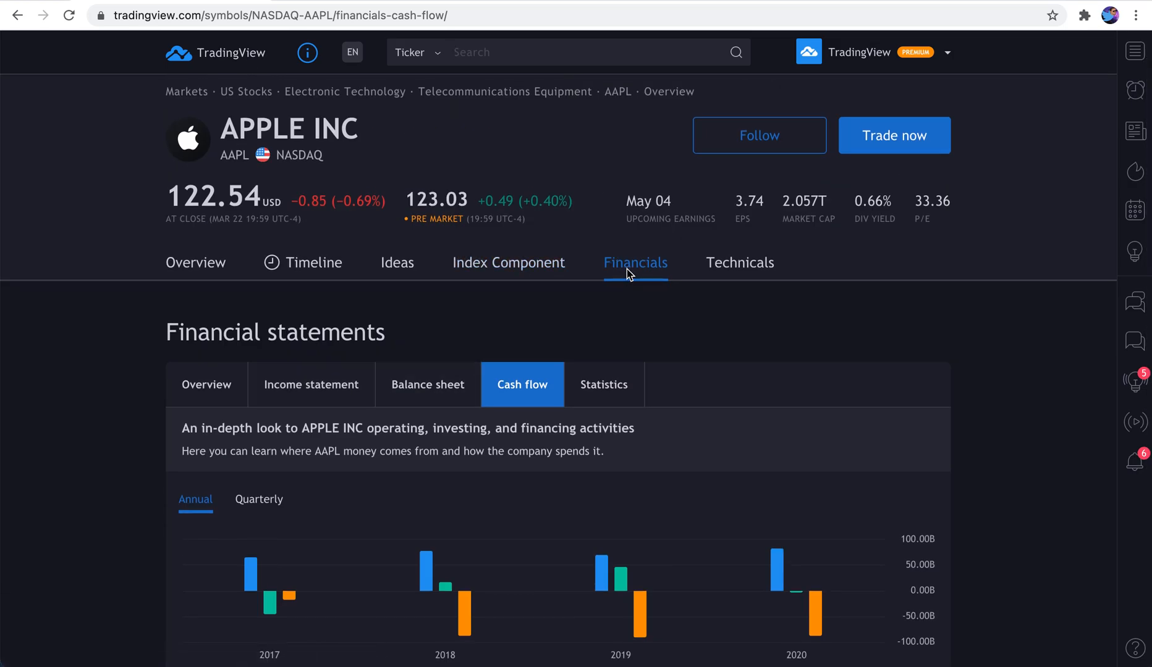
click(635, 262)
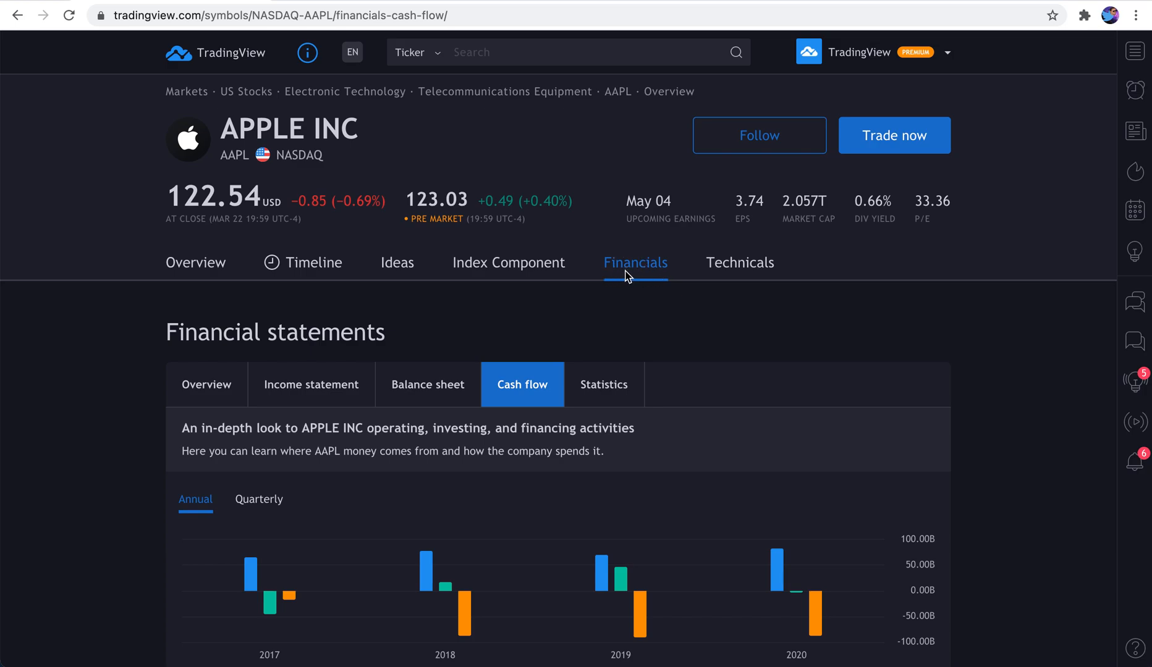
mouse_move(590, 305)
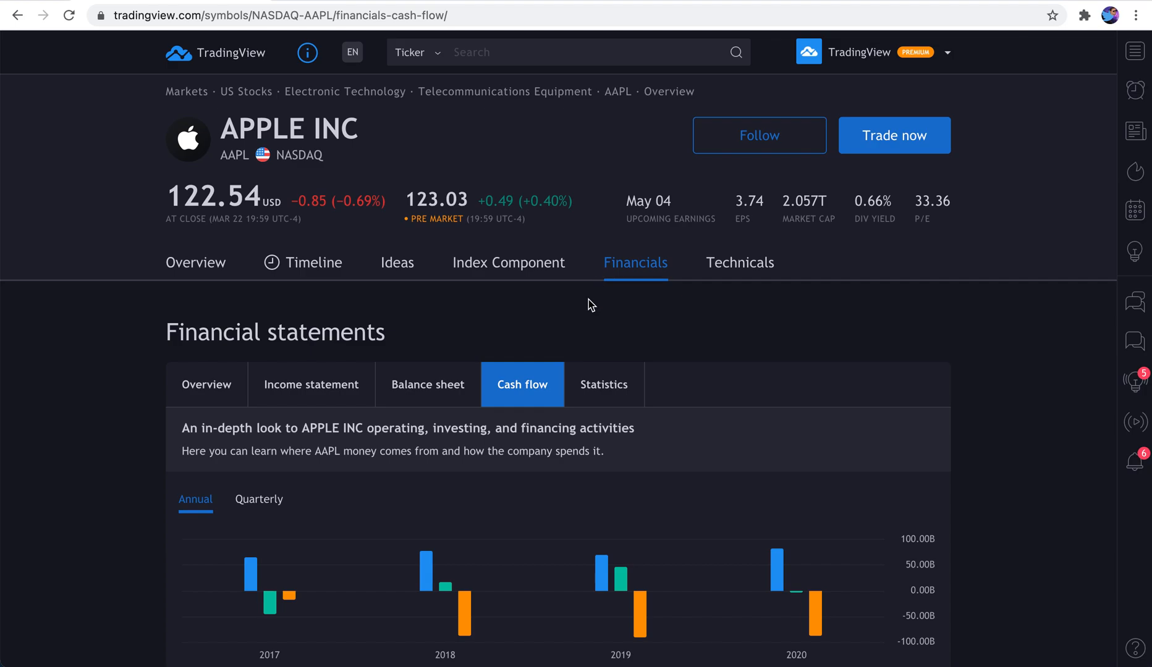
Show Apple's key statistics and chart total common shares and float shares outstanding
click(603, 384)
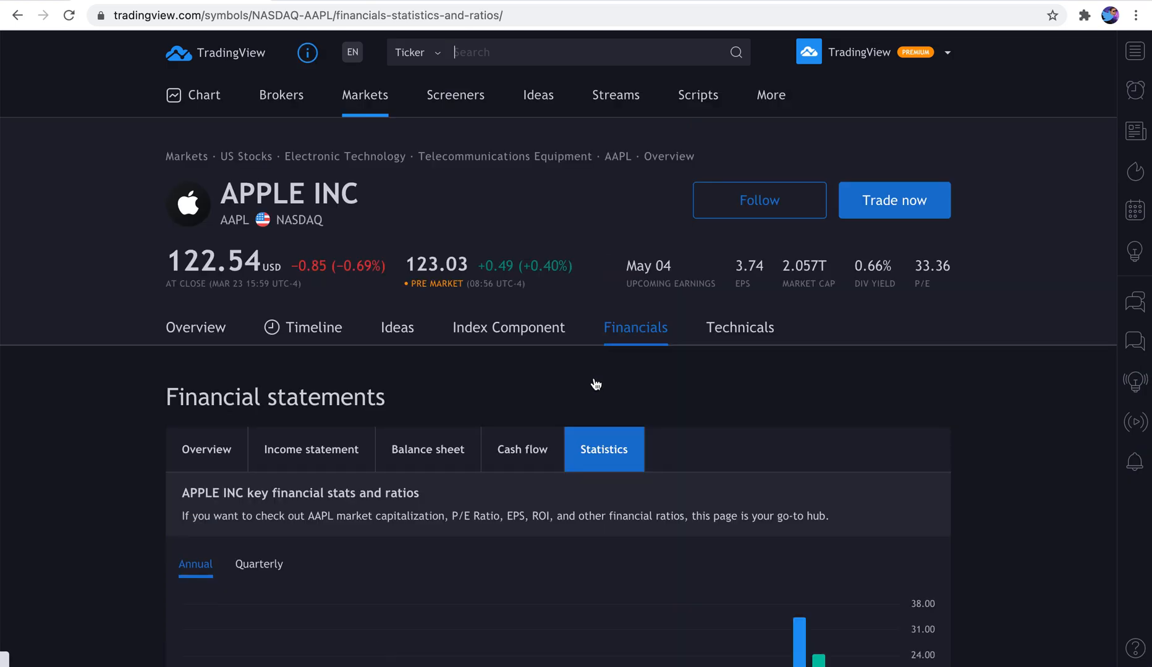
scroll(down, 3)
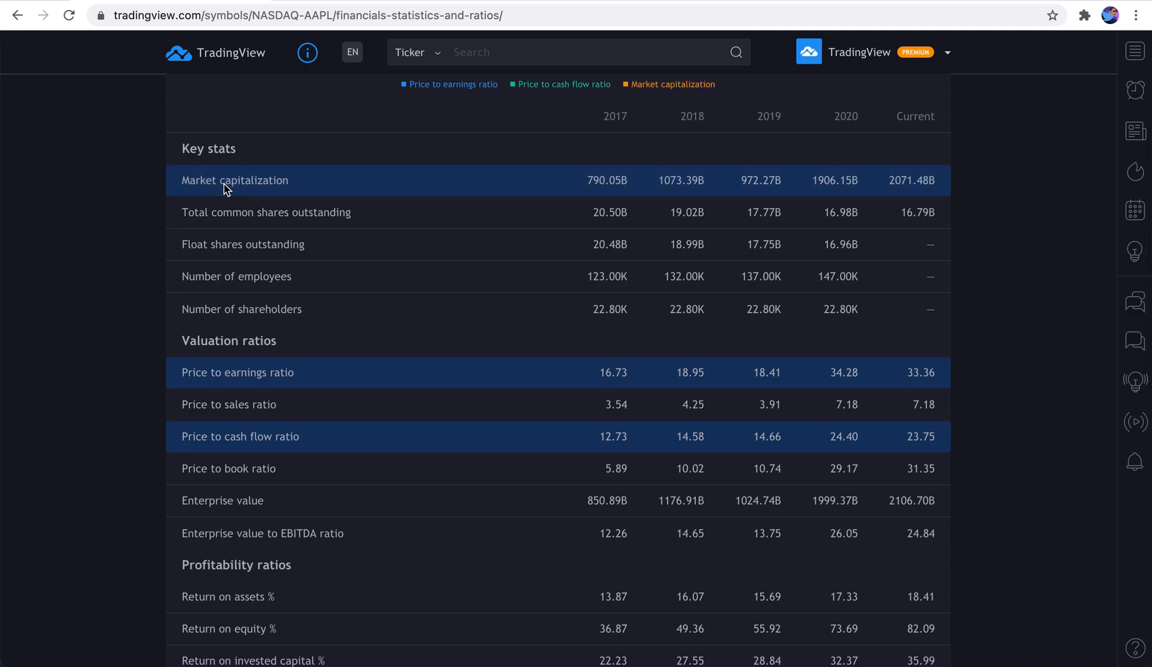
click(266, 213)
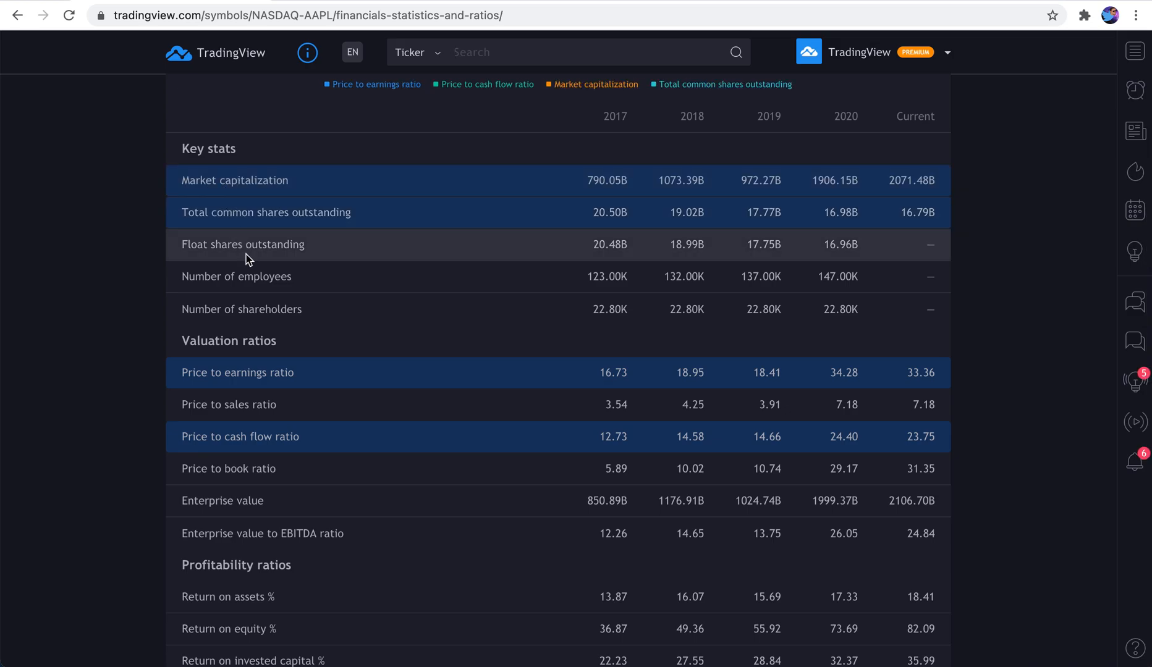
click(244, 243)
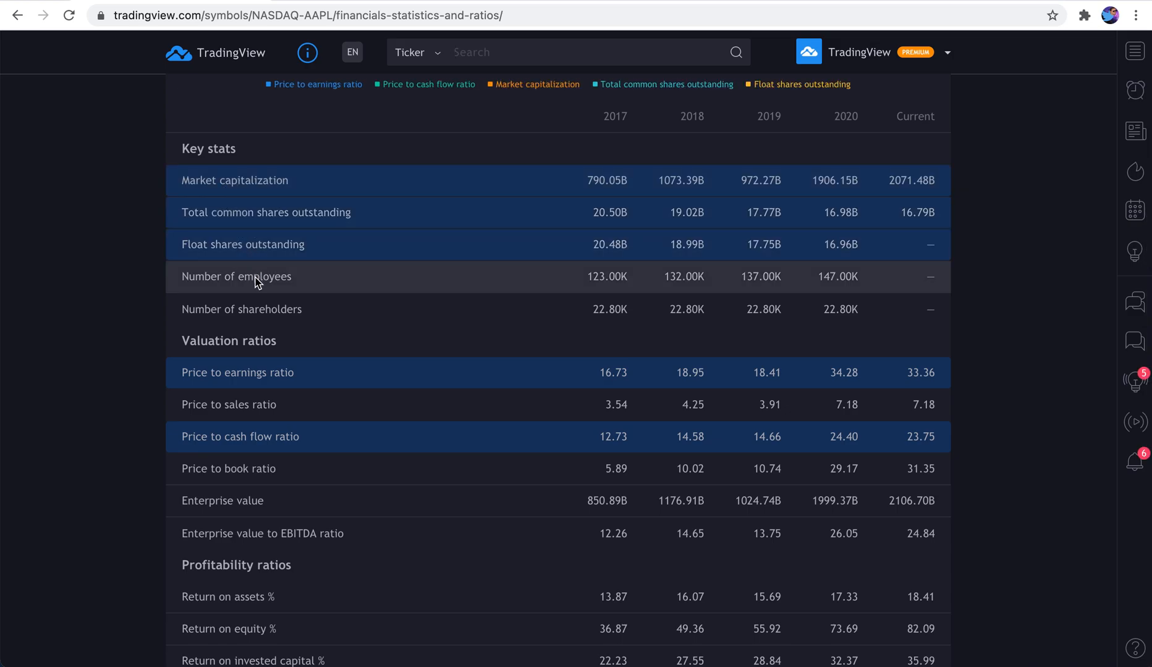
Scroll through the statistics table rows below the chart and back up
scroll(down, 3)
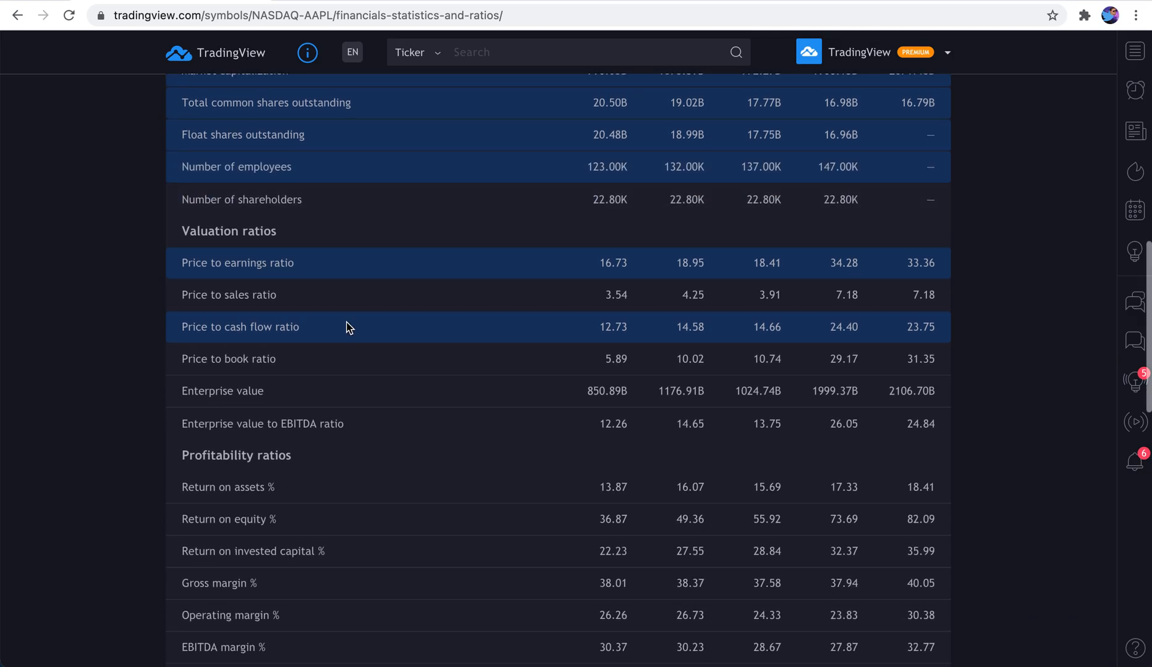
scroll(down, 3)
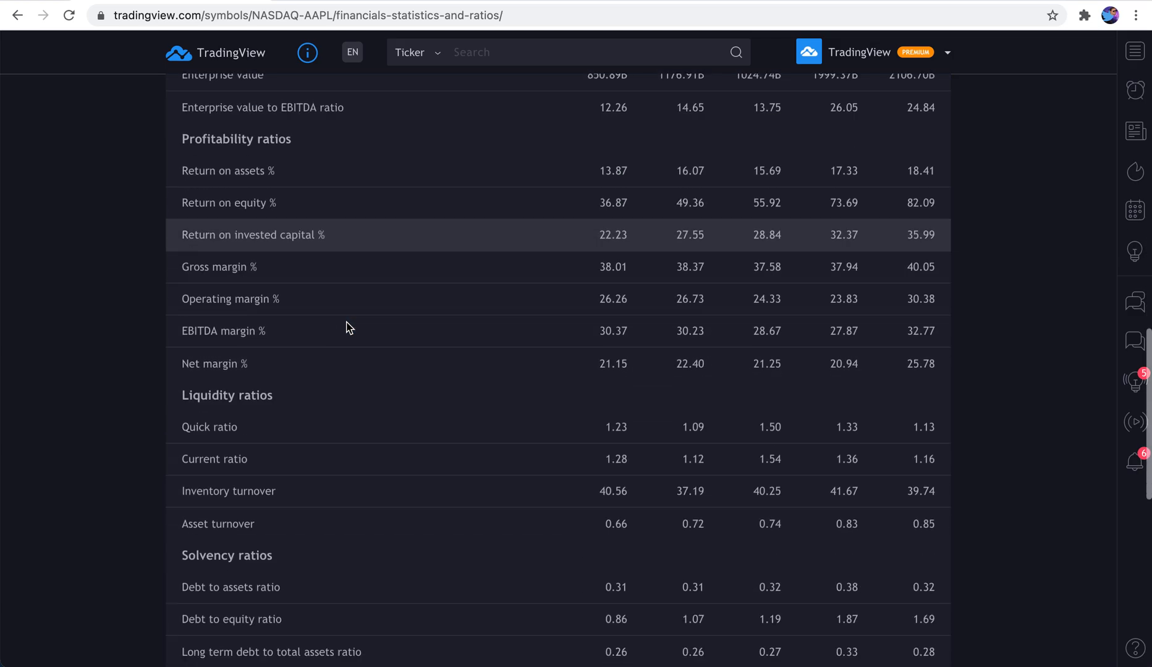
scroll(down, 3)
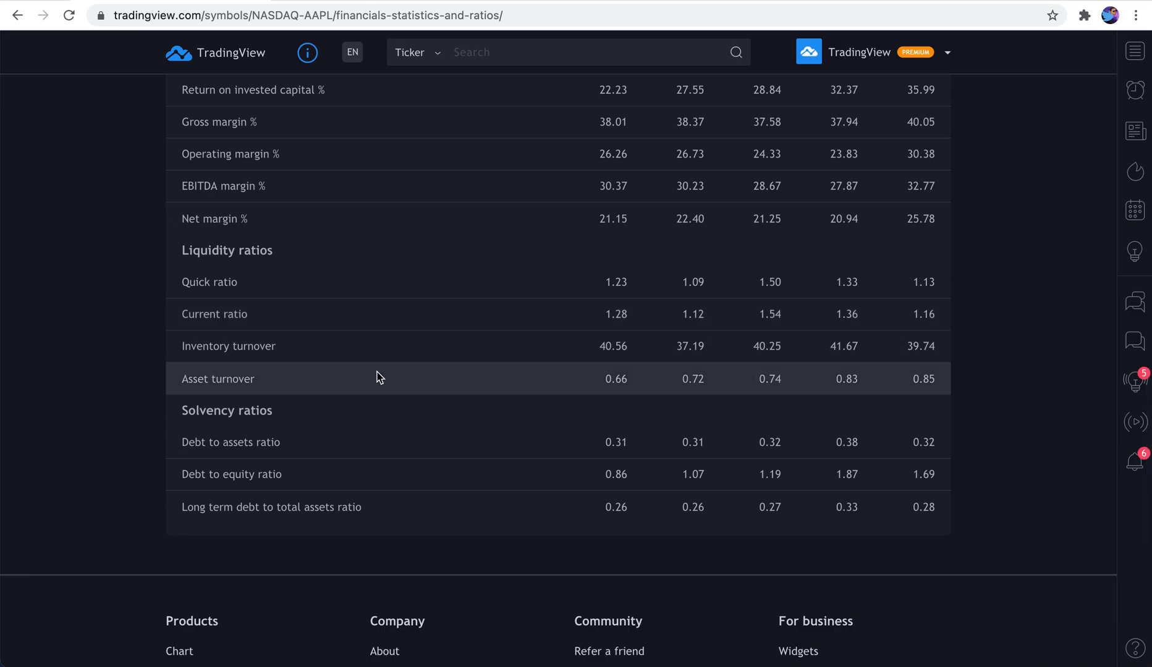
scroll(up, 3)
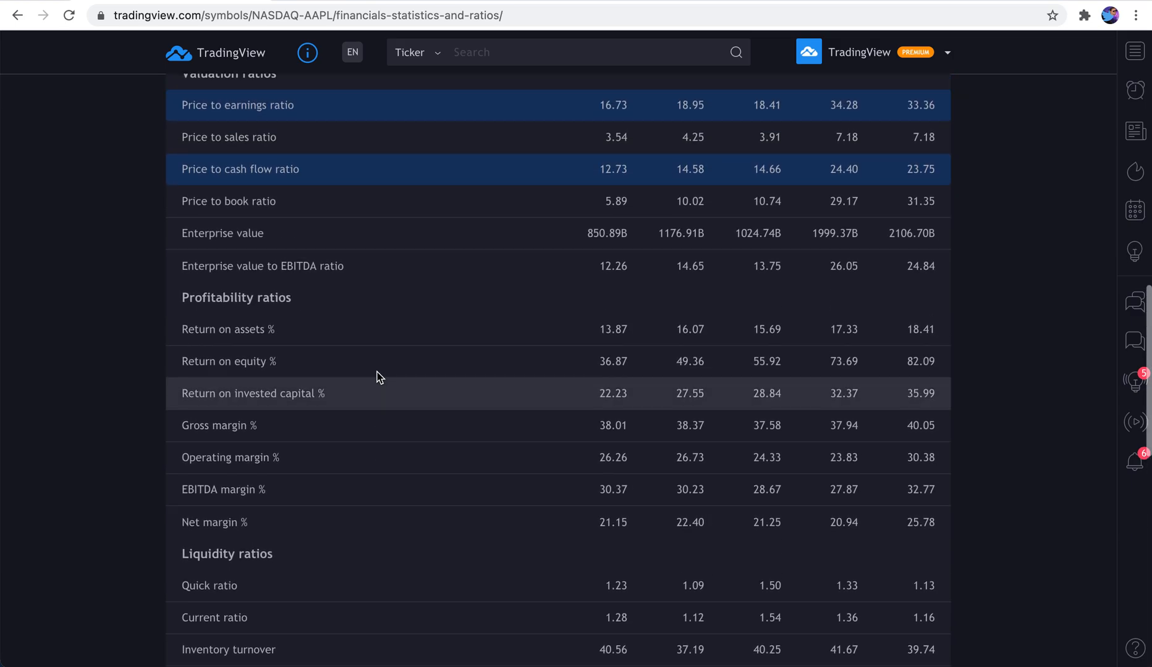
scroll(up, 3)
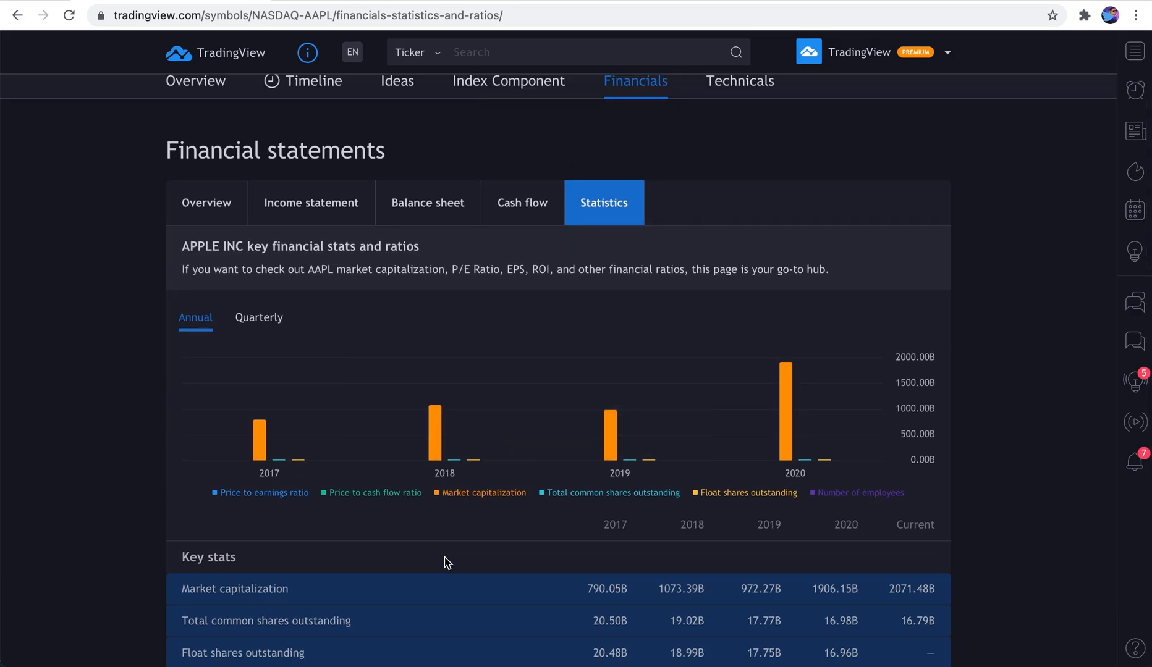
Take the extra key stats off the chart so only the valuation ratios are plotted
scroll(down, 3)
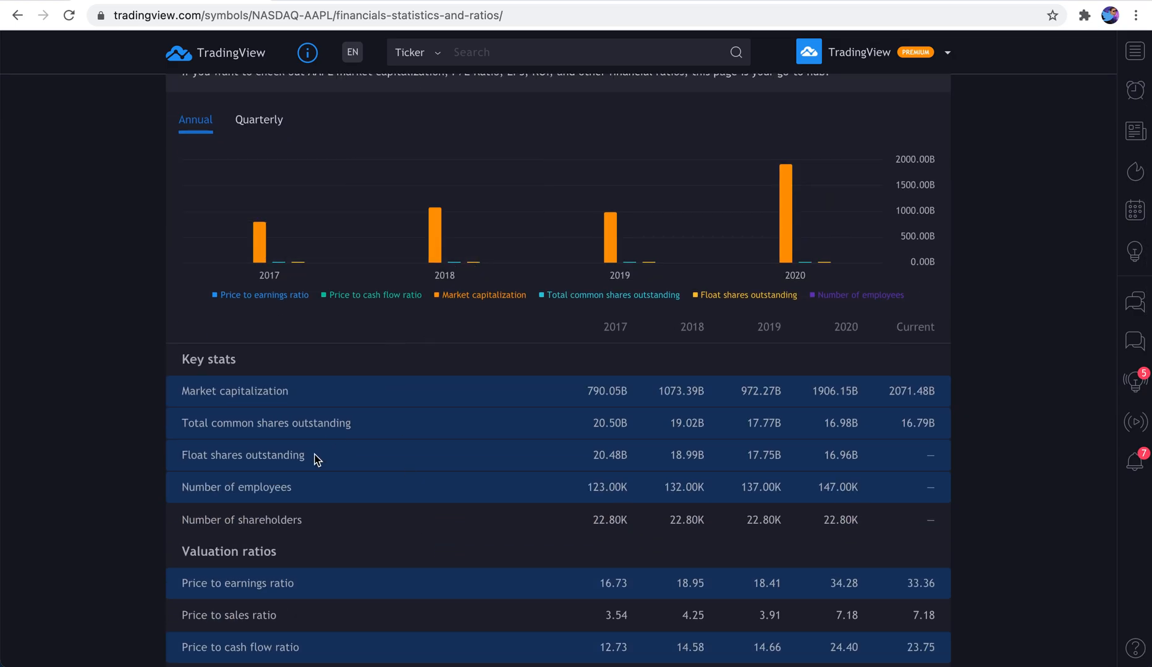
scroll(down, 3)
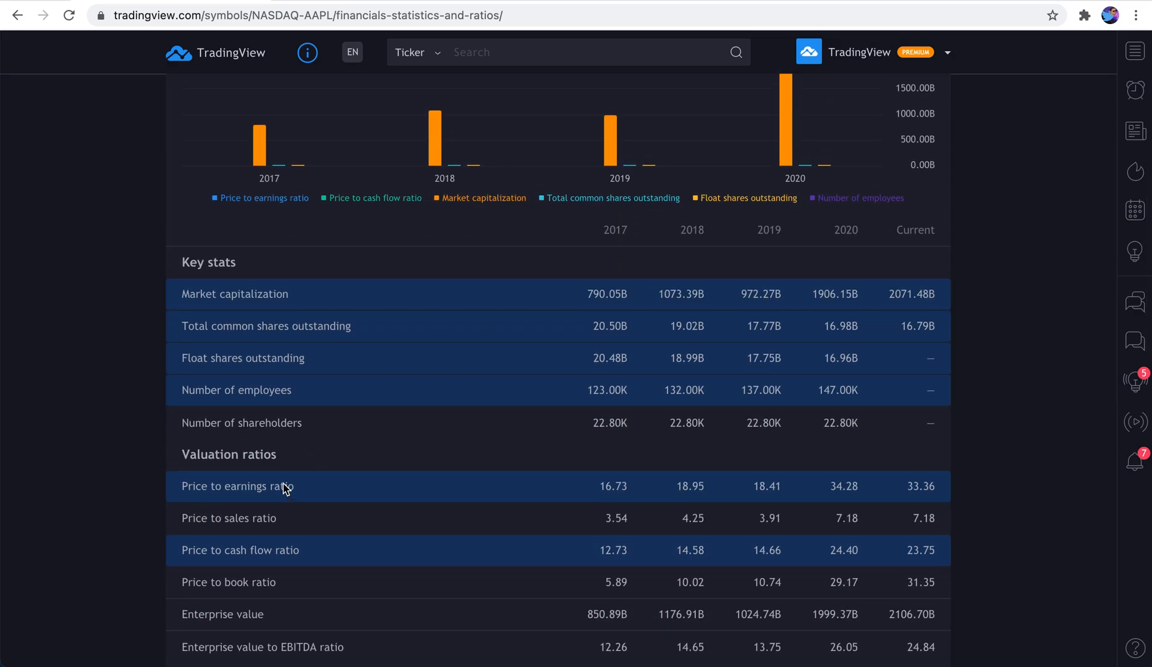
scroll(up, 3)
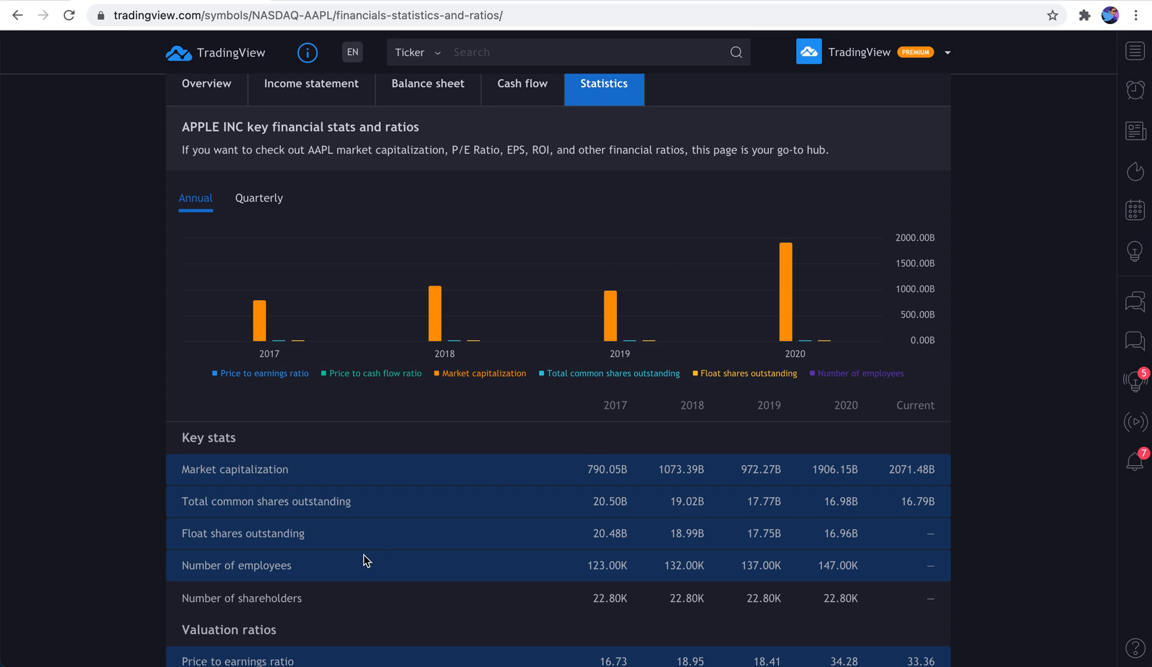
scroll(down, 3)
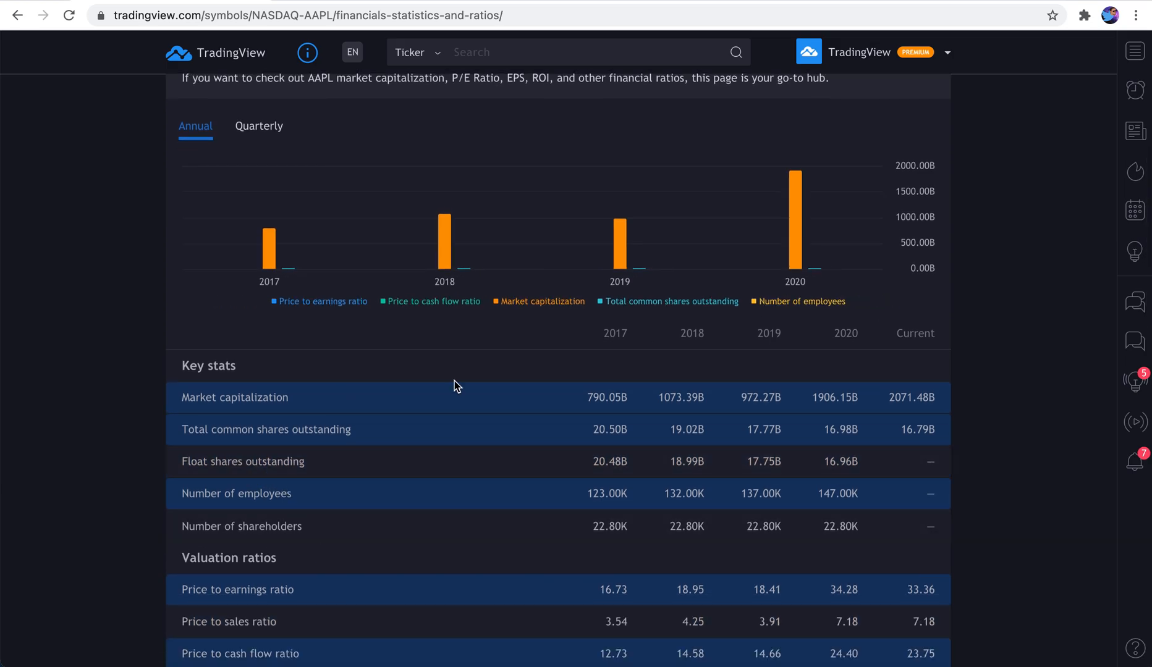
mouse_move(795, 249)
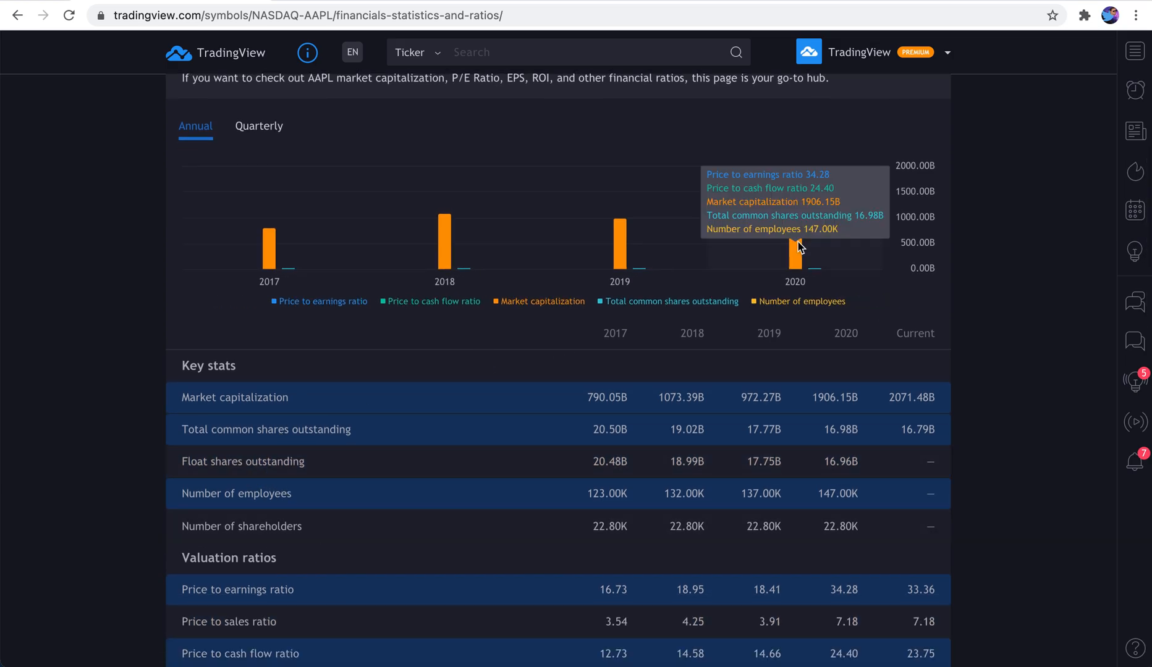
mouse_move(318, 505)
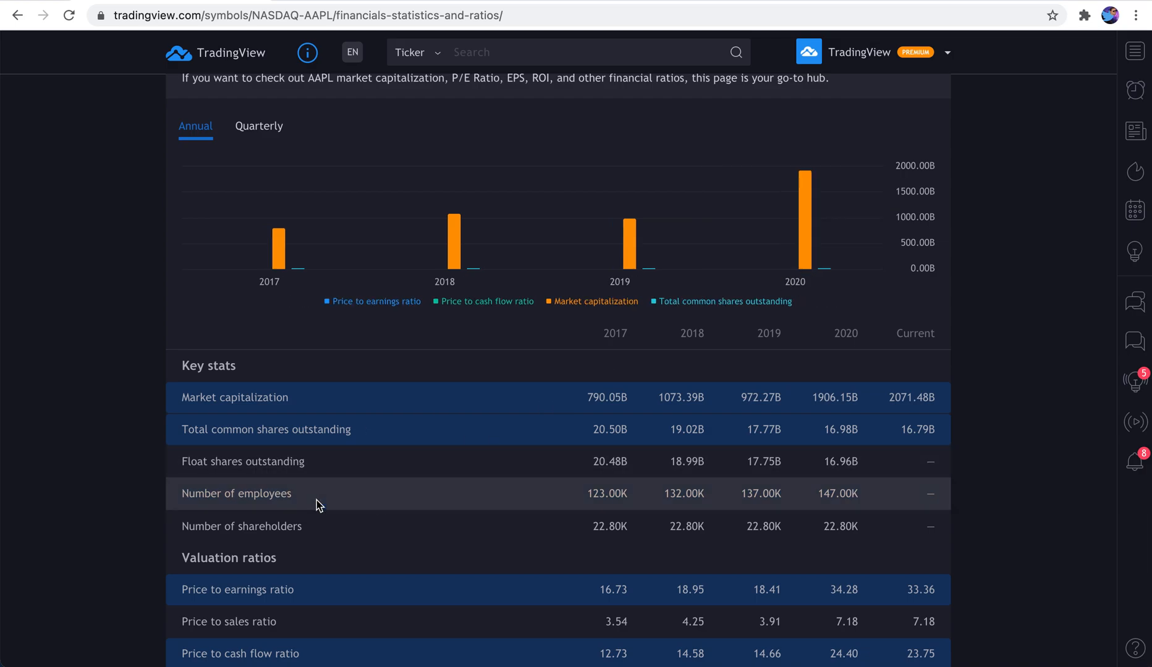
click(596, 302)
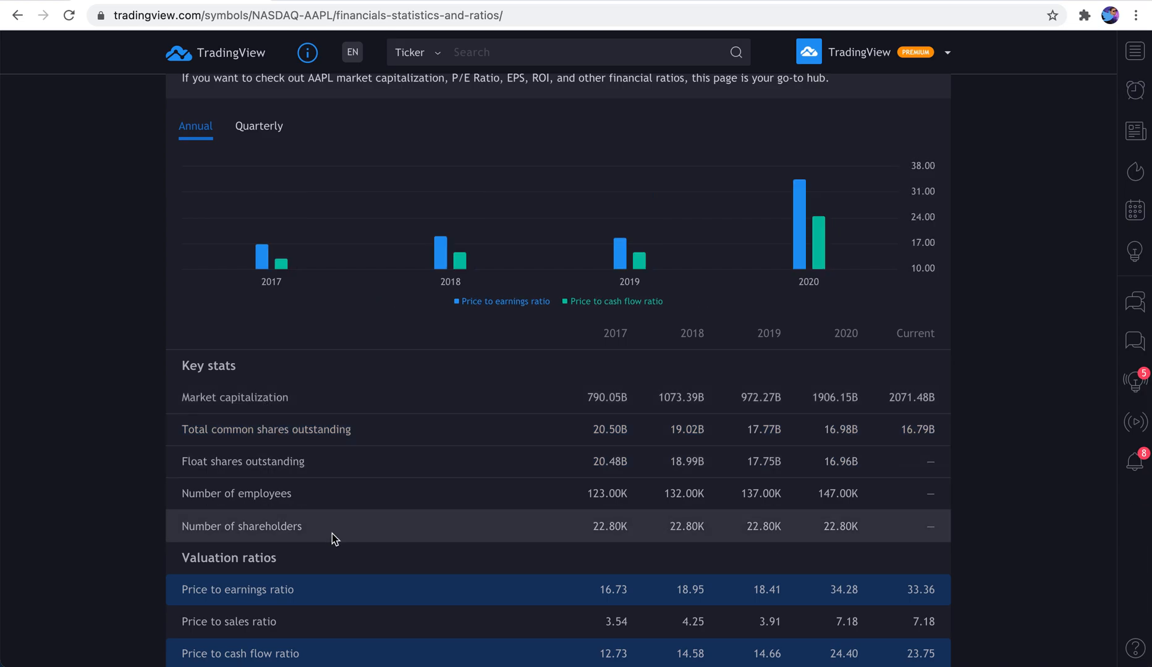
scroll(down, 3)
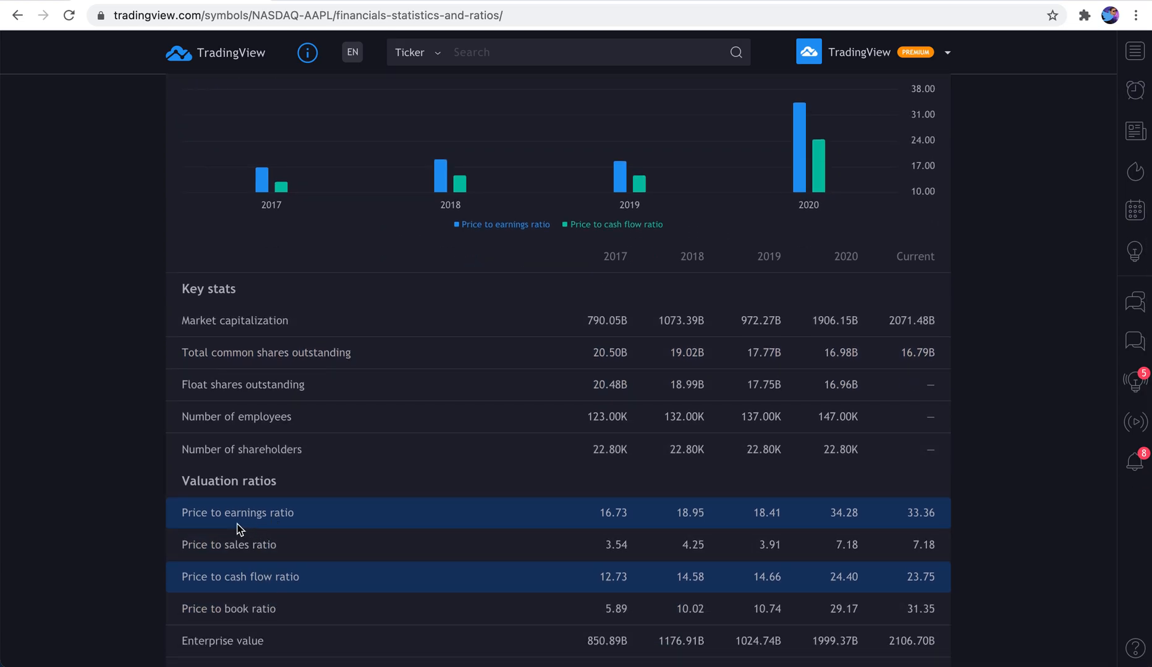
mouse_move(216, 521)
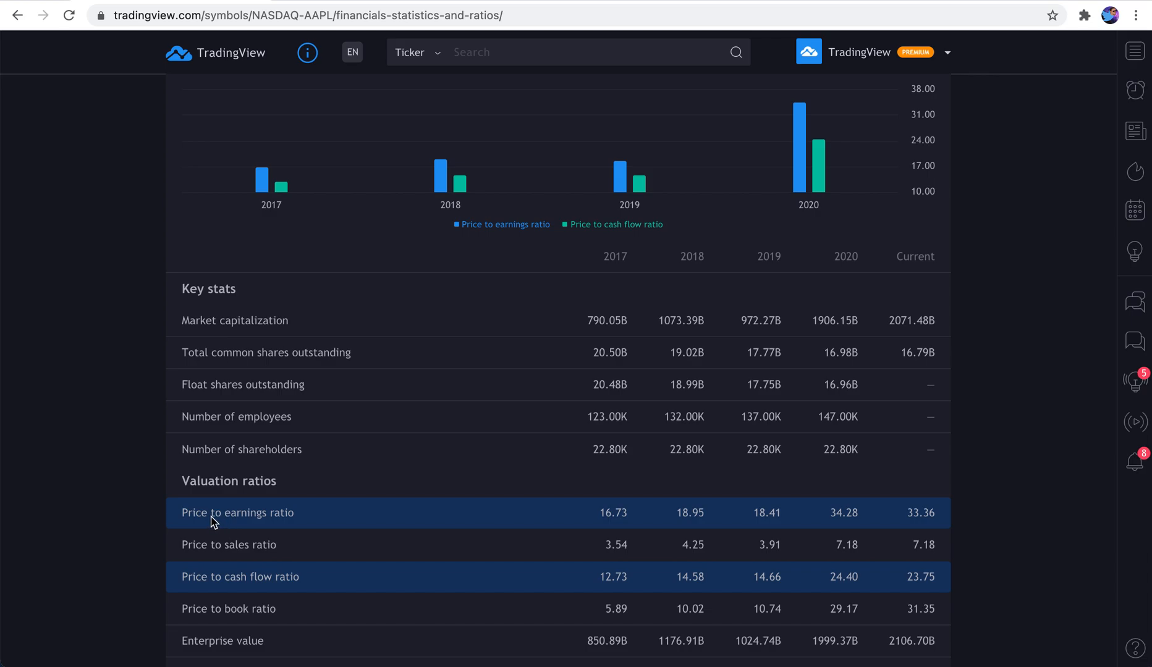
mouse_move(287, 589)
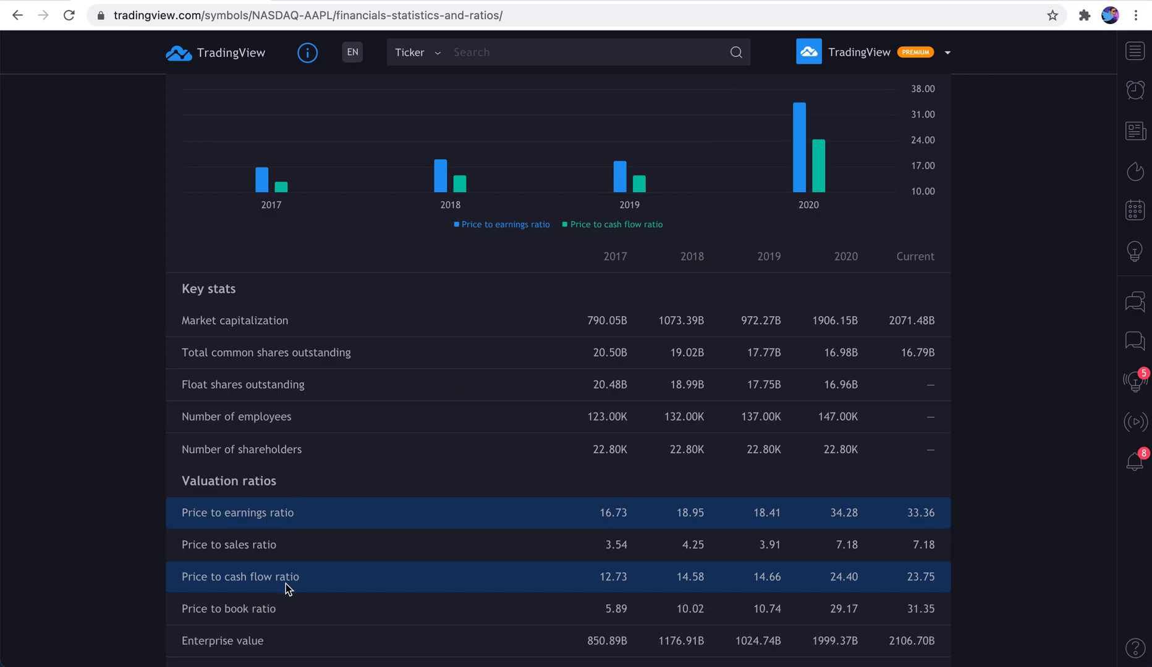
scroll(down, 3)
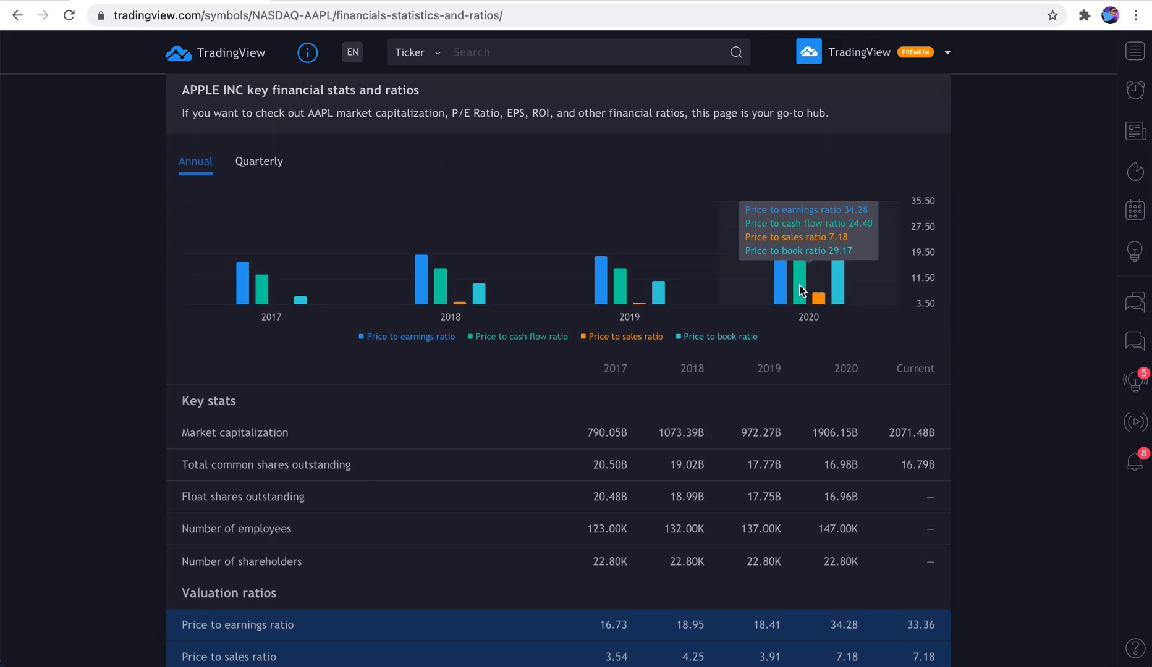
mouse_move(462, 301)
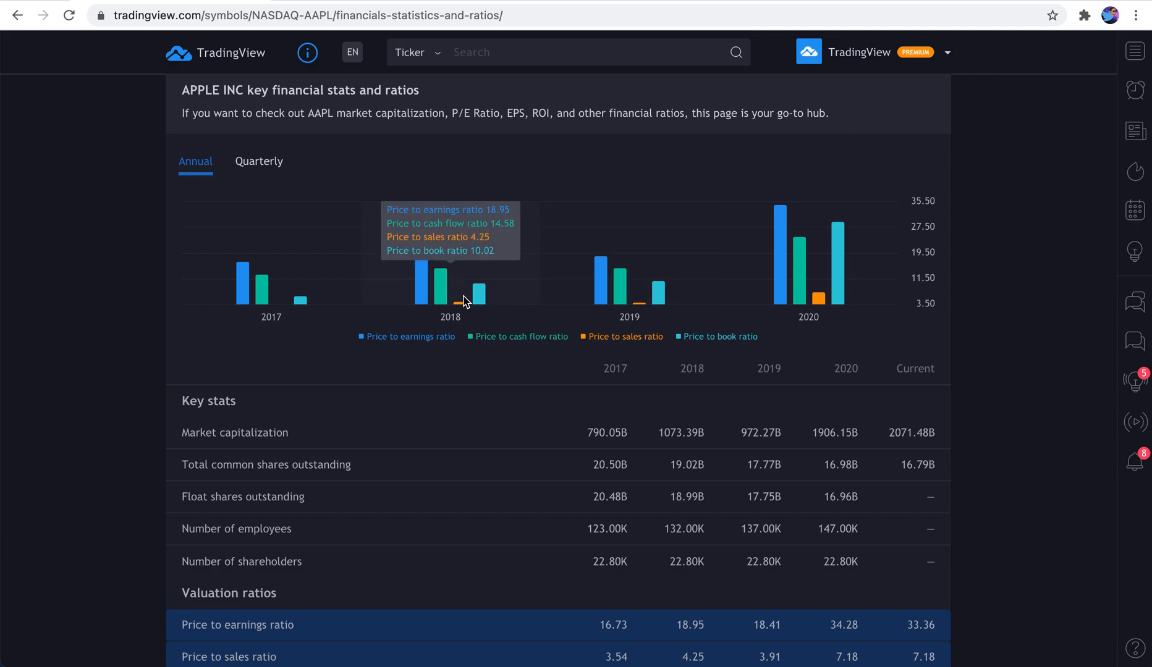
mouse_move(508, 285)
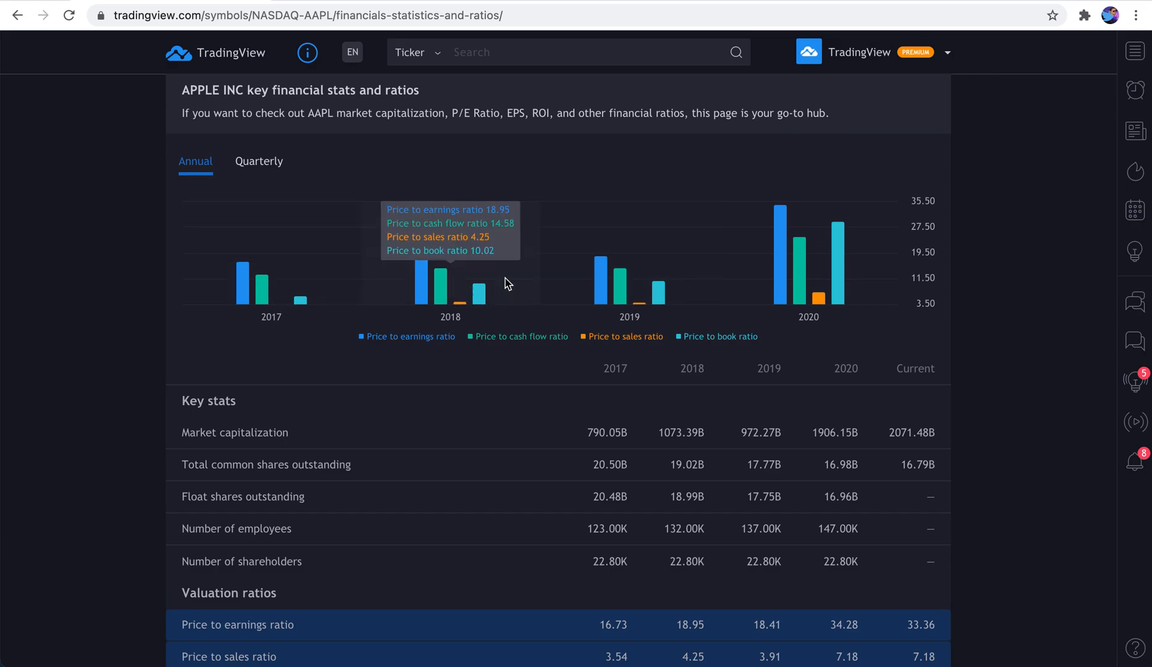
Scroll through the Statistics table reviewing the ratio rows and their yearly values
scroll(up, 3)
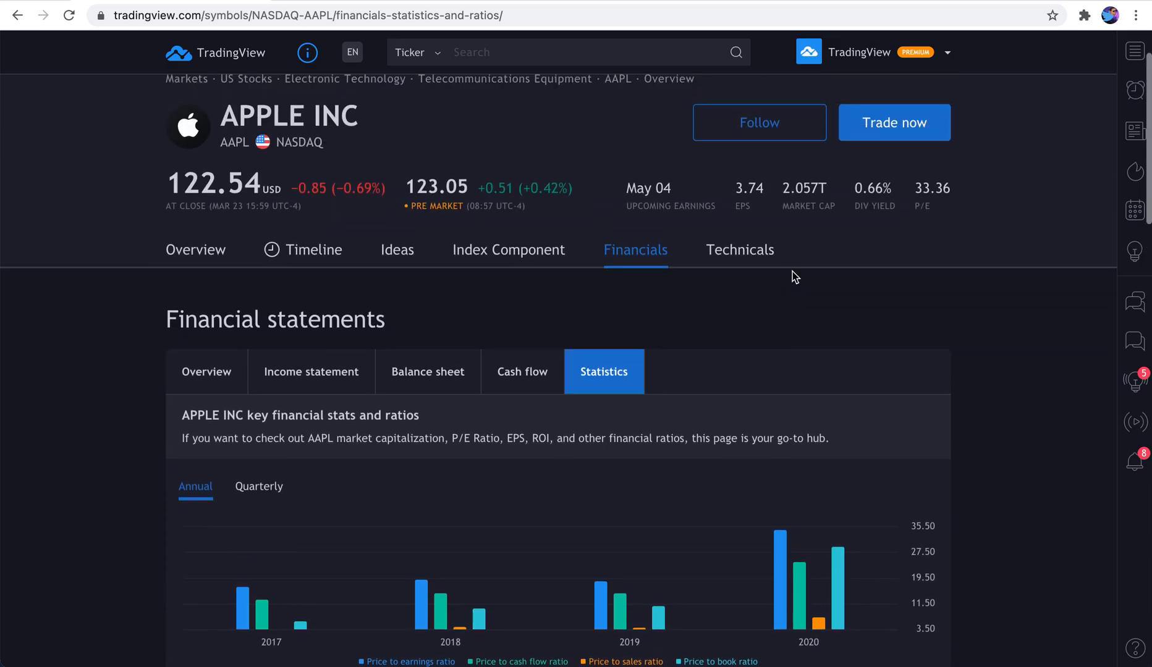
mouse_move(597, 378)
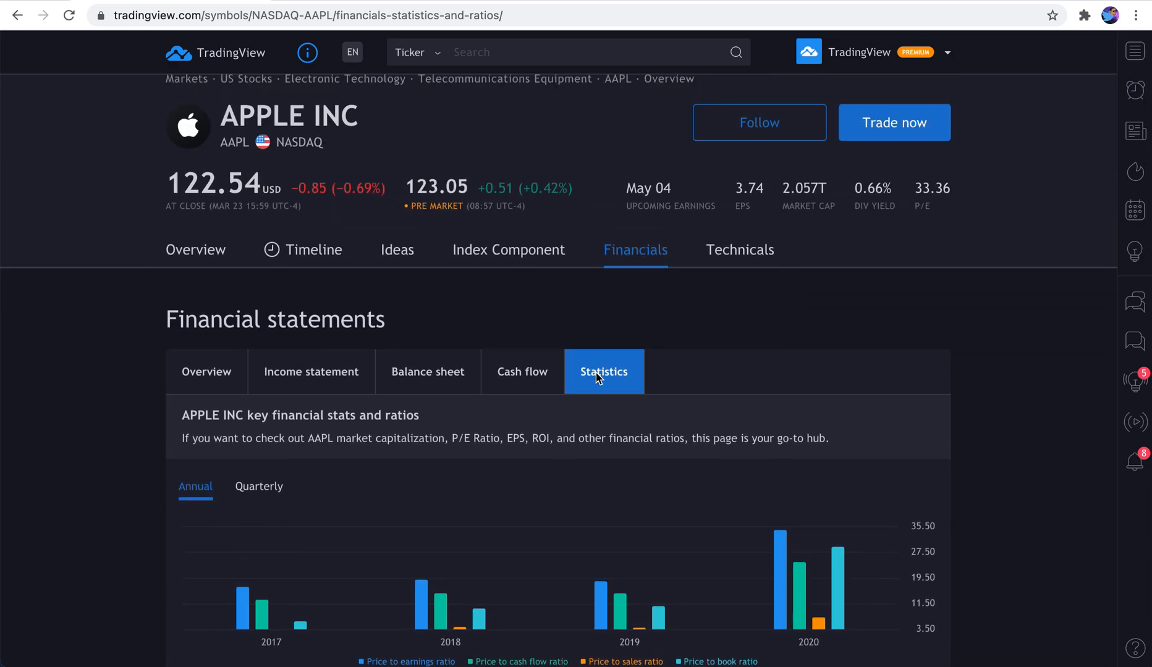
scroll(down, 3)
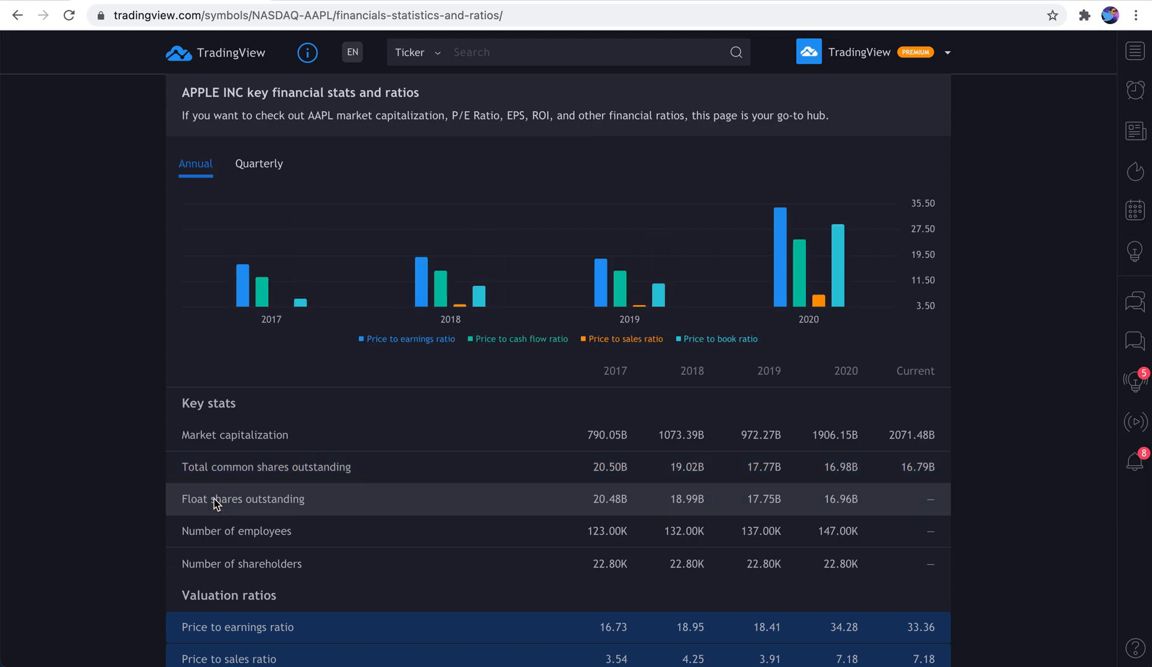
mouse_move(457, 491)
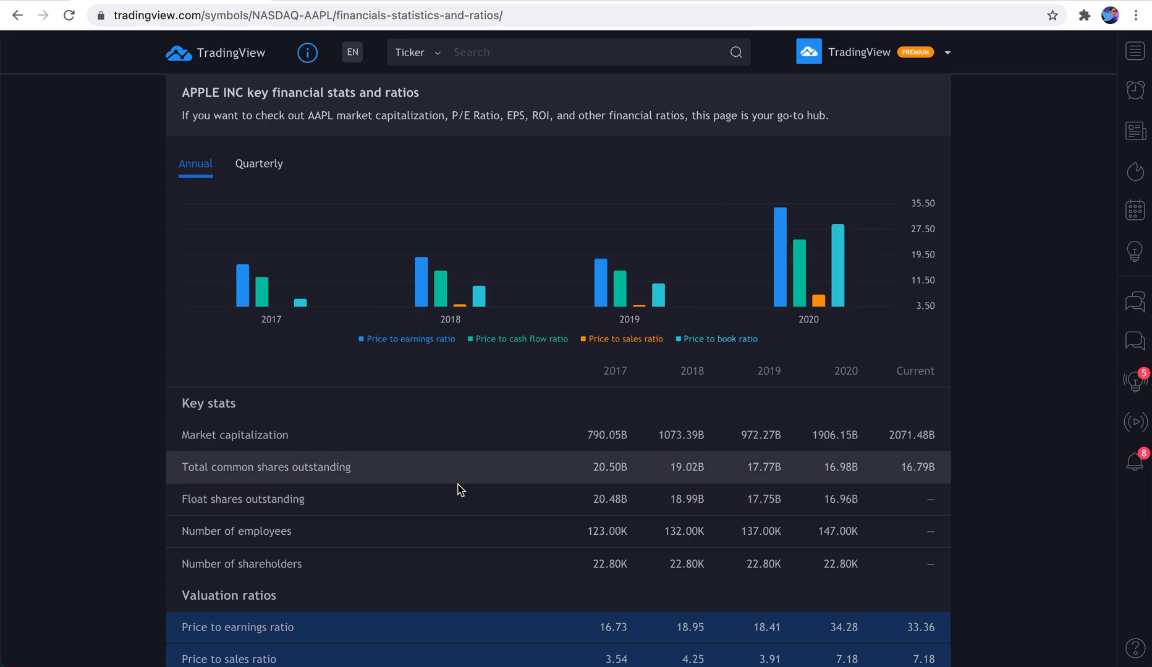
scroll(down, 3)
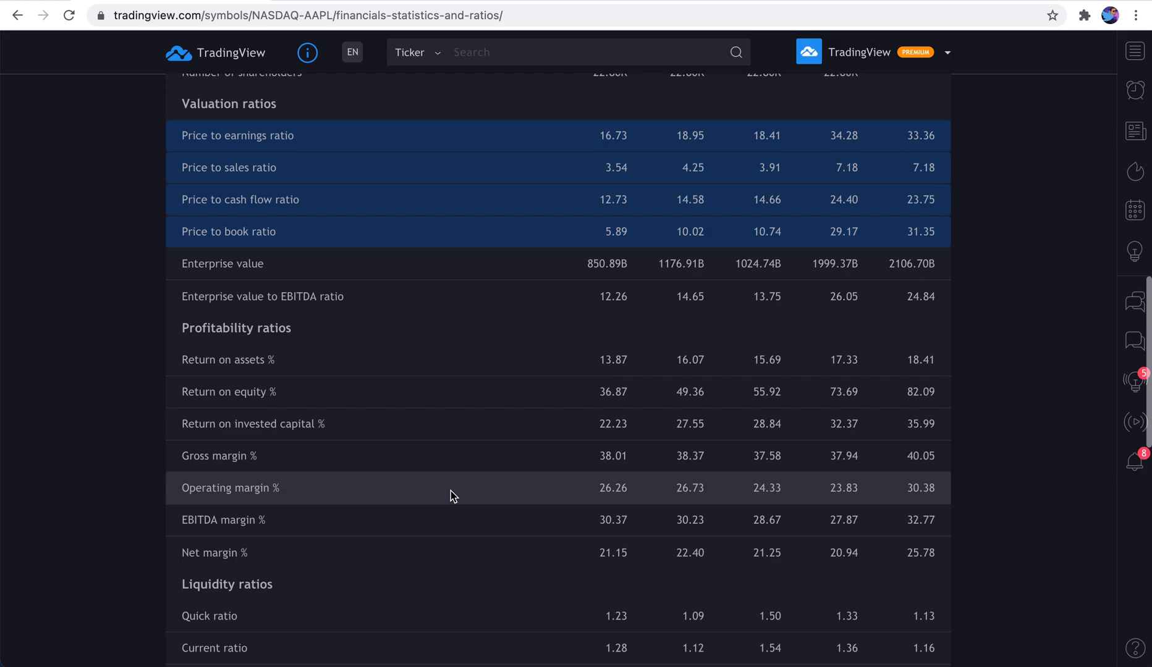
scroll(down, 3)
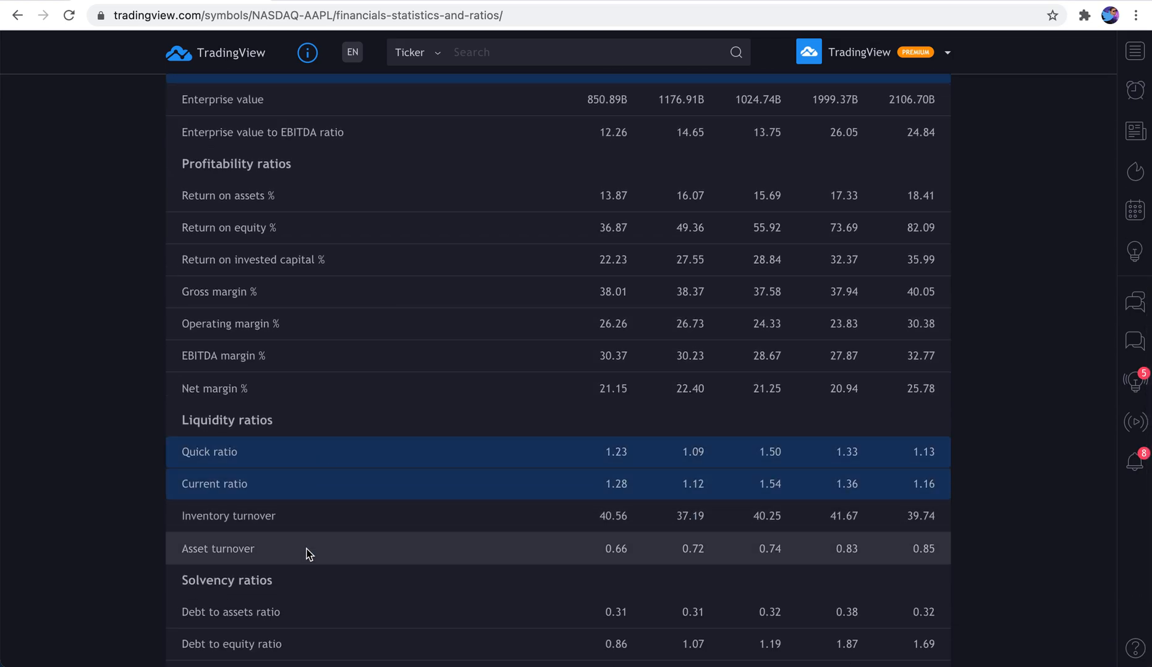
scroll(up, 3)
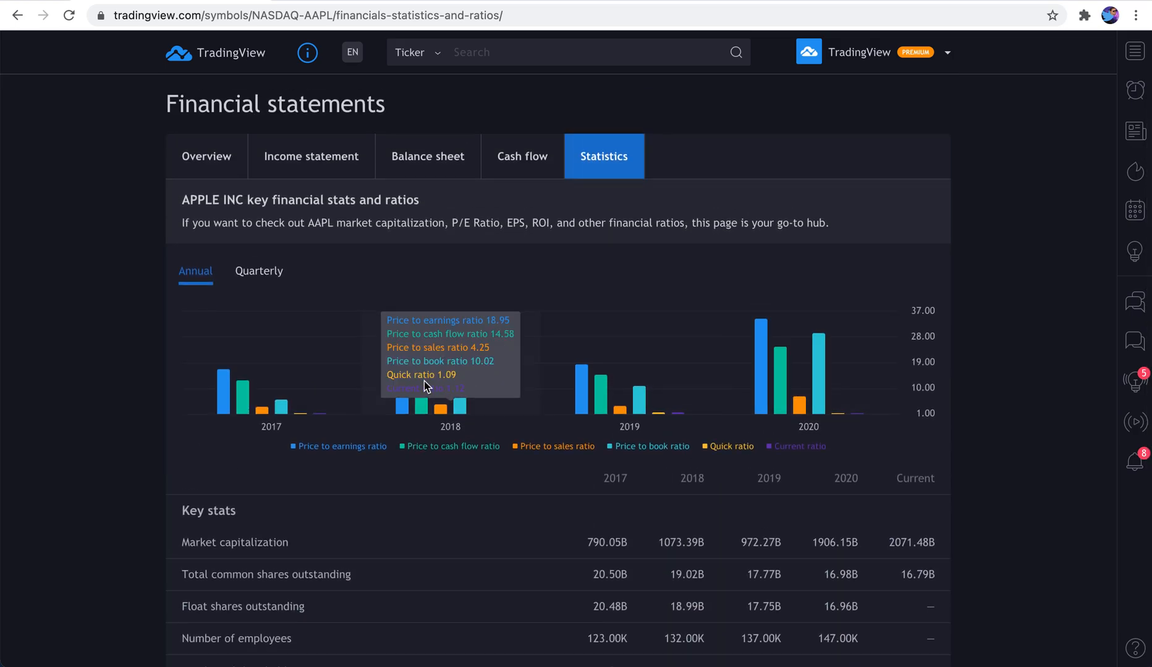
scroll(down, 3)
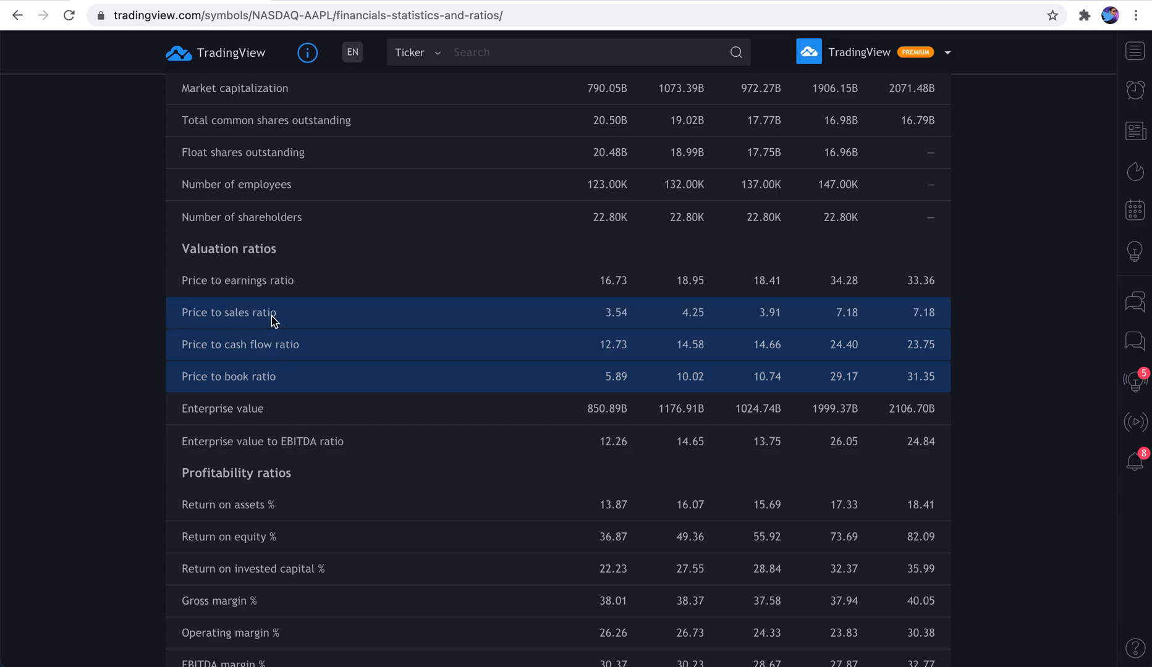
scroll(down, 3)
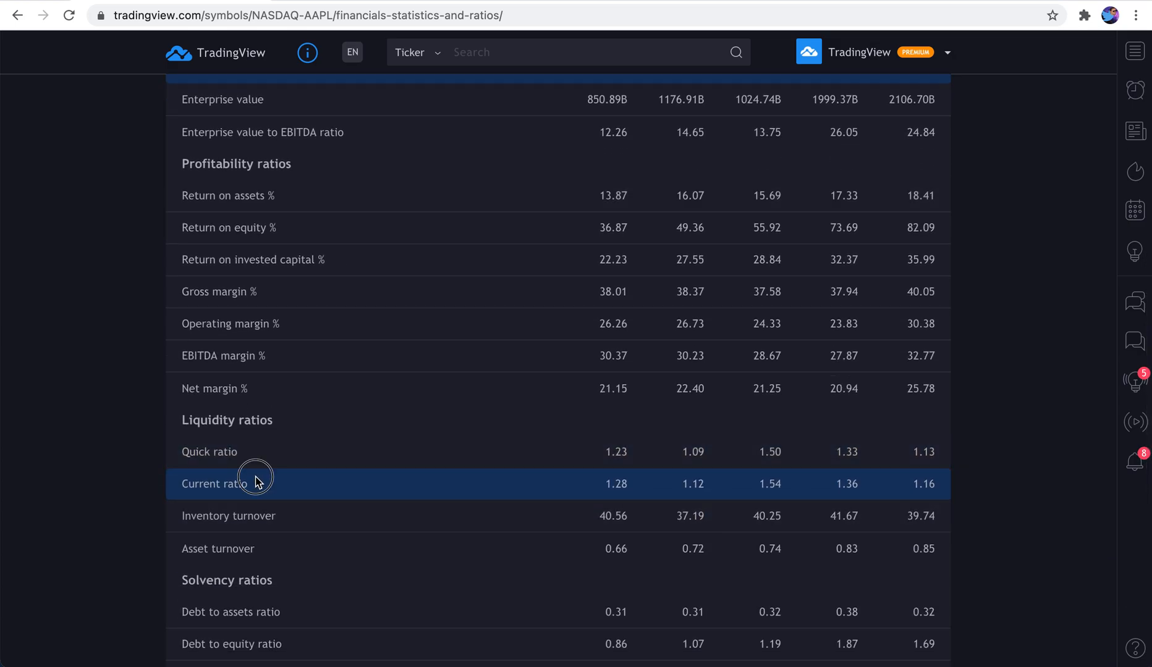
scroll(up, 3)
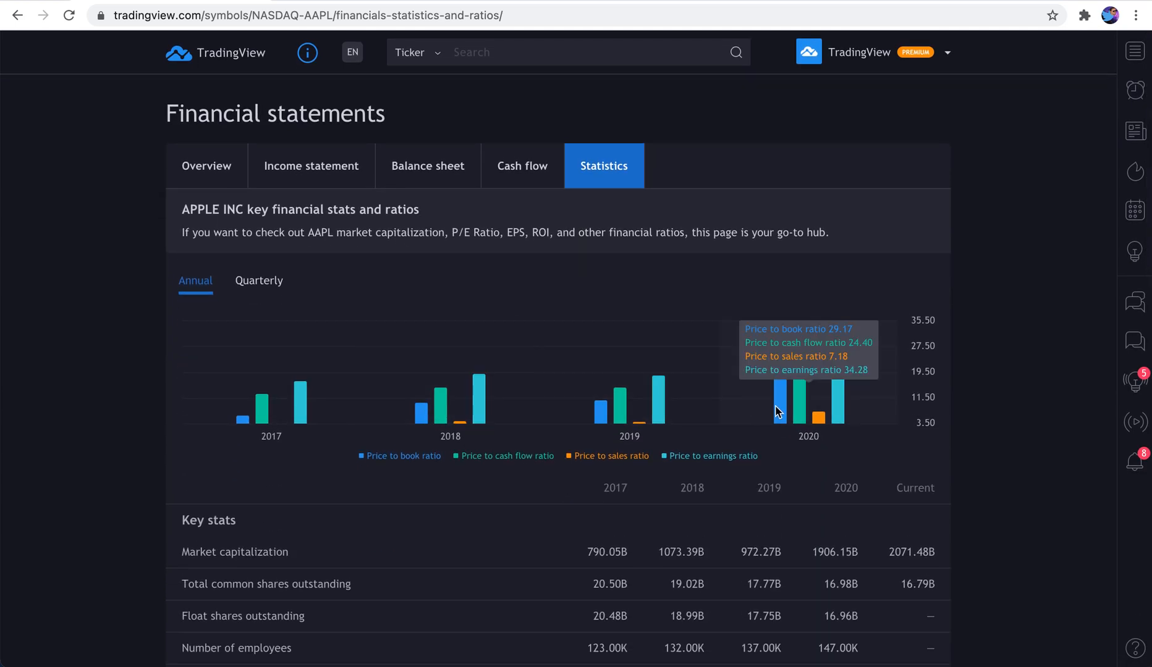
mouse_move(449, 396)
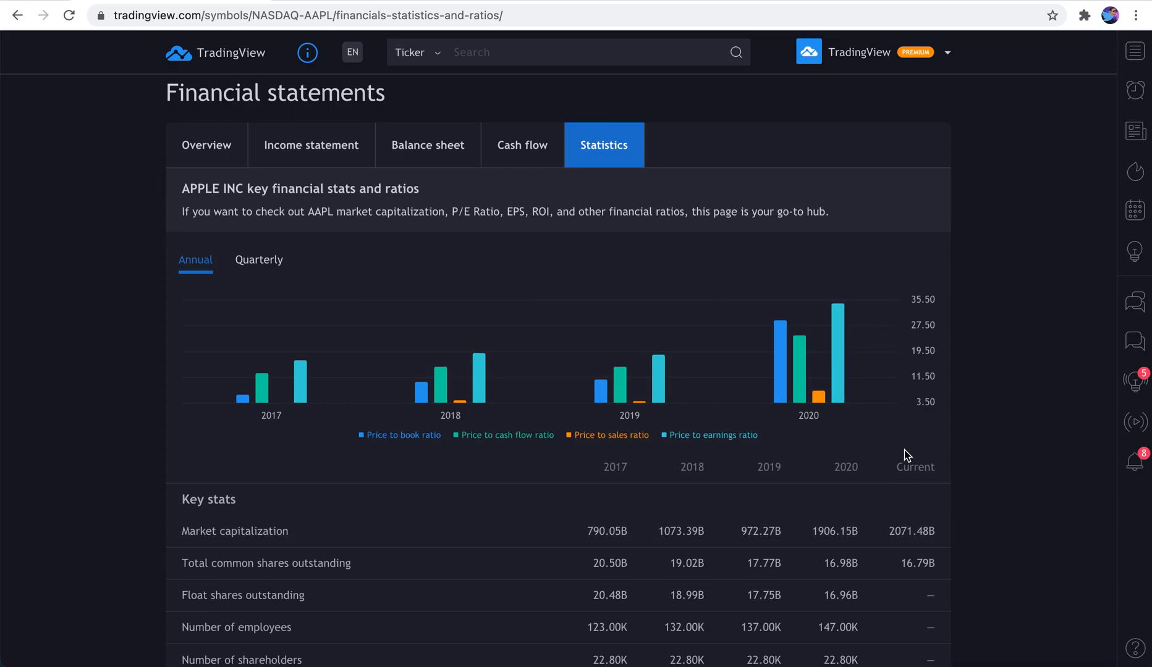
scroll(down, 3)
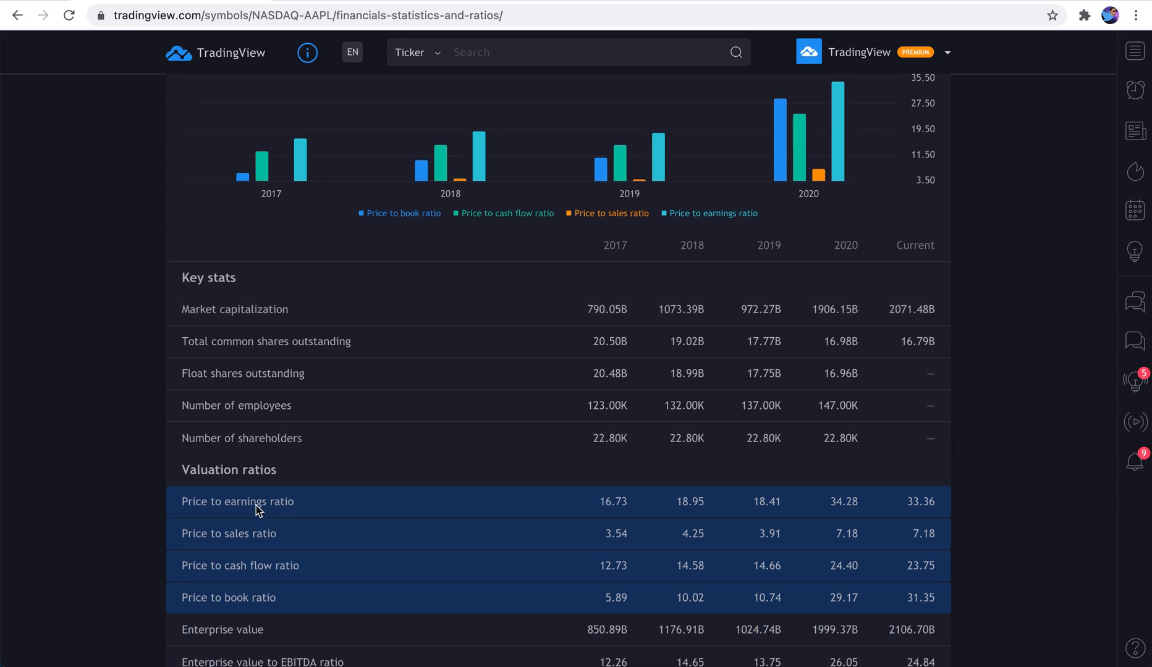
mouse_move(259, 547)
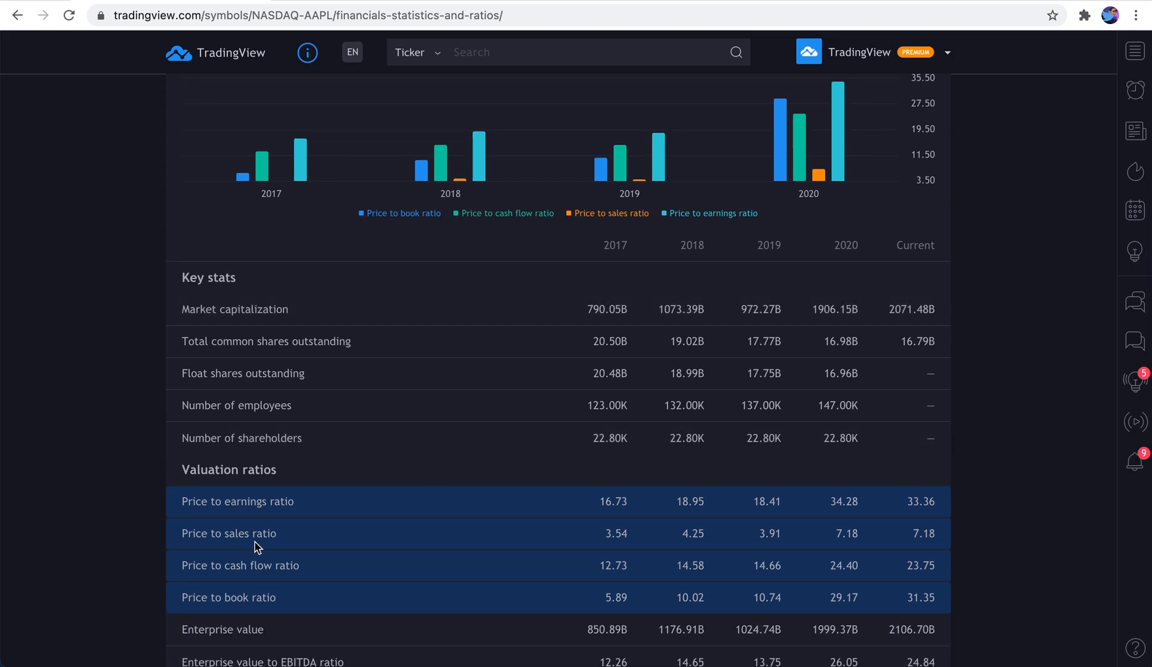
mouse_move(272, 599)
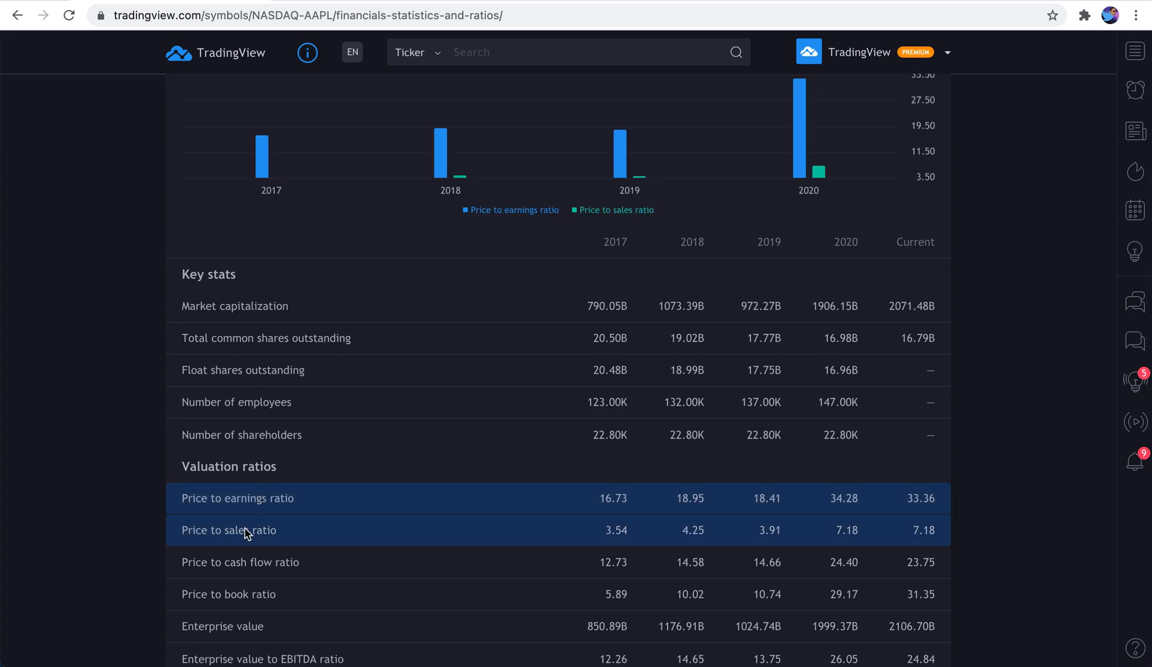
Scroll back up from the ratio chart to AAPL's price header
scroll(up, 3)
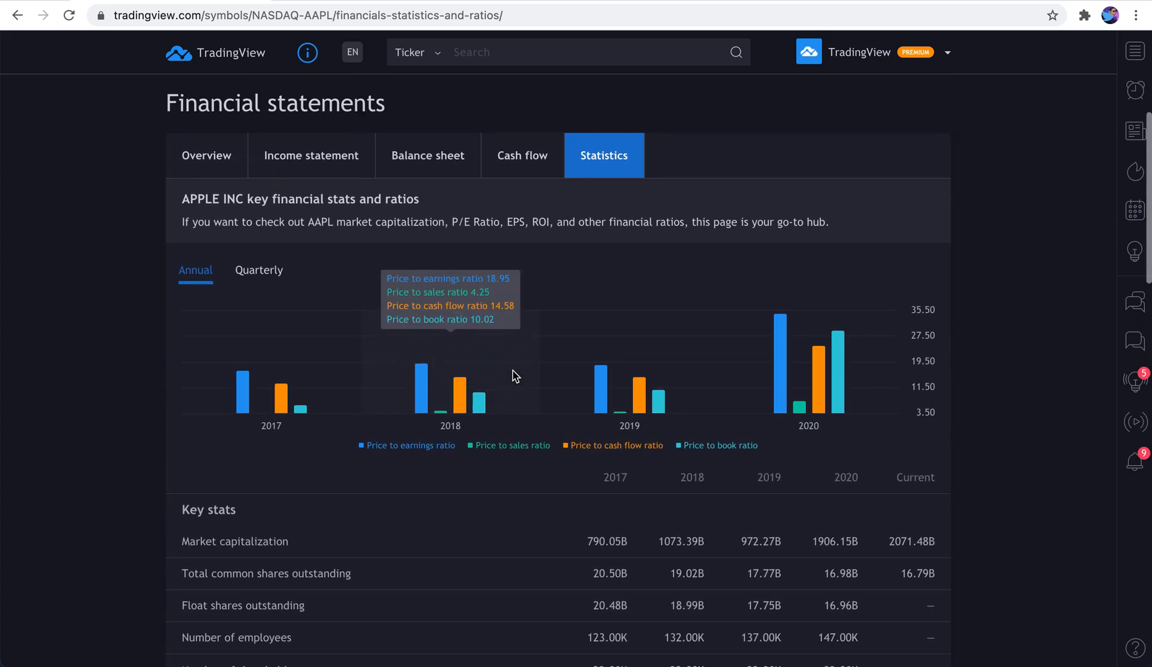
mouse_move(301, 407)
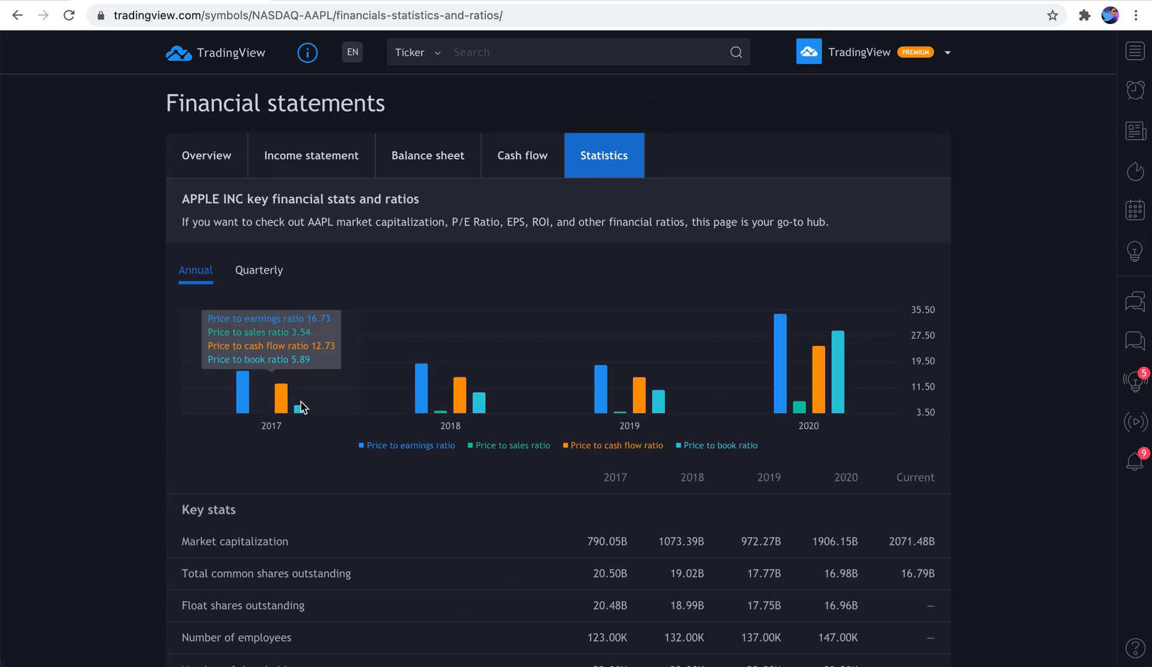
mouse_move(293, 407)
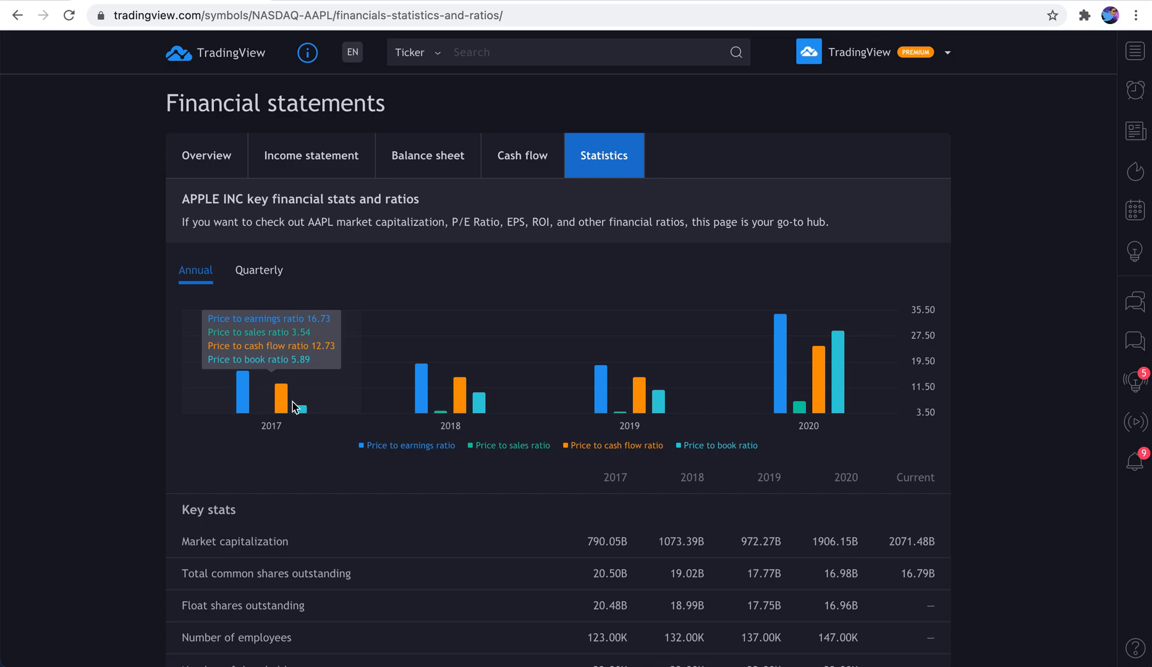
mouse_move(418, 381)
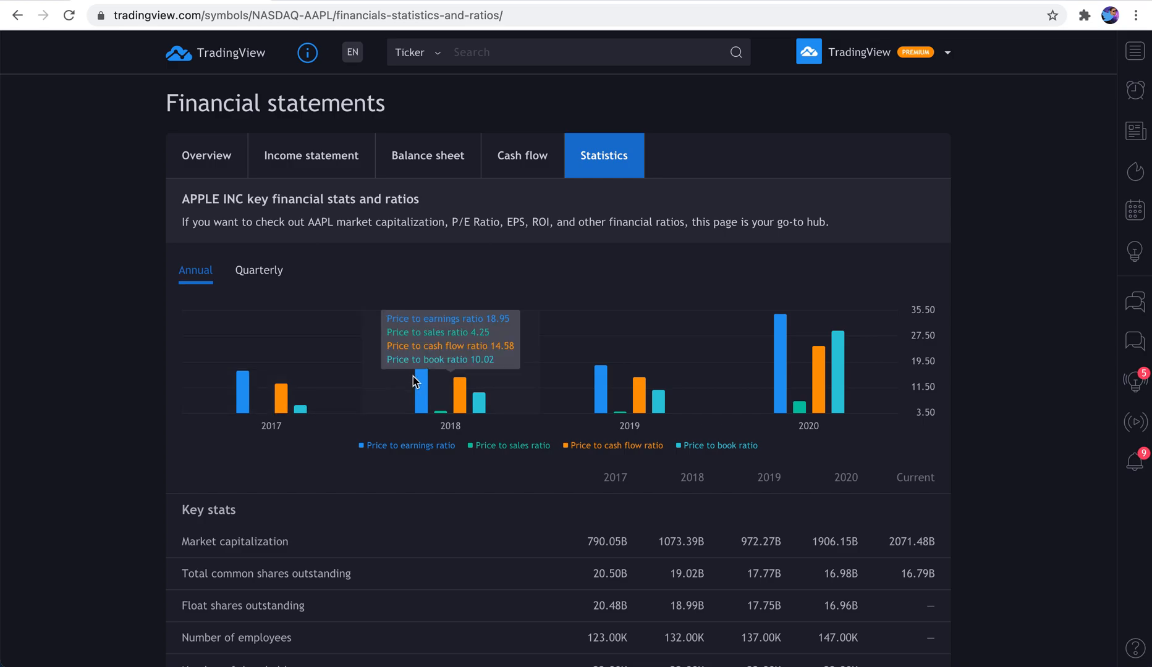
mouse_move(584, 395)
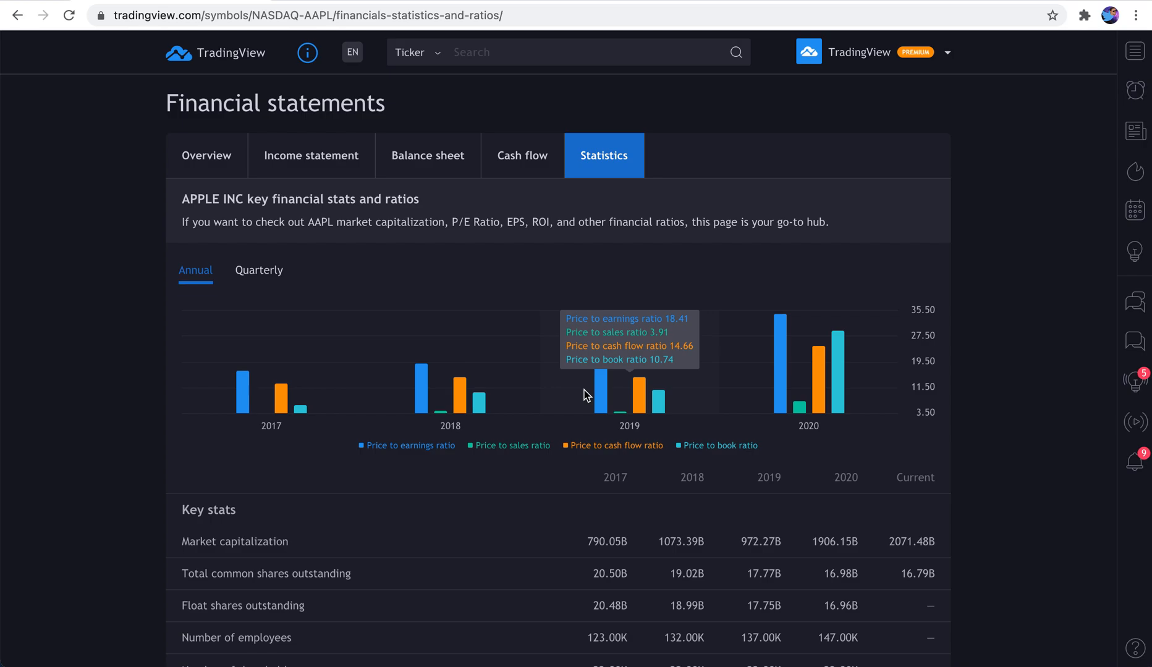
mouse_move(954, 409)
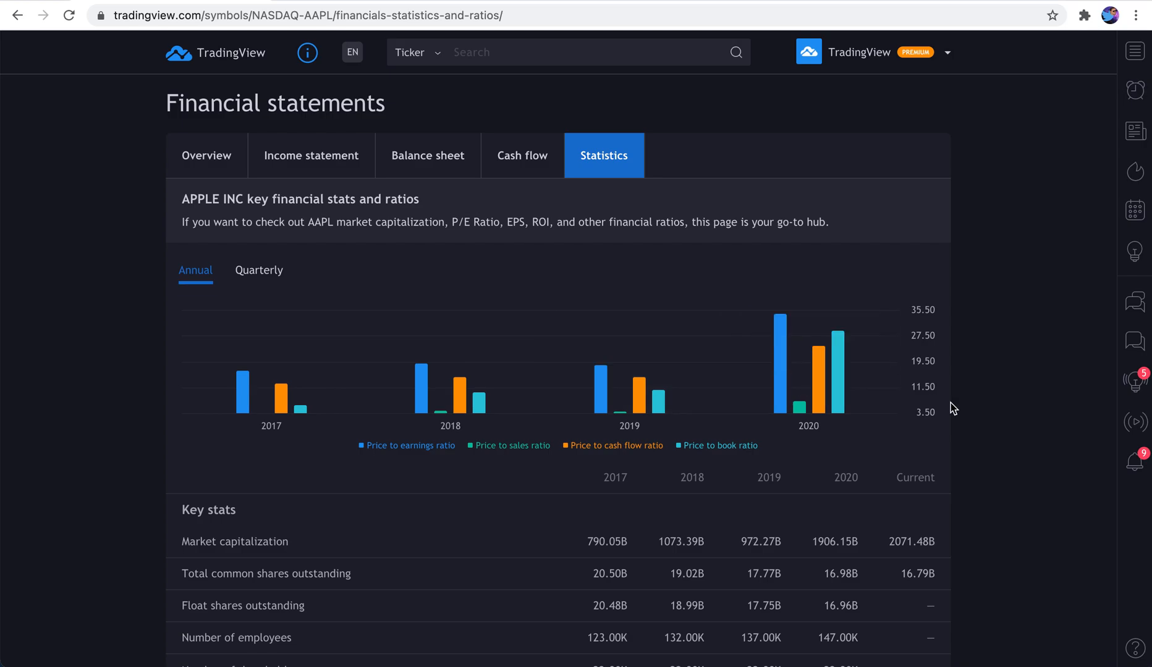
mouse_move(877, 424)
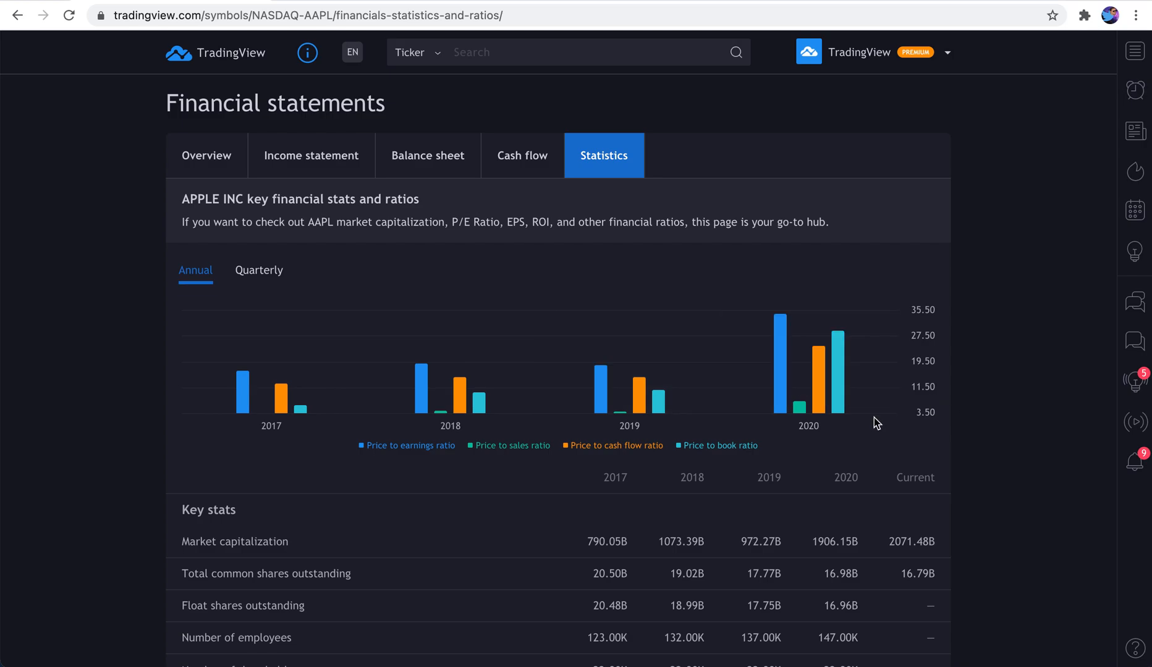
mouse_move(811, 381)
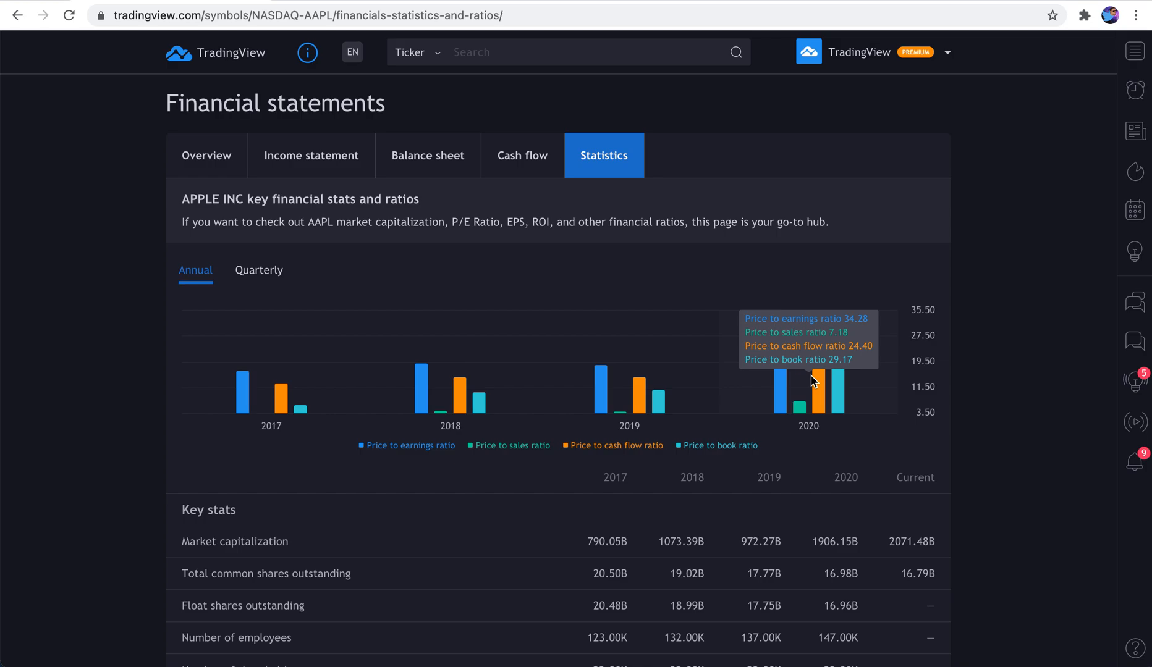
mouse_move(264, 396)
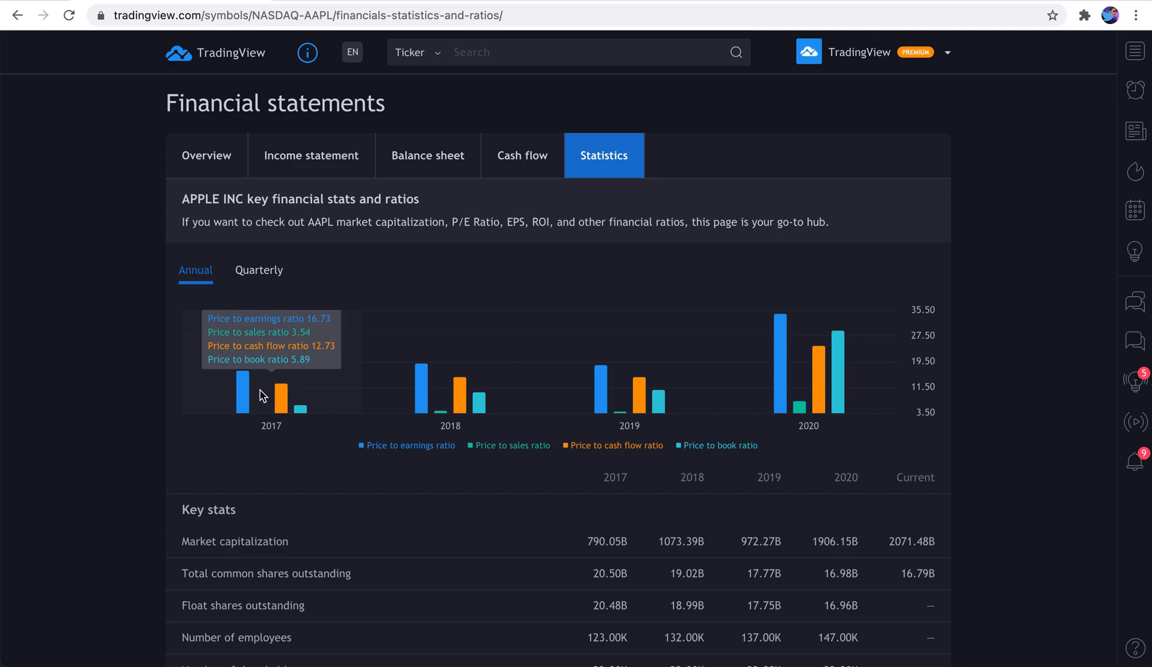
scroll(up, 3)
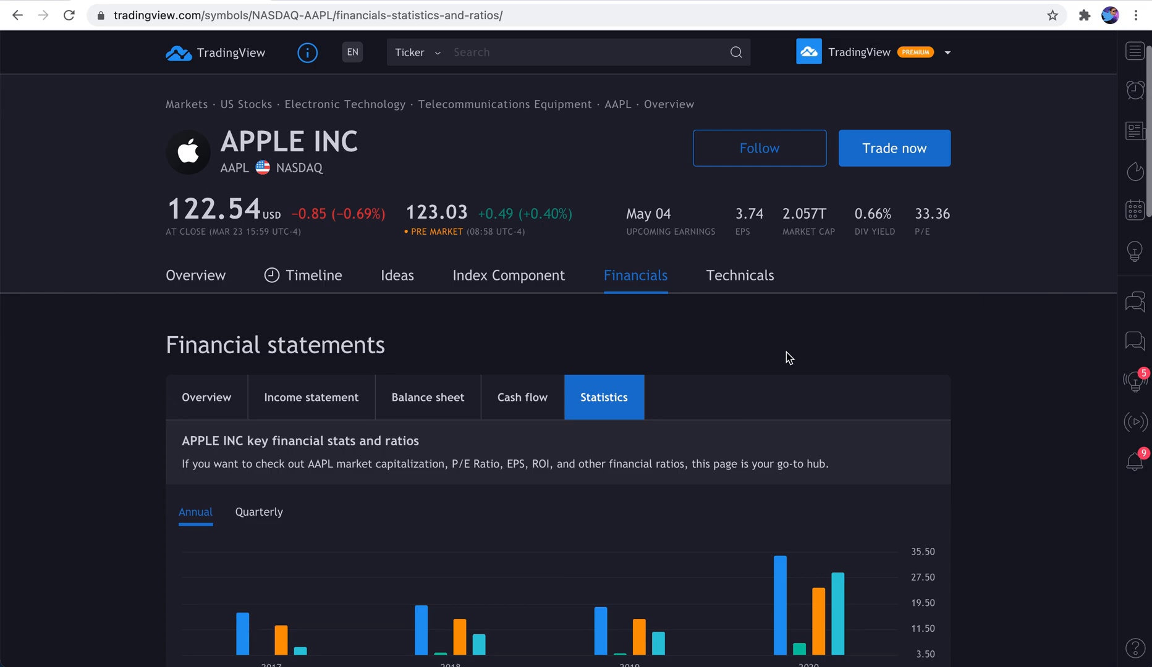
Show Apple's Technicals page and scroll to the daily Summary, Oscillators and Moving Averages gauges, all Neutral
click(739, 275)
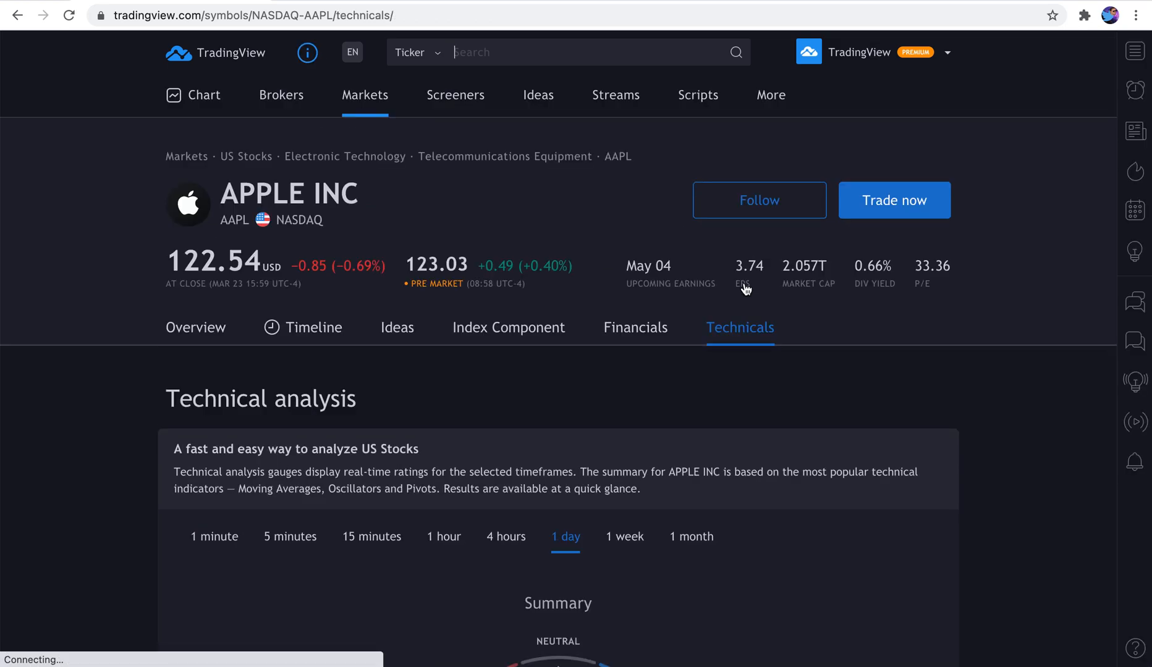
mouse_move(1045, 441)
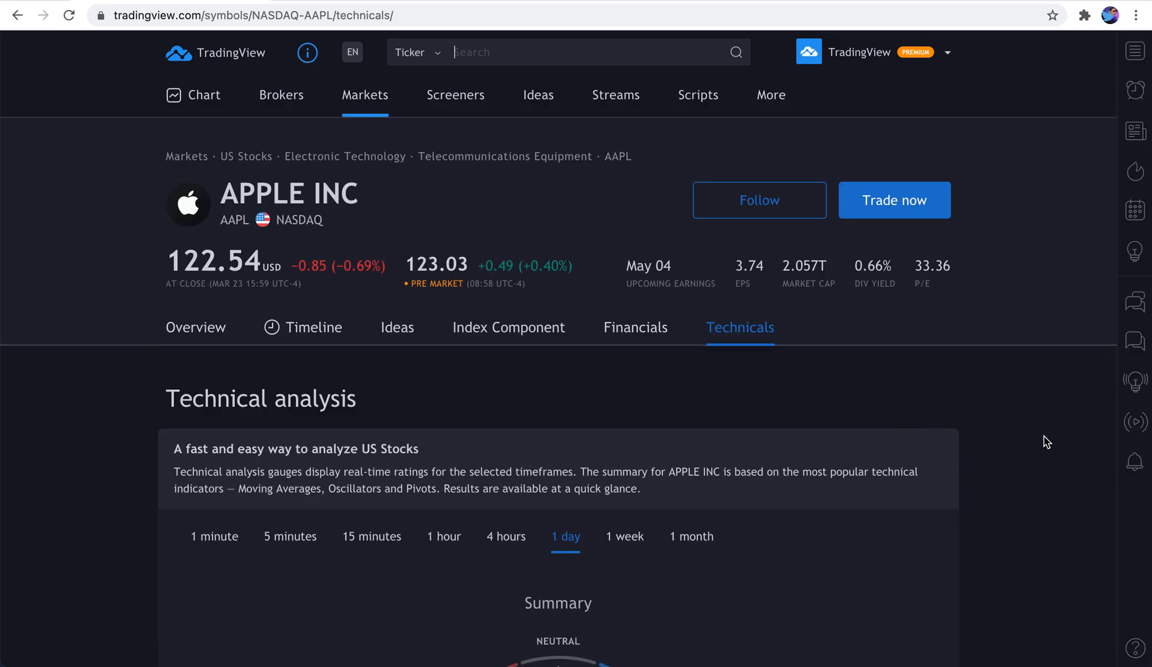
scroll(down, 3)
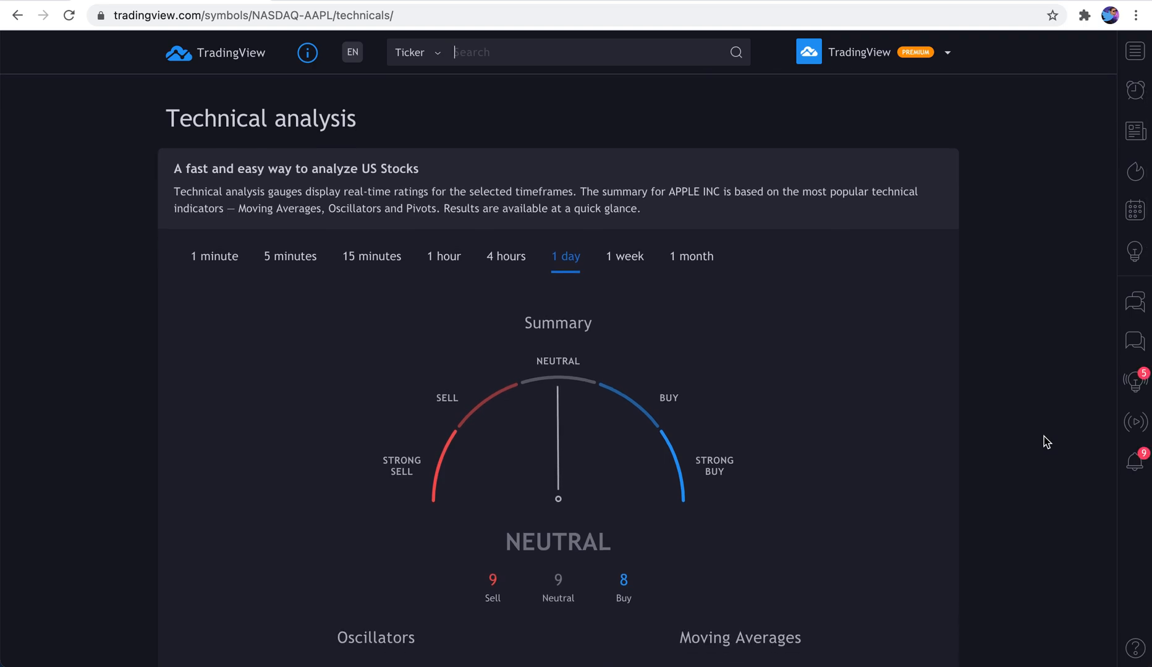
scroll(down, 3)
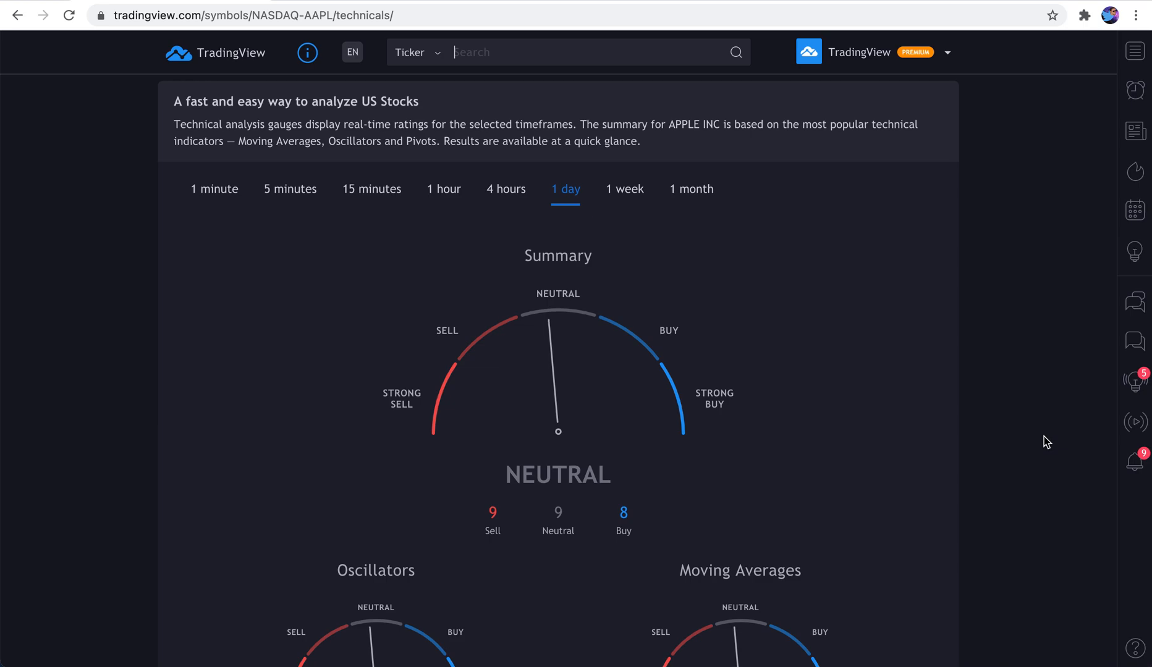
scroll(up, 3)
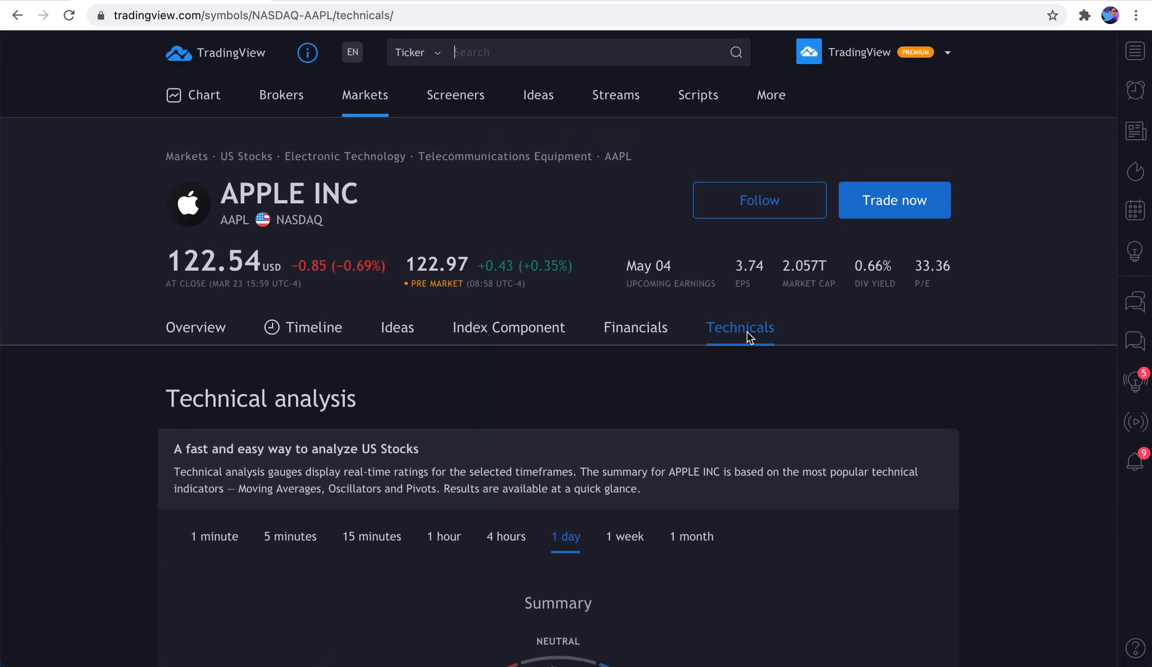
mouse_move(1004, 433)
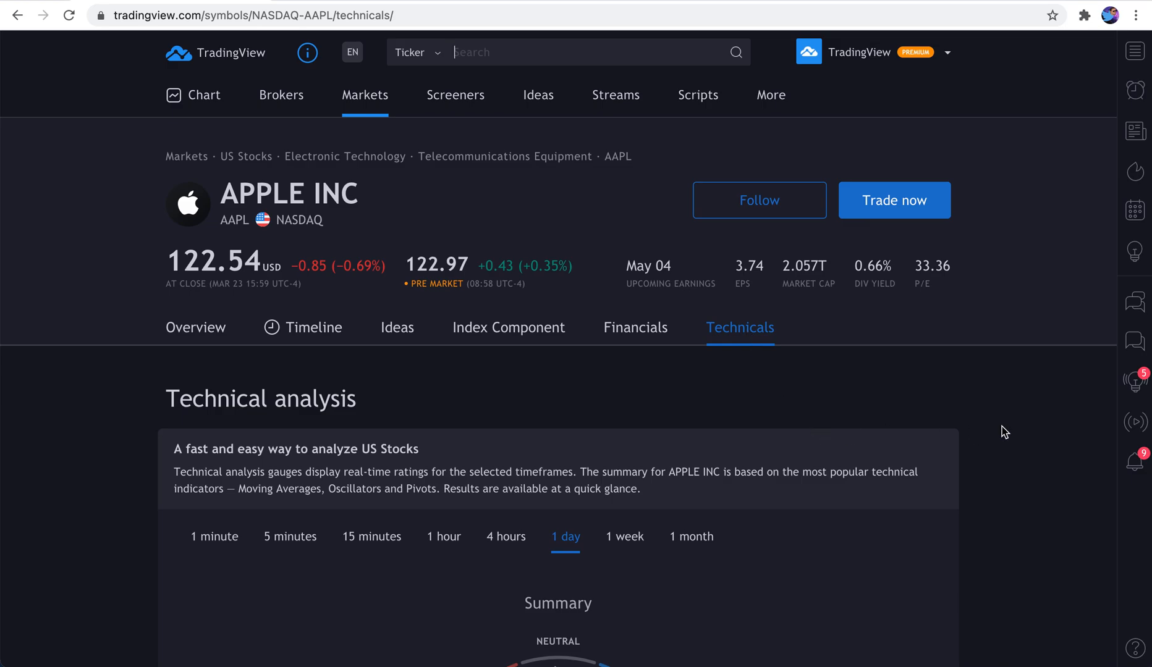
mouse_move(977, 422)
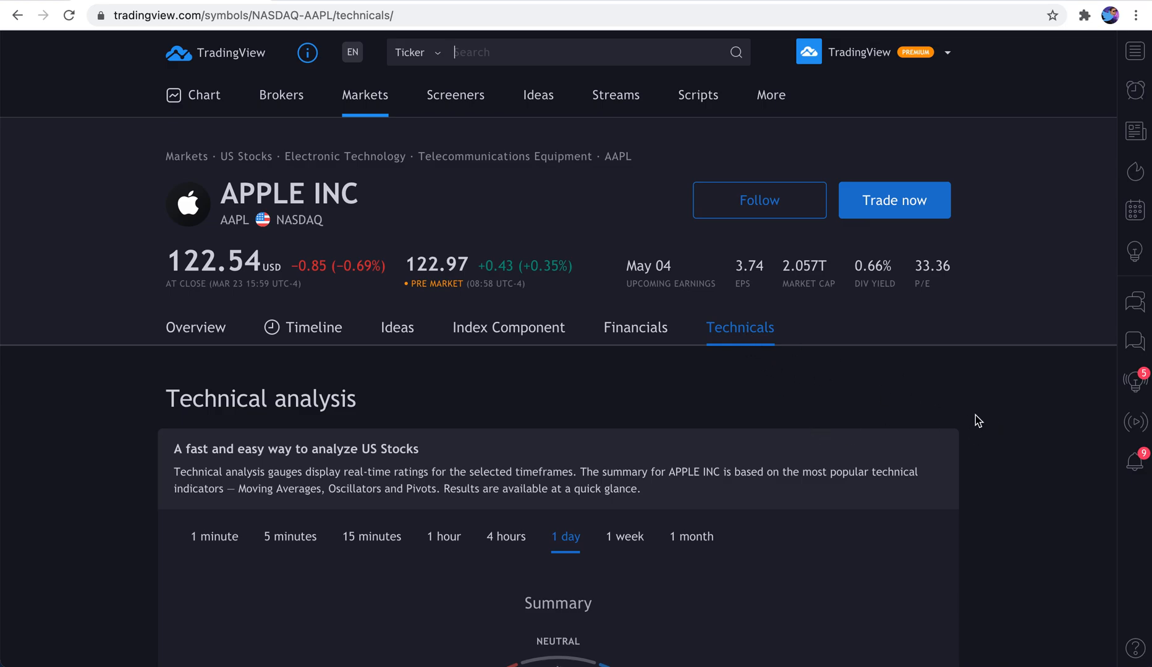
scroll(down, 3)
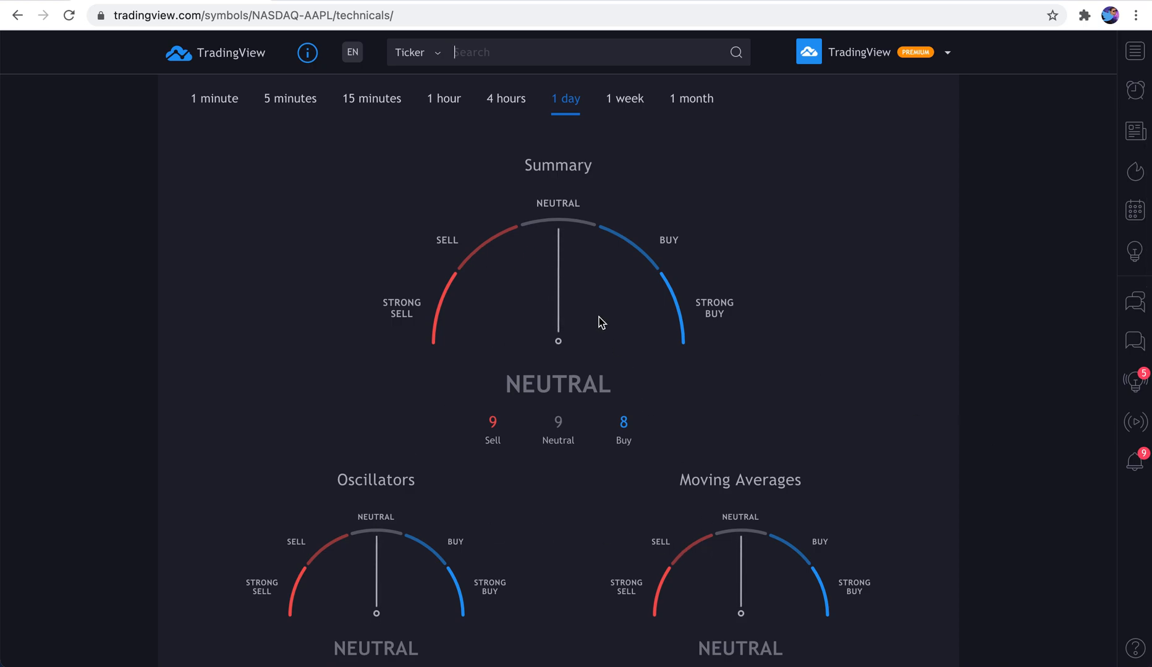
scroll(up, 3)
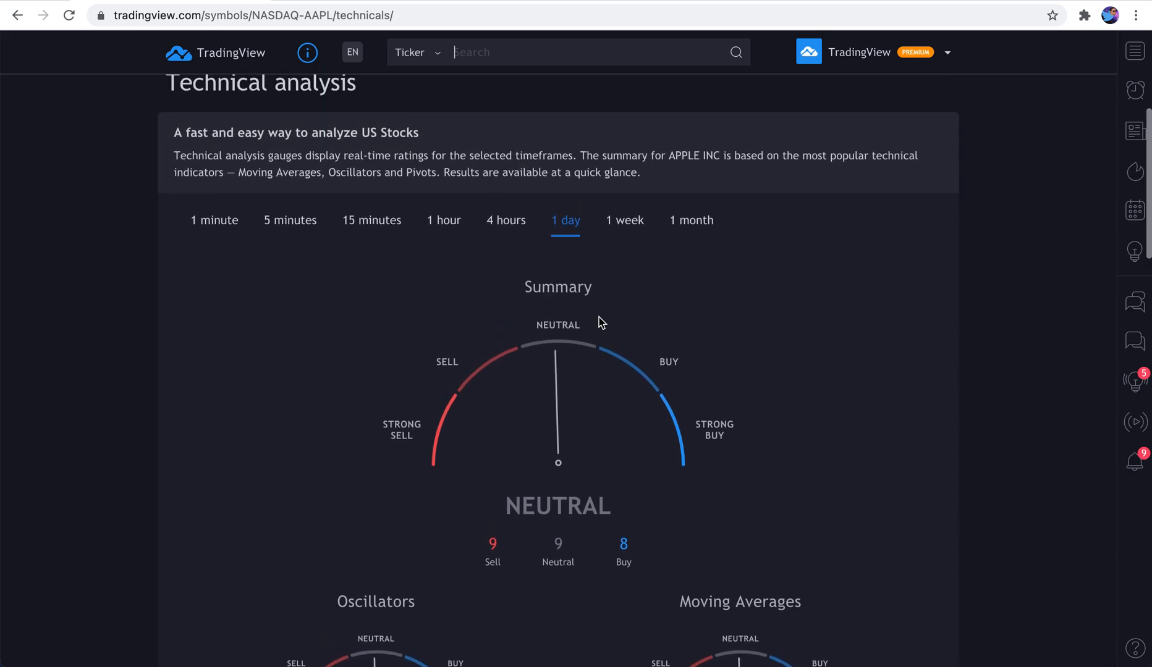
scroll(down, 3)
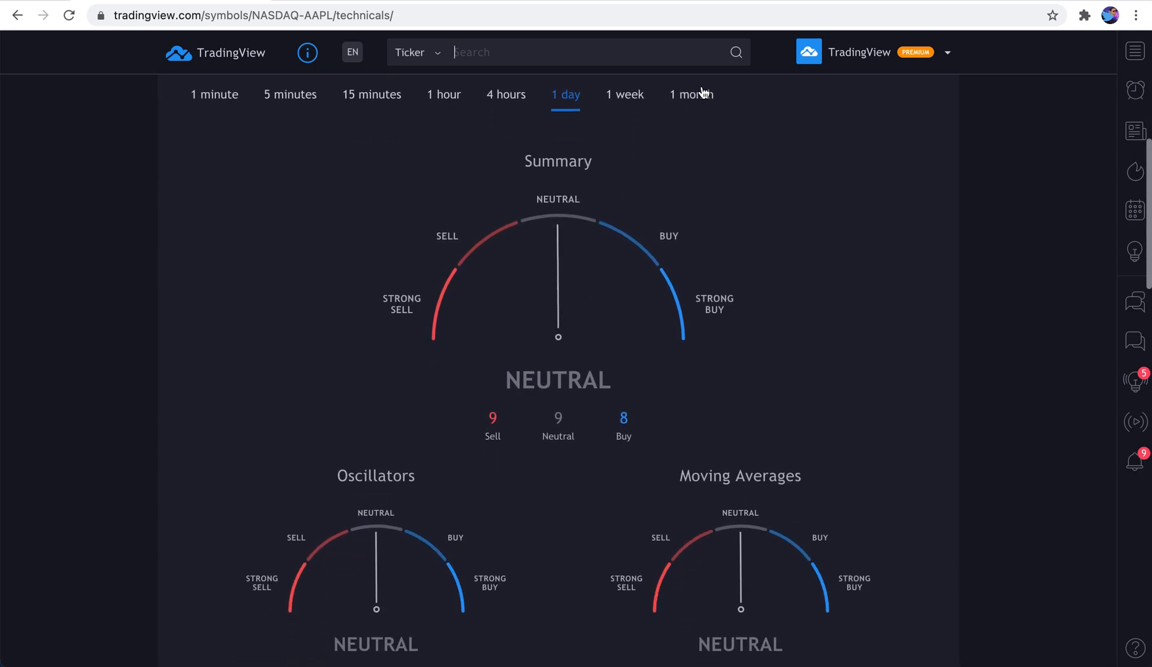
Compare AAPL's technical ratings on the 1 month, 1 week and 1 day timeframes
click(690, 94)
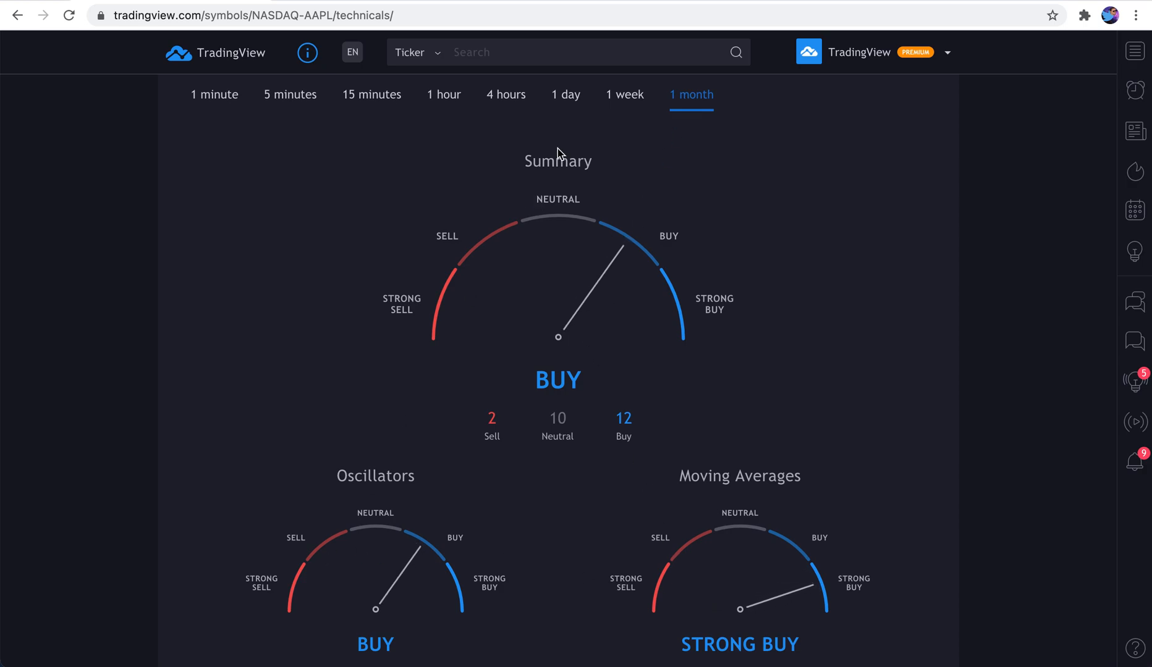
mouse_move(790, 611)
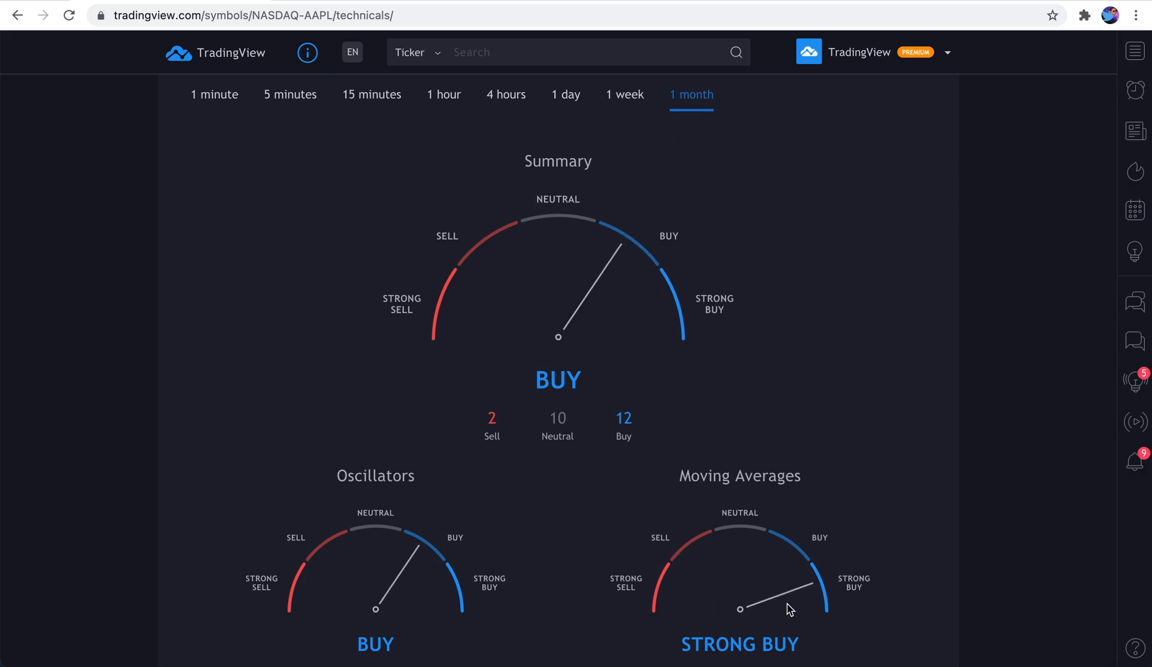
mouse_move(624, 94)
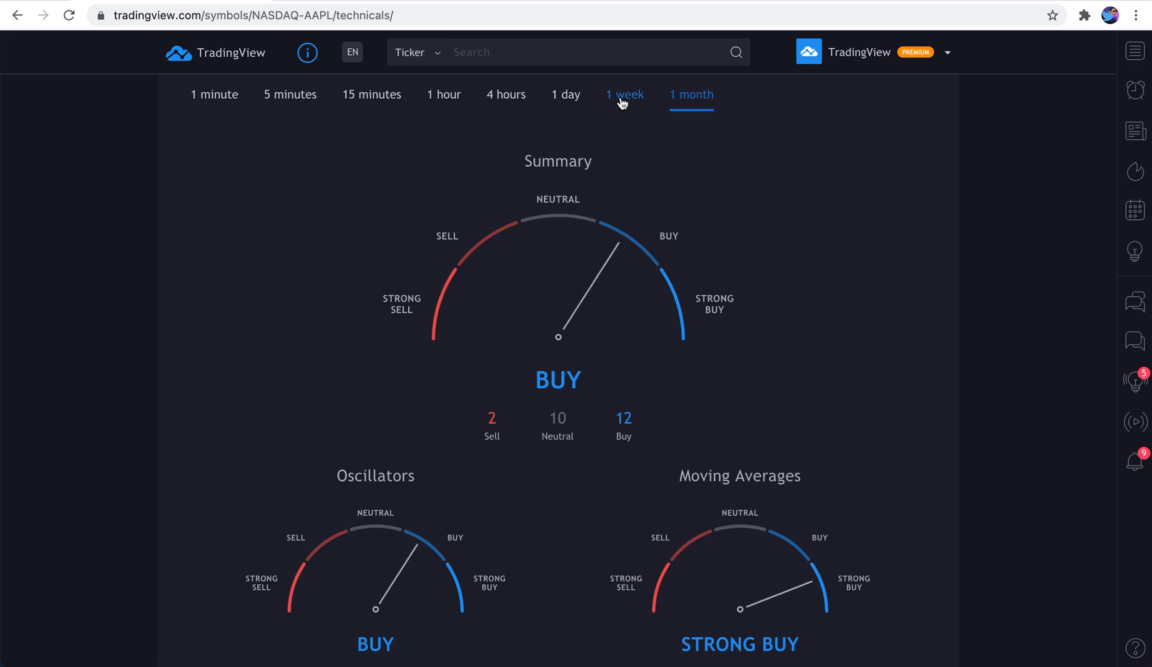
click(624, 94)
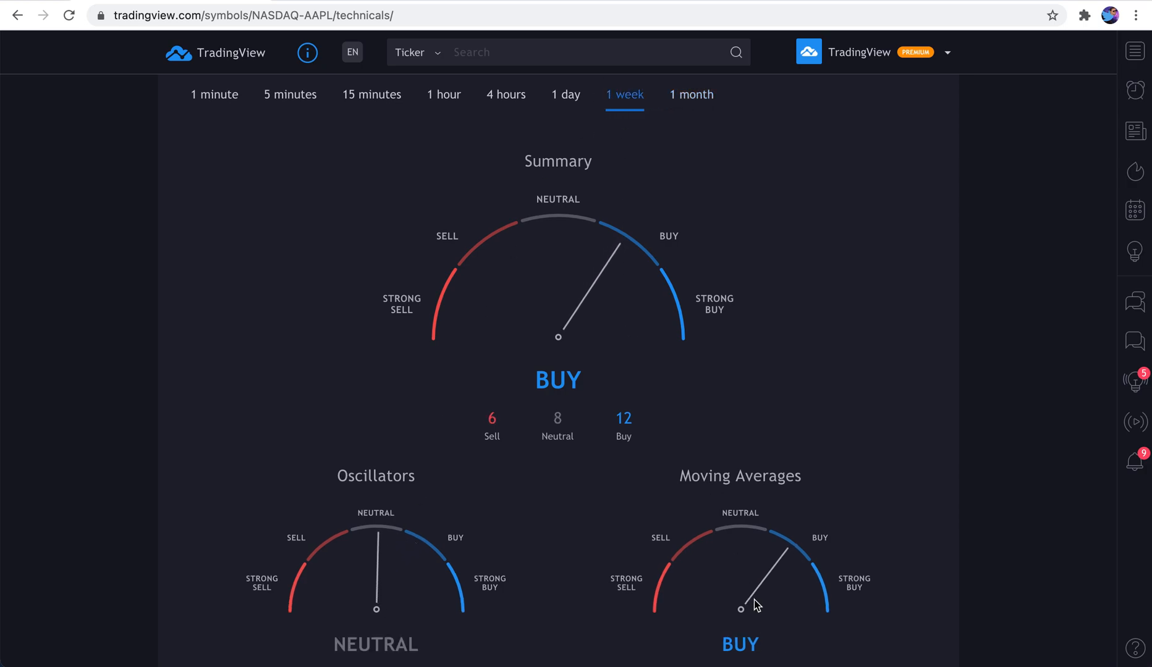
click(566, 94)
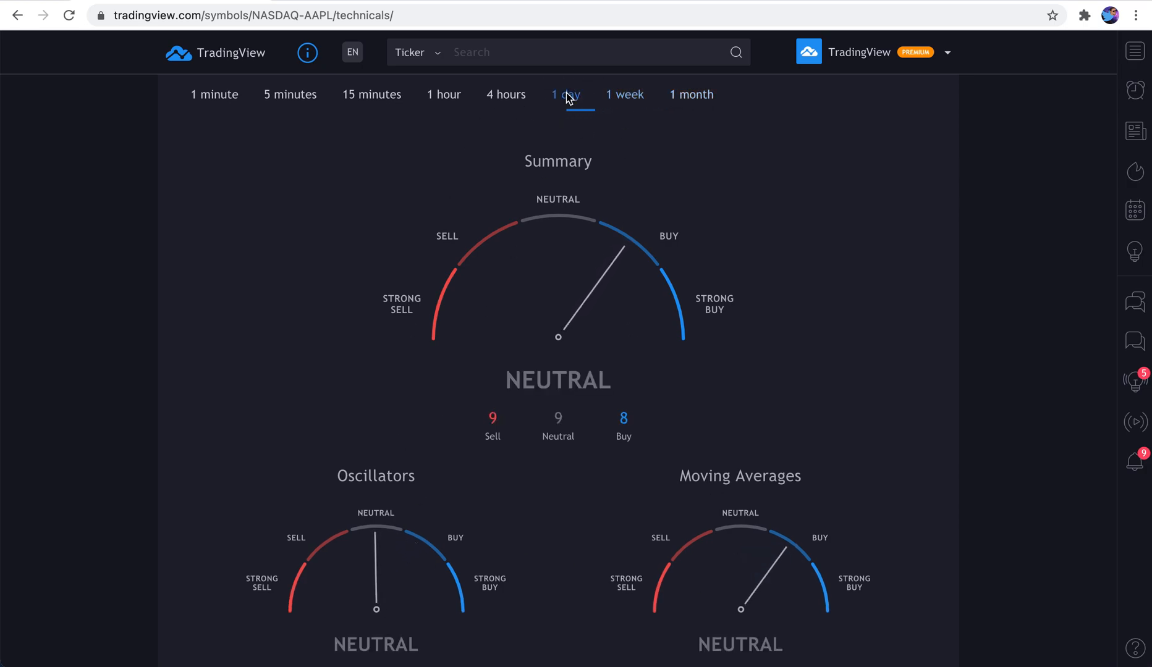
click(565, 93)
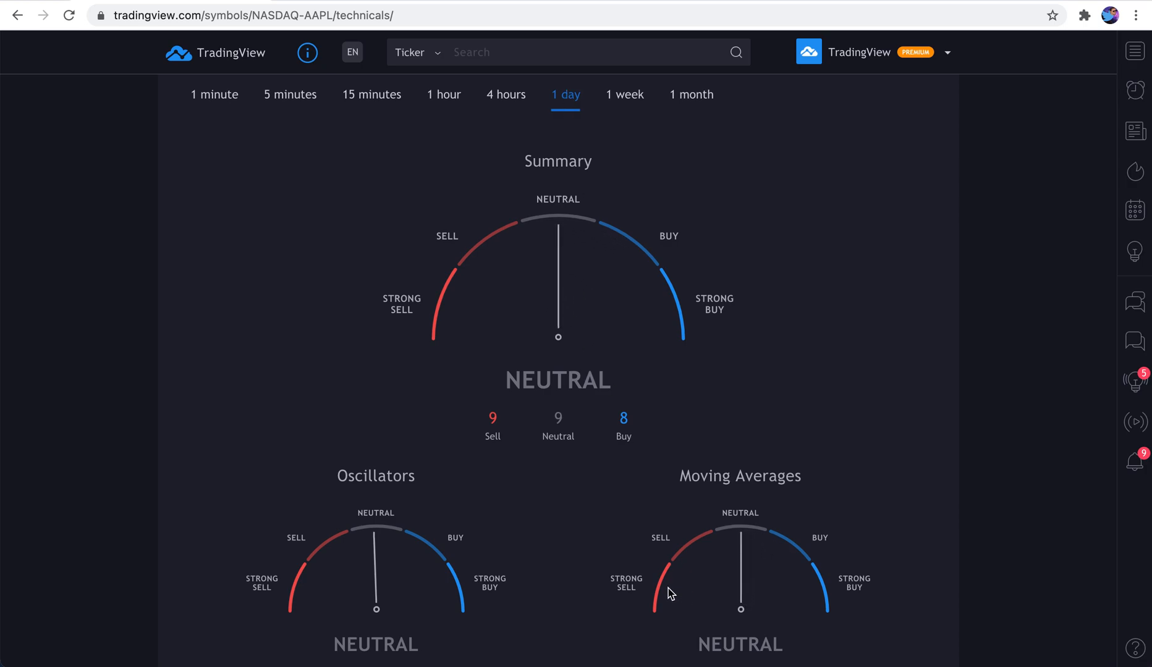
Check the 4 hour, 1 hour, 15 minute and 1 minute ratings, then settle on 1 week (Buy)
click(506, 94)
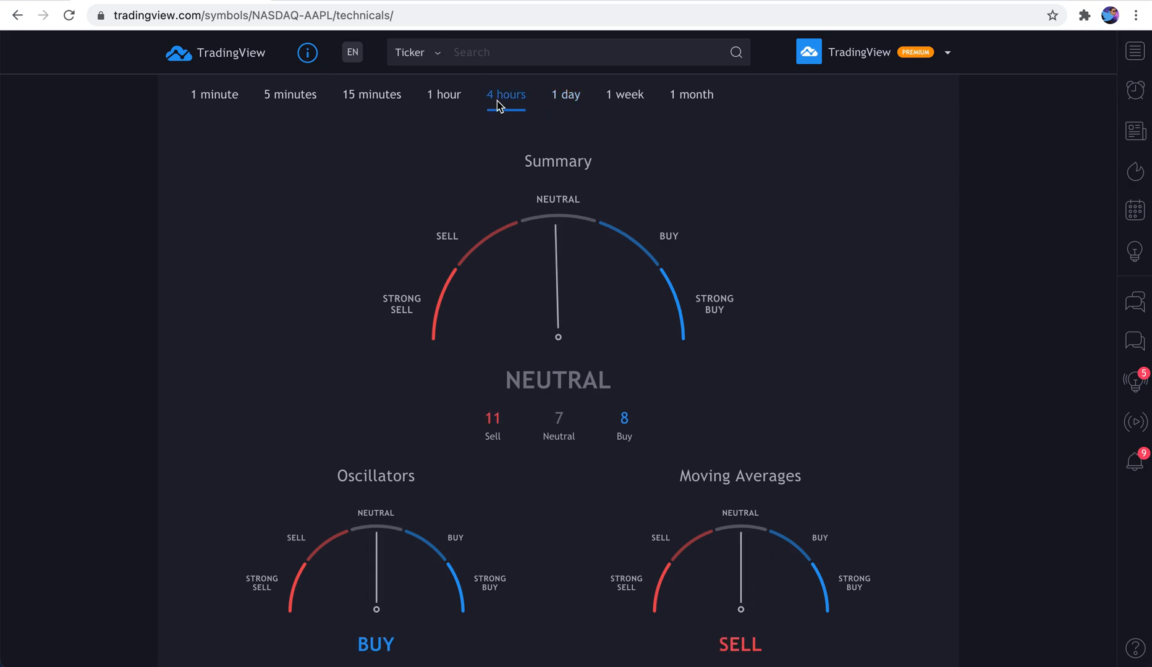
click(443, 94)
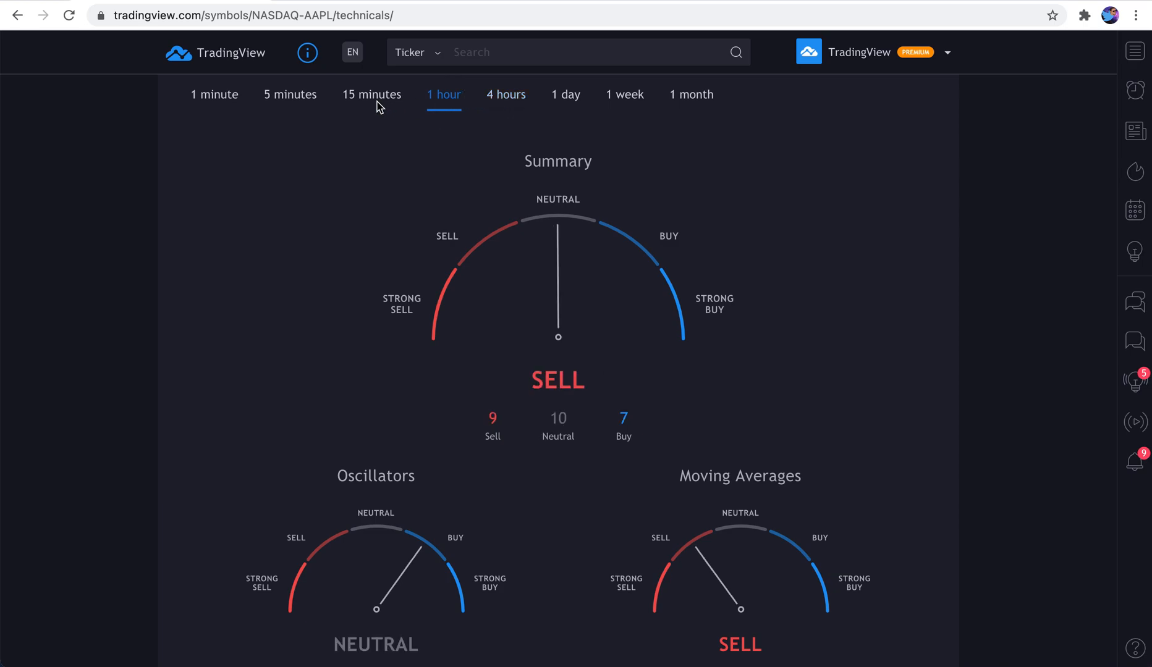
click(372, 94)
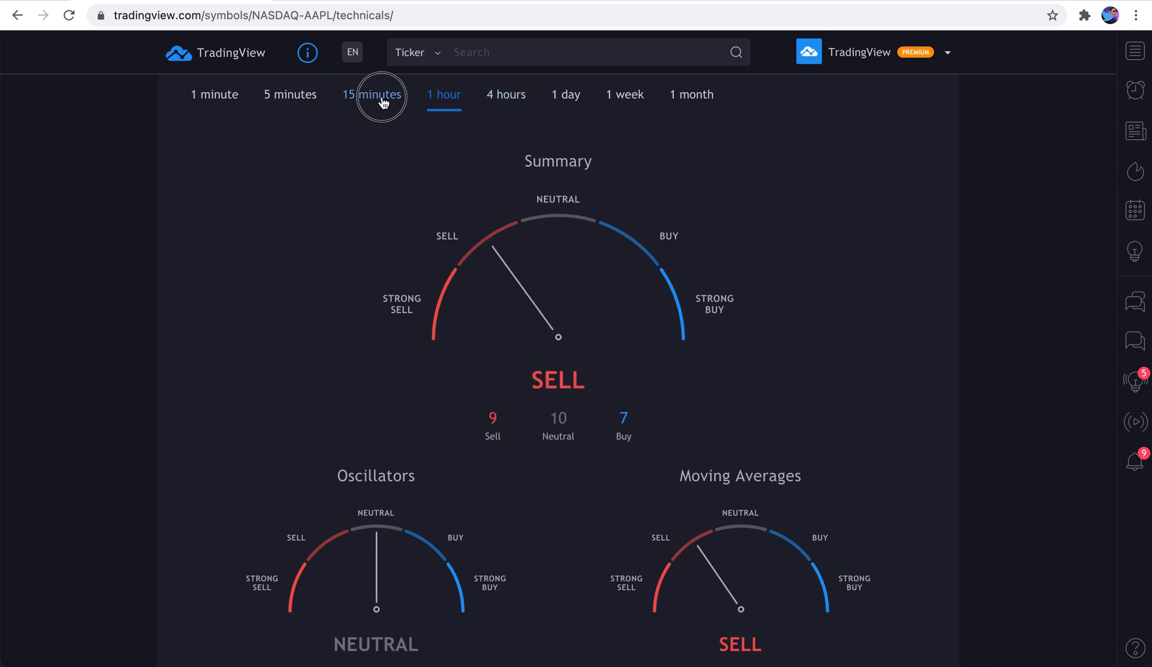
click(214, 94)
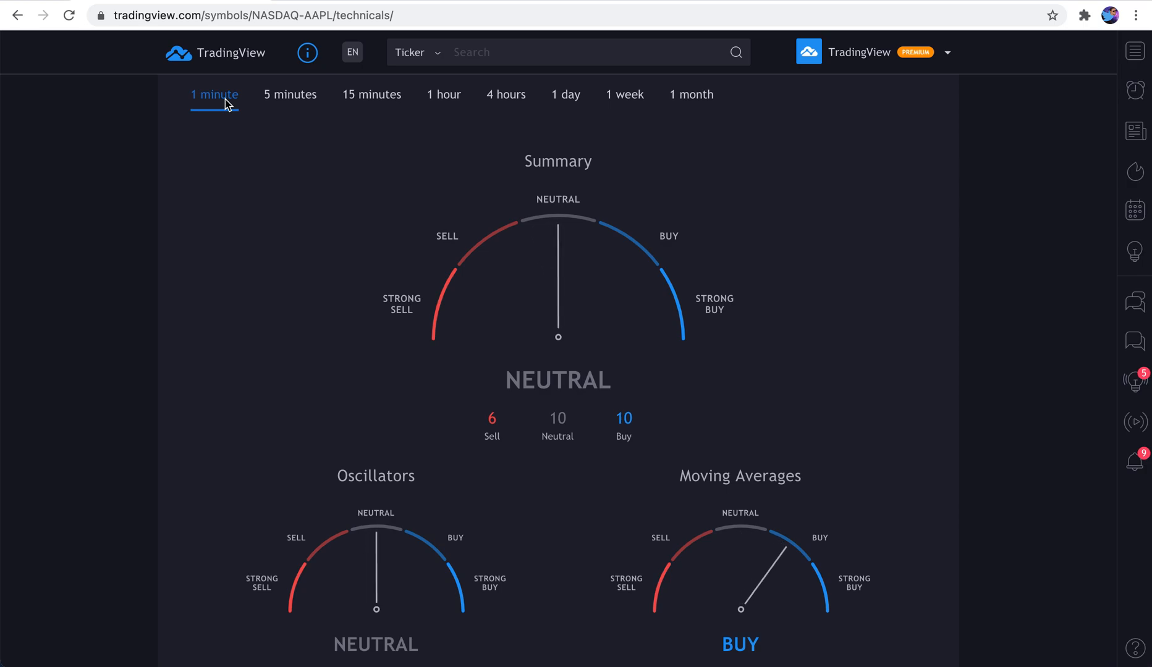
mouse_move(652, 73)
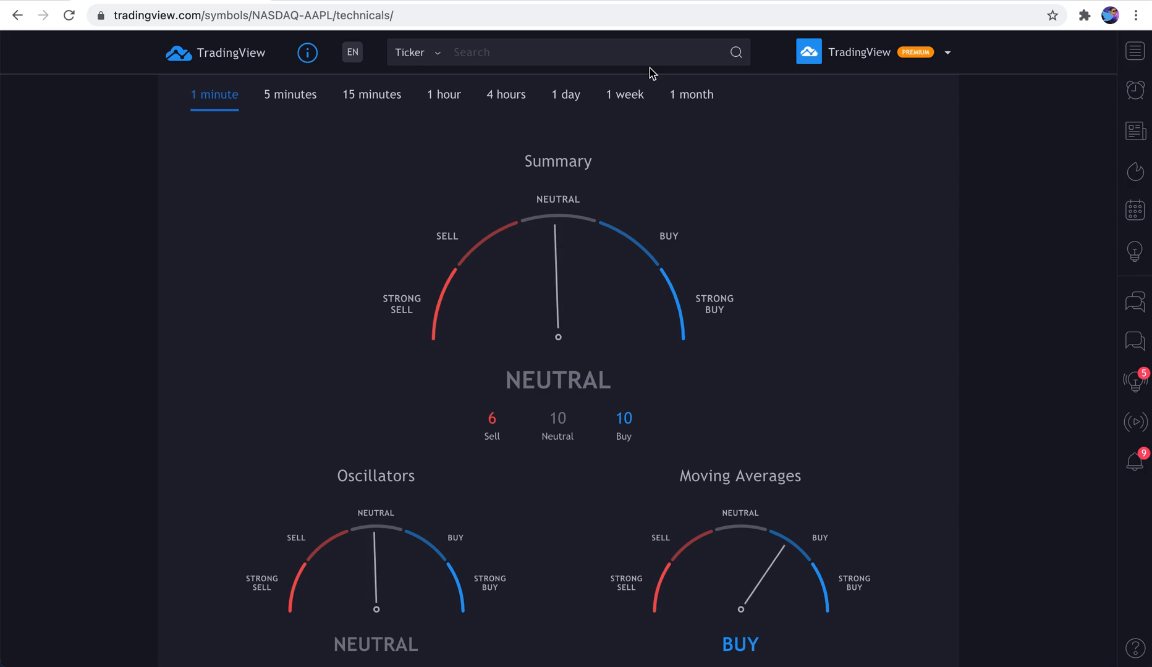
click(624, 94)
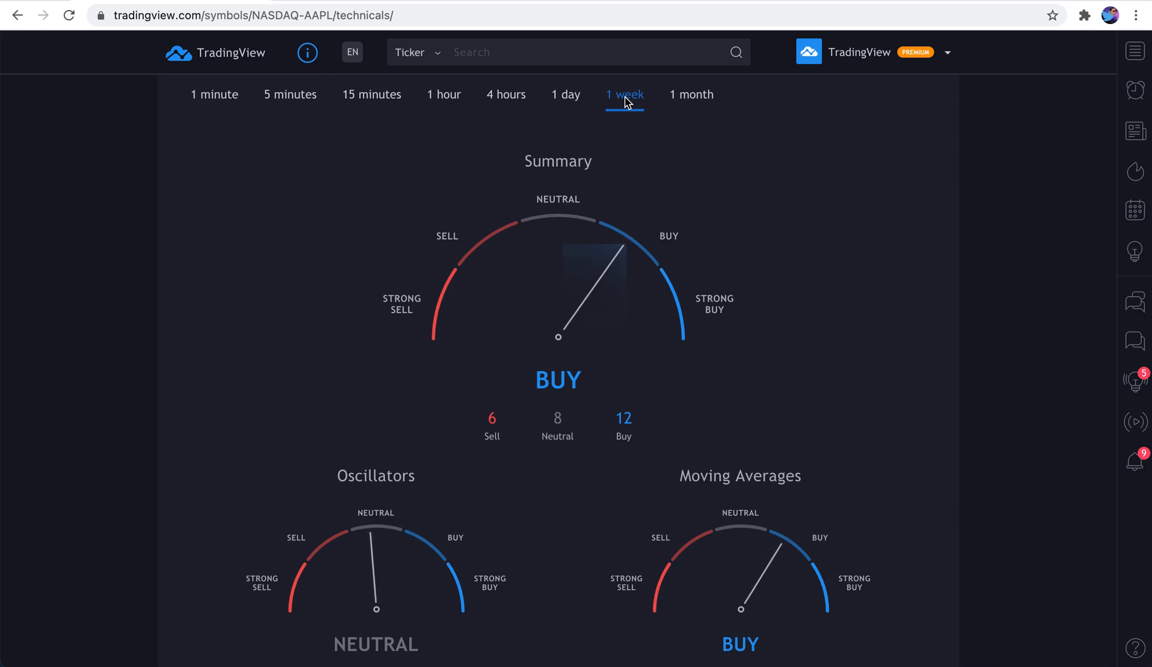
mouse_move(555, 170)
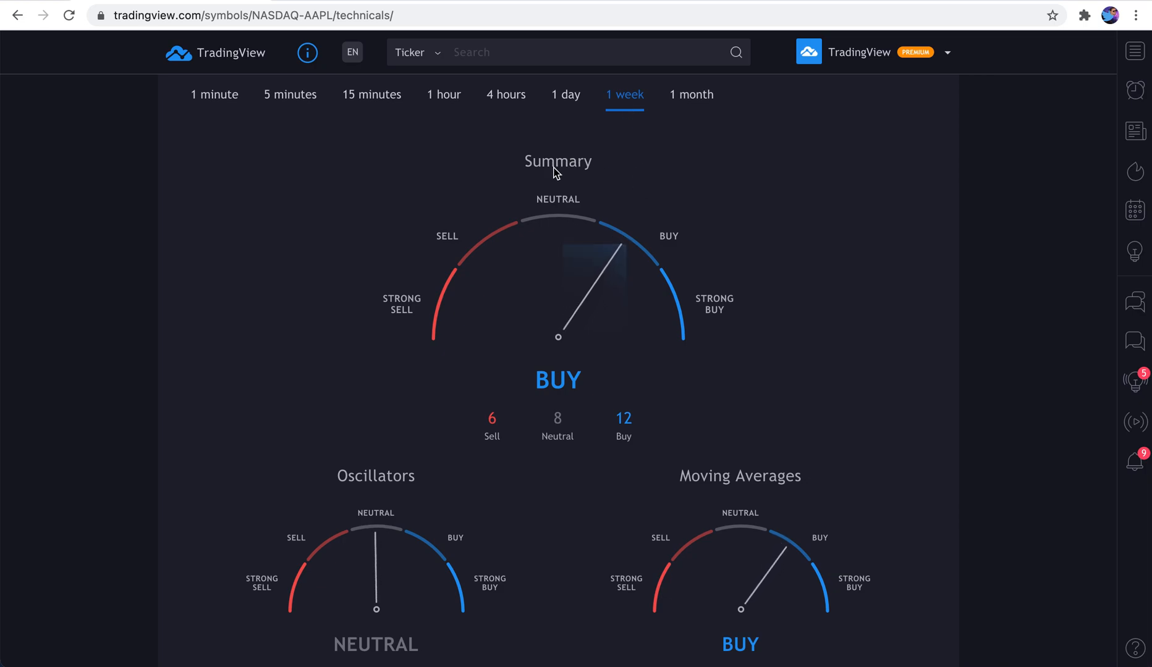
mouse_move(582, 119)
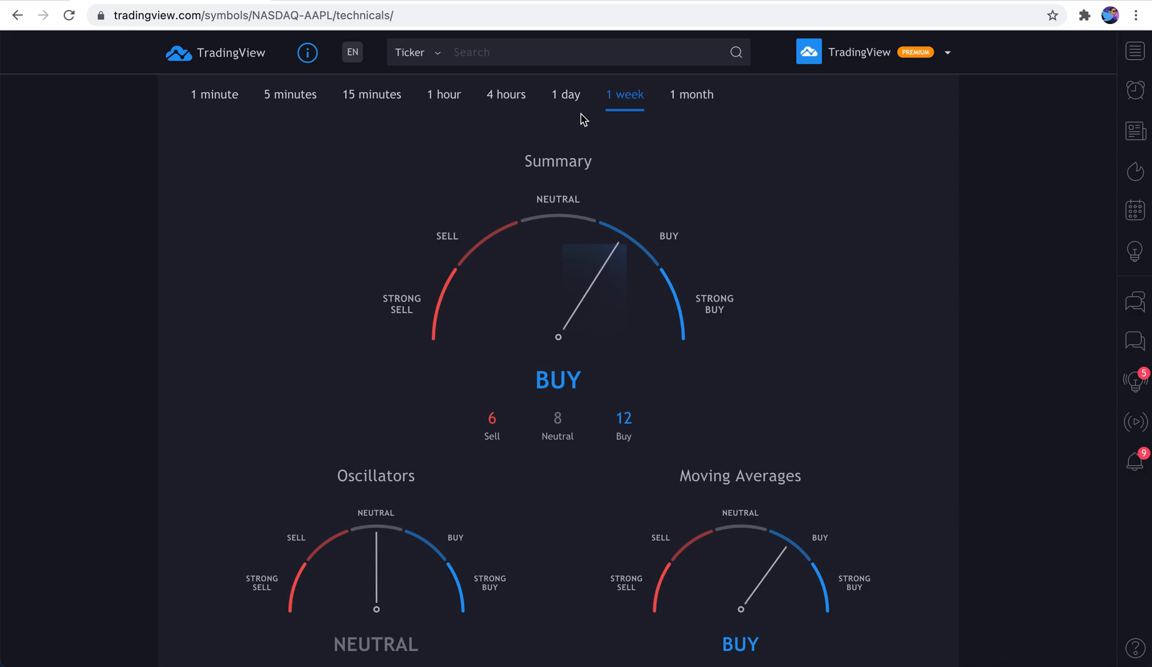
mouse_move(370, 483)
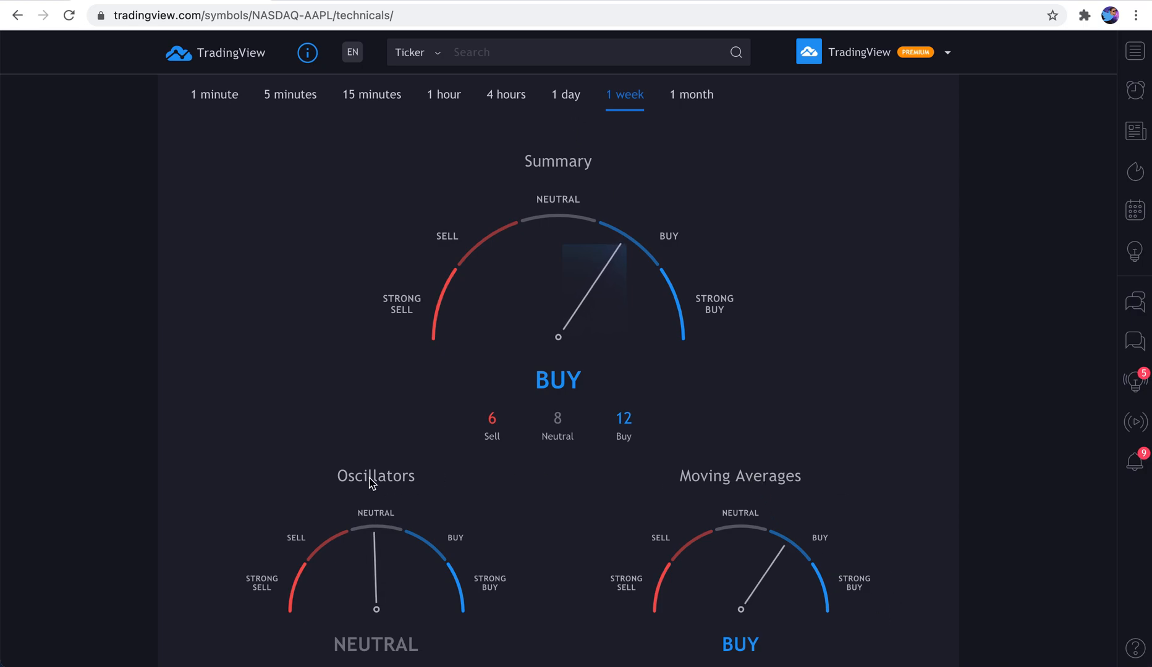
mouse_move(577, 188)
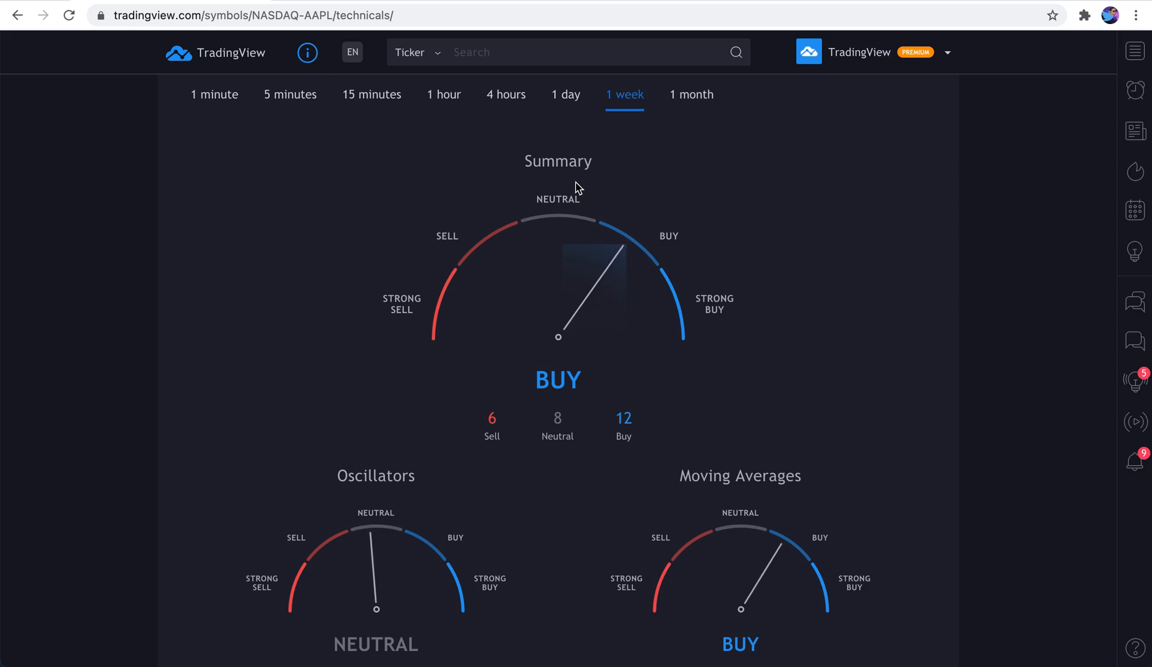
Browse the weekly oscillator and moving-average tables, selecting the Exponential Moving Average (10) value
scroll(down, 3)
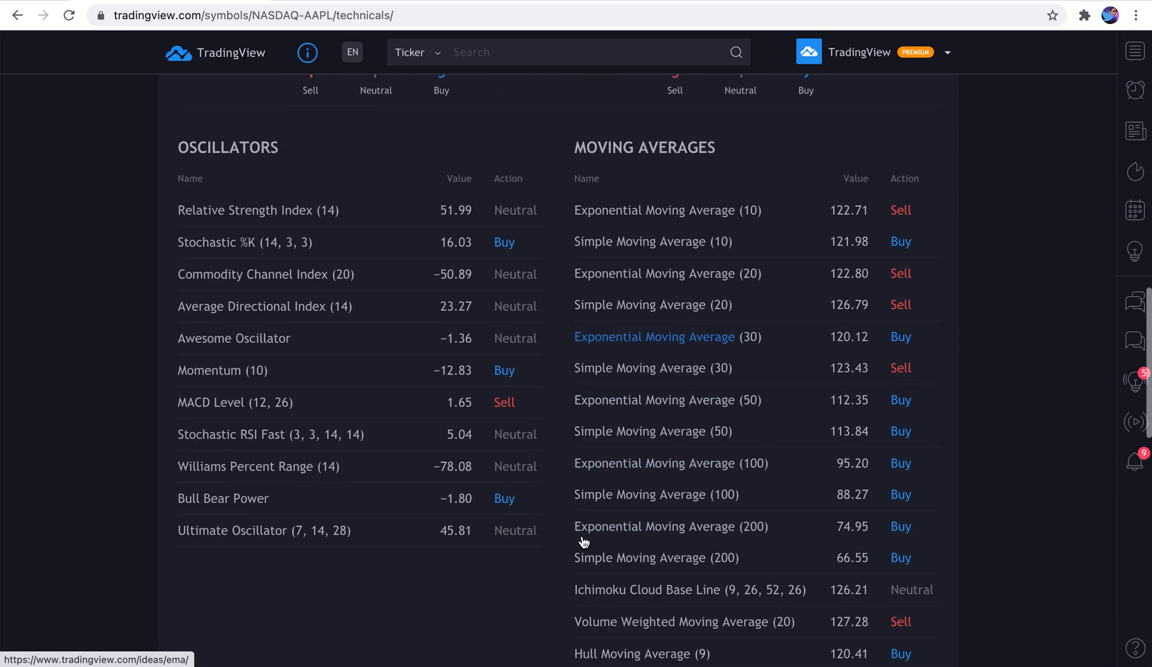
scroll(up, 3)
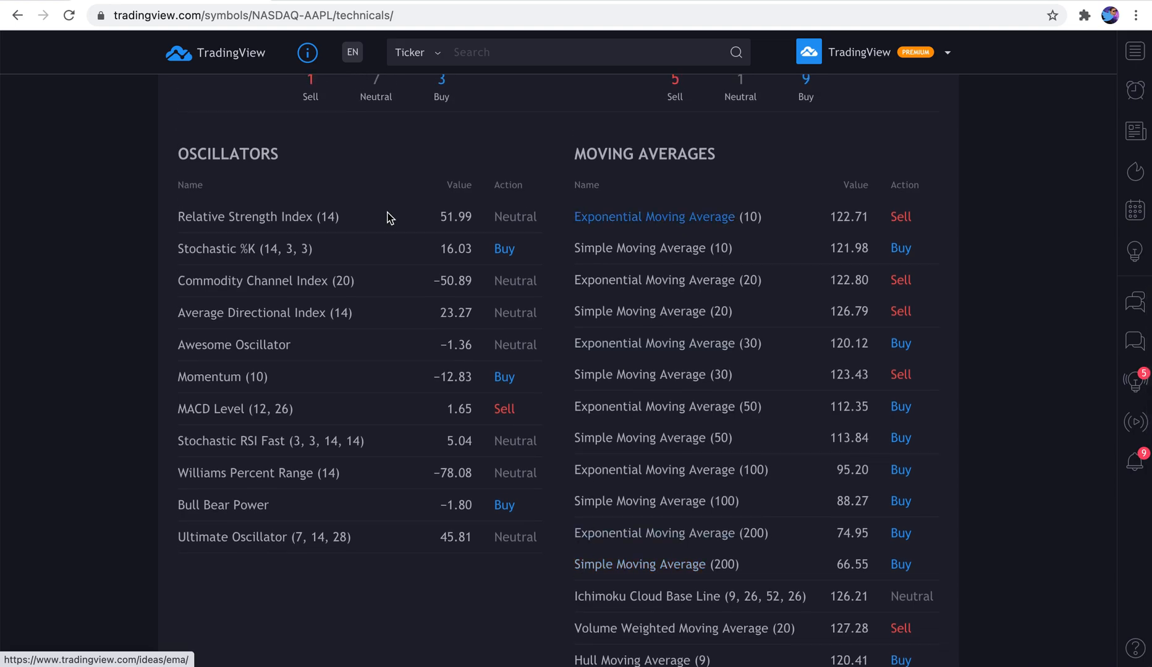
mouse_move(292, 226)
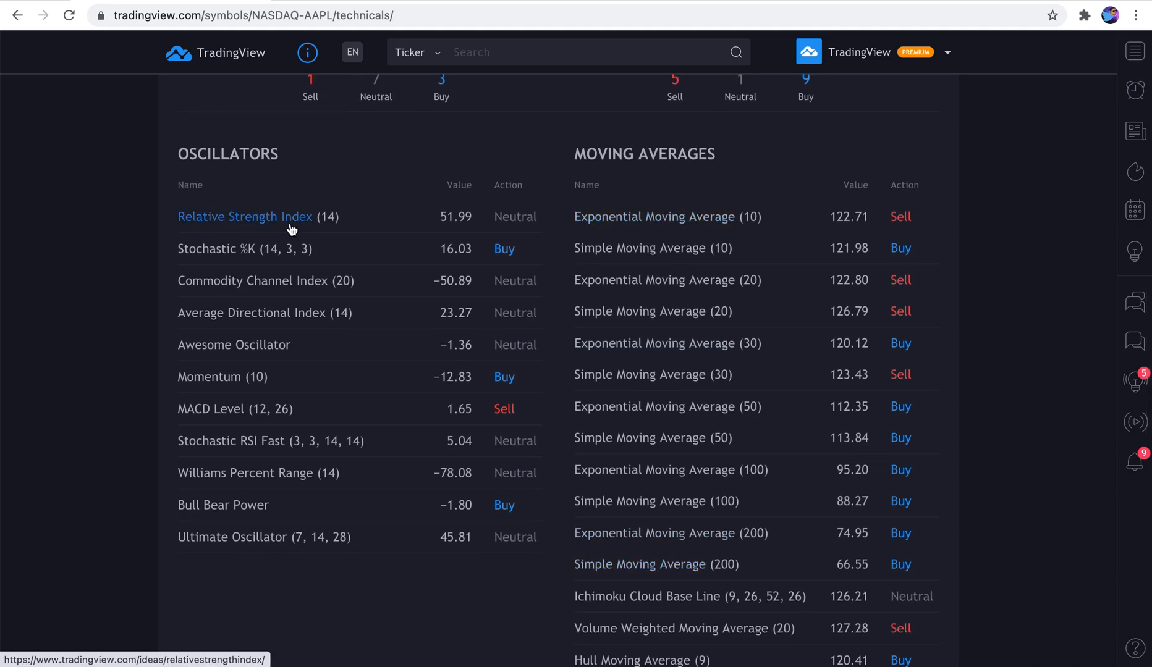
mouse_move(276, 235)
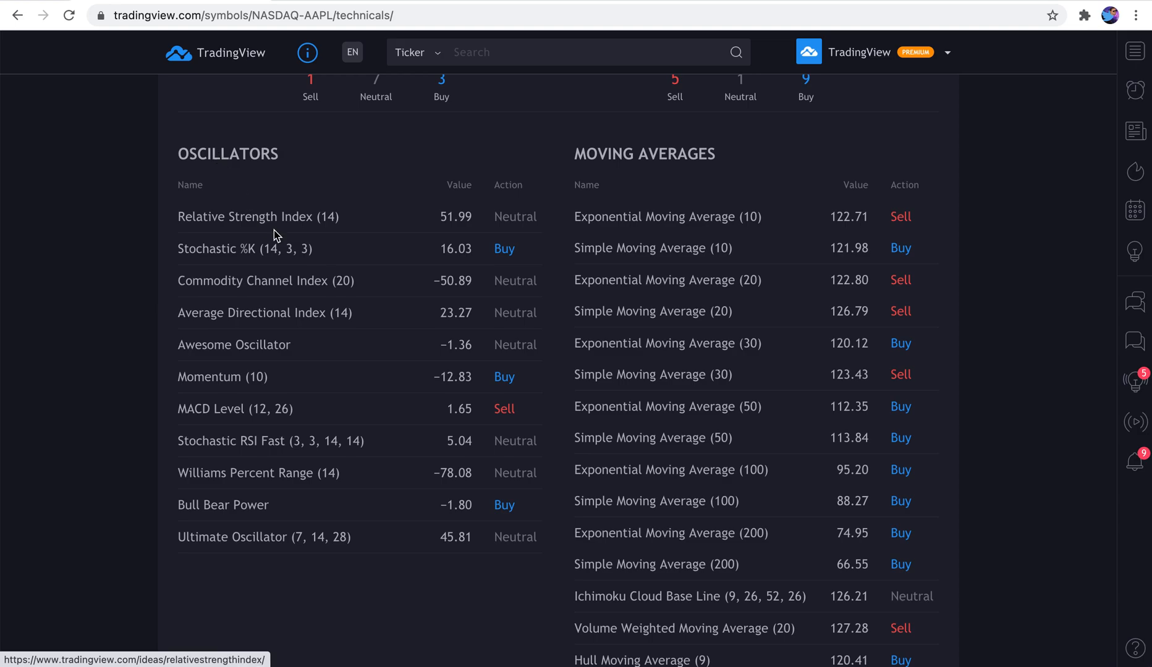
scroll(up, 3)
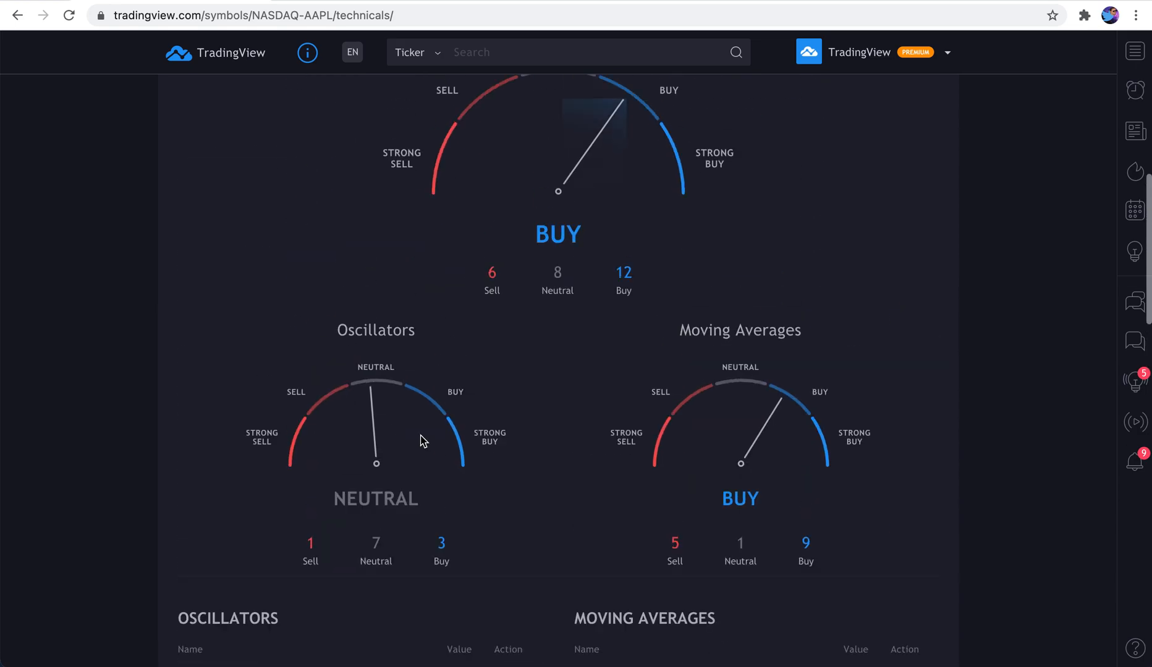
scroll(up, 3)
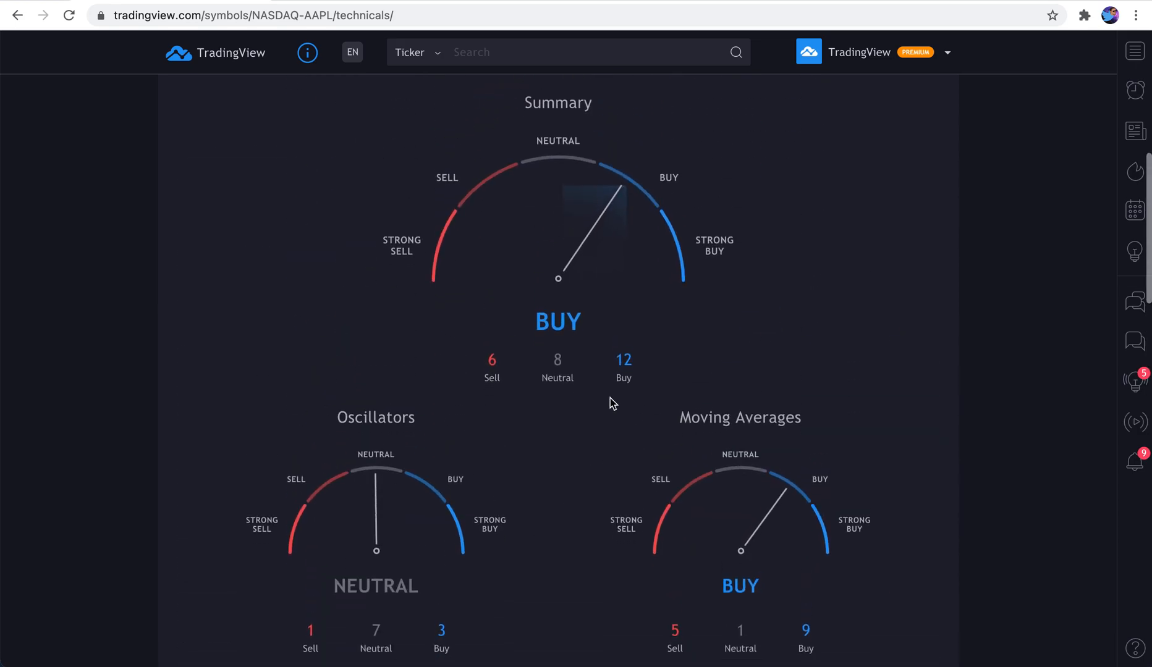
scroll(down, 3)
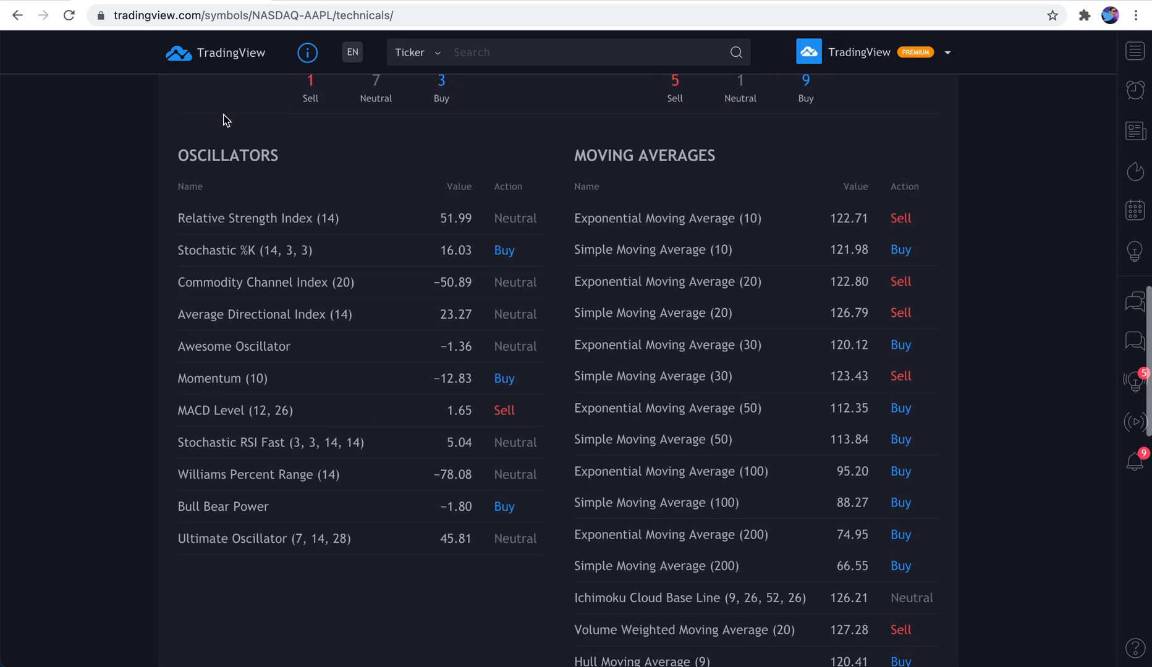
mouse_move(830, 223)
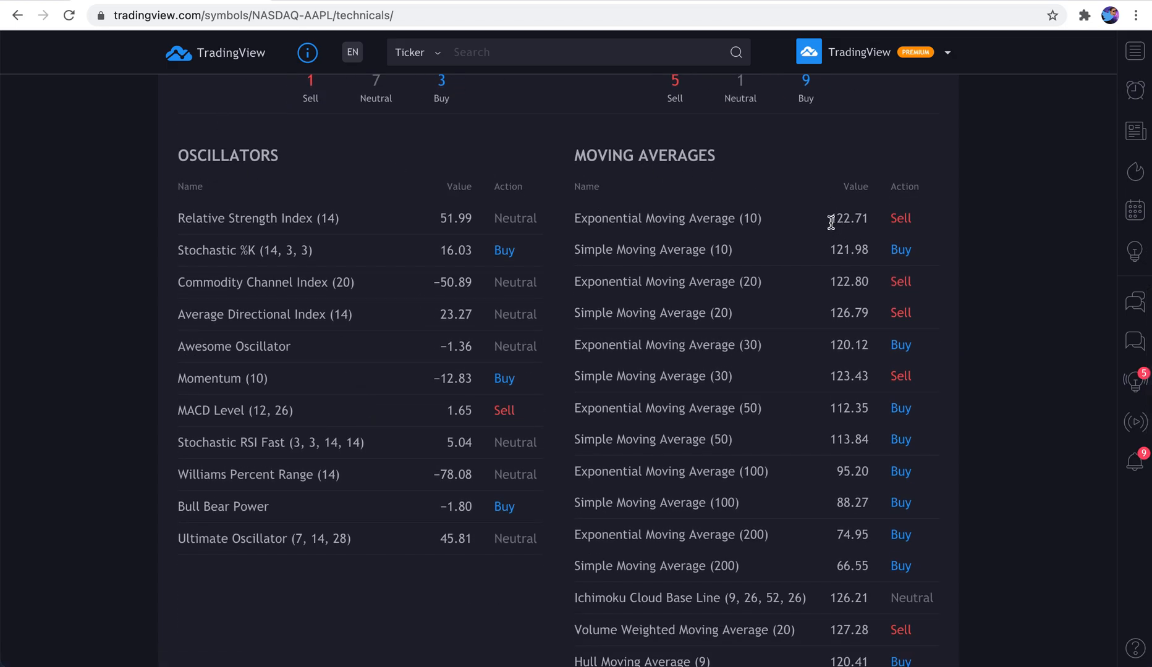
double_click(849, 219)
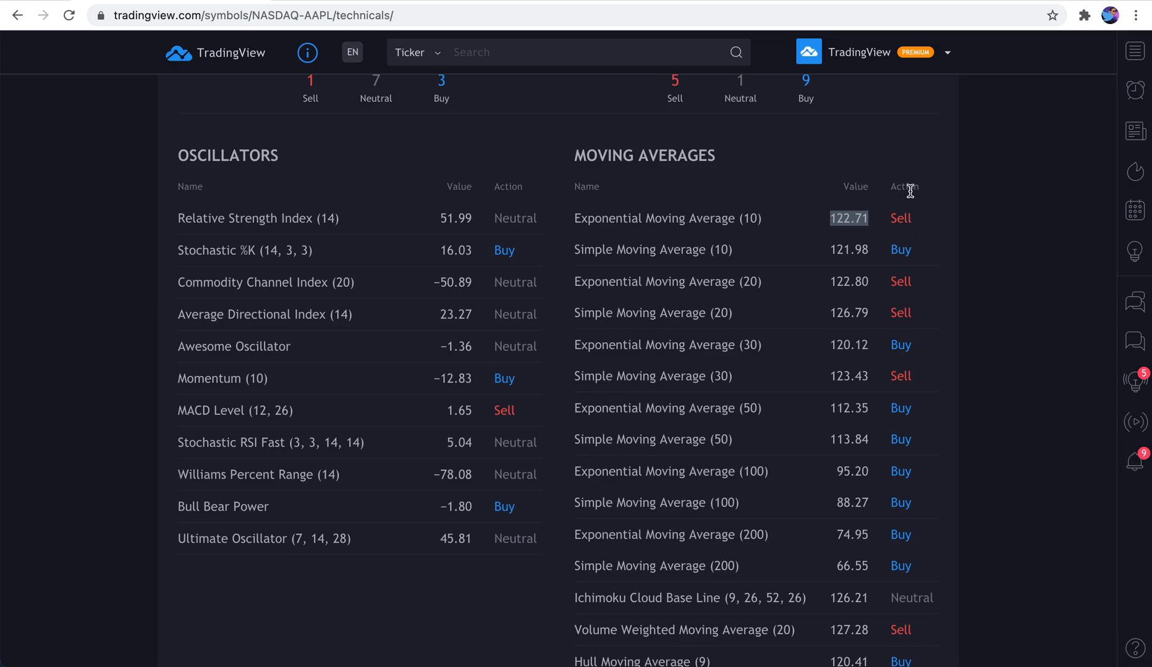
scroll(up, 3)
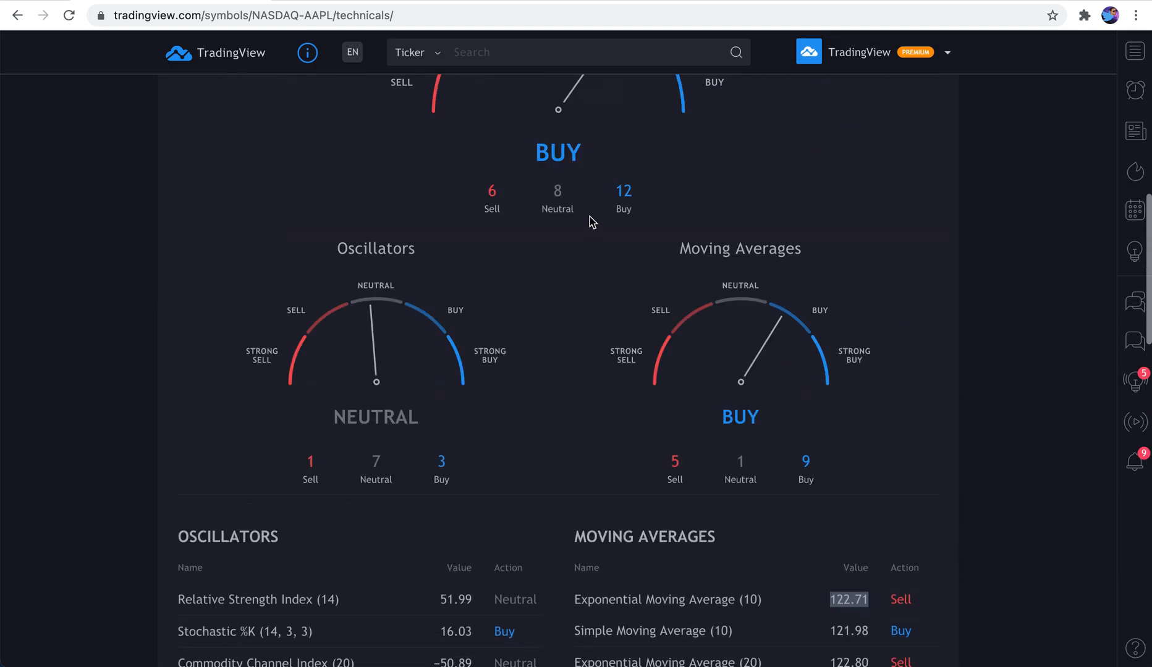
scroll(up, 3)
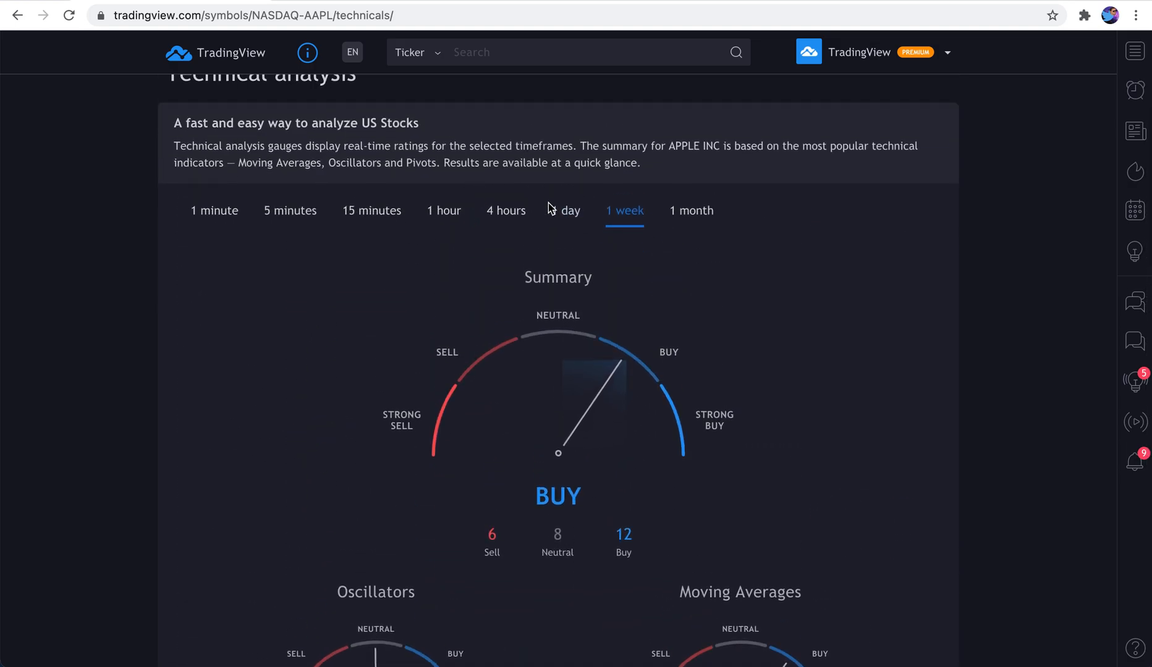
Scroll down to Apple's Pivots table and back up to the technical summary
scroll(down, 3)
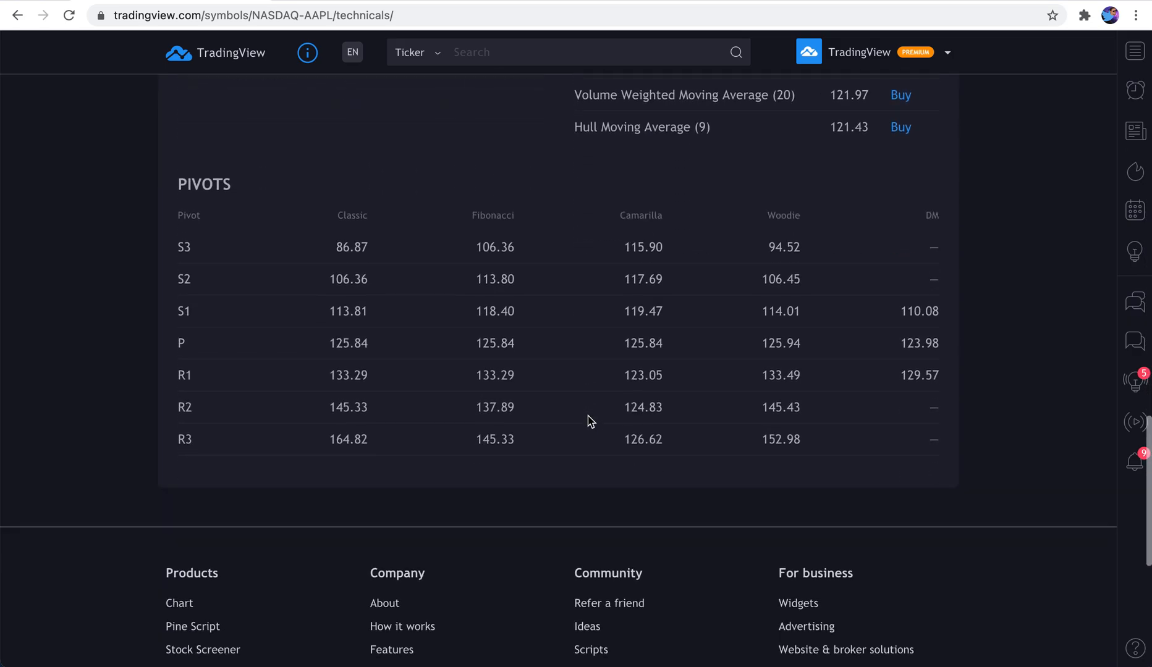
scroll(up, 3)
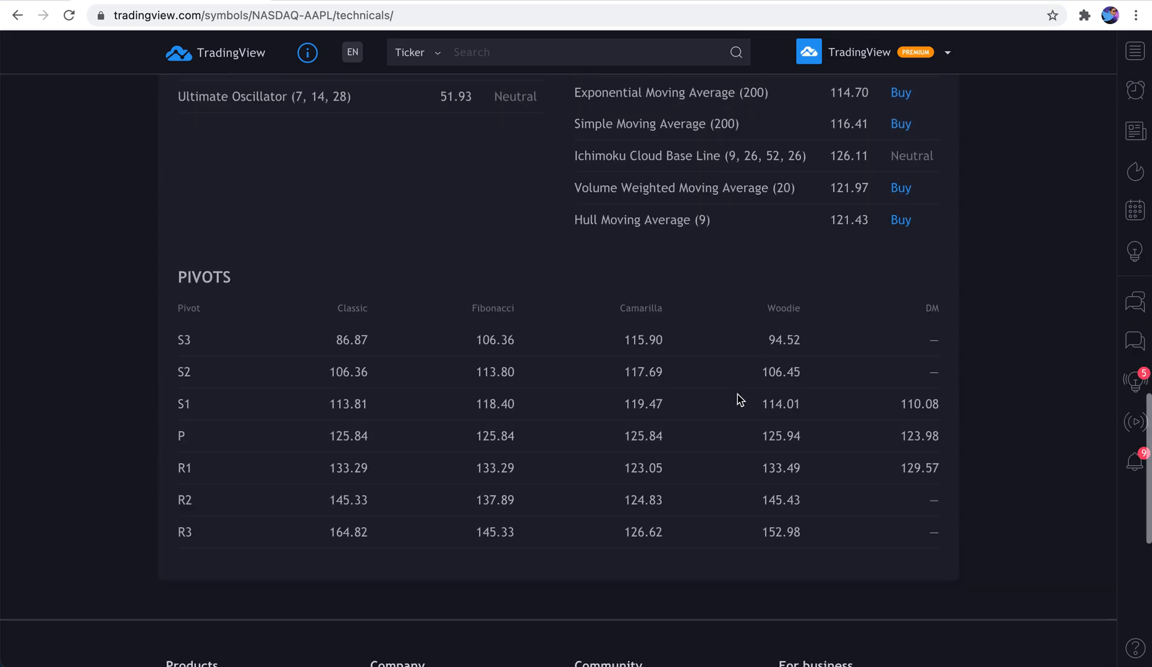
mouse_move(529, 394)
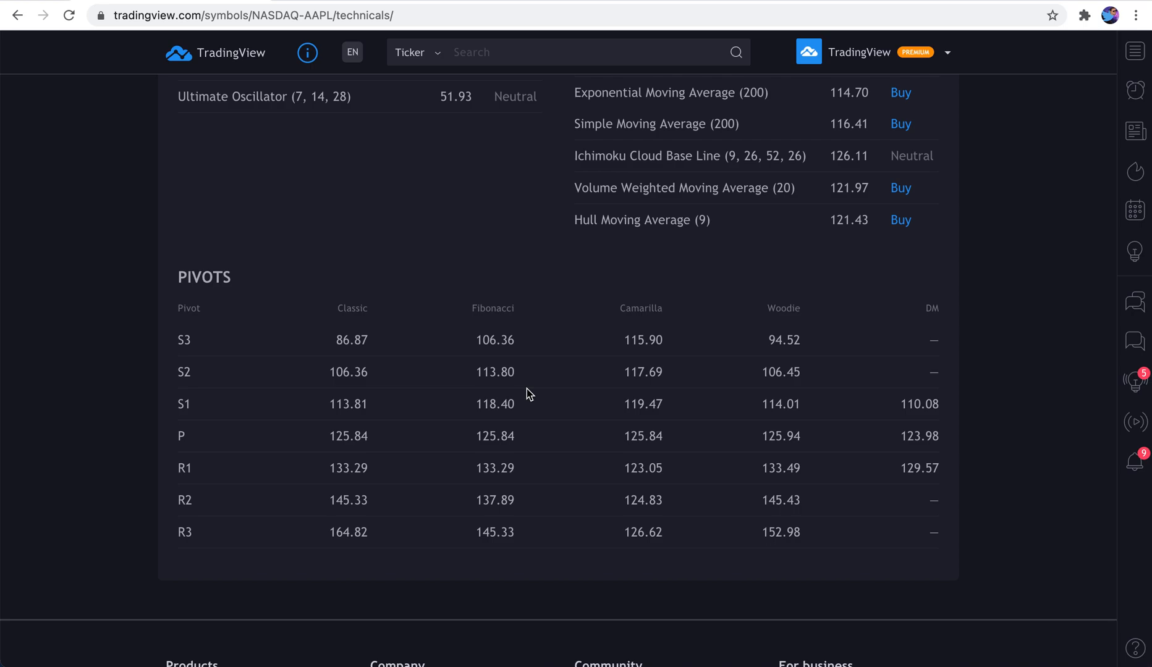
mouse_move(543, 415)
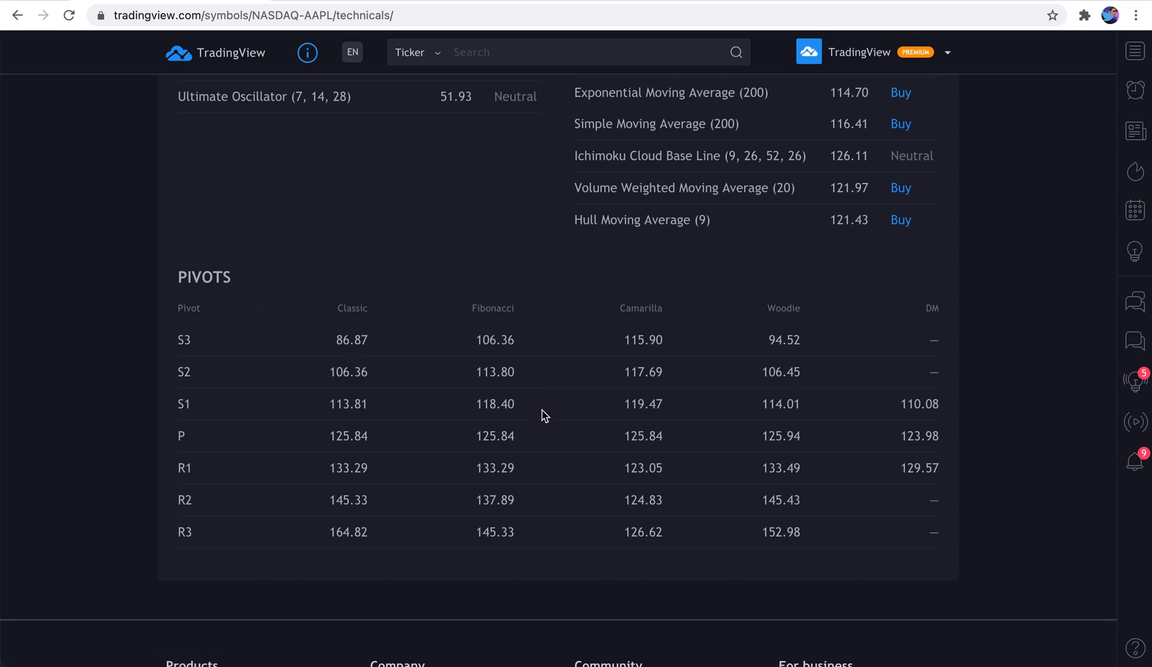
mouse_move(510, 322)
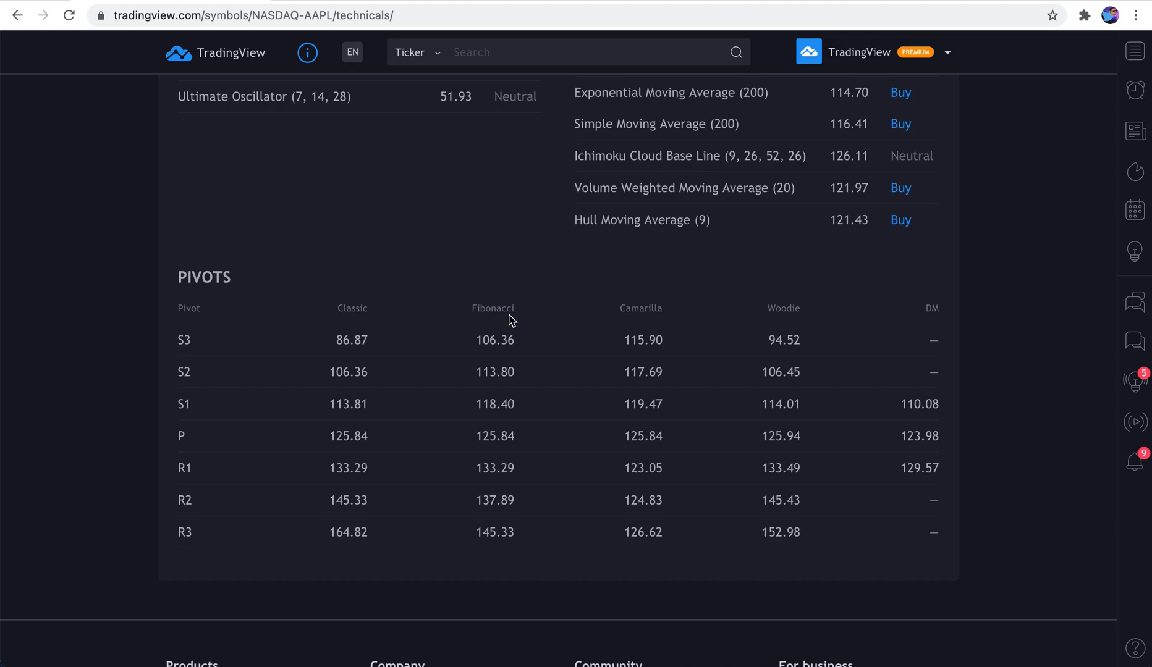
scroll(up, 3)
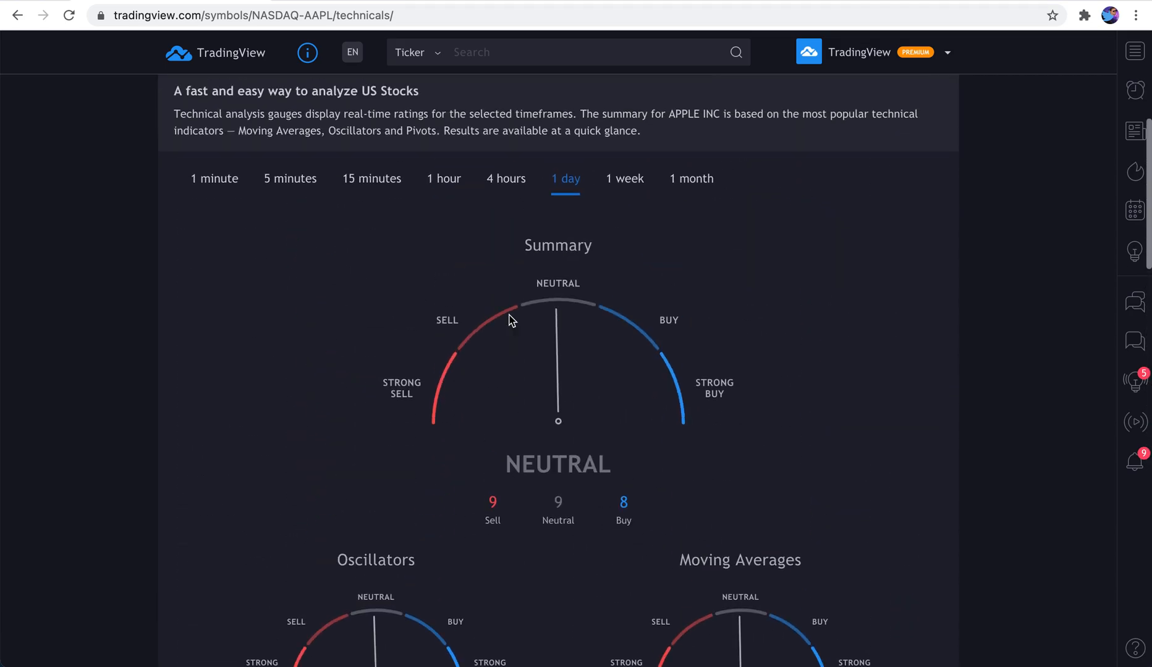
scroll(up, 3)
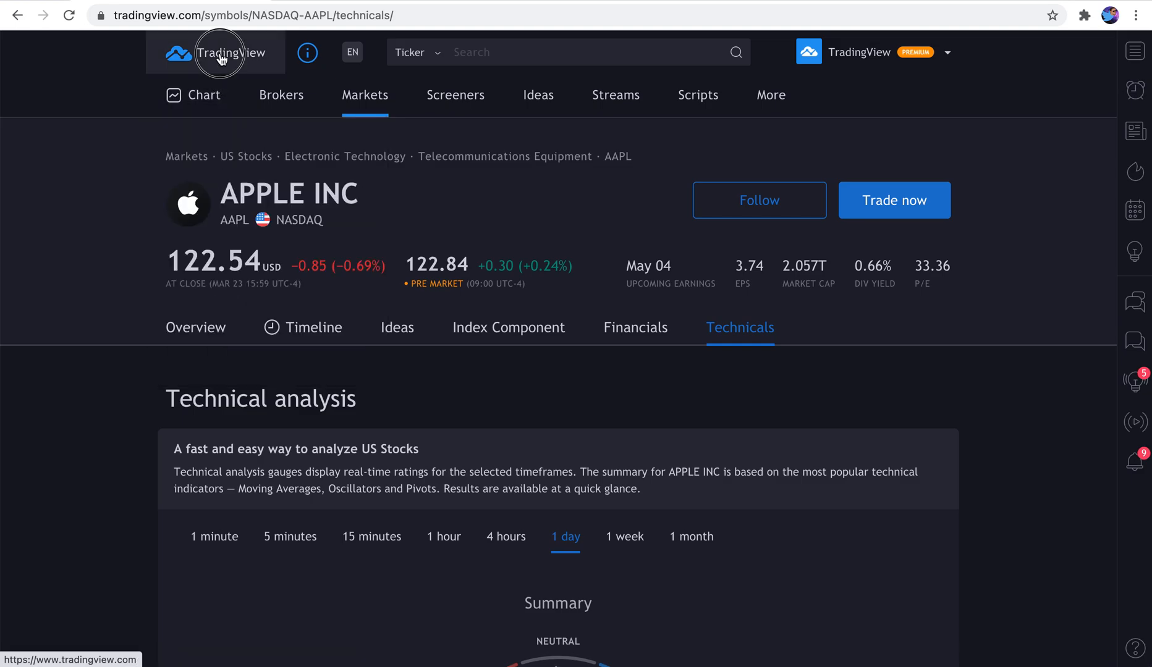
From the TradingView home page, load the saved Apple Timeline chart layout
click(219, 52)
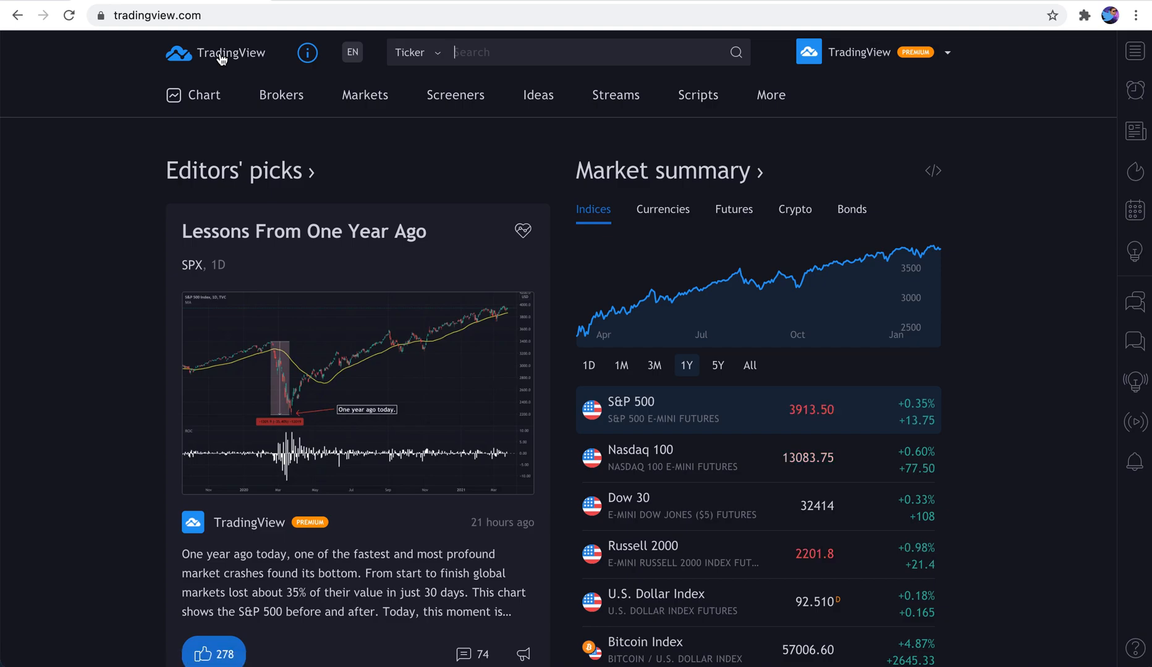
click(203, 94)
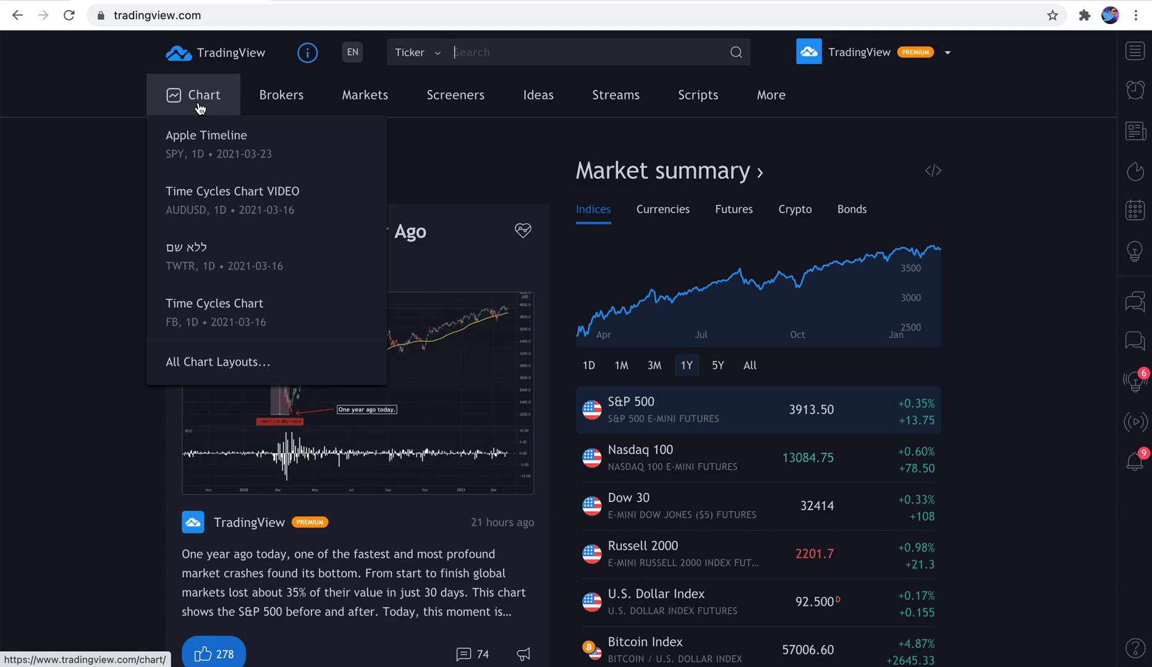
click(206, 144)
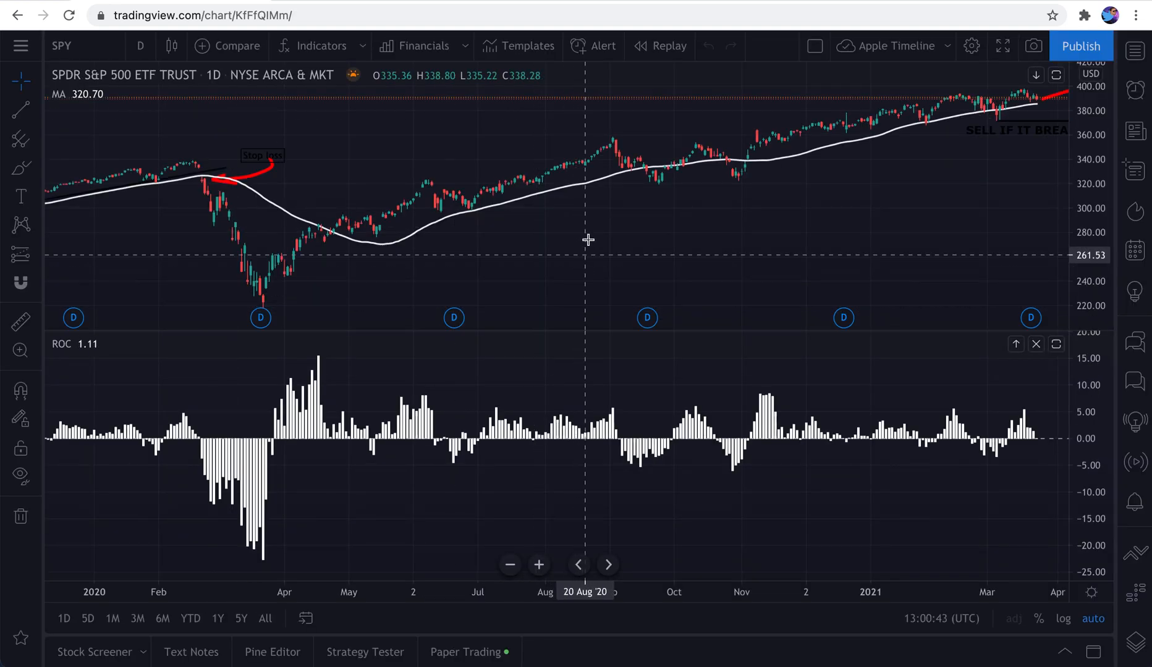
mouse_move(589, 238)
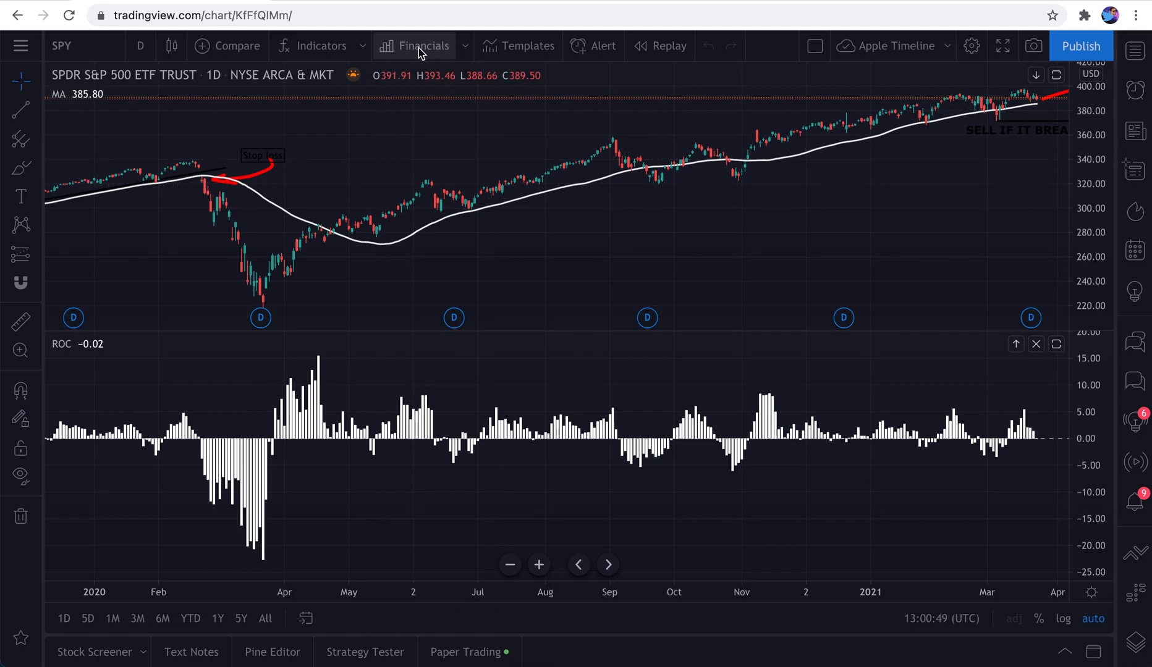
Look at the Financials metrics list and close it without adding anything
click(423, 46)
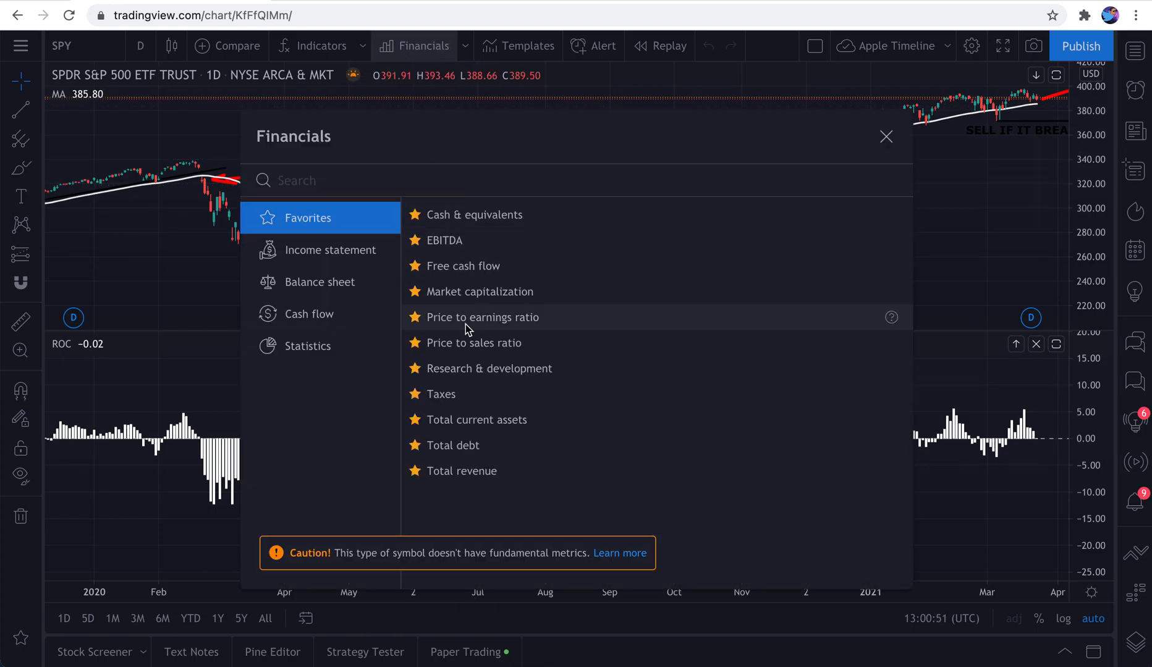
click(886, 137)
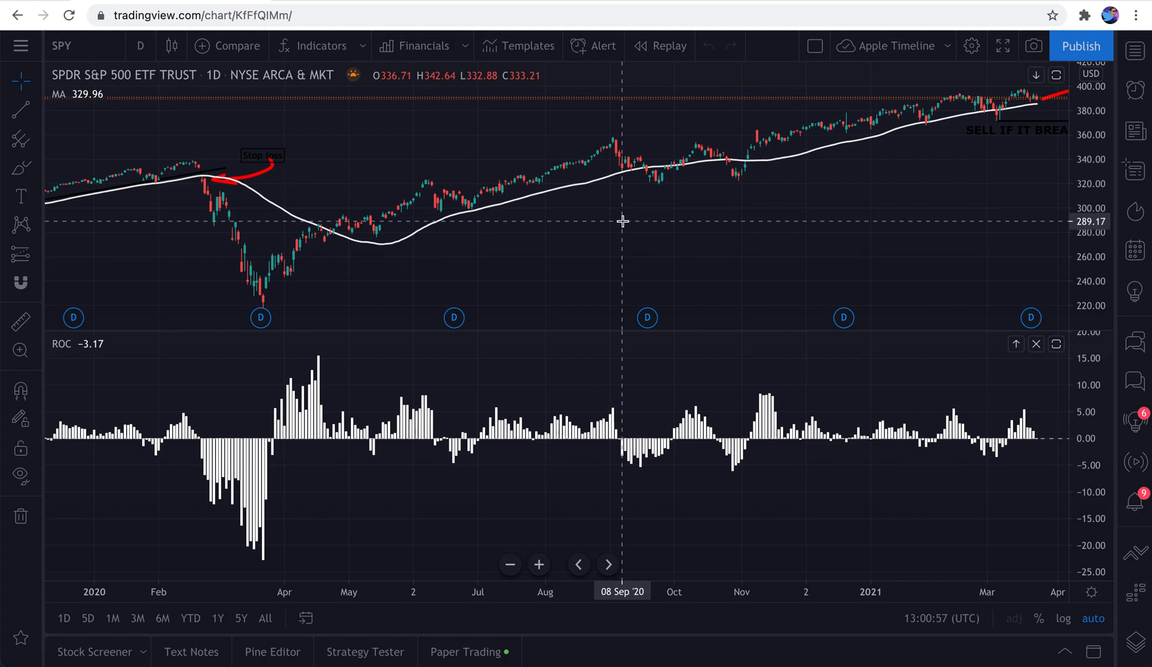
mouse_move(214, 15)
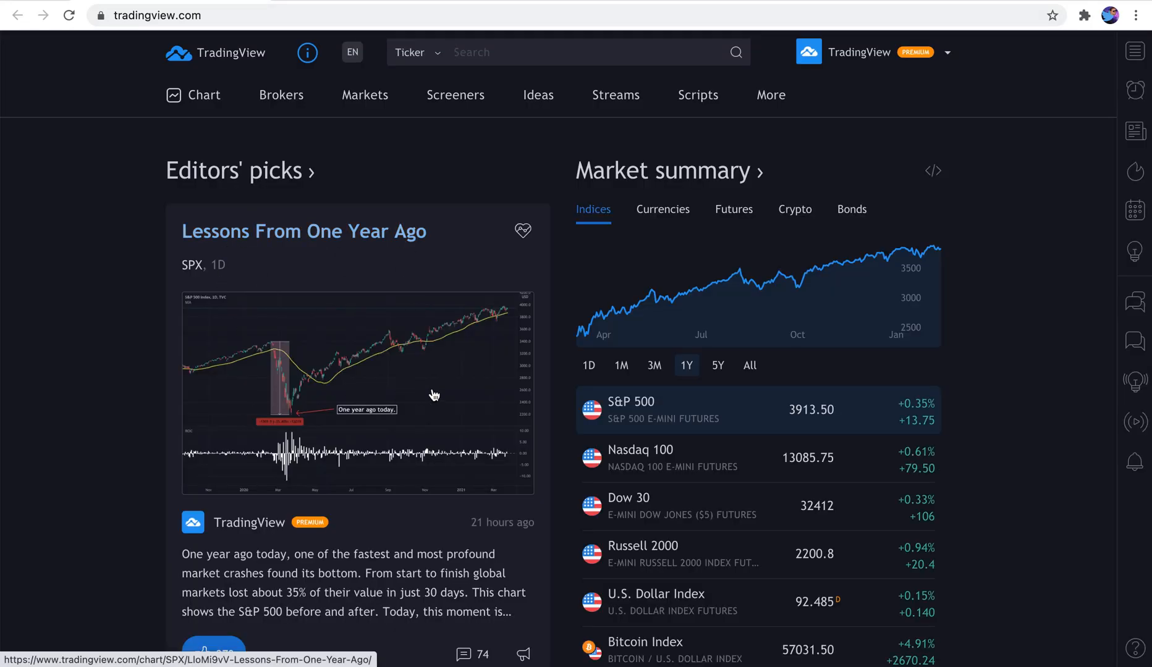
Search 'A' in the ticker box and go to the NASDAQ:AAPL symbol page
text(A)
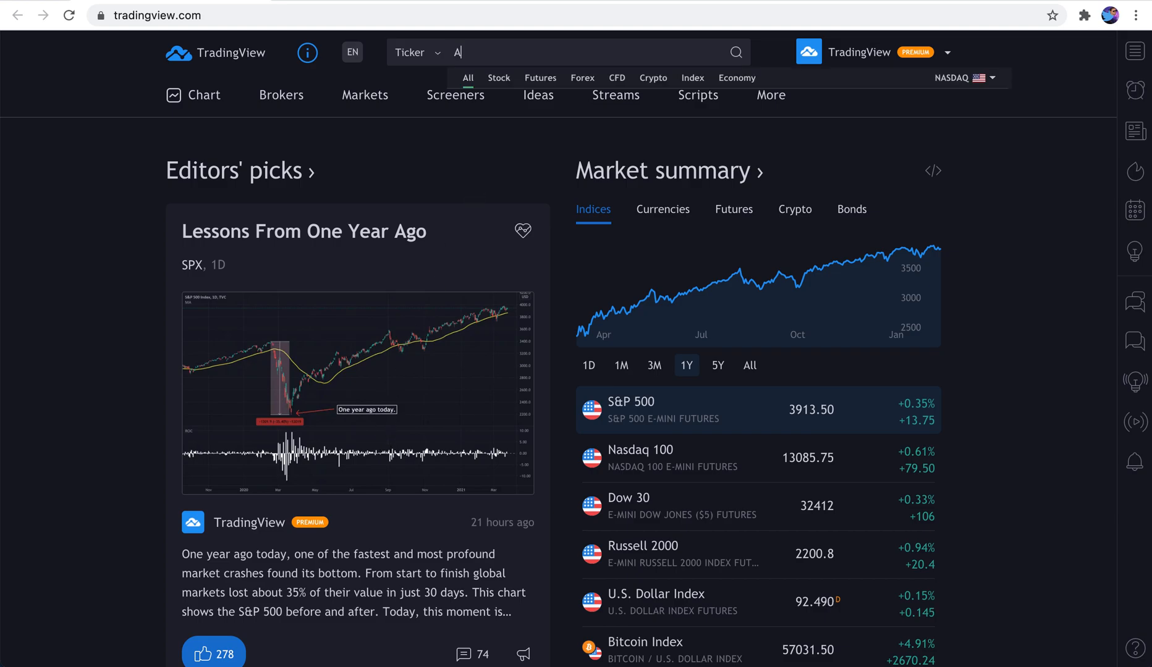
click(538, 95)
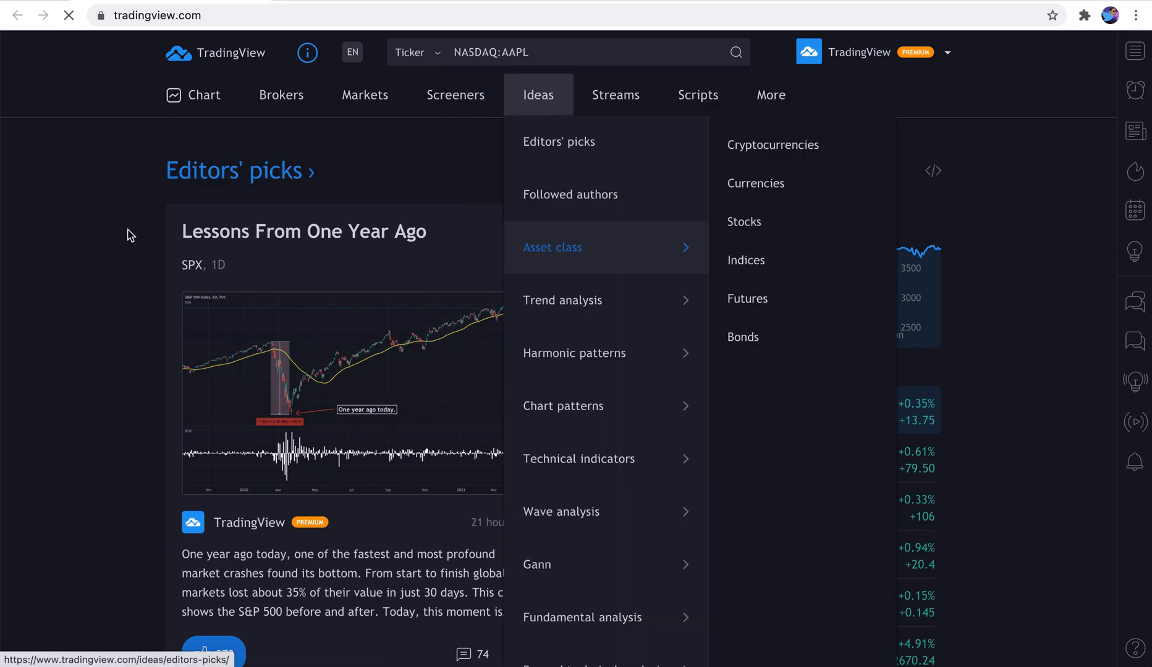
click(491, 52)
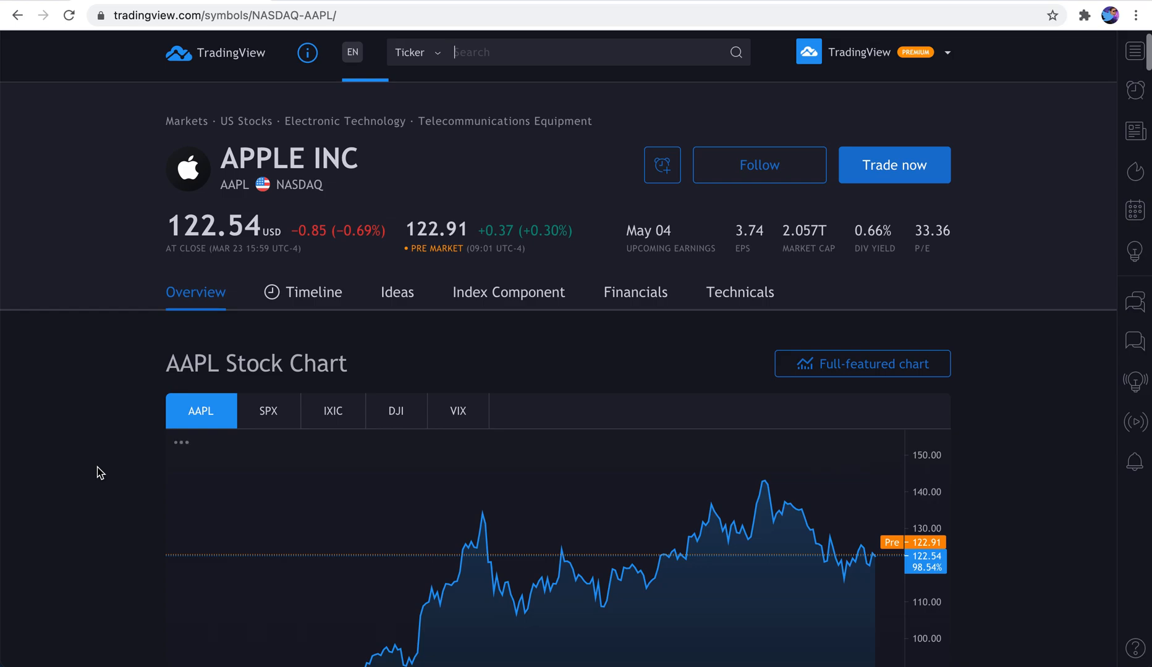
click(203, 95)
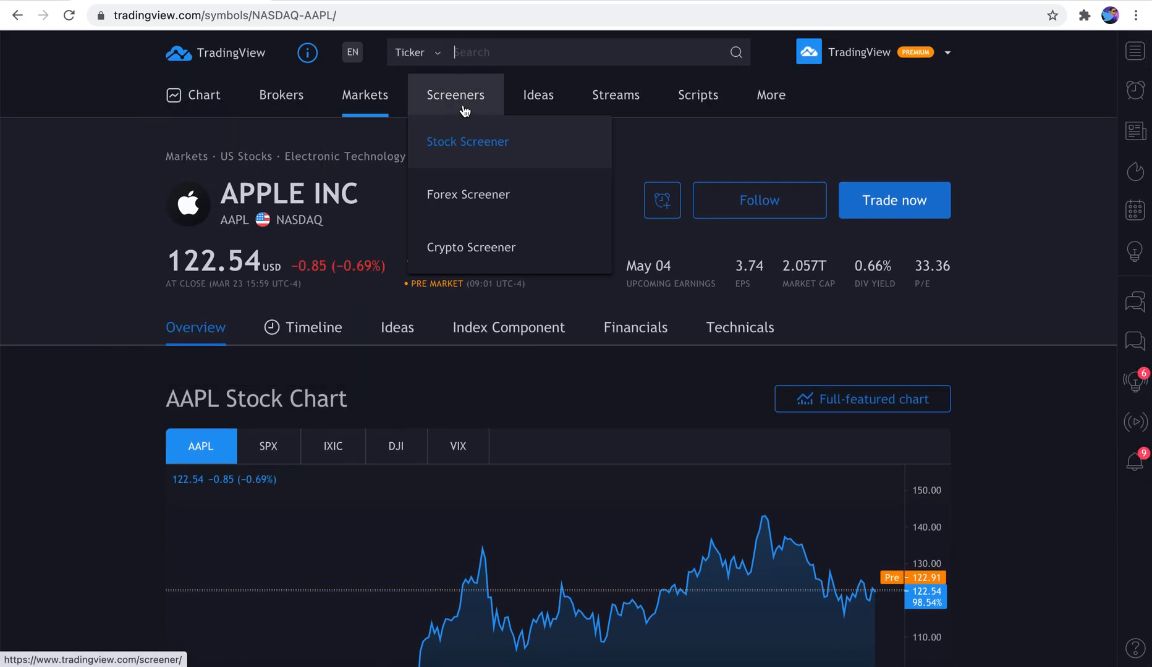
mouse_move(458, 115)
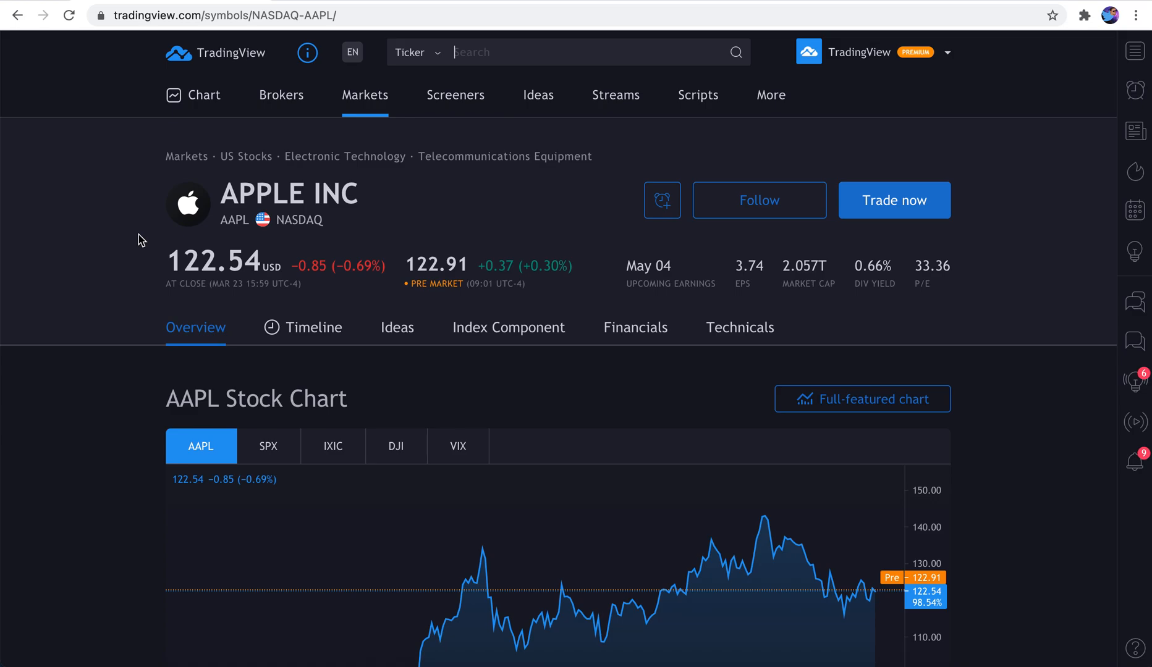
mouse_move(635, 328)
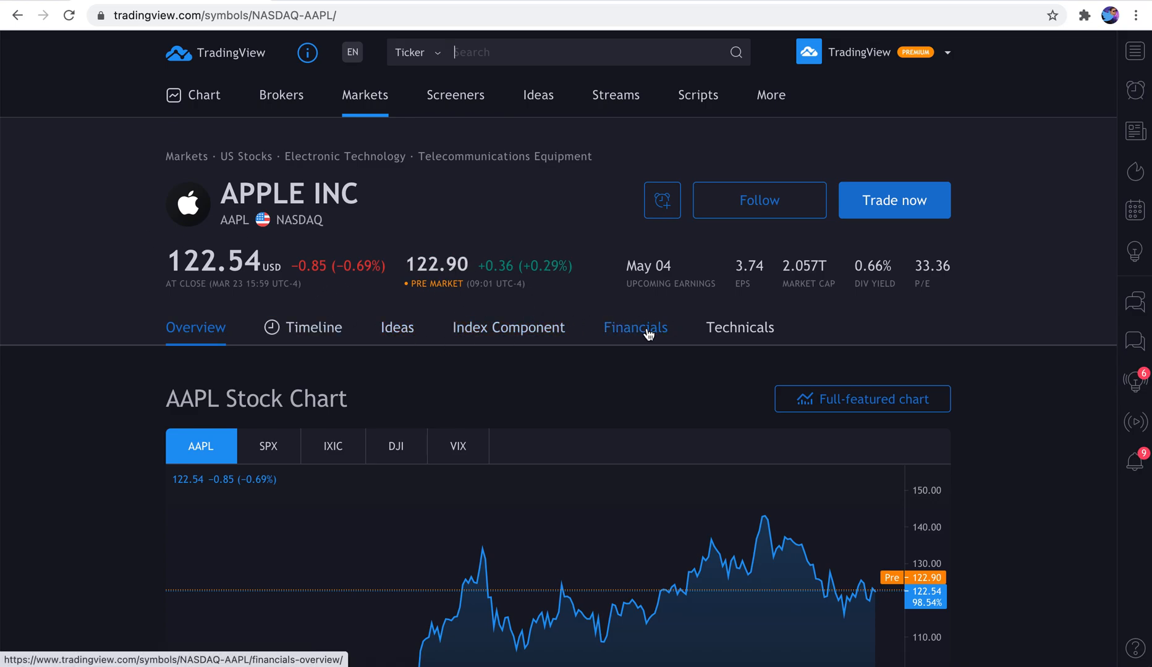
Review AAPL's financials, income statement and technicals, then return to the overview page
click(634, 328)
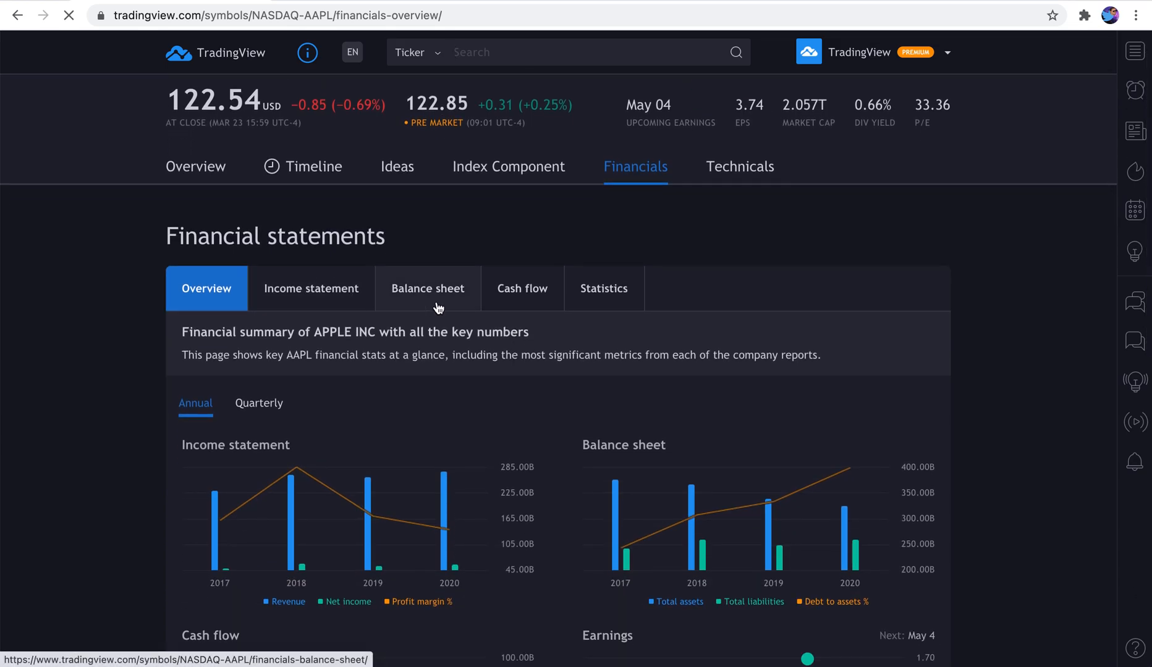
click(310, 288)
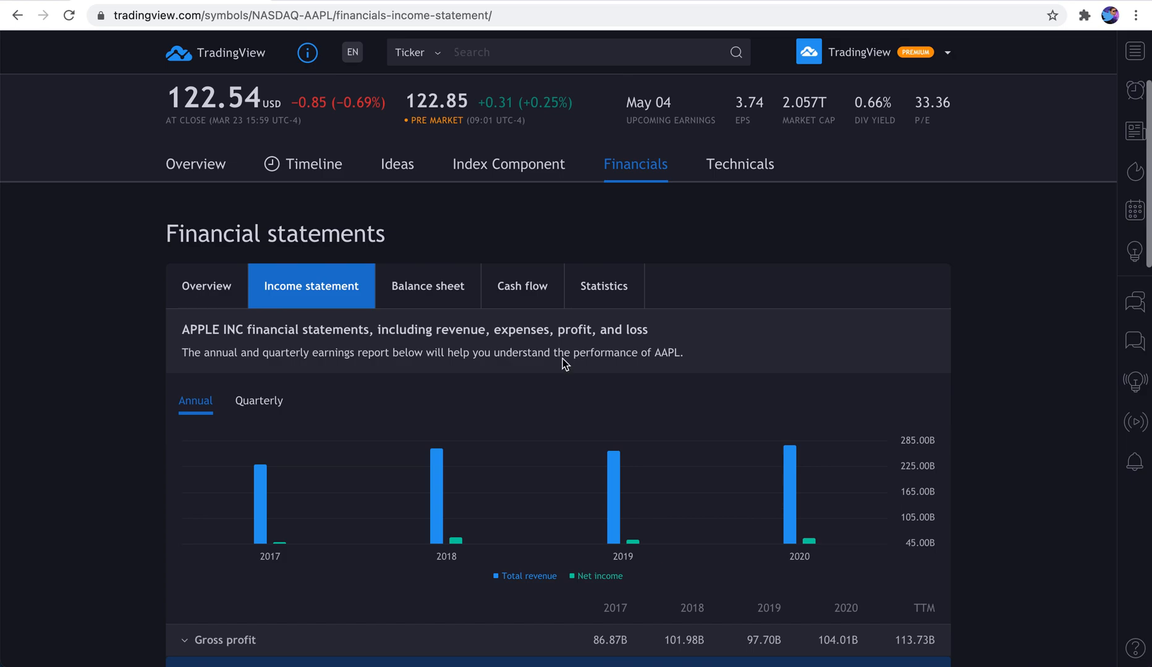
click(738, 164)
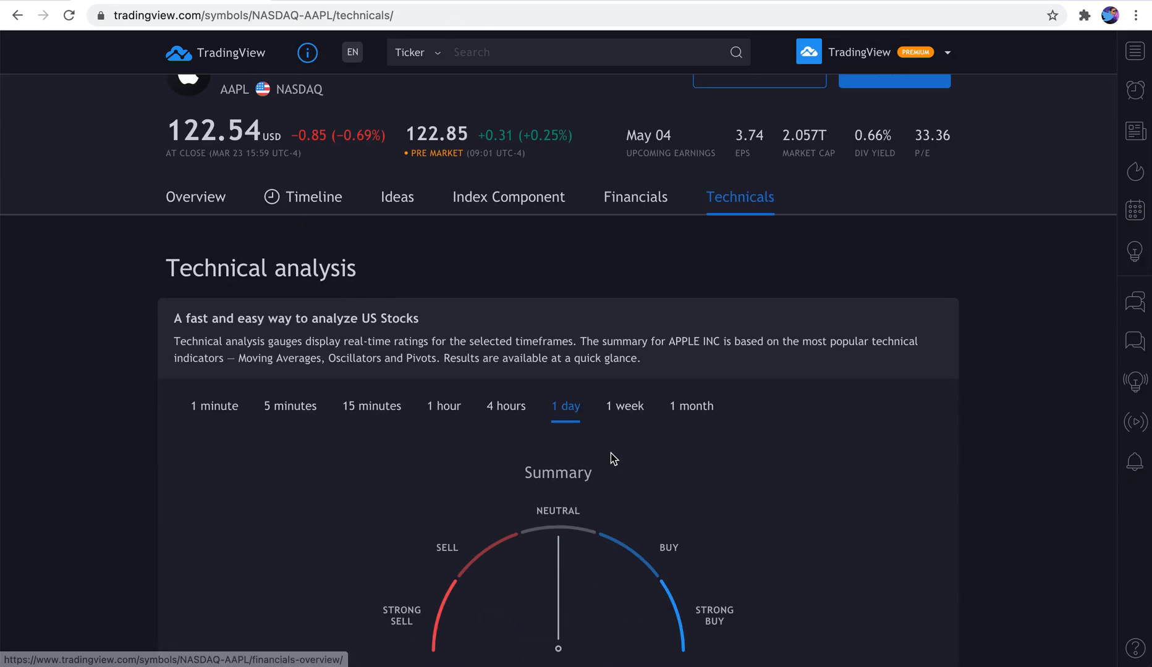
scroll(down, 3)
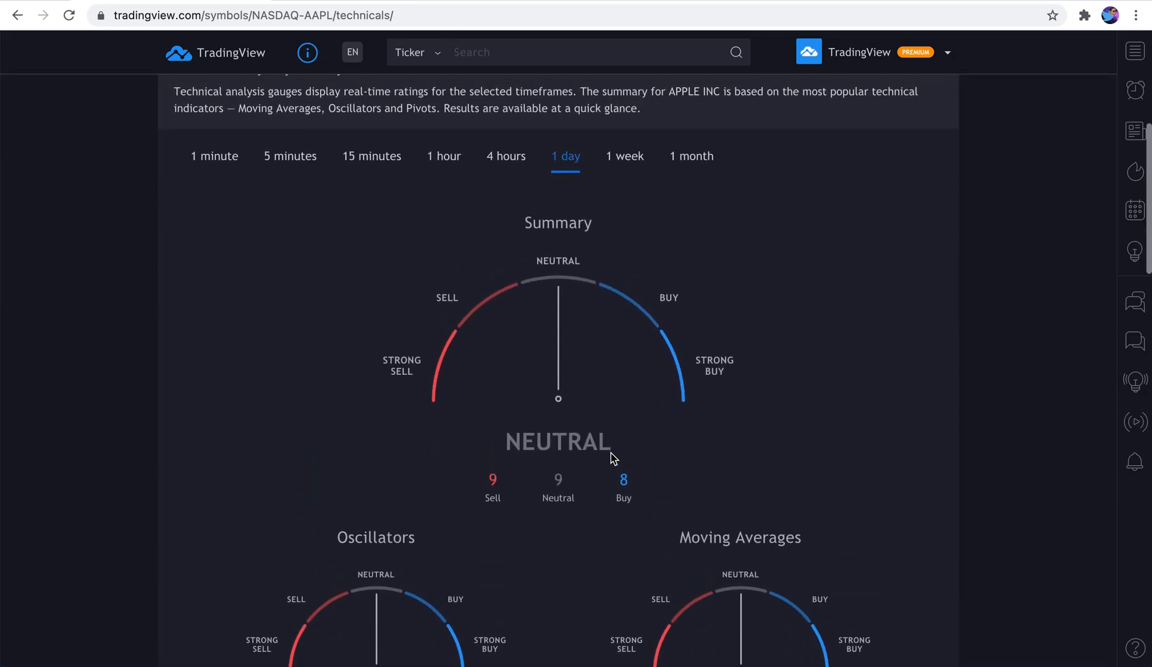
scroll(up, 3)
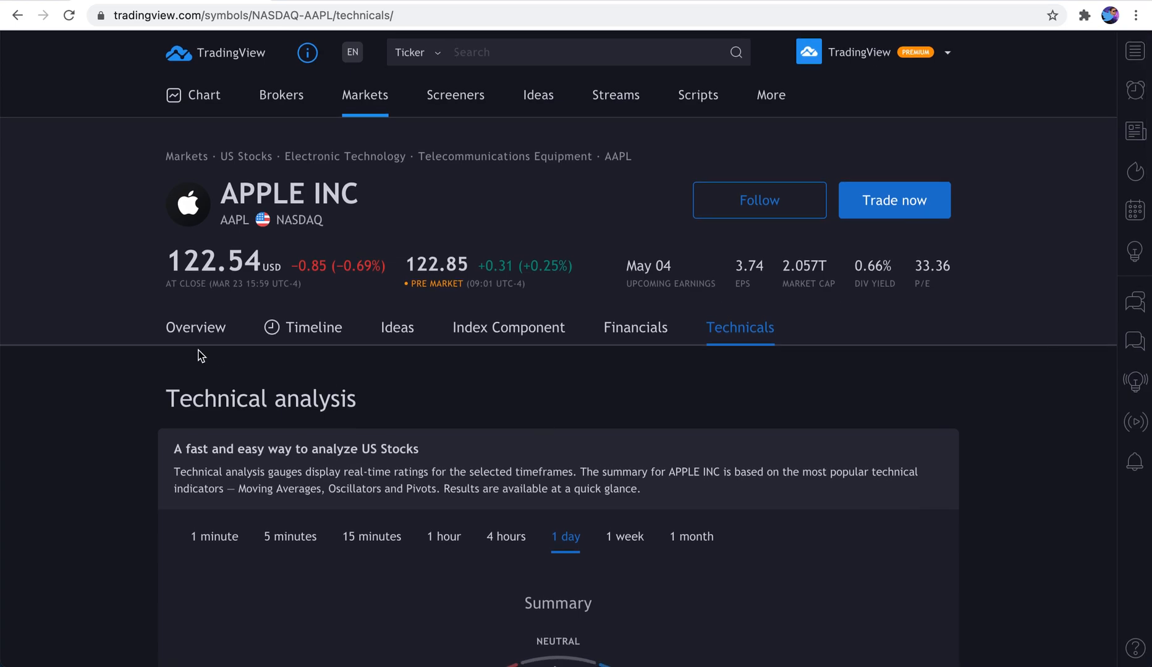
click(195, 328)
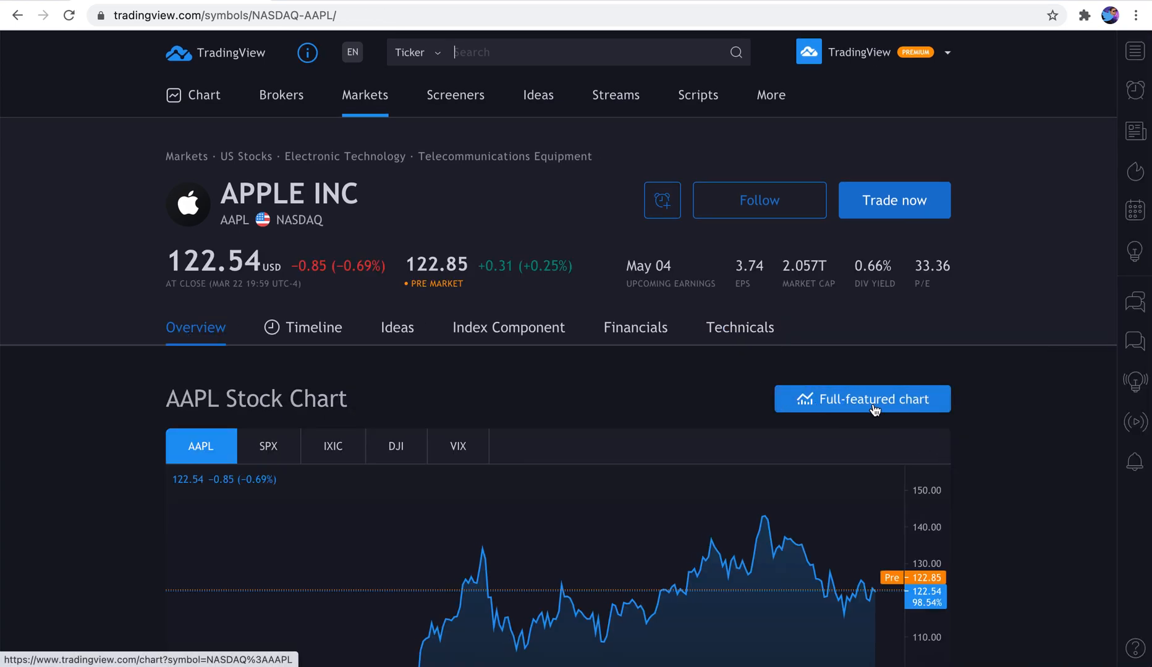
Launch AAPL in the full-featured chart showing daily candles with MA and ROC indicators
click(861, 399)
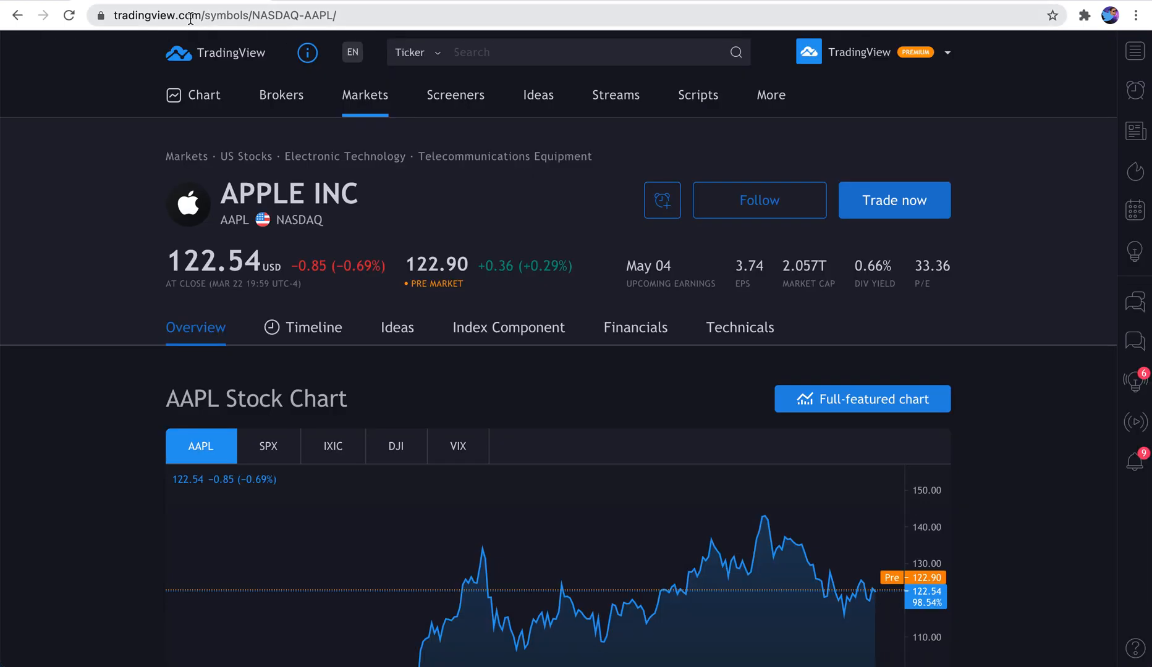
mouse_move(861, 399)
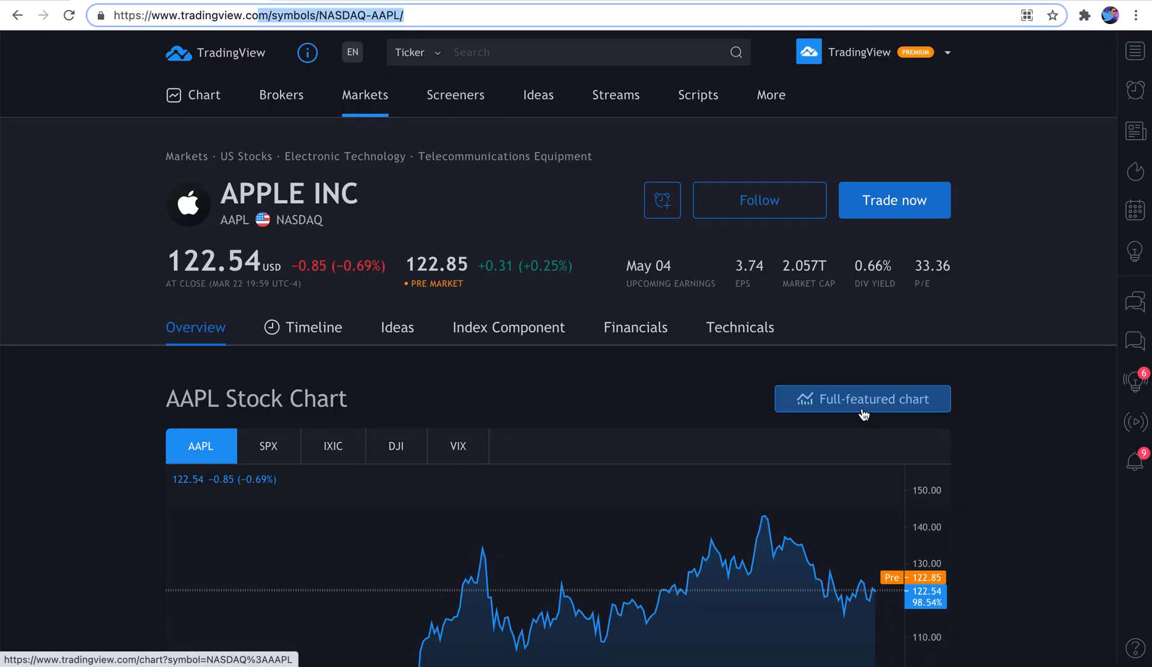
click(861, 399)
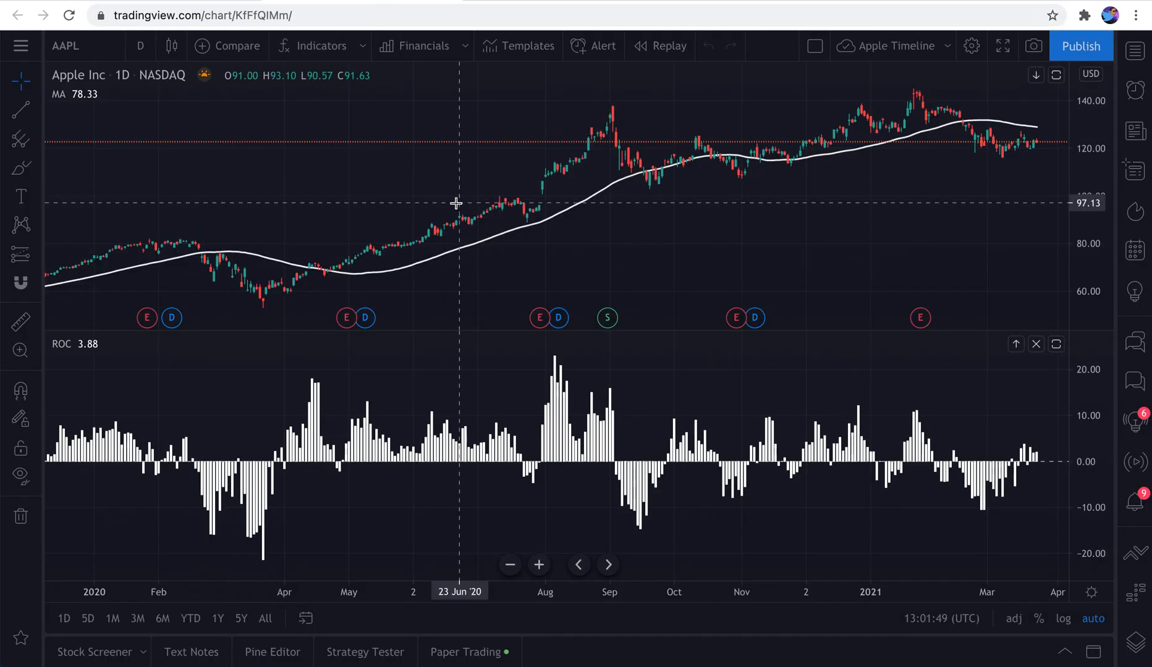
mouse_move(390, 204)
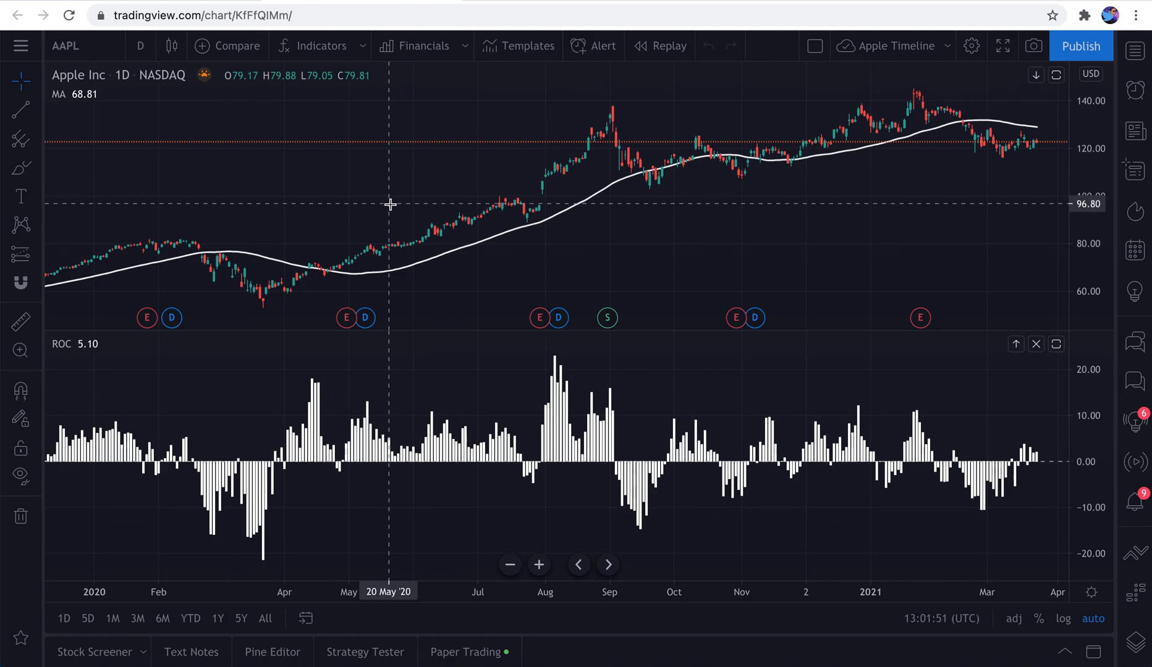